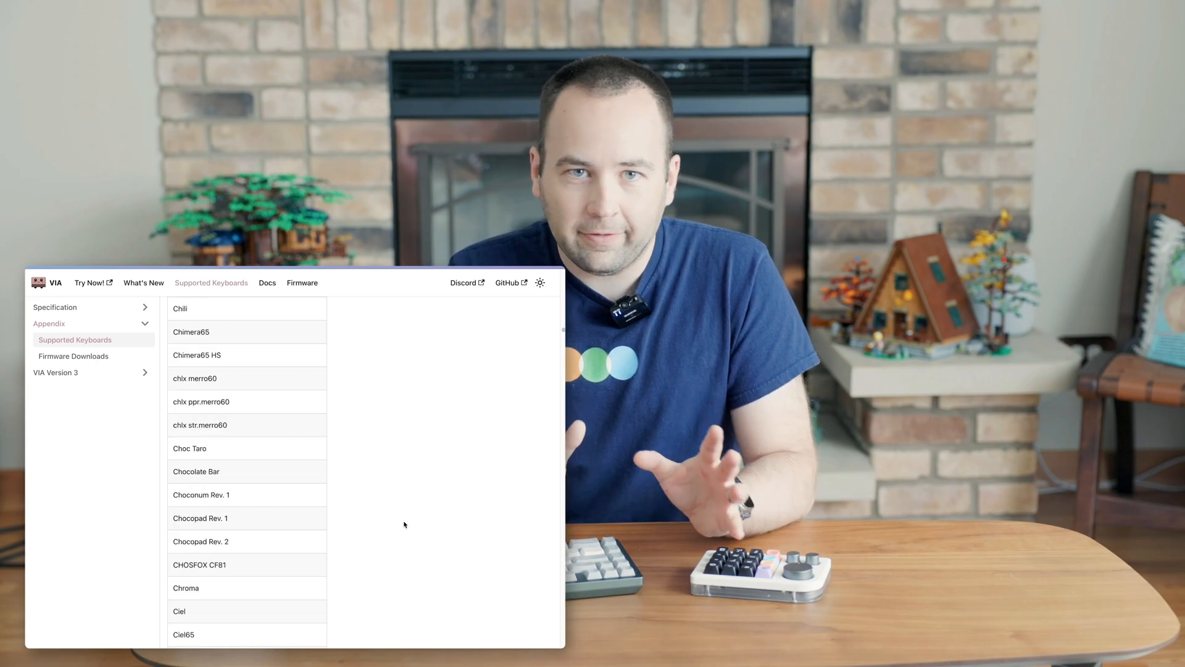
Scroll down through the VIA docs Supported Keyboards list.
{"action": "scroll", "scroll_direction": "down", "scroll_amount": 3}
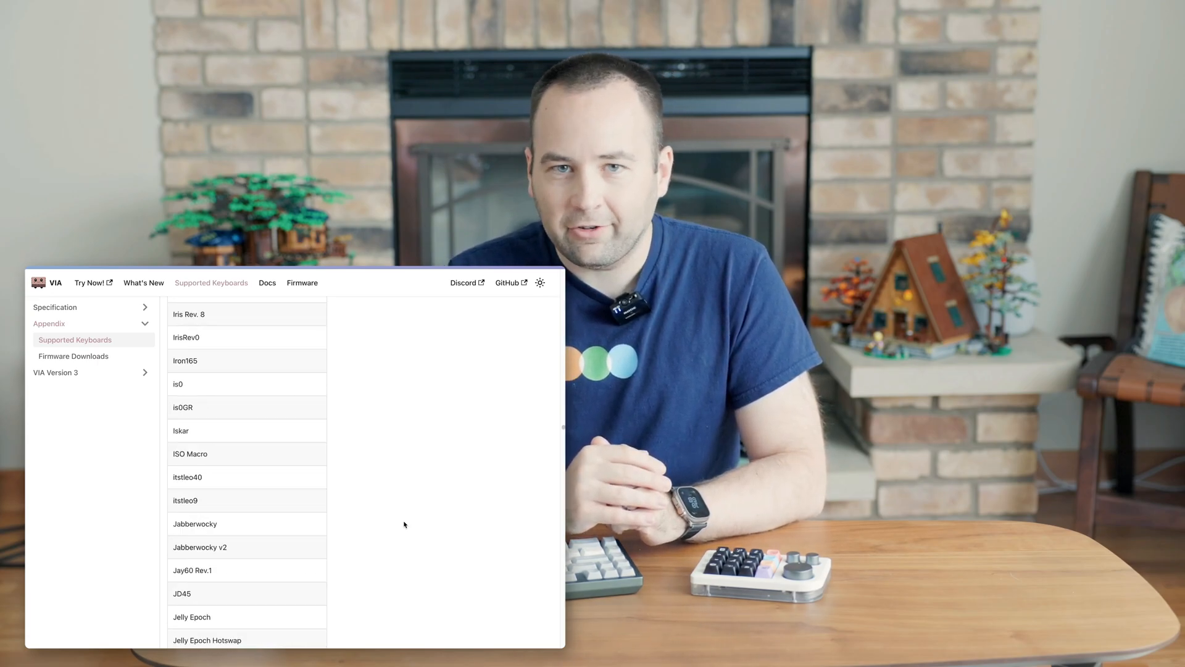
{"action": "scroll", "scroll_direction": "down", "scroll_amount": 3}
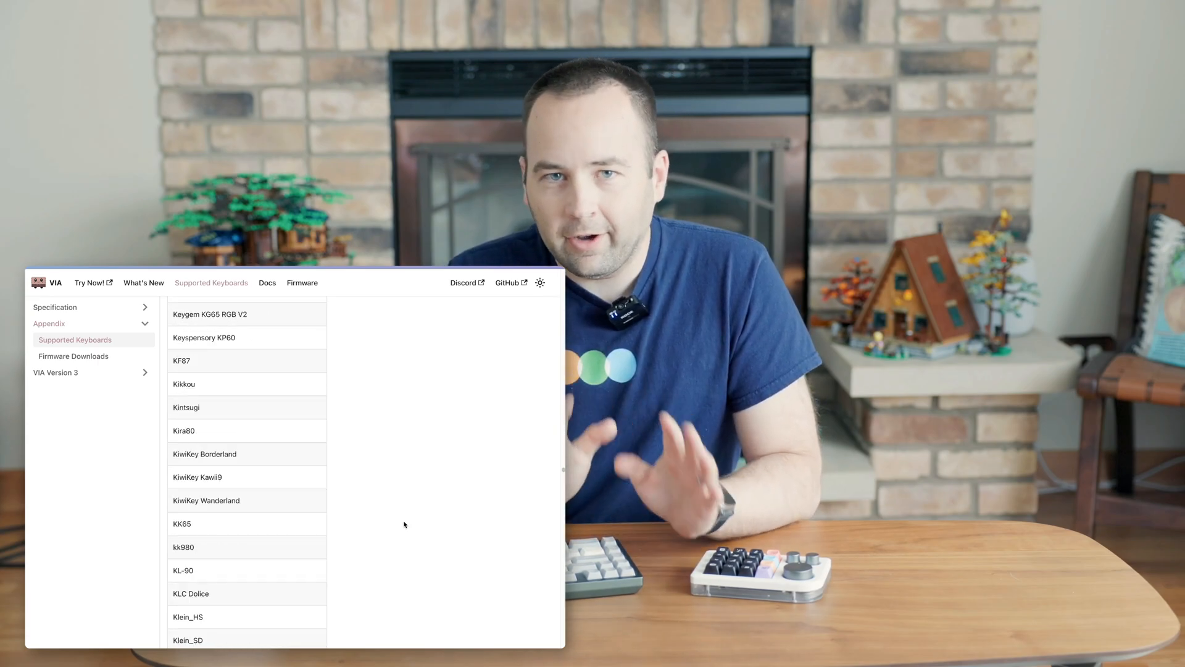
{"action": "scroll", "scroll_direction": "down", "scroll_amount": 3}
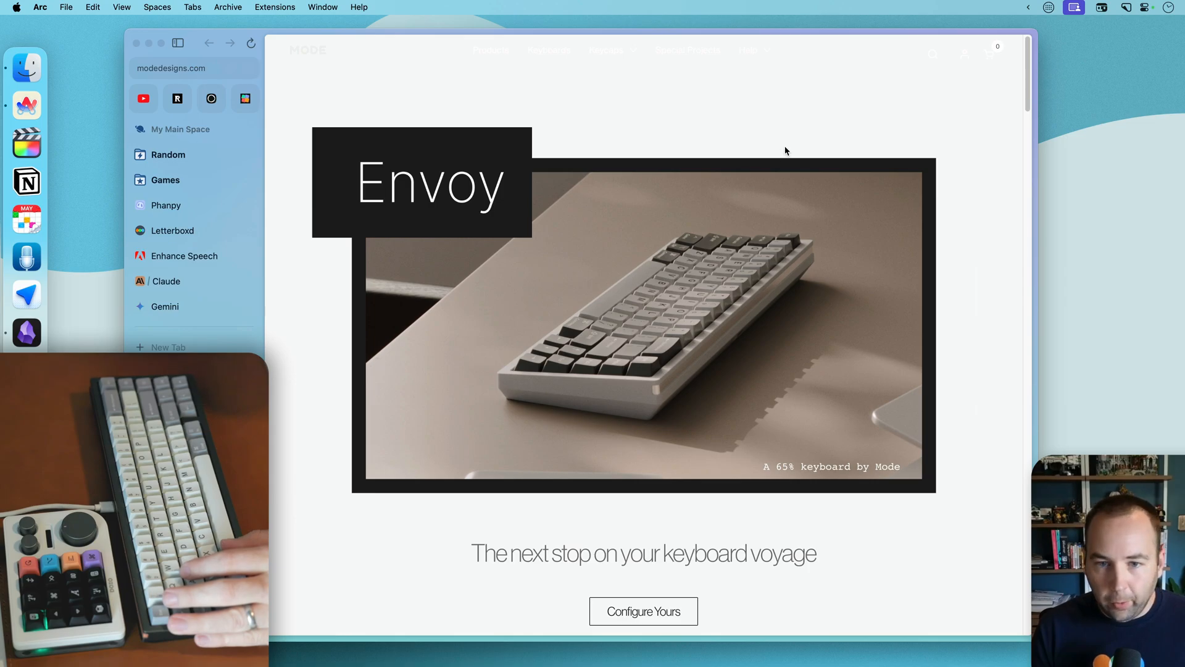
{"action": "mouse_move", "coordinate": [562, 142]}
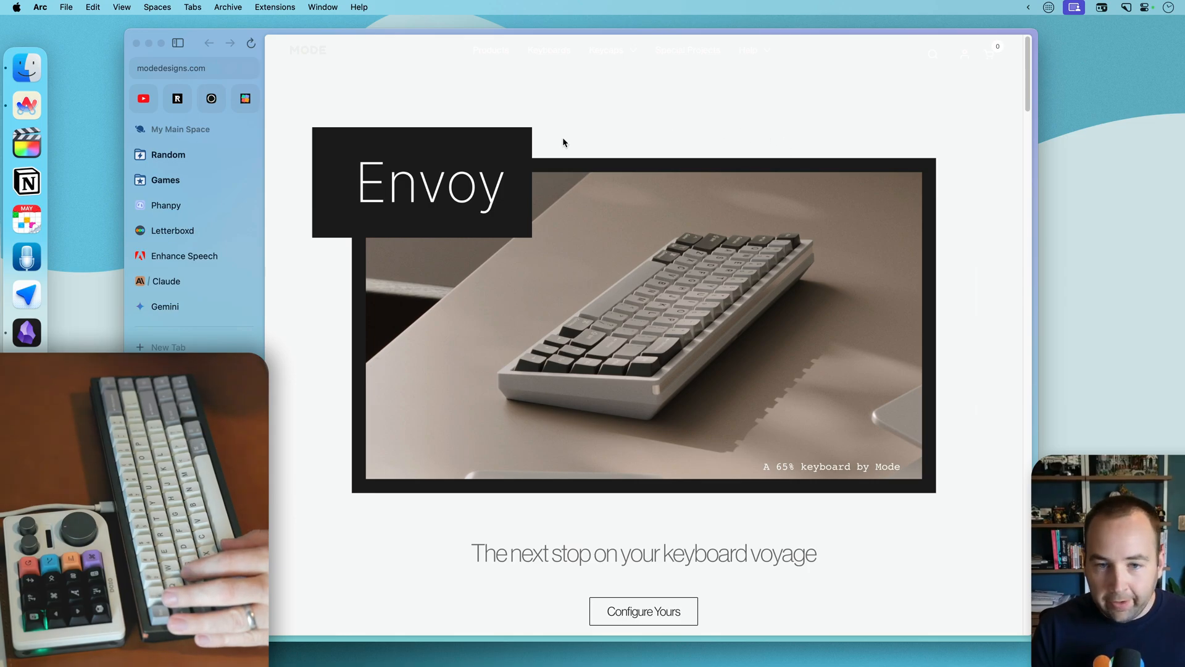
{"action": "mouse_move", "coordinate": [363, 191]}
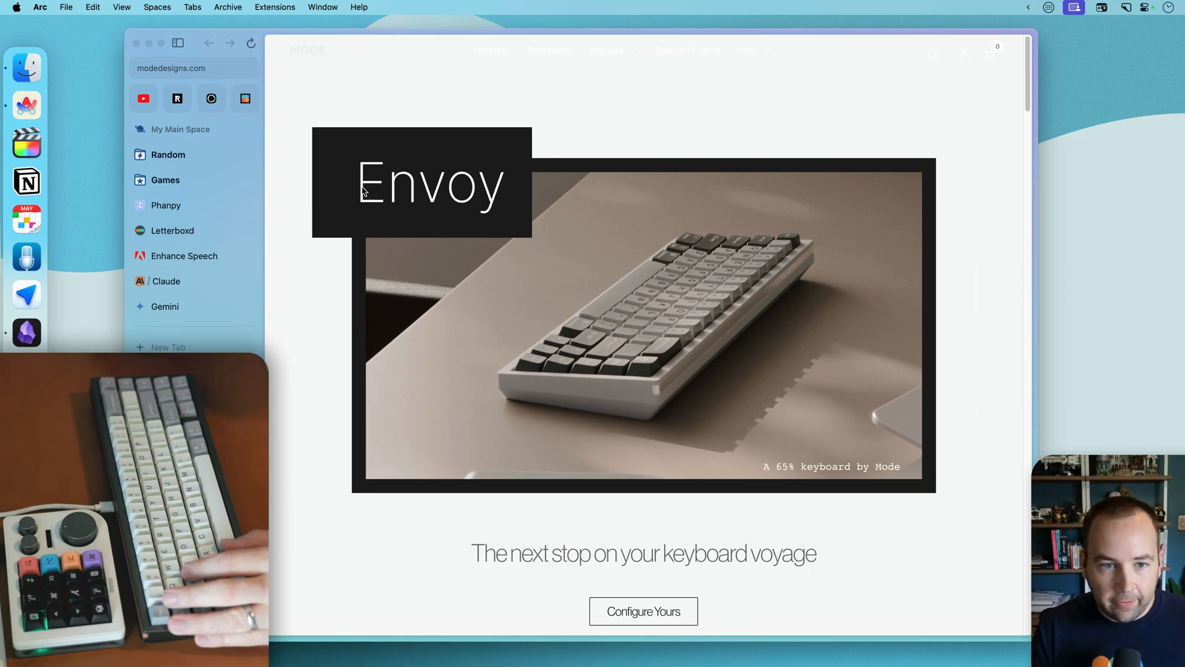
{"action": "scroll", "scroll_direction": "down", "scroll_amount": 3}
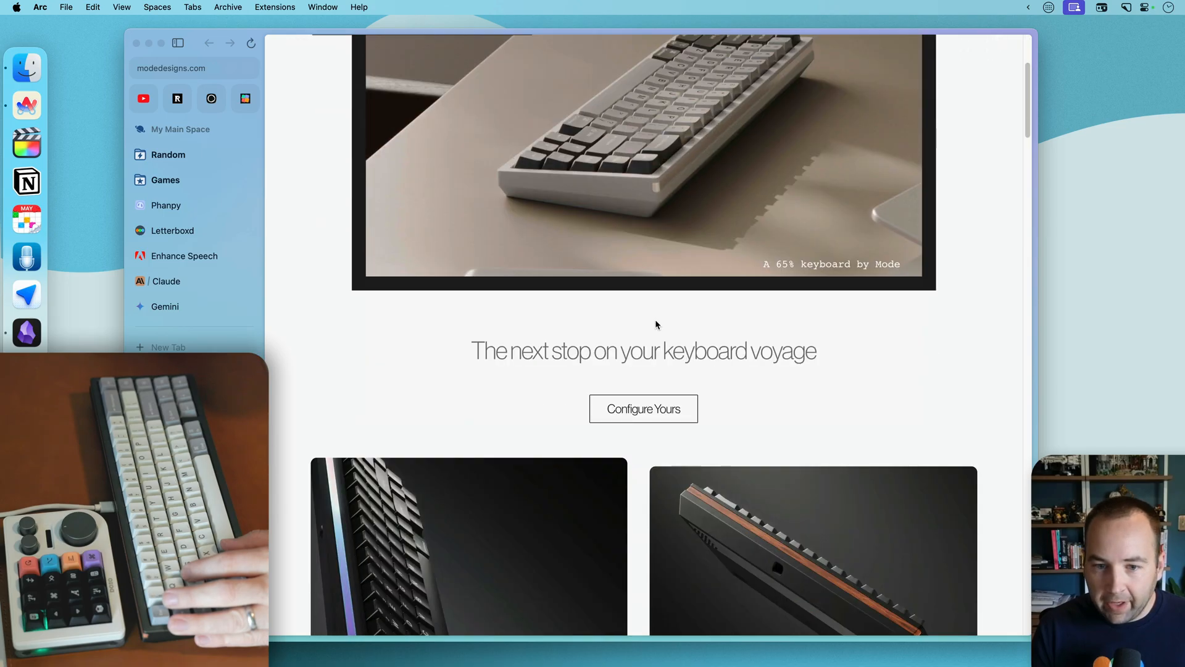
{"action": "scroll", "scroll_direction": "down", "scroll_amount": 3}
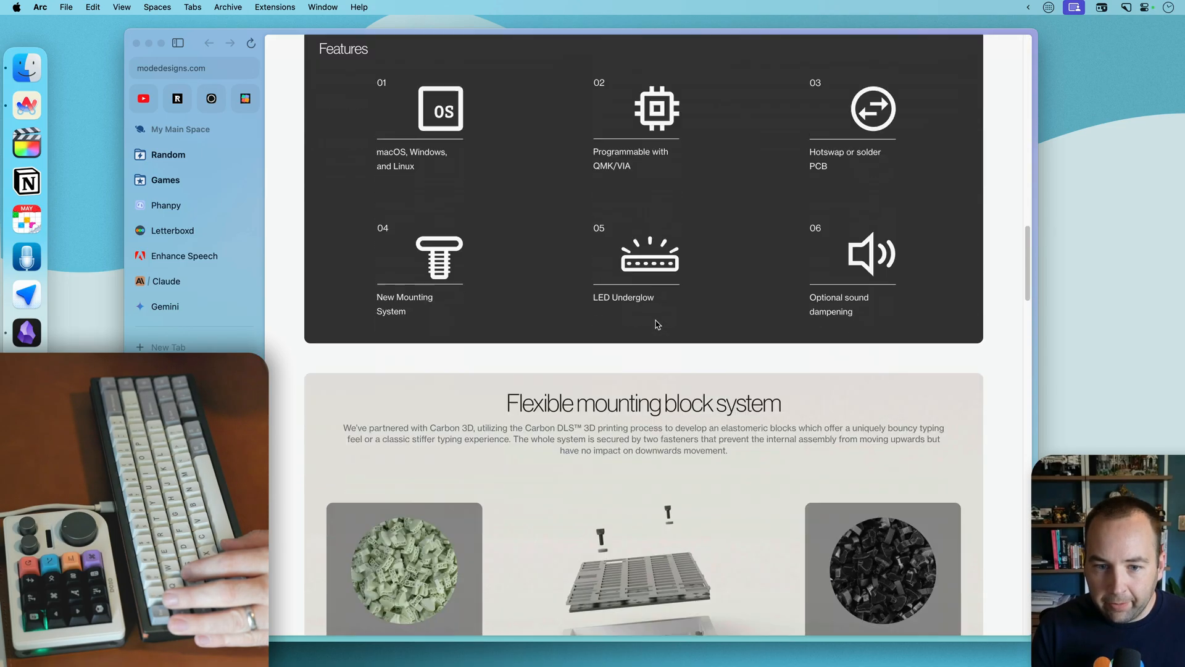
{"action": "scroll", "scroll_direction": "down", "scroll_amount": 3}
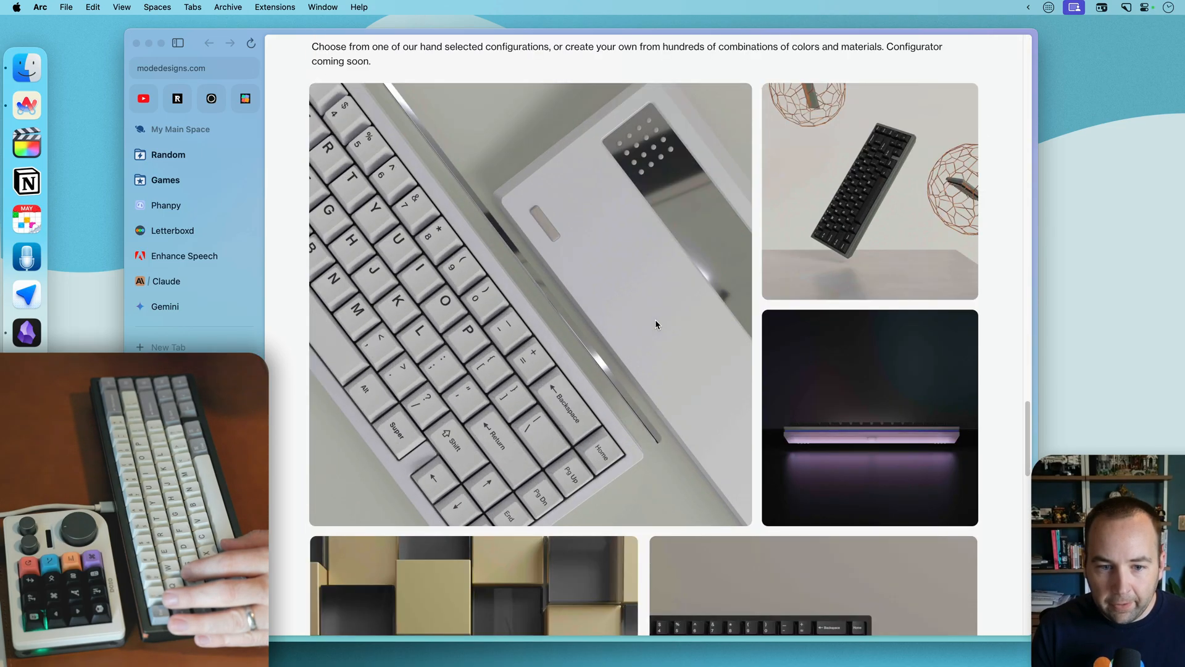
{"action": "scroll", "scroll_direction": "down", "scroll_amount": 3}
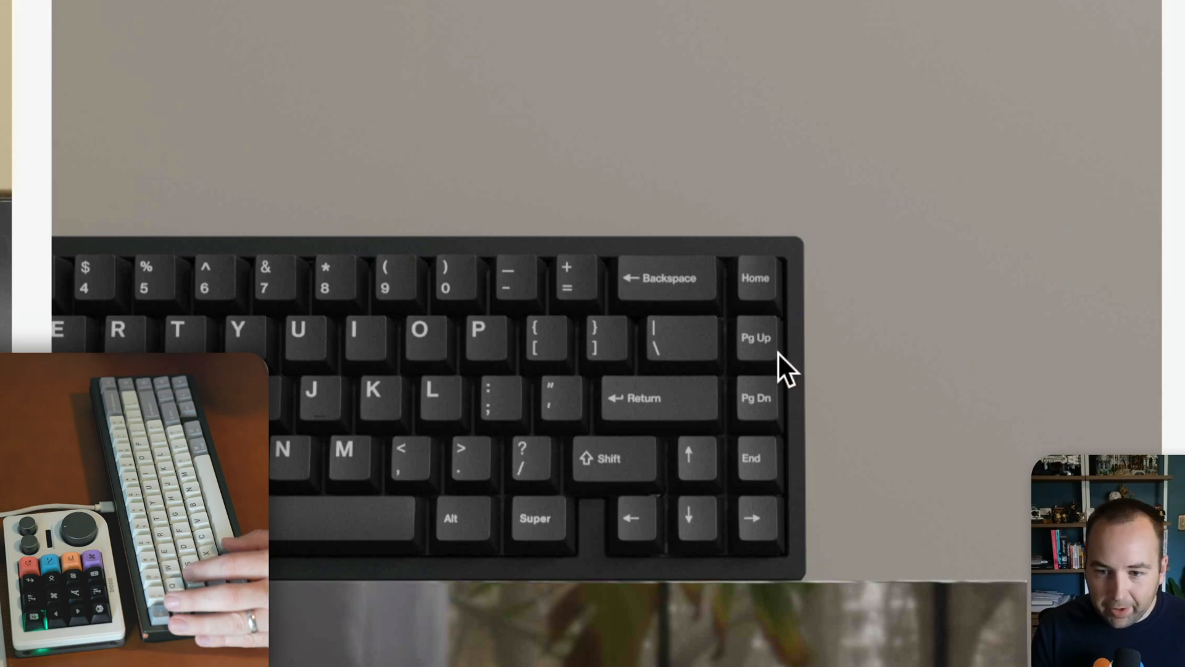
{"action": "mouse_move", "coordinate": [842, 365]}
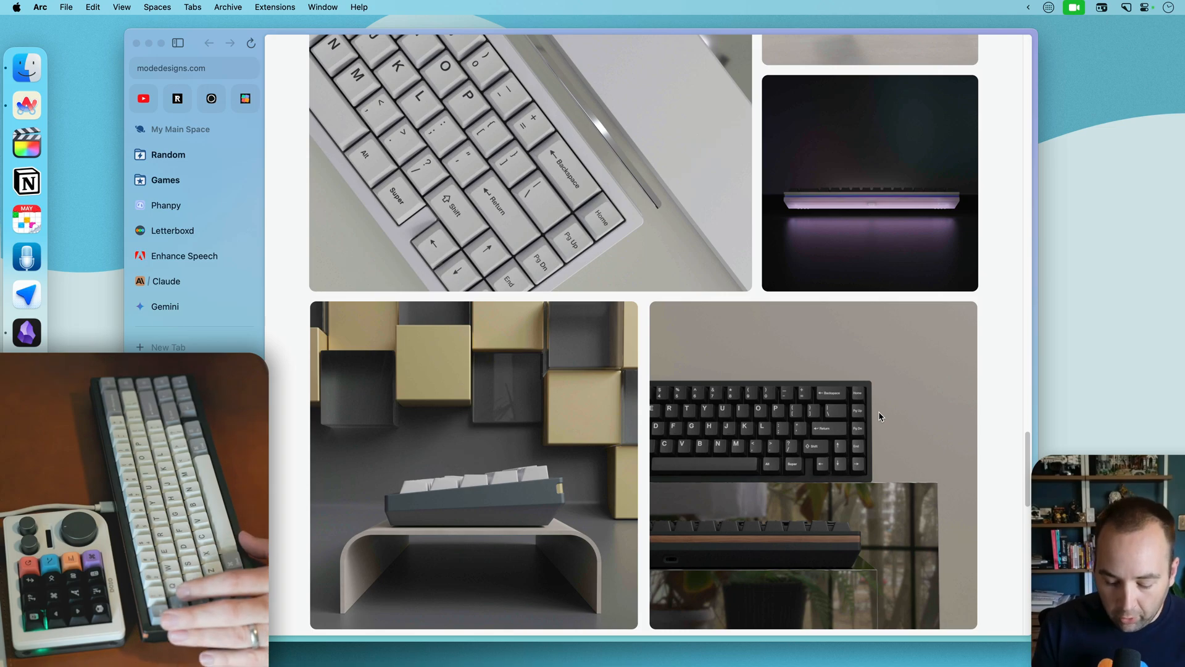
{"action": "mouse_move", "coordinate": [760, 385]}
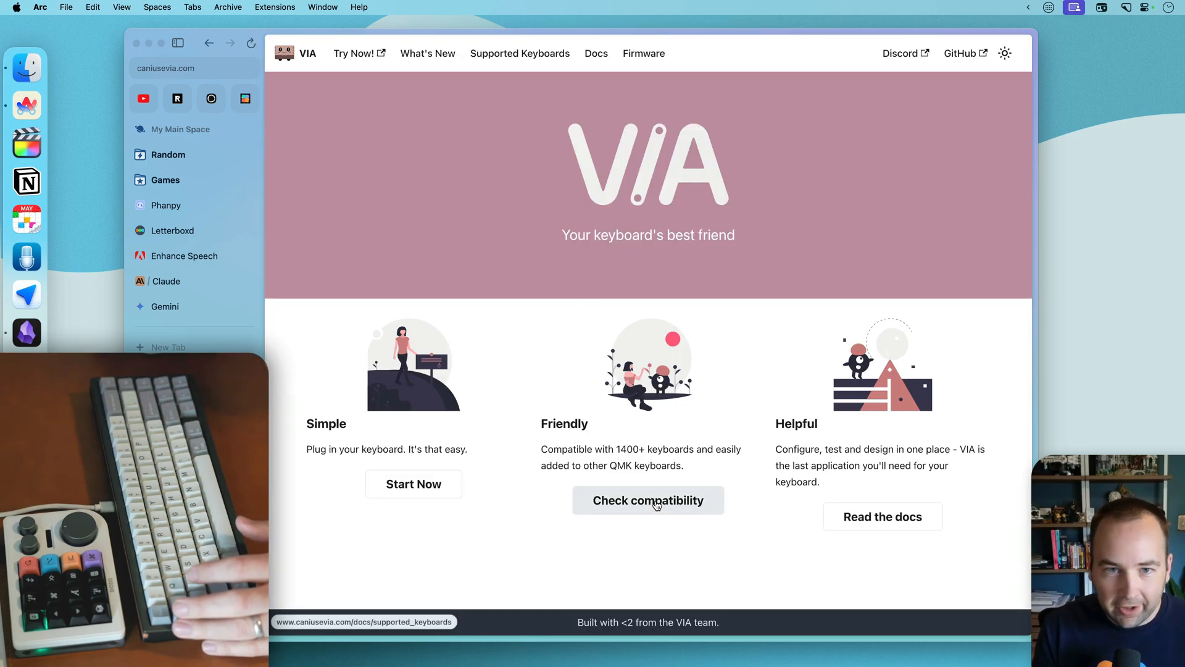
{"action": "mouse_move", "coordinate": [413, 484]}
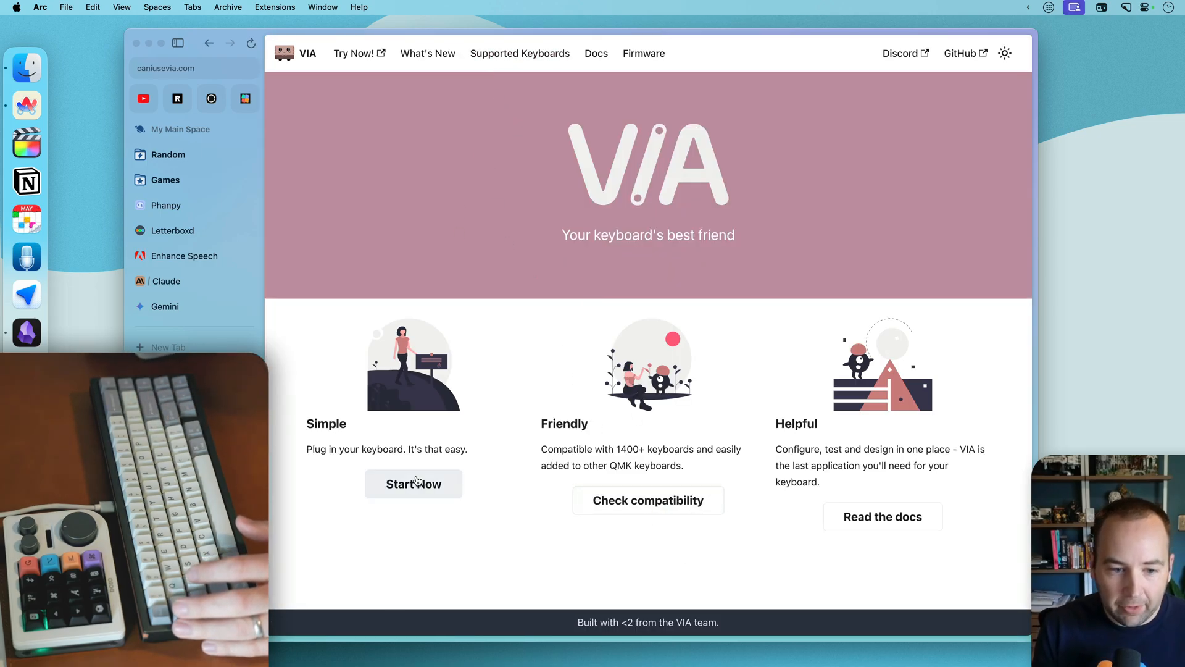
Launch usevia.app from caniusevia.com with Start Now.
{"action": "left_click", "coordinate": [414, 484]}
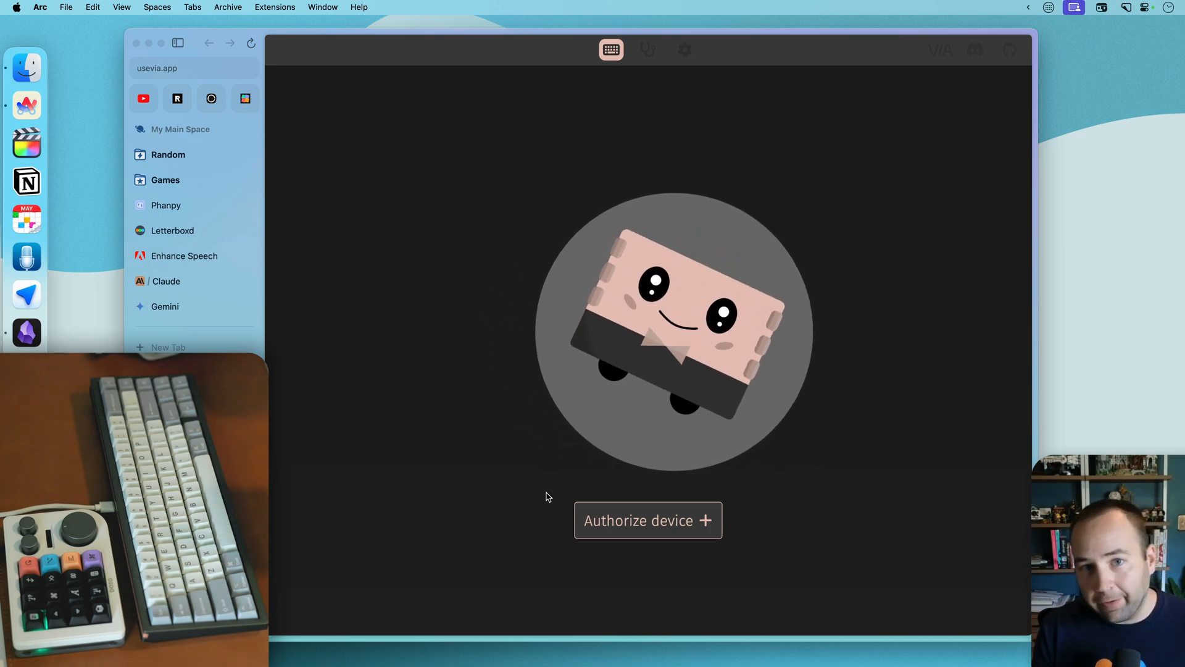
Authorize the M256W-H keyboard in the HID dialog and connect it.
{"action": "left_click", "coordinate": [647, 520]}
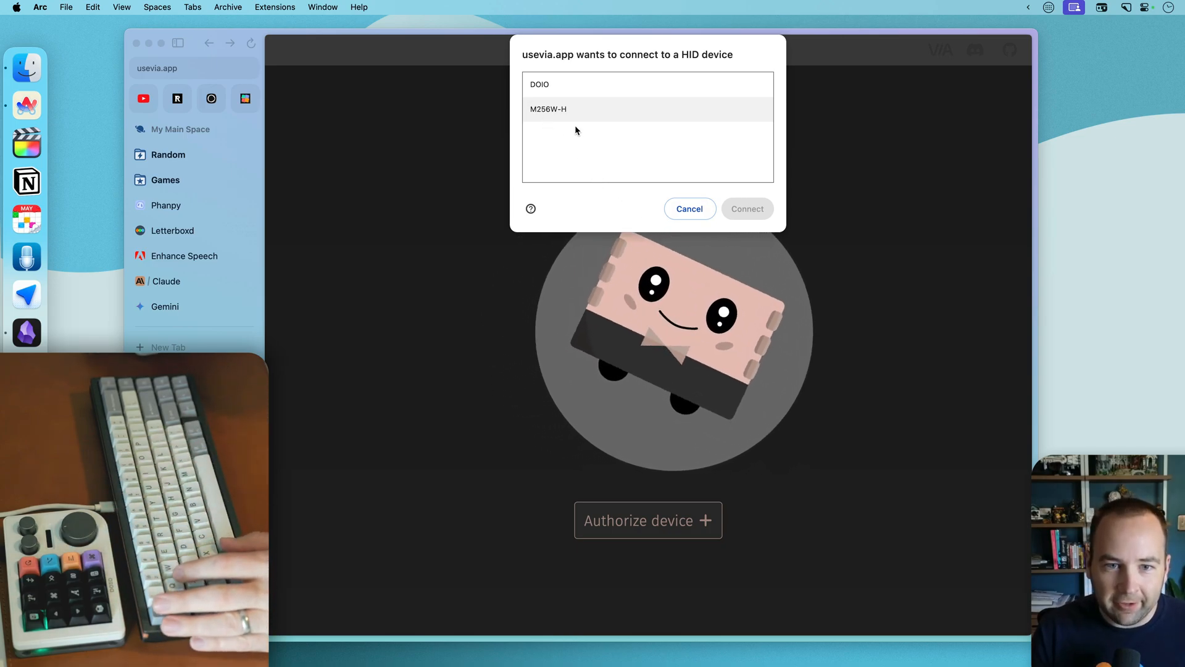
{"action": "mouse_move", "coordinate": [557, 119]}
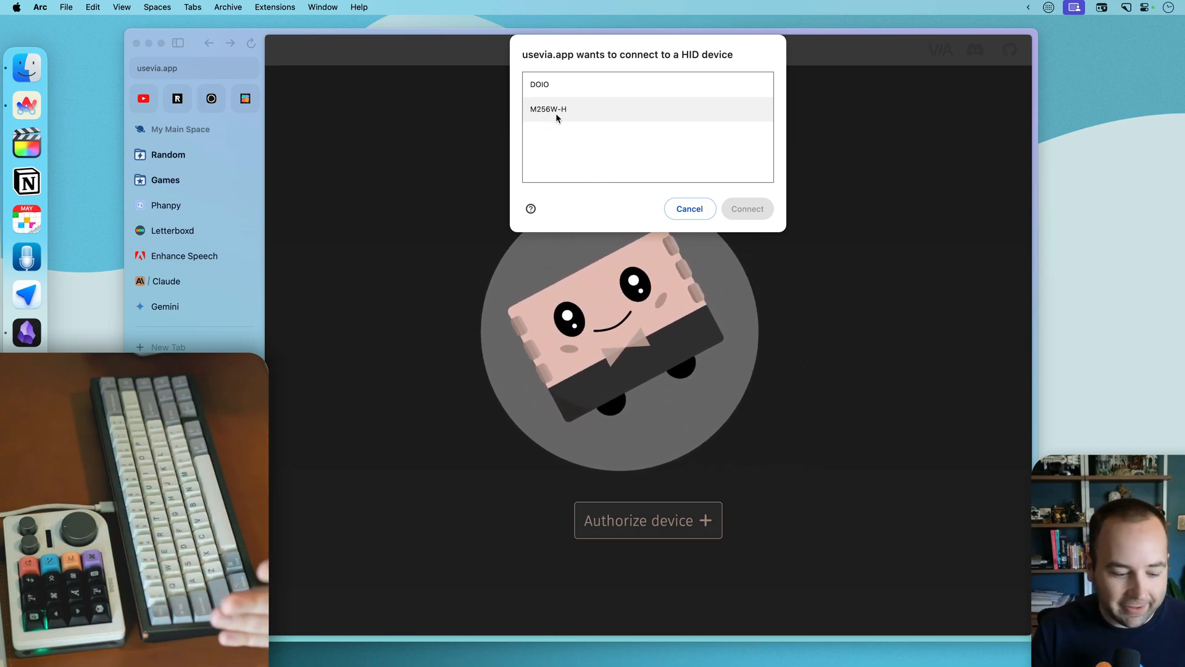
{"action": "left_click", "coordinate": [547, 108]}
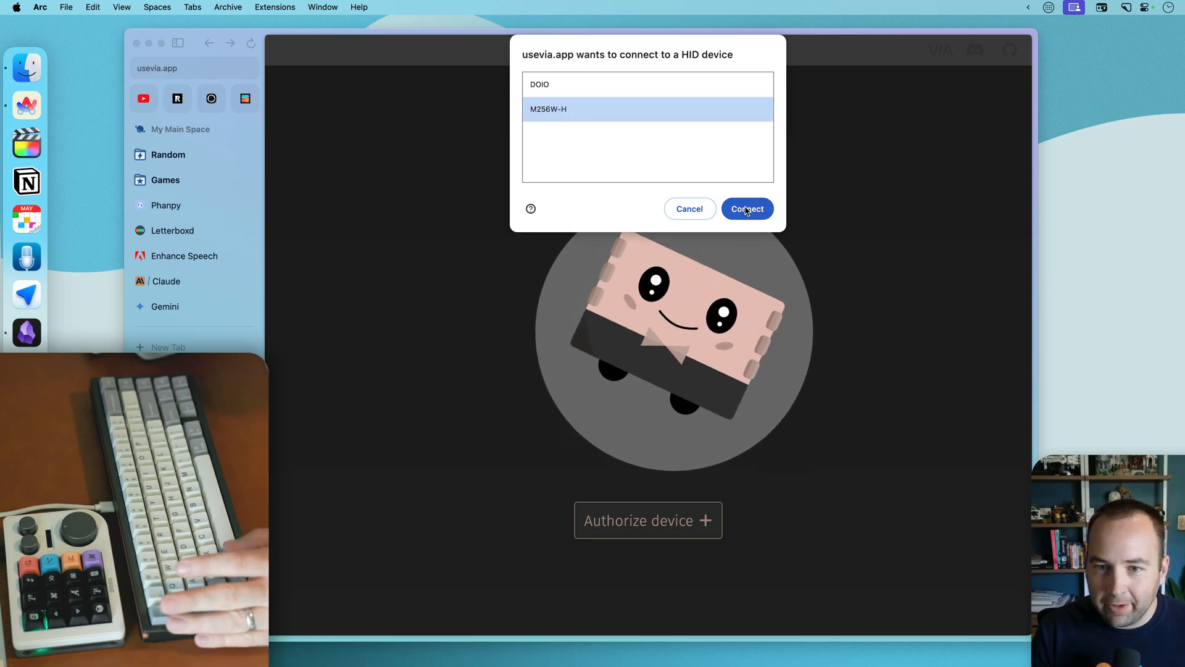
{"action": "left_click", "coordinate": [746, 209]}
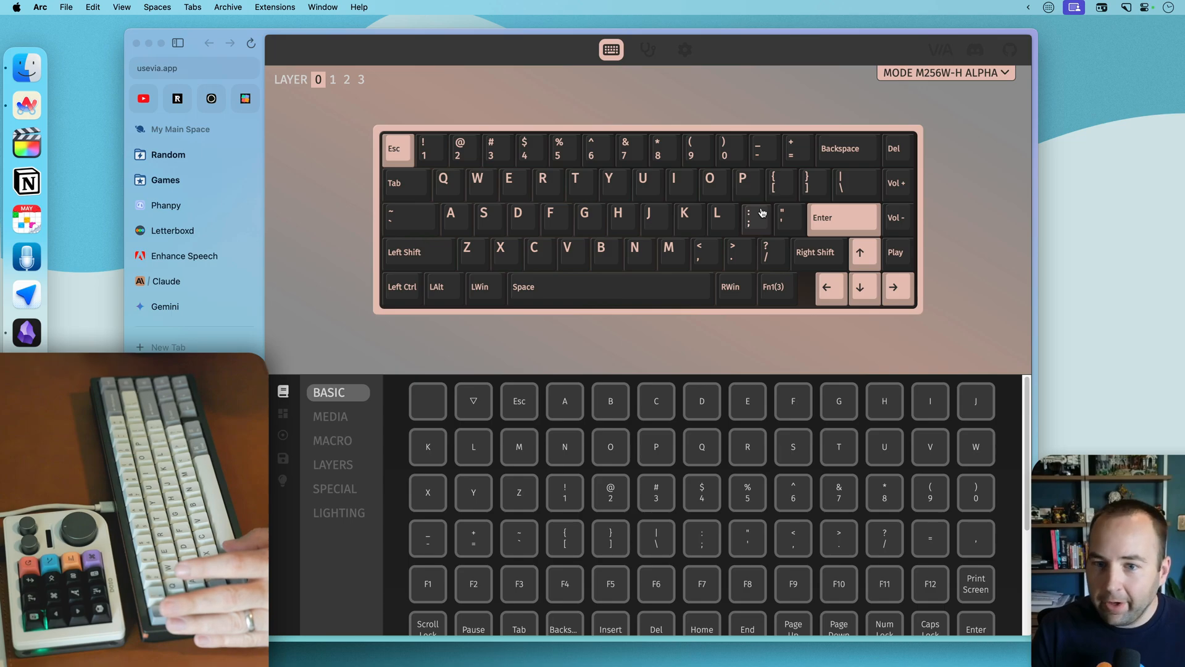
{"action": "mouse_move", "coordinate": [780, 274]}
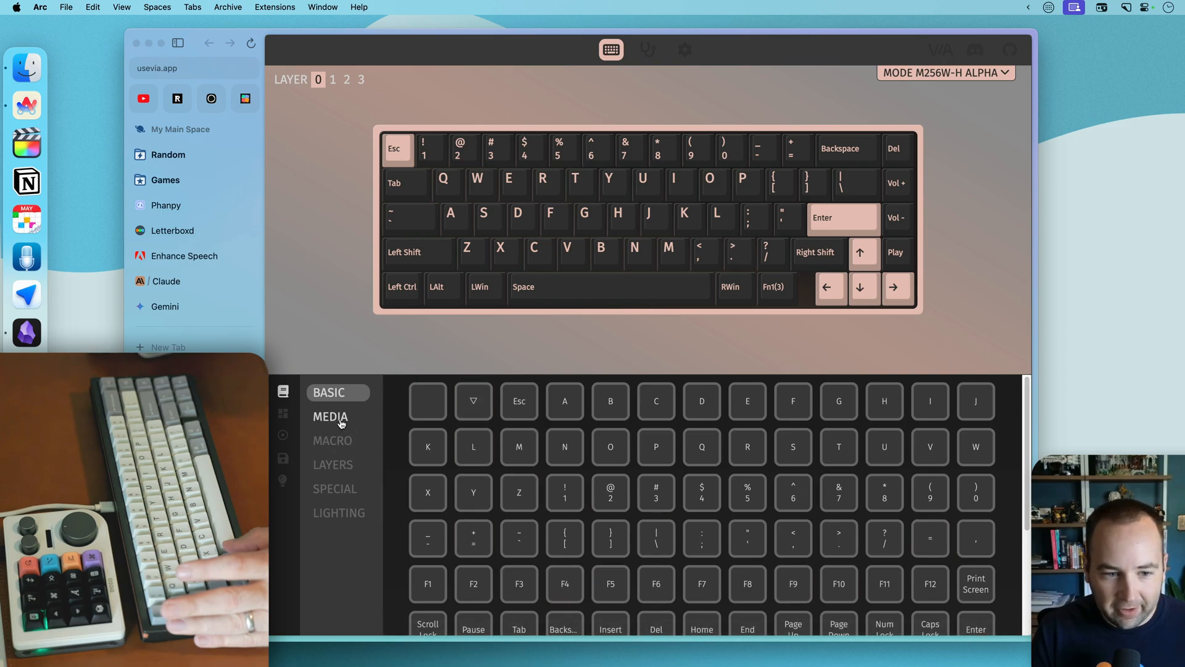
Cycle through the Macro, Layers, Special and Lighting keycodes, then back to Basic.
{"action": "left_click", "coordinate": [332, 440]}
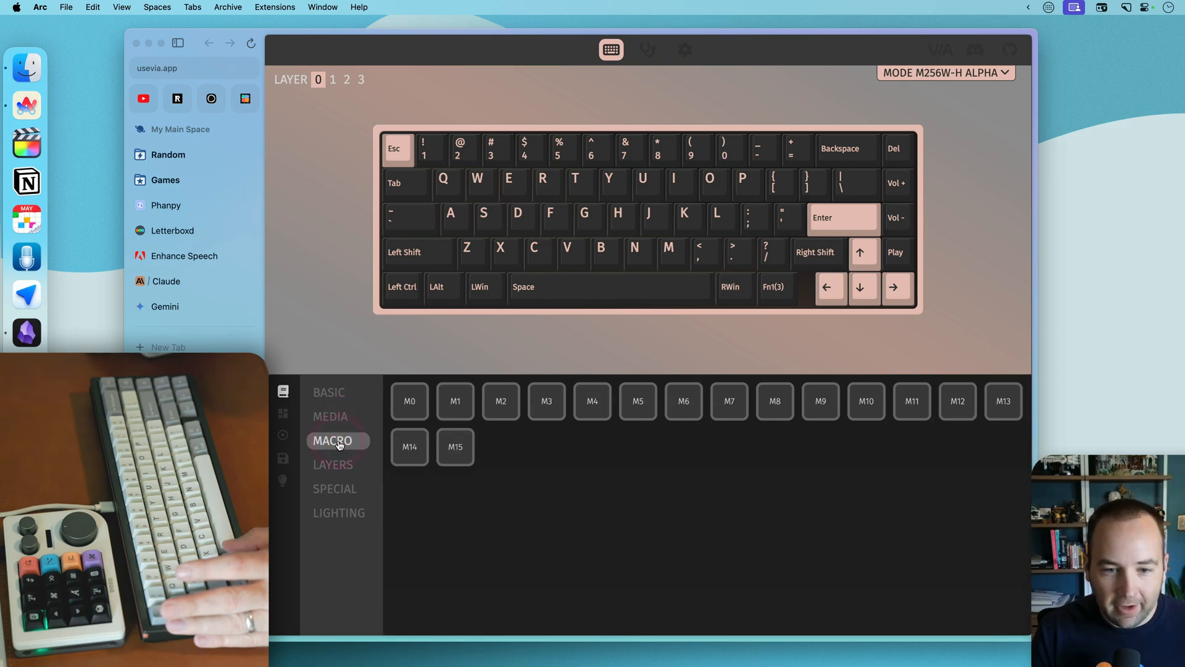
{"action": "left_click", "coordinate": [332, 464]}
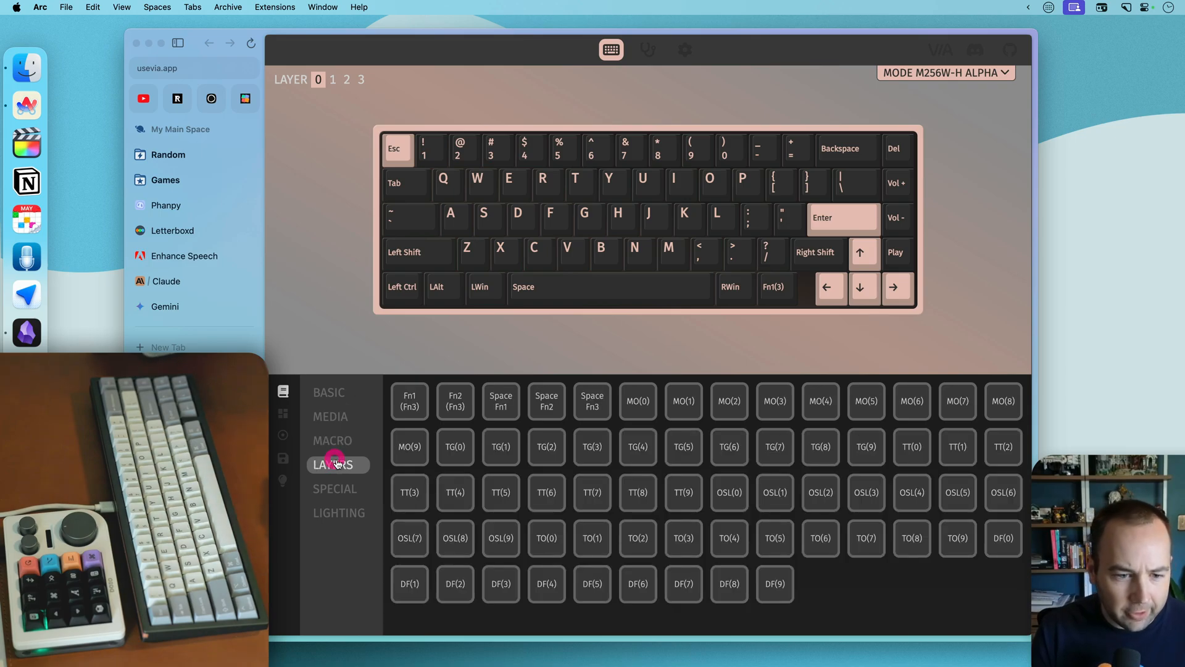
{"action": "left_click", "coordinate": [334, 488]}
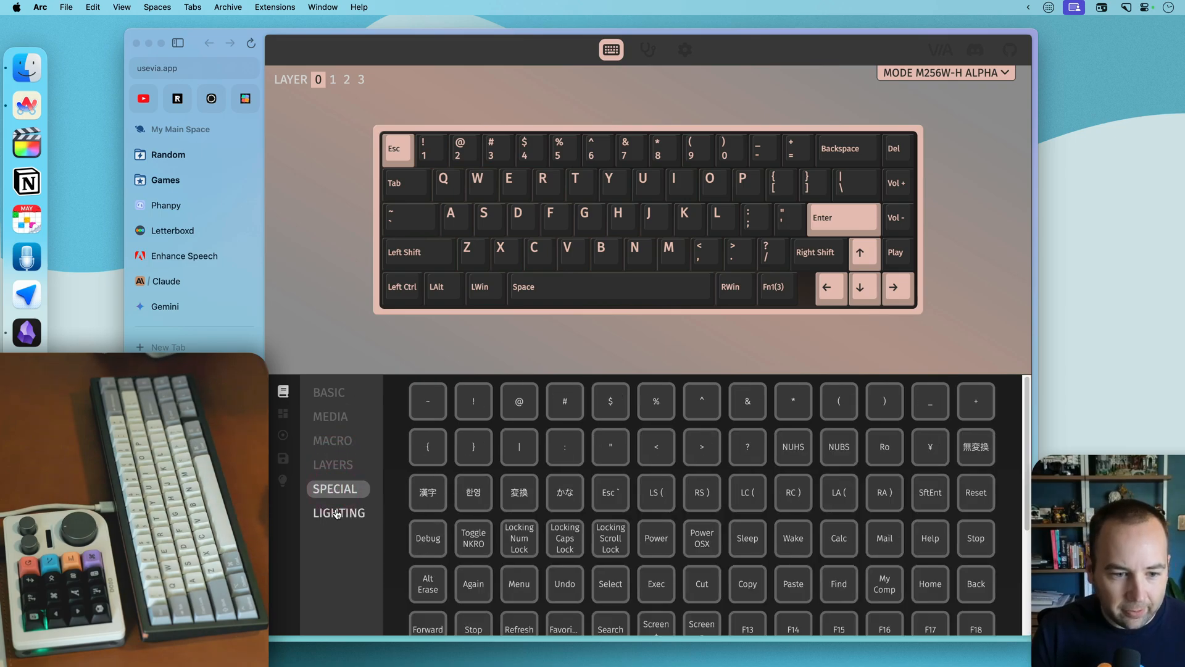
{"action": "left_click", "coordinate": [337, 512]}
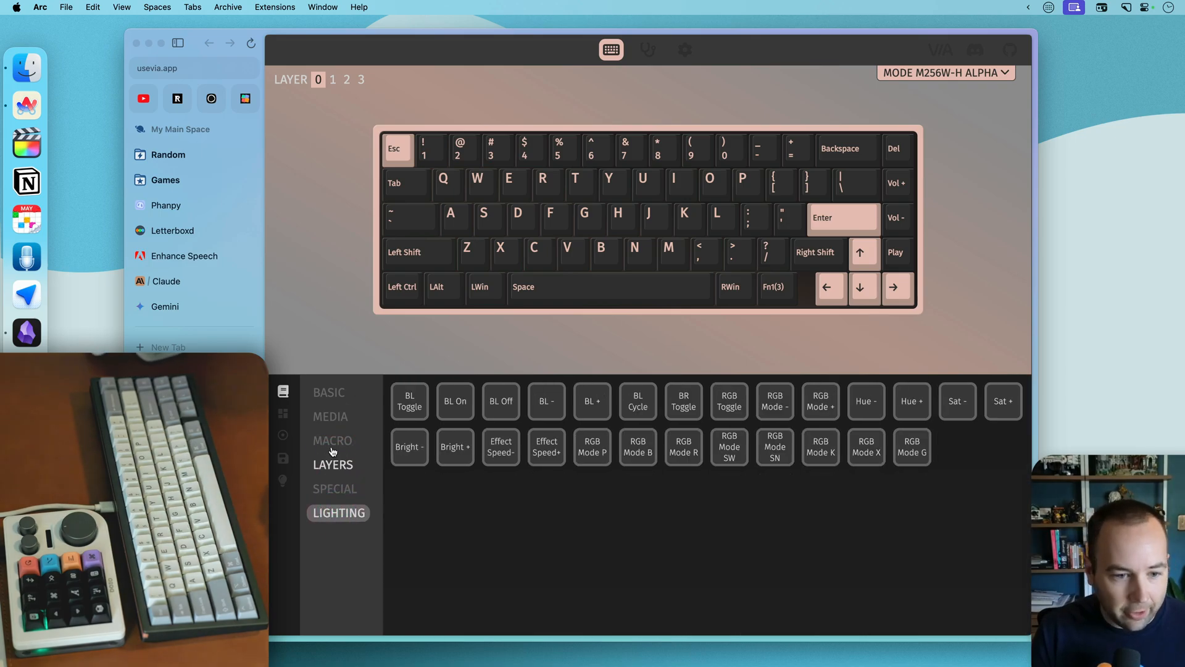
{"action": "left_click", "coordinate": [328, 391]}
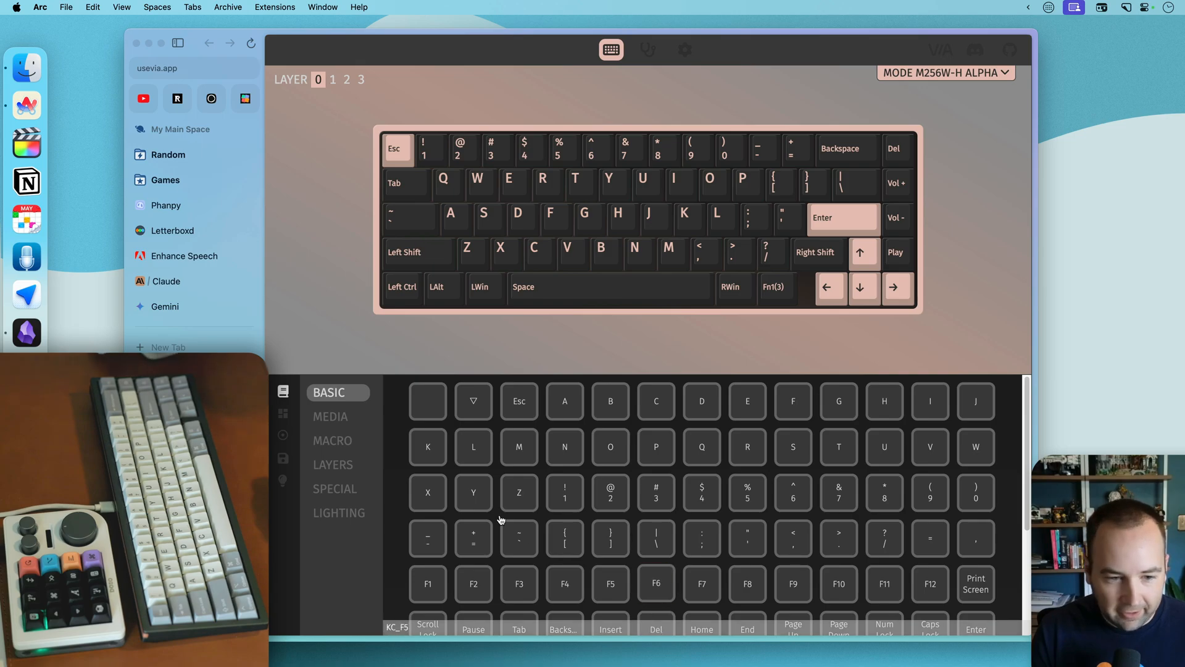
Revisit the Media and Macro keycodes, settling on the Layers keycode list.
{"action": "left_click", "coordinate": [330, 416]}
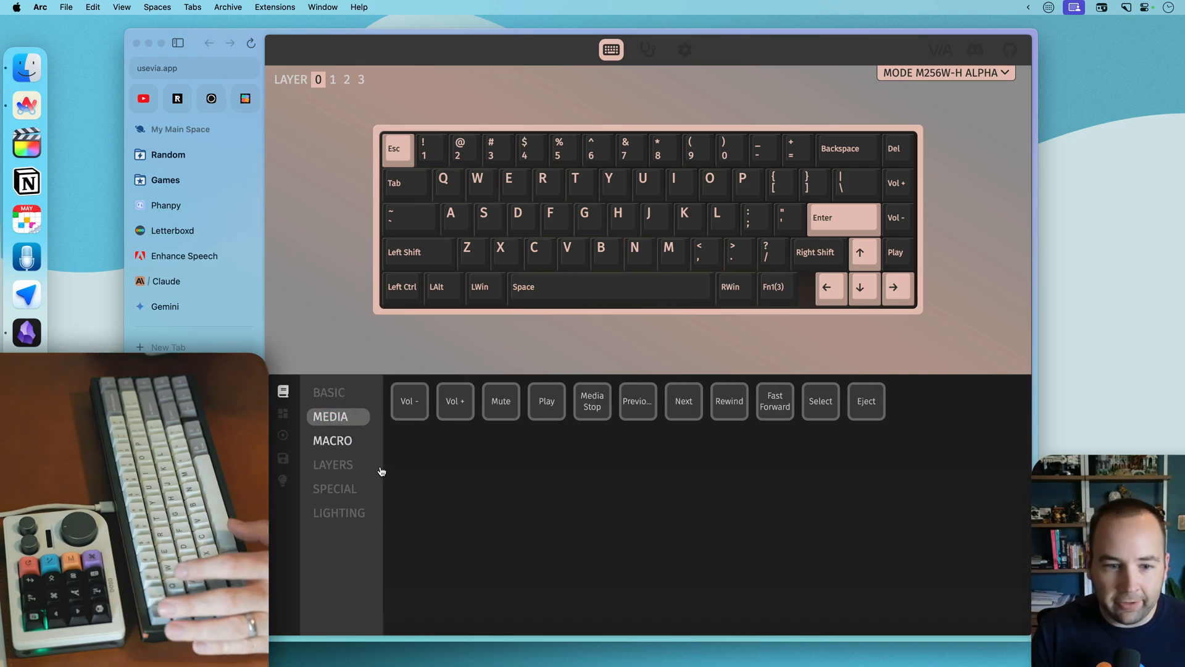
{"action": "mouse_move", "coordinate": [325, 444]}
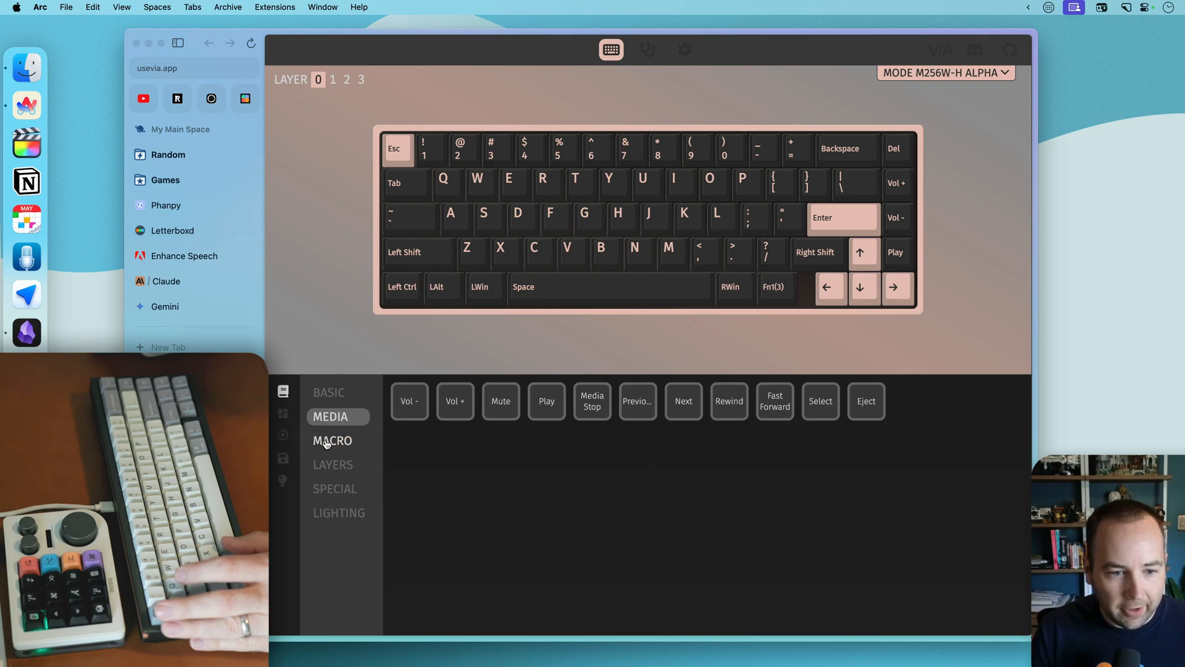
{"action": "left_click", "coordinate": [331, 441]}
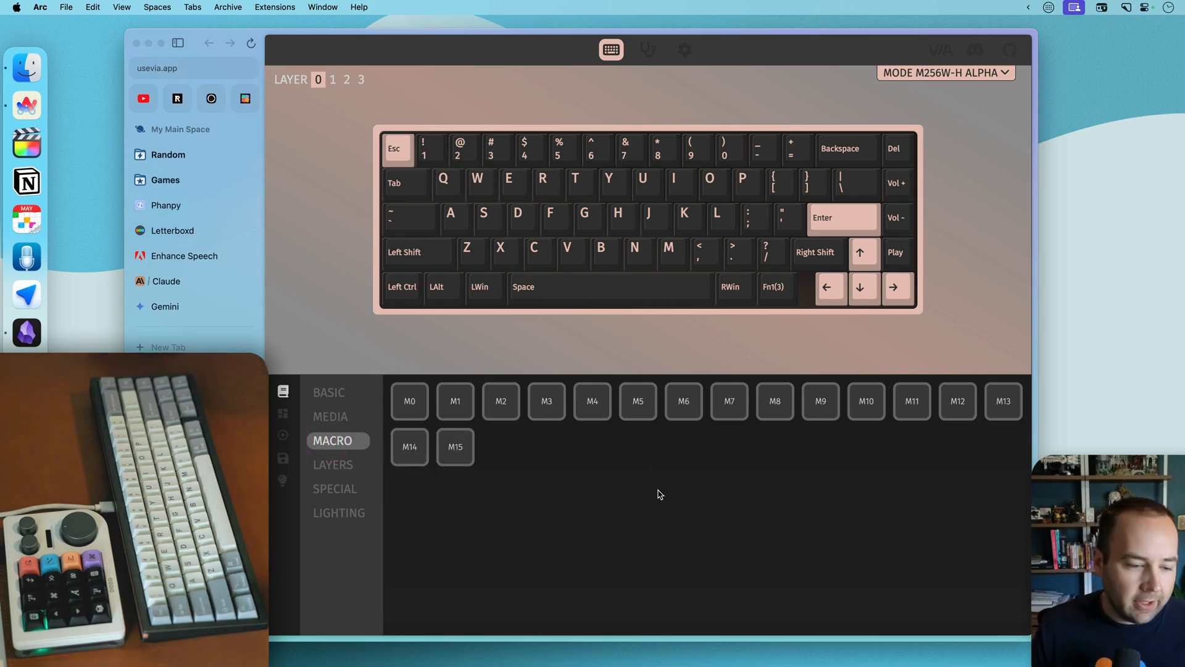
{"action": "mouse_move", "coordinate": [333, 468]}
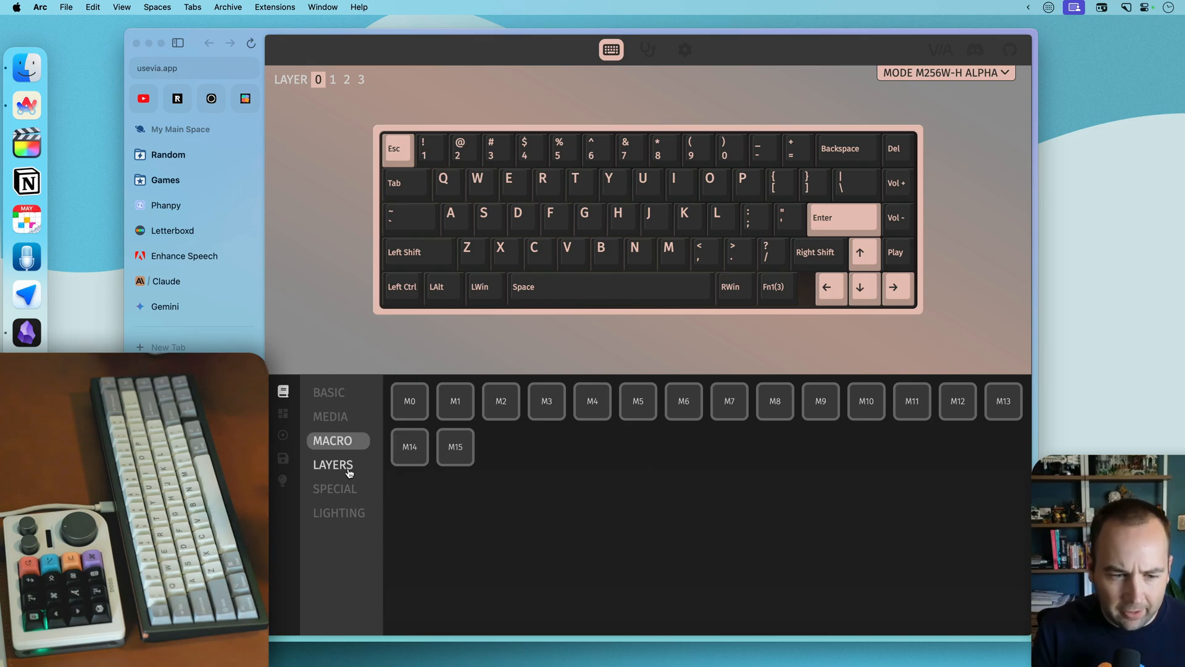
{"action": "left_click", "coordinate": [332, 465]}
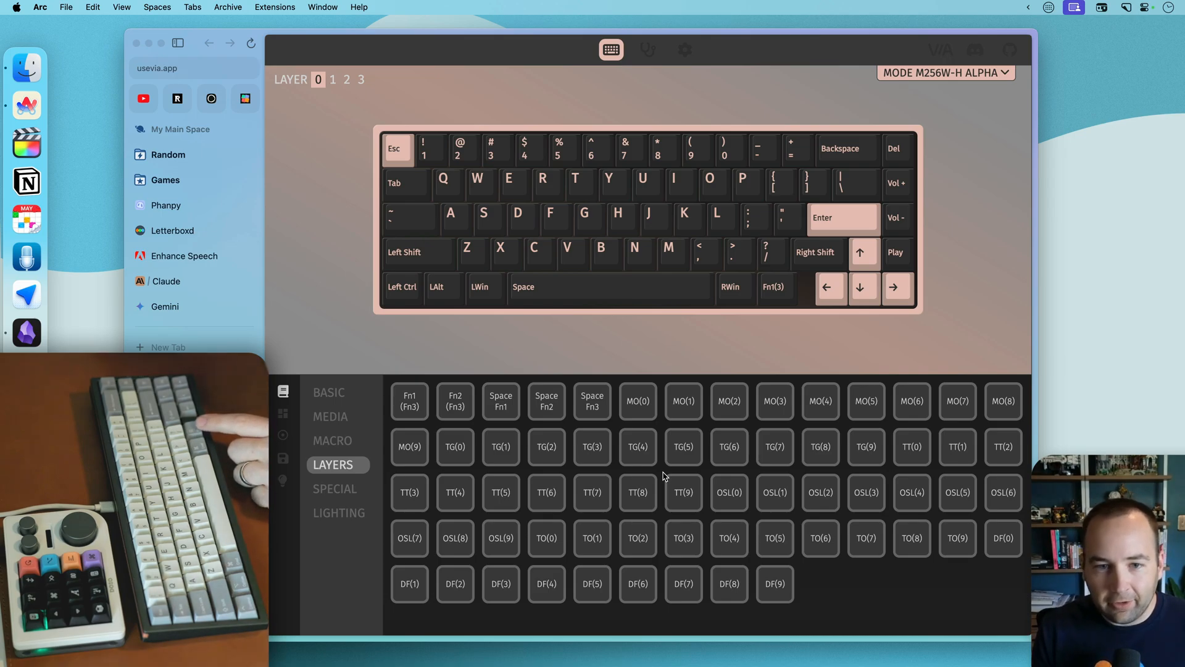
{"action": "left_click", "coordinate": [637, 445]}
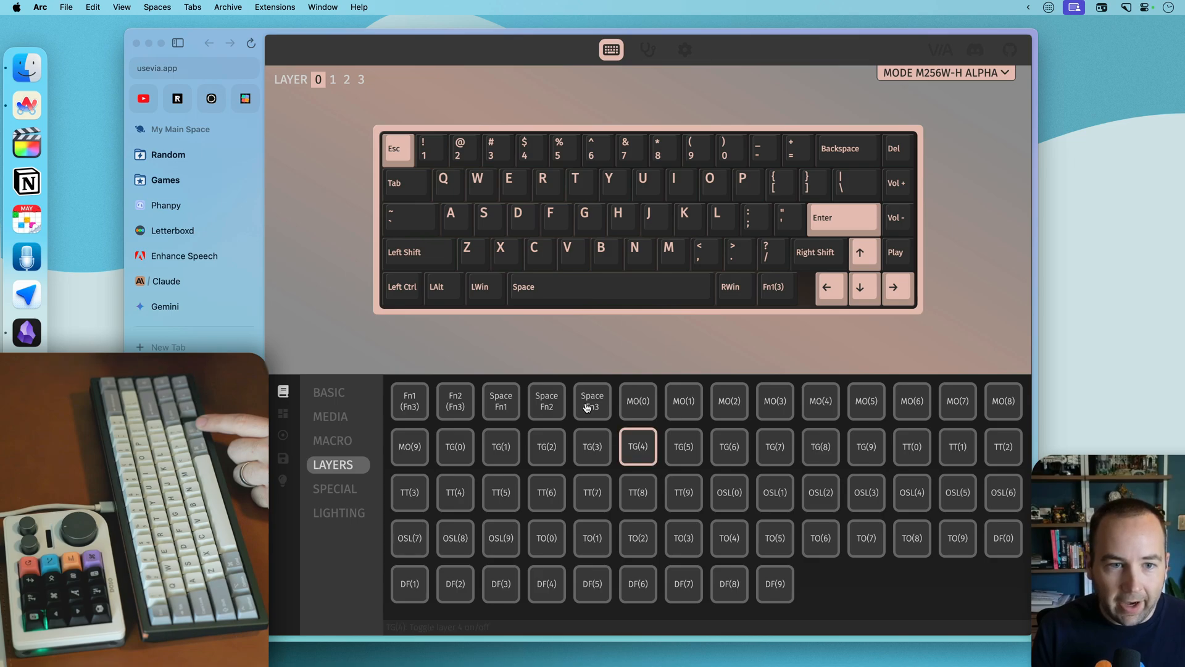
Compare key assignments on layers 3, 1 and 0, ending on layer 0.
{"action": "left_click", "coordinate": [360, 80]}
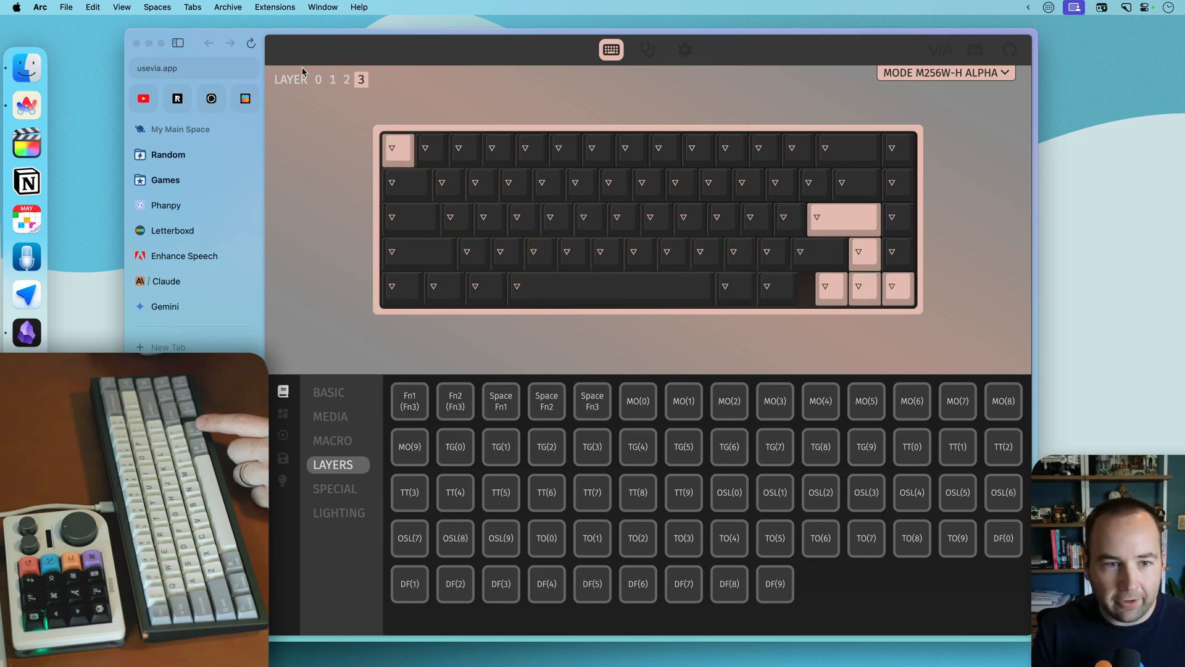
{"action": "left_click", "coordinate": [318, 79]}
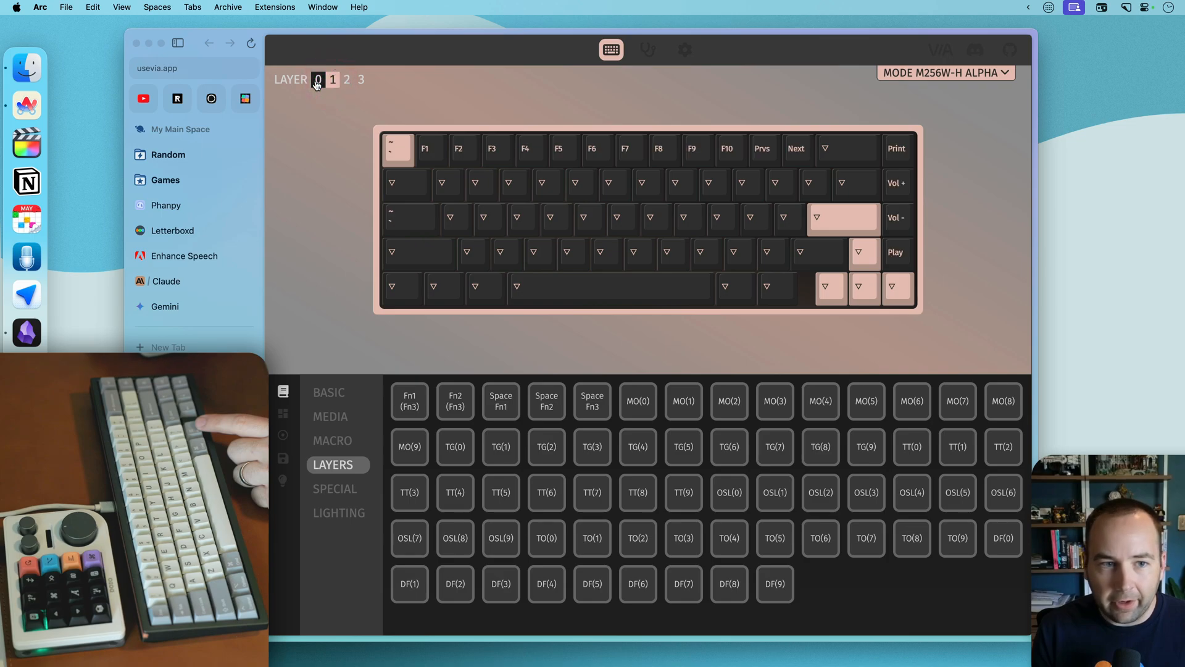
{"action": "left_click", "coordinate": [318, 79]}
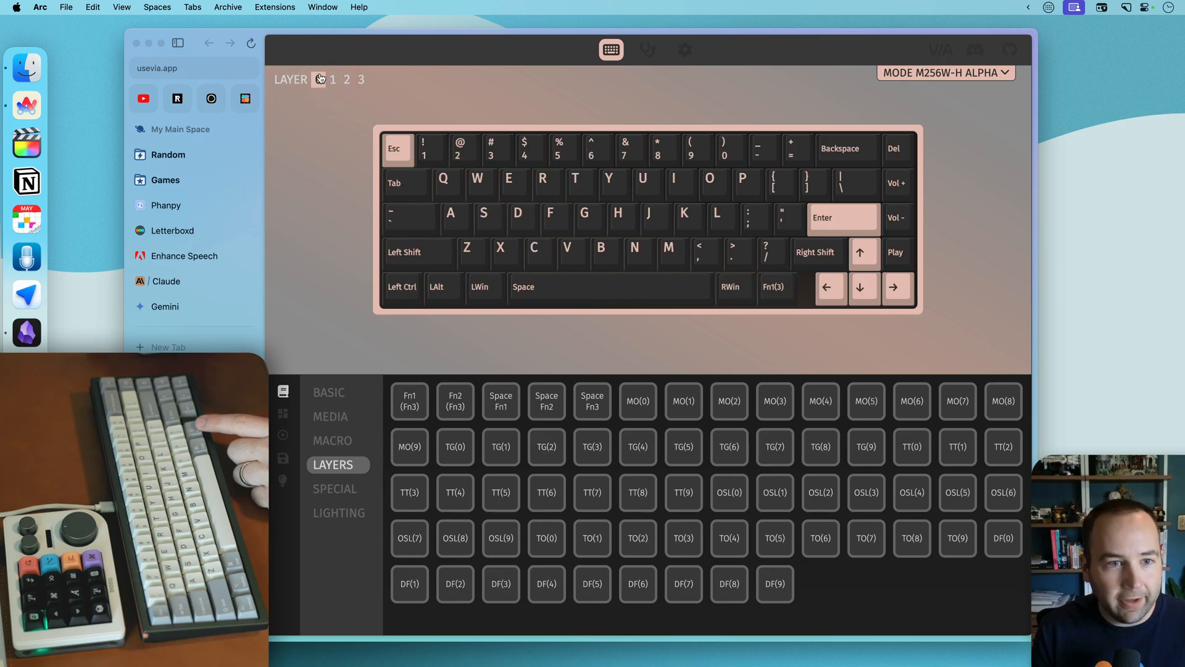
{"action": "left_click", "coordinate": [332, 80]}
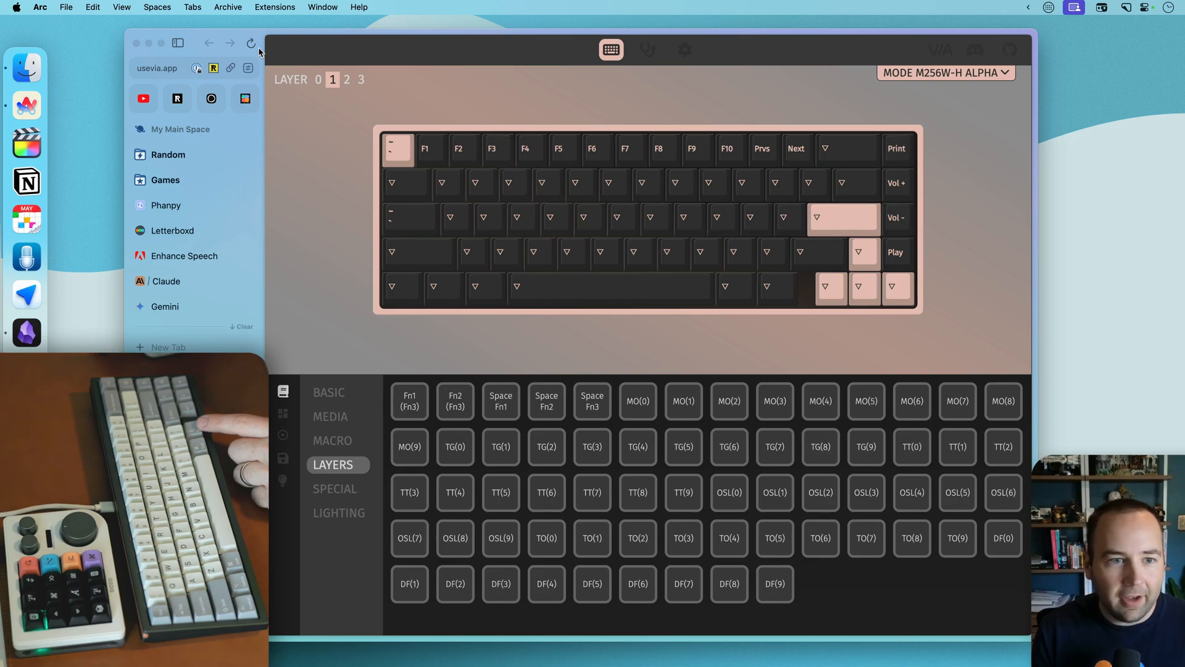
{"action": "left_click", "coordinate": [318, 80]}
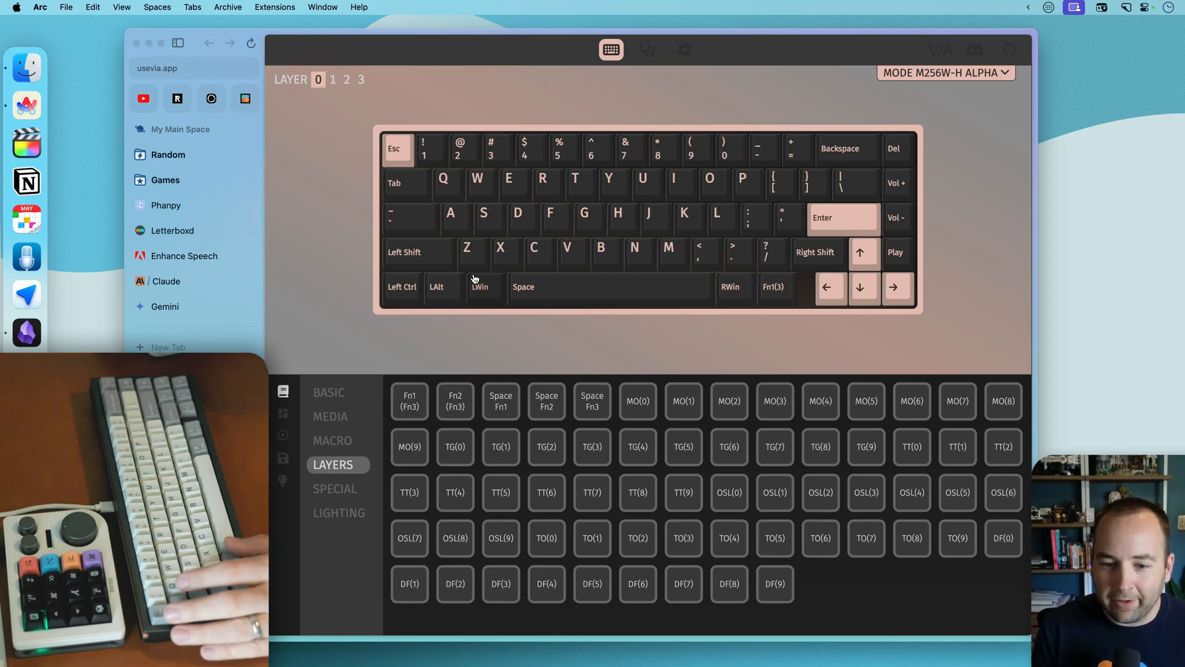
Scroll the Special keycodes, view Lighting, then list the Basic keycodes.
{"action": "left_click", "coordinate": [334, 488]}
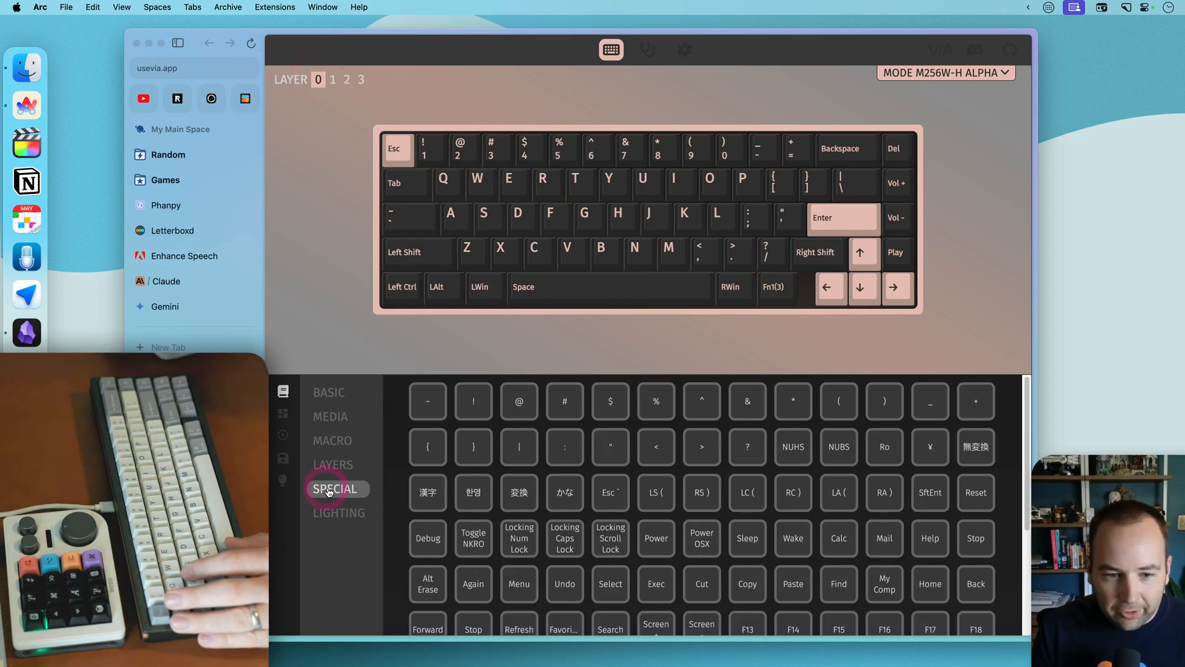
{"action": "scroll", "scroll_direction": "down", "scroll_amount": 3}
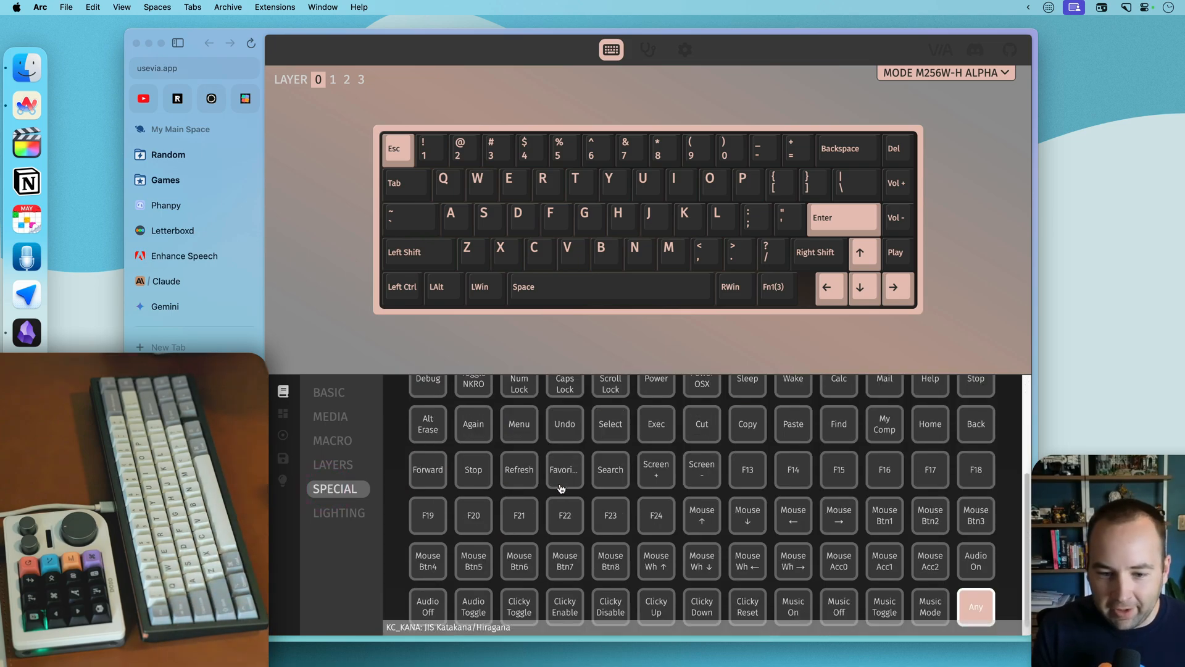
{"action": "scroll", "scroll_direction": "down", "scroll_amount": 3}
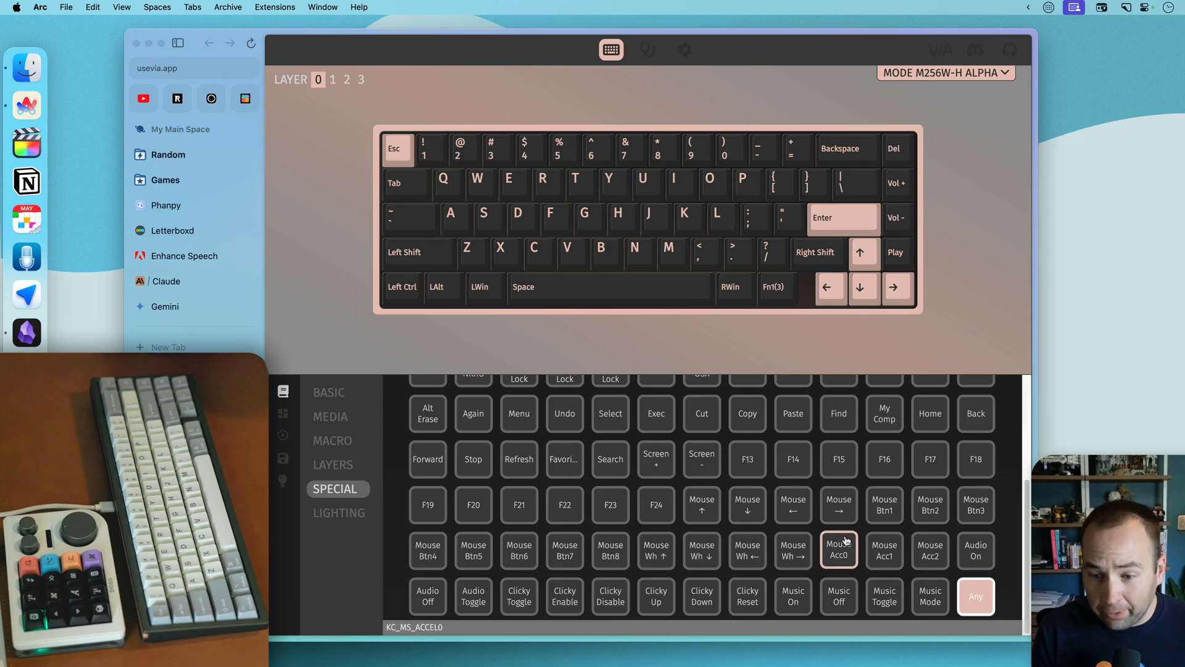
{"action": "left_click", "coordinate": [339, 512]}
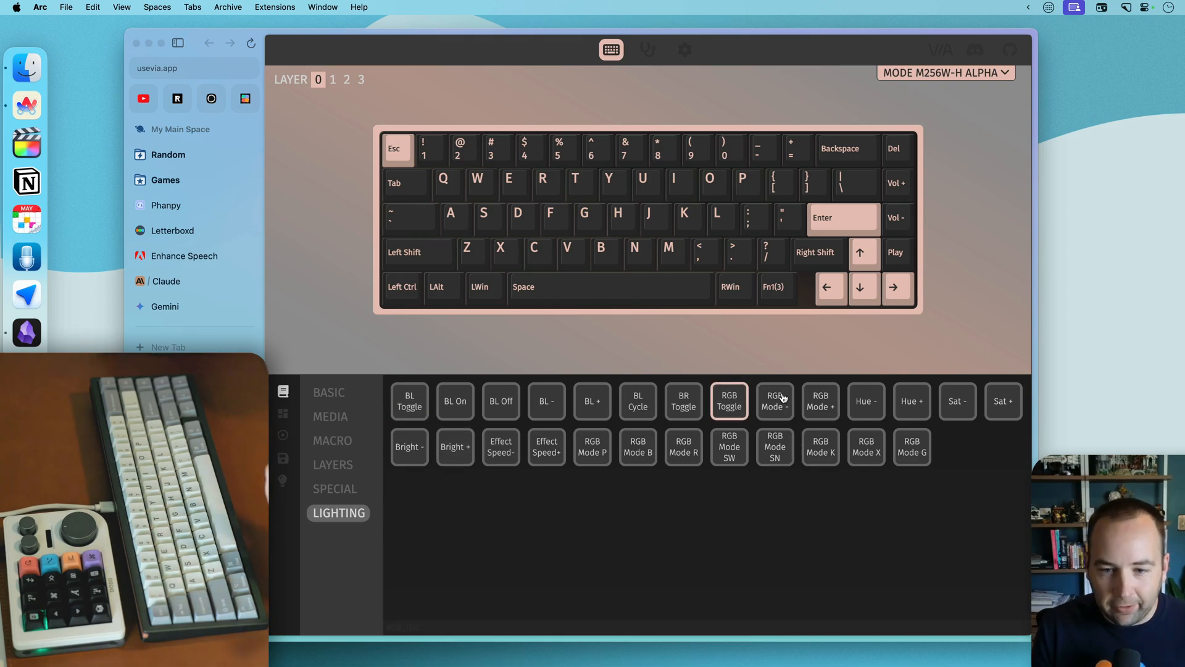
{"action": "left_click", "coordinate": [329, 392]}
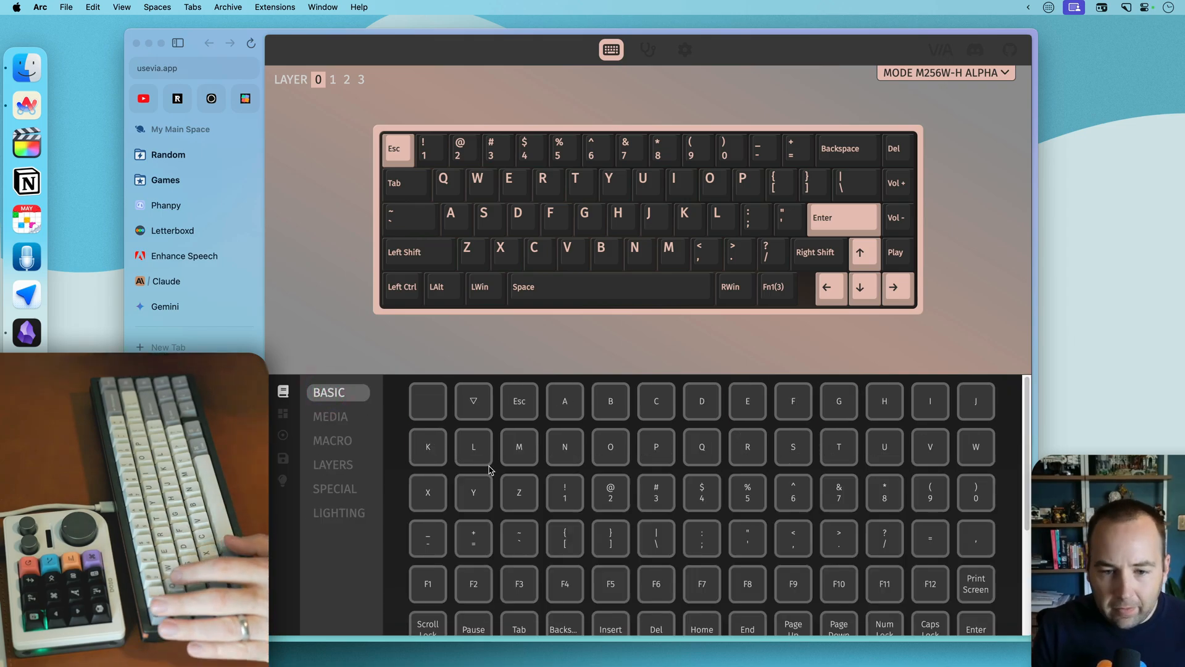
{"action": "mouse_move", "coordinate": [717, 356]}
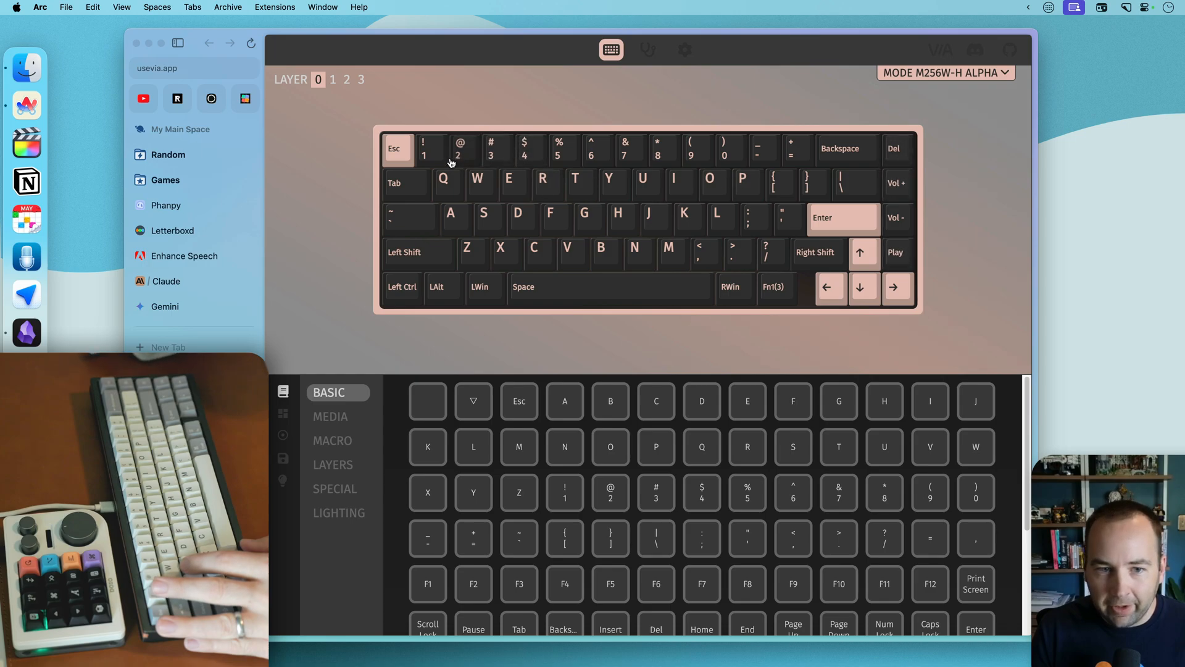
{"action": "mouse_move", "coordinate": [895, 149]}
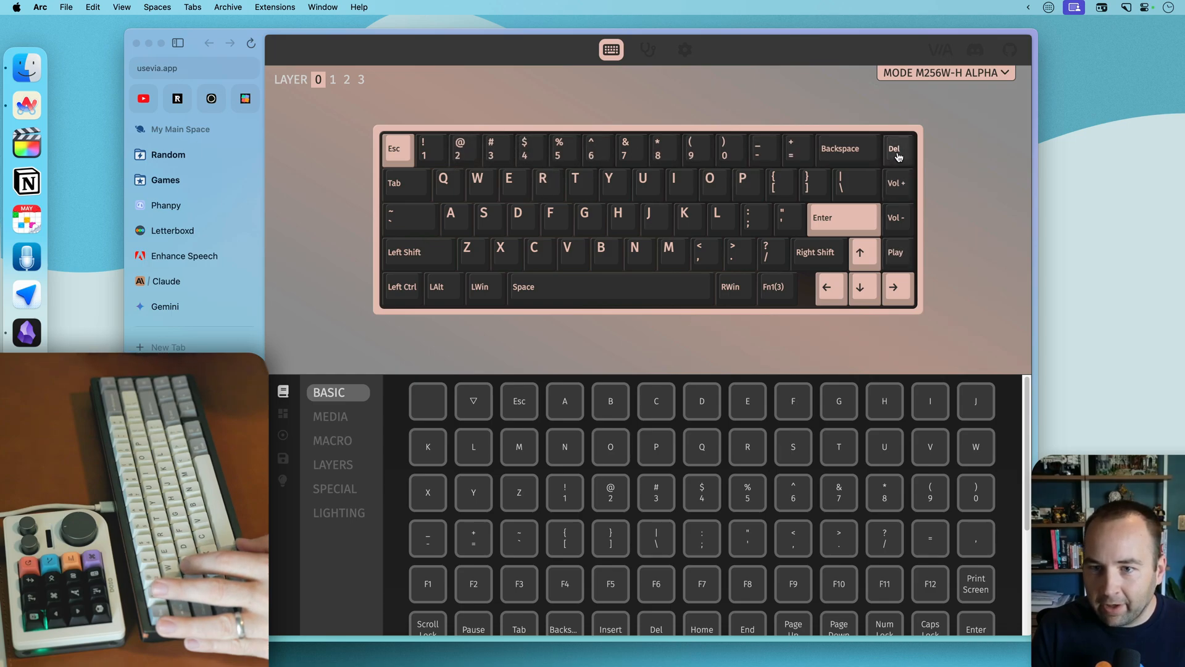
{"action": "mouse_move", "coordinate": [929, 159]}
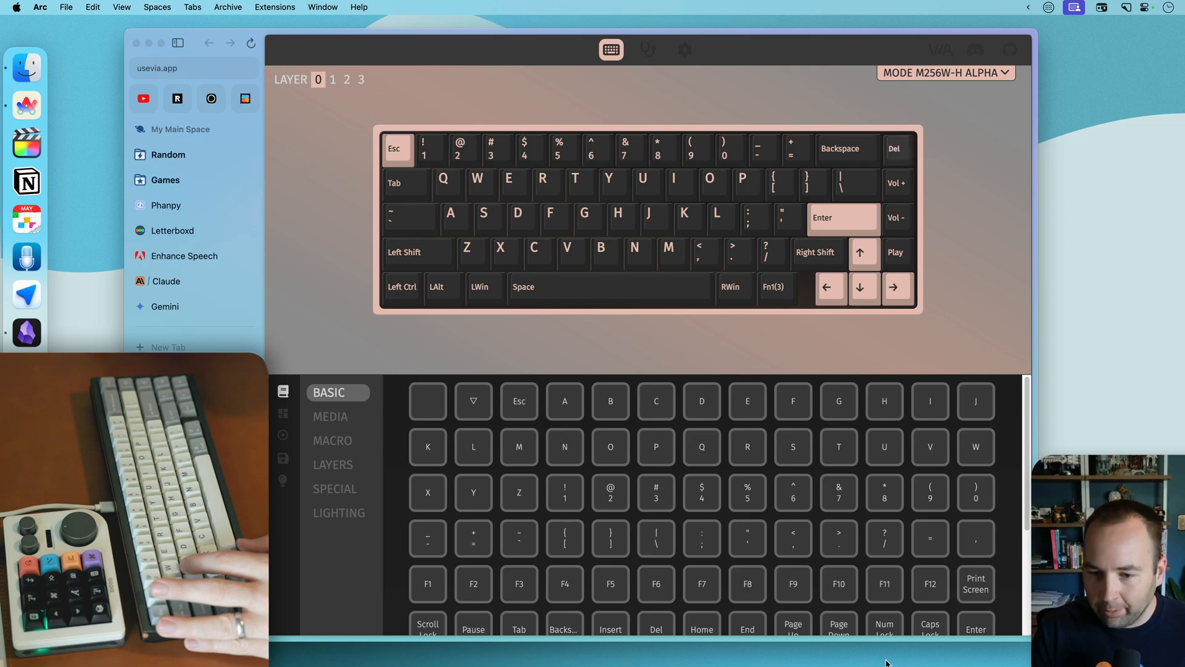
Assign numpad 6 to layer 0's Del key and test it in Raycast.
{"action": "scroll", "scroll_direction": "down", "scroll_amount": 3}
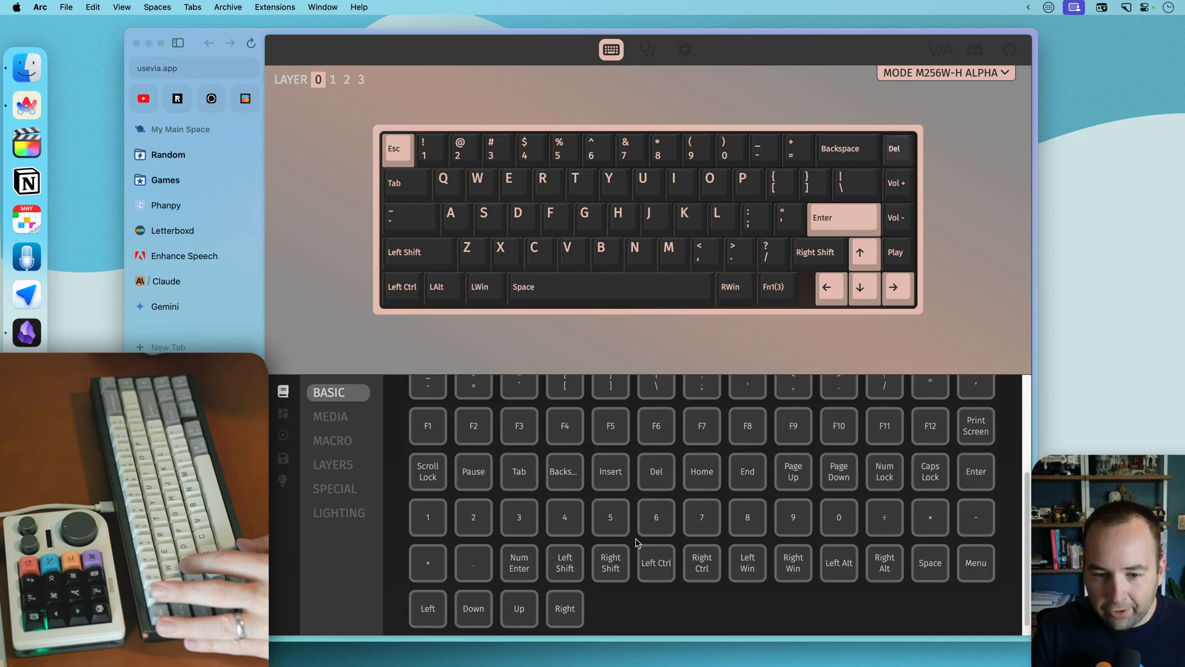
{"action": "mouse_move", "coordinate": [518, 470]}
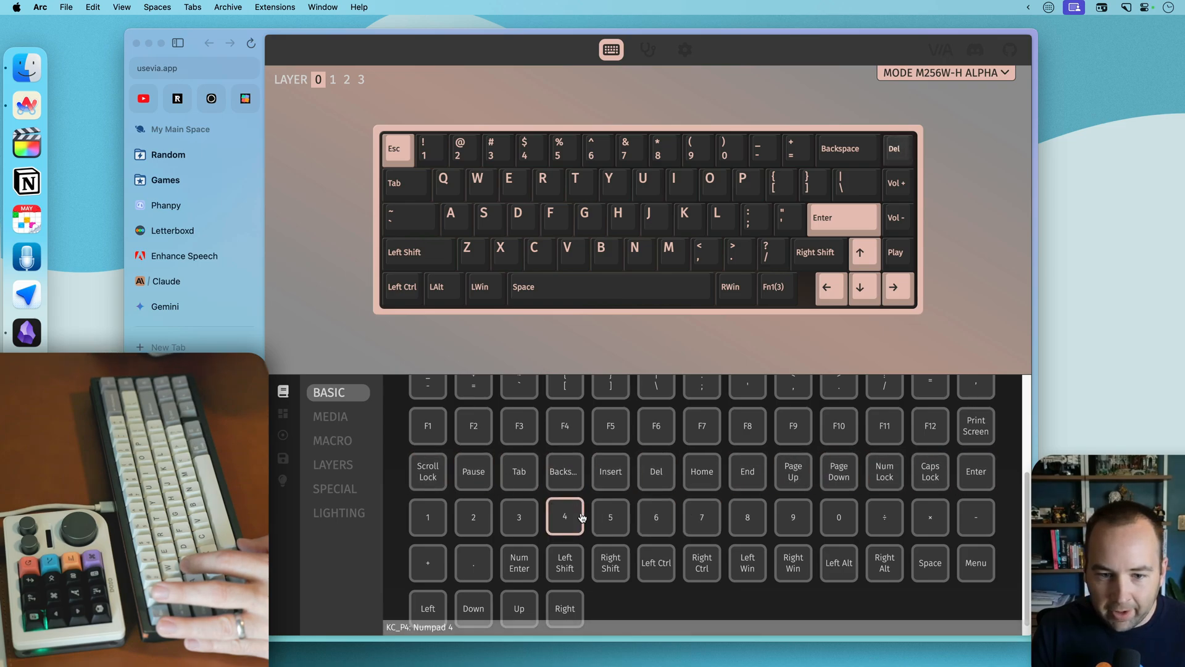
{"action": "left_click", "coordinate": [428, 518]}
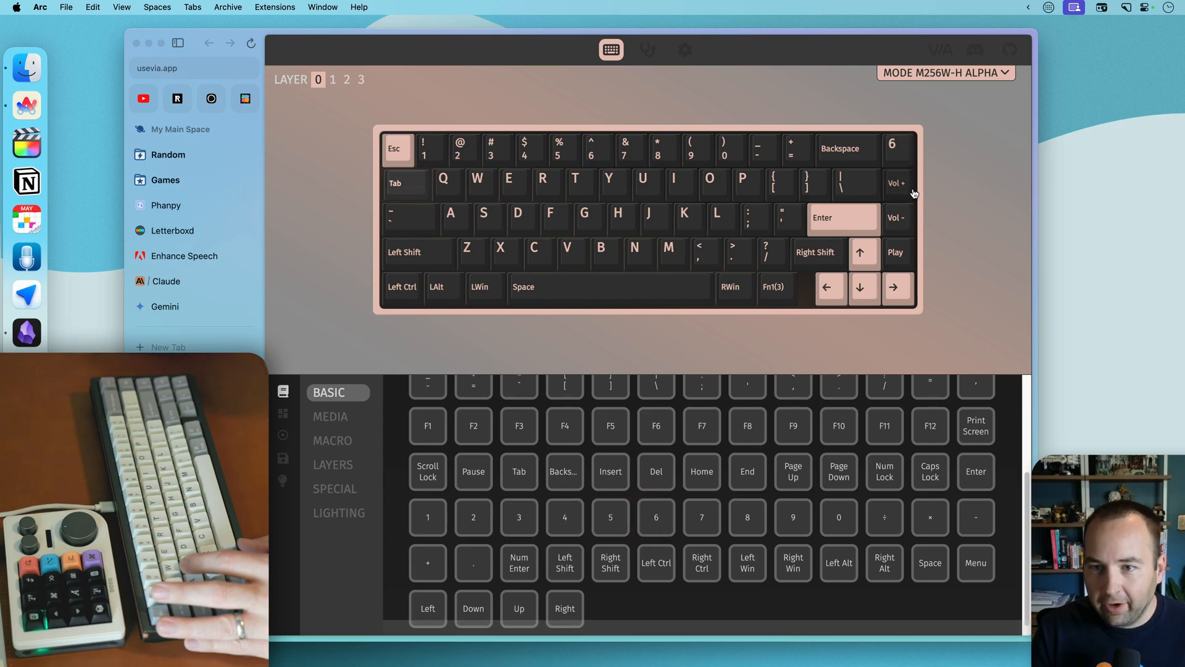
{"action": "mouse_move", "coordinate": [896, 148]}
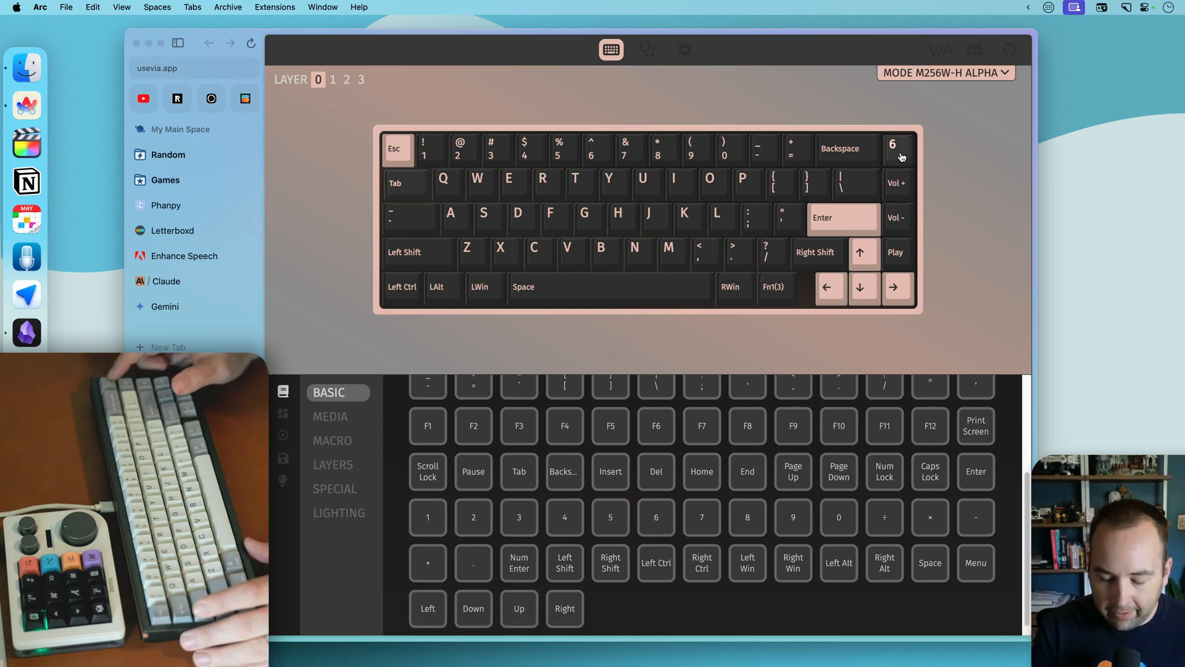
{"action": "mouse_move", "coordinate": [435, 114]}
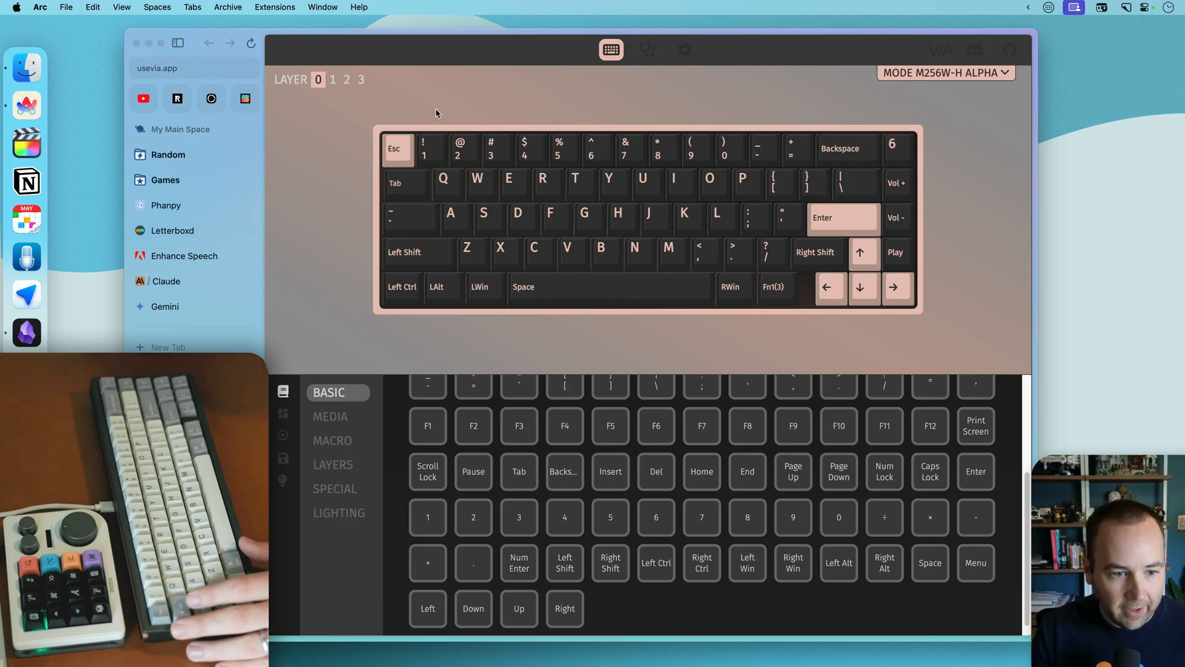
{"action": "key", "text": "cmd+space"}
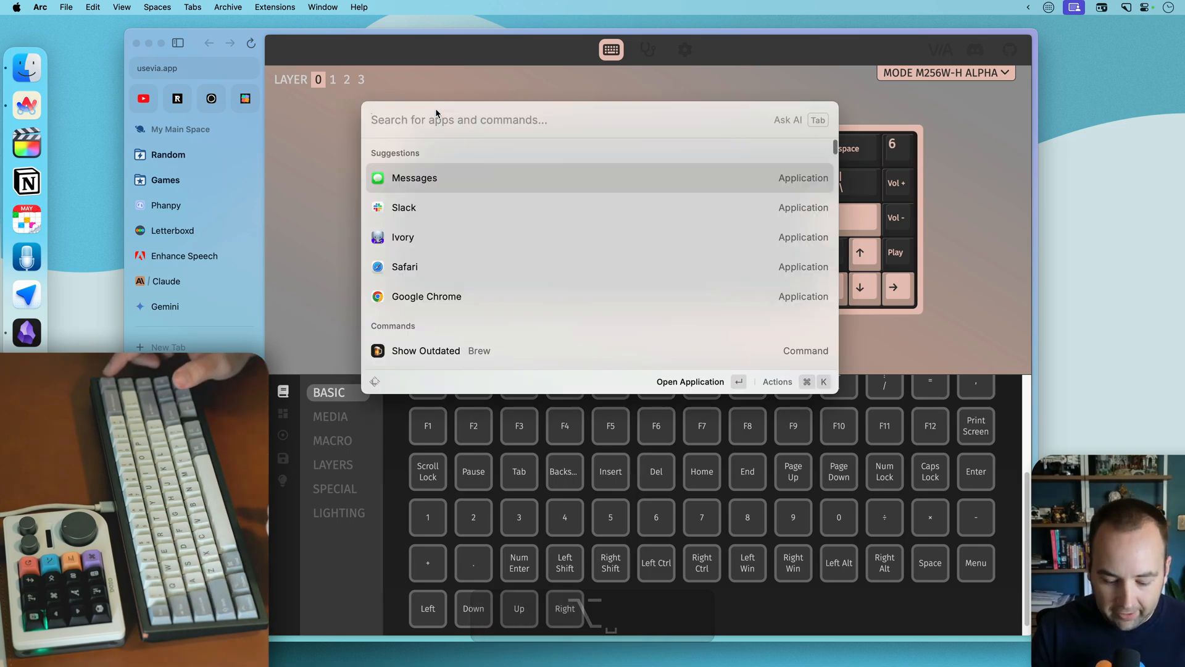
{"action": "type", "text": "6"}
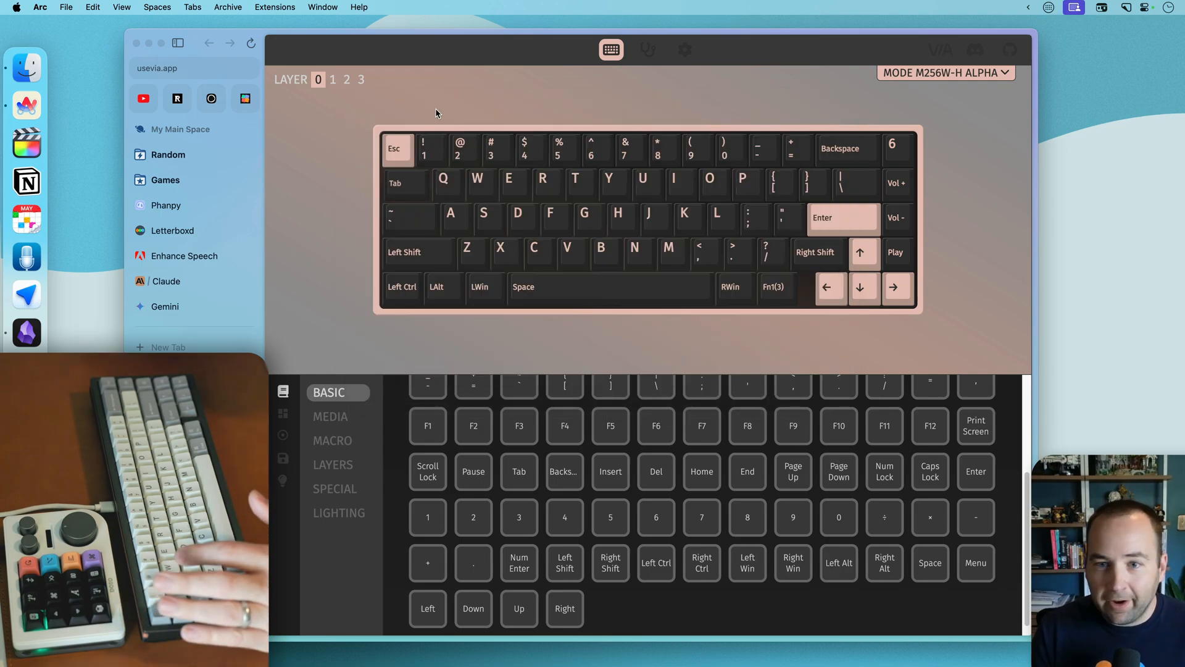
{"action": "mouse_move", "coordinate": [892, 149]}
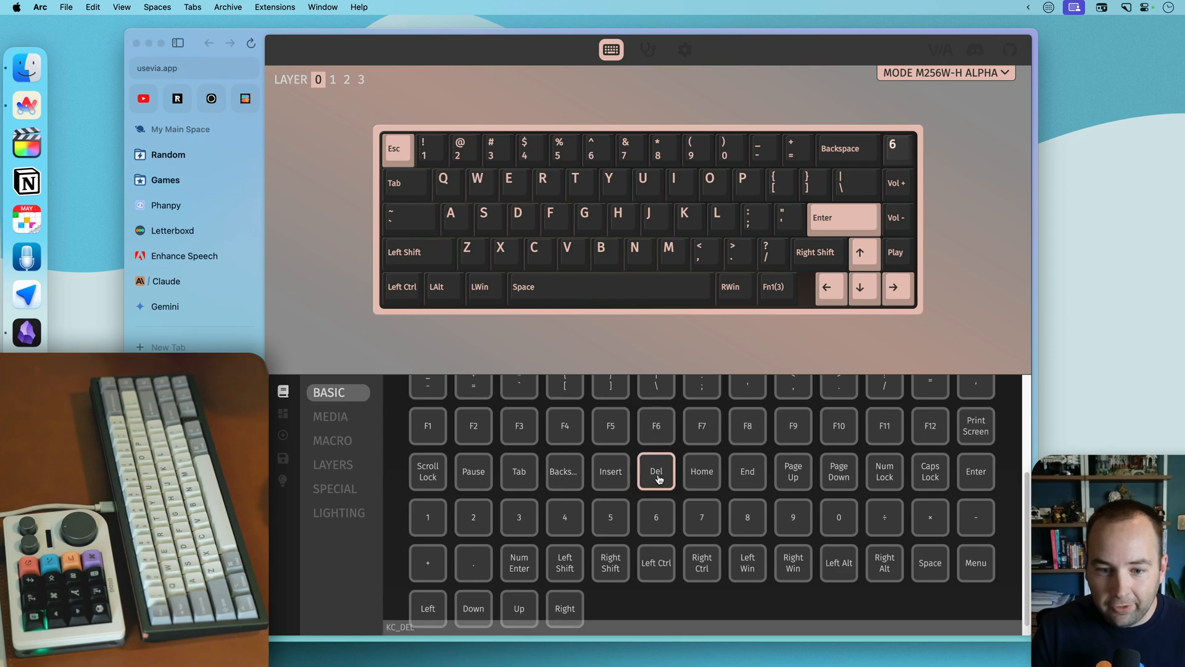
{"action": "left_click", "coordinate": [656, 471]}
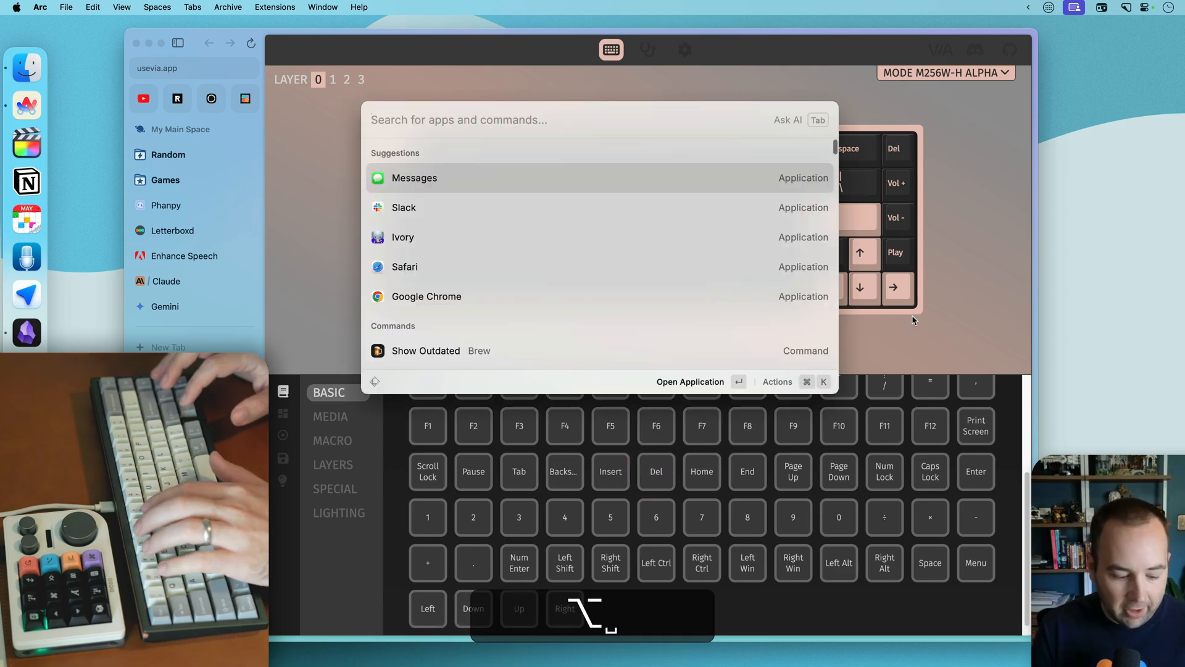
{"action": "type", "text": "12"}
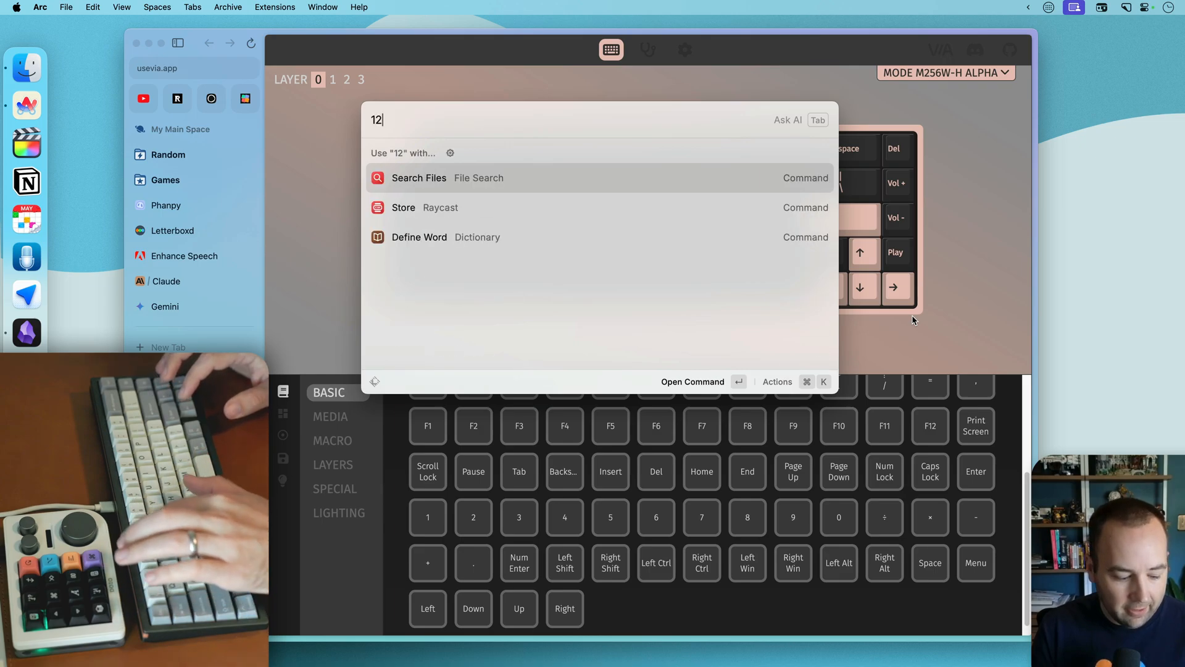
{"action": "type", "text": "34567890"}
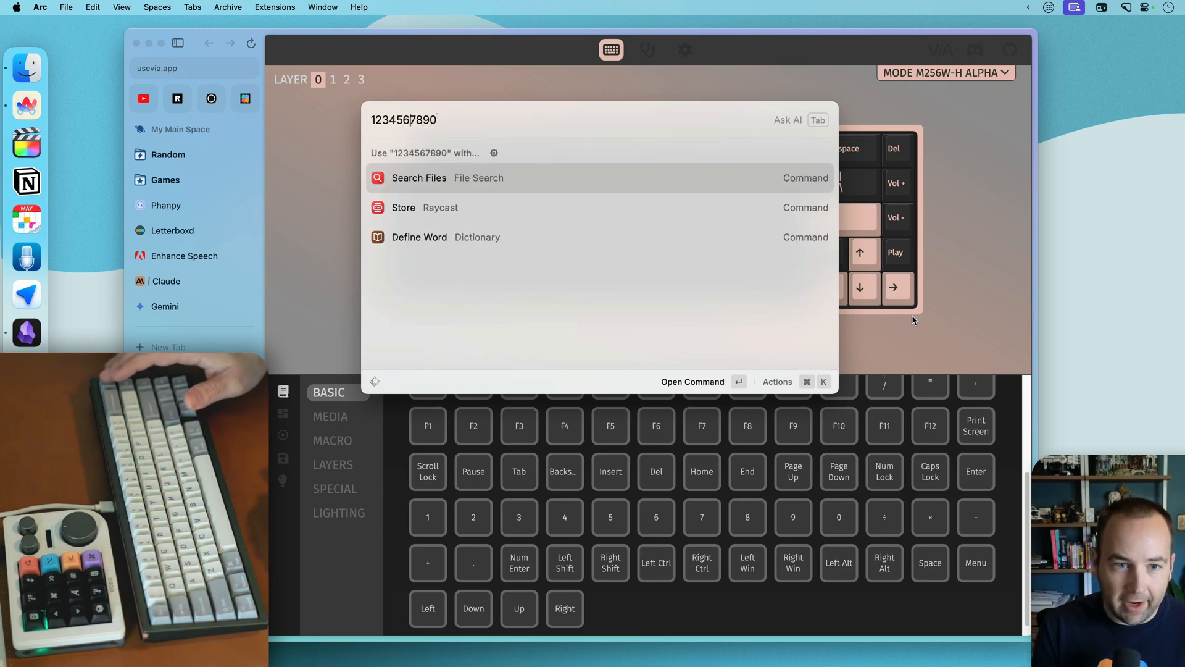
{"action": "key", "text": "backspace"}
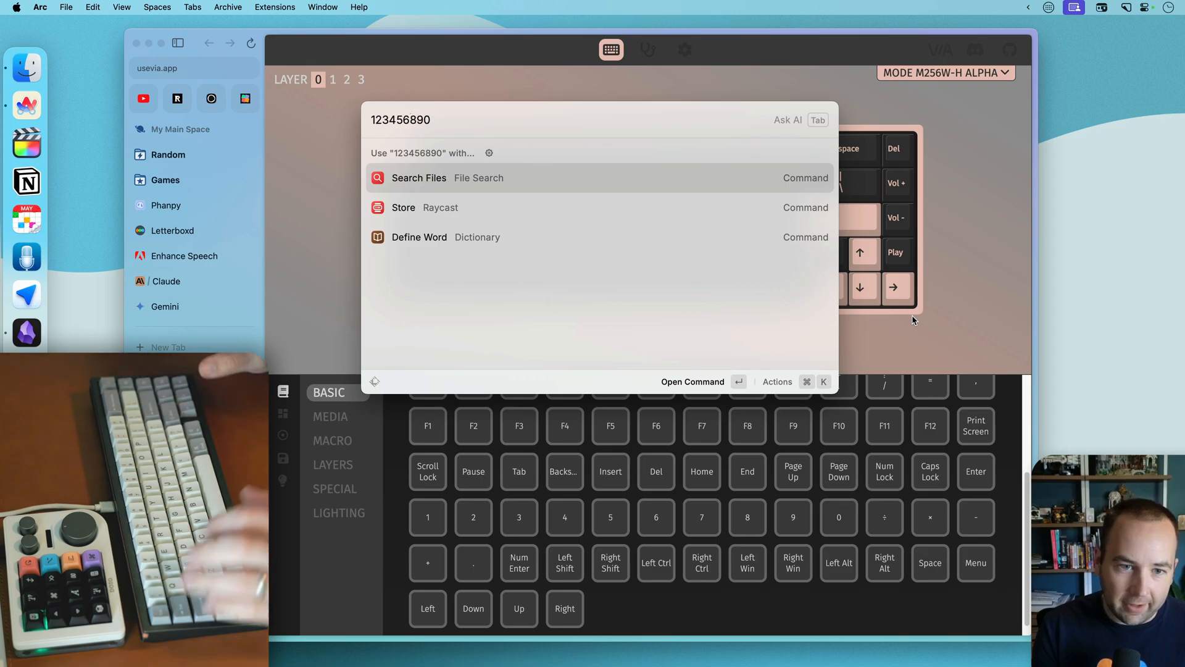
{"action": "key", "text": "Escape"}
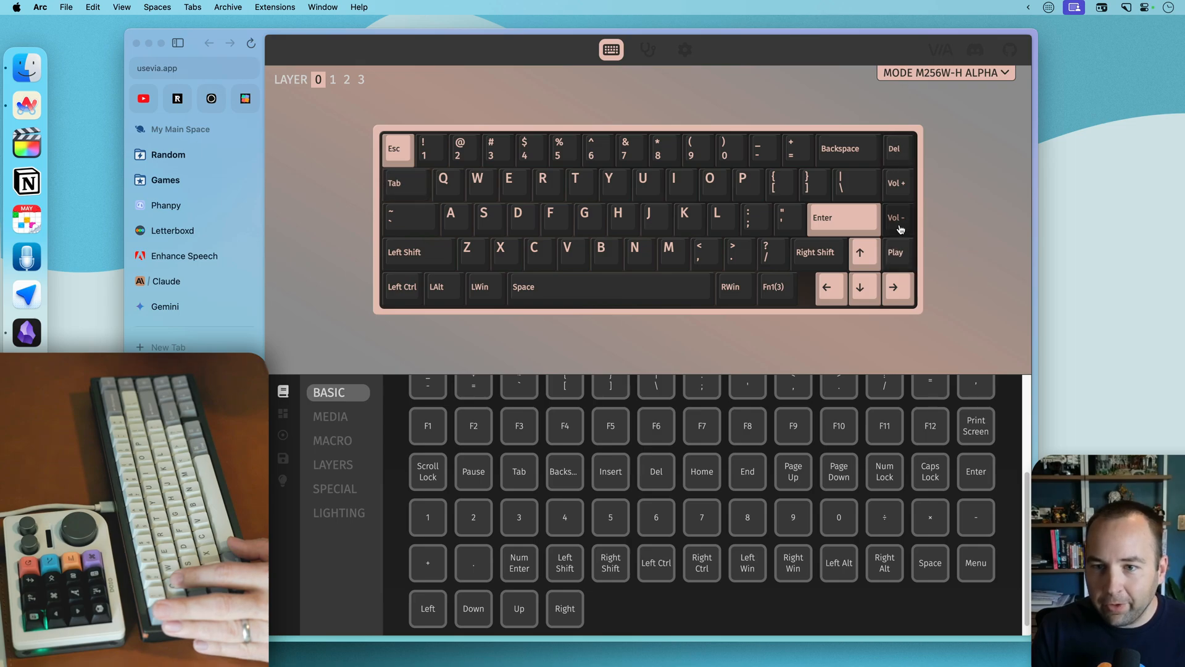
{"action": "left_click", "coordinate": [330, 415]}
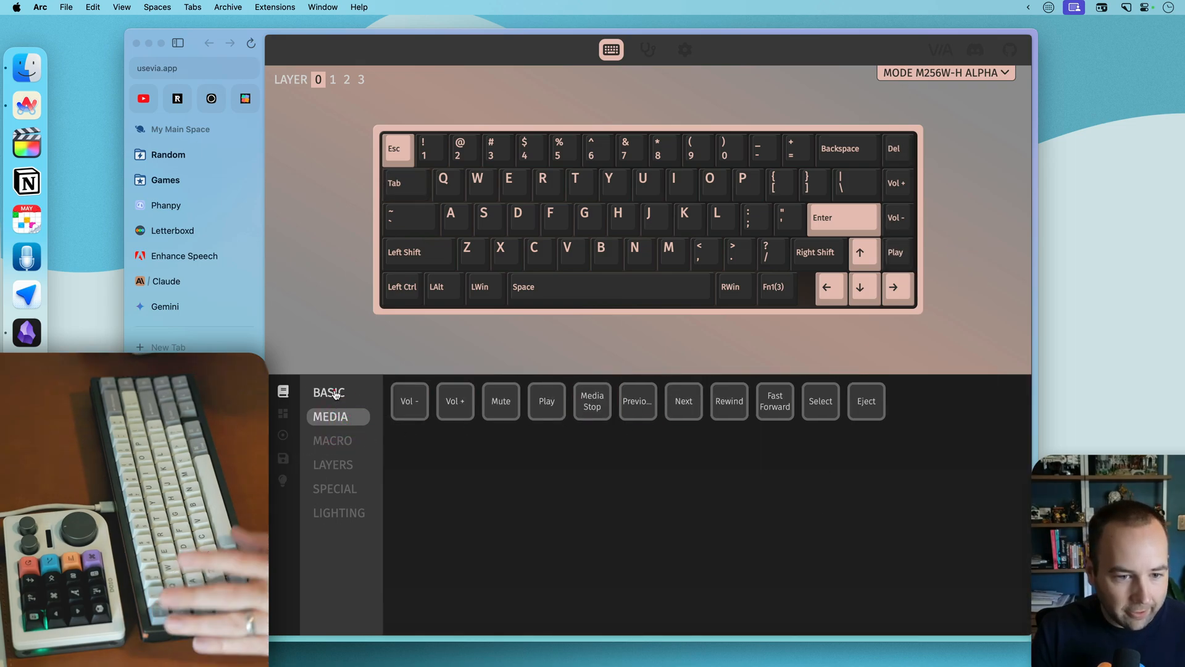
{"action": "left_click", "coordinate": [328, 392]}
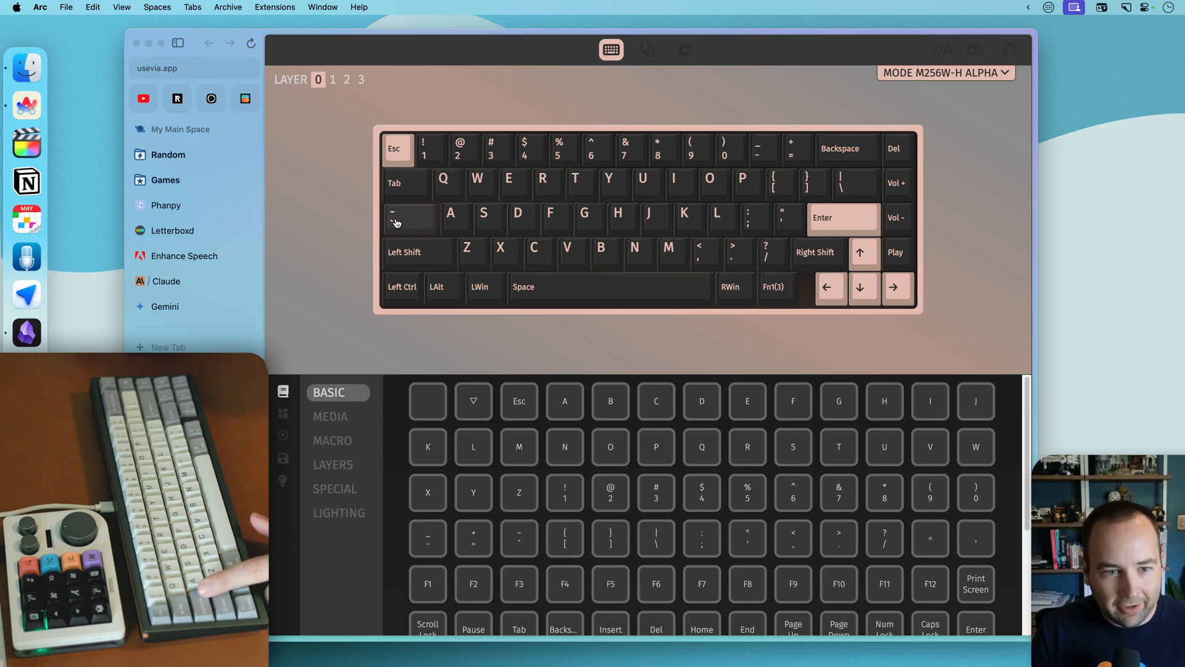
{"action": "mouse_move", "coordinate": [410, 227]}
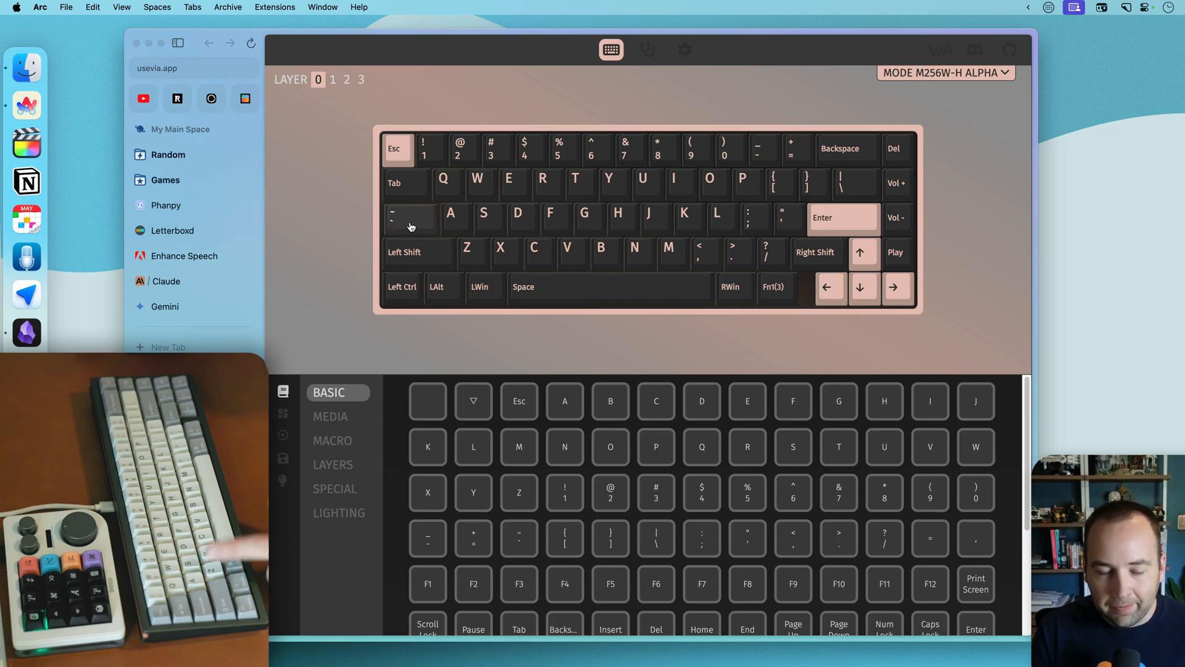
{"action": "mouse_move", "coordinate": [399, 234]}
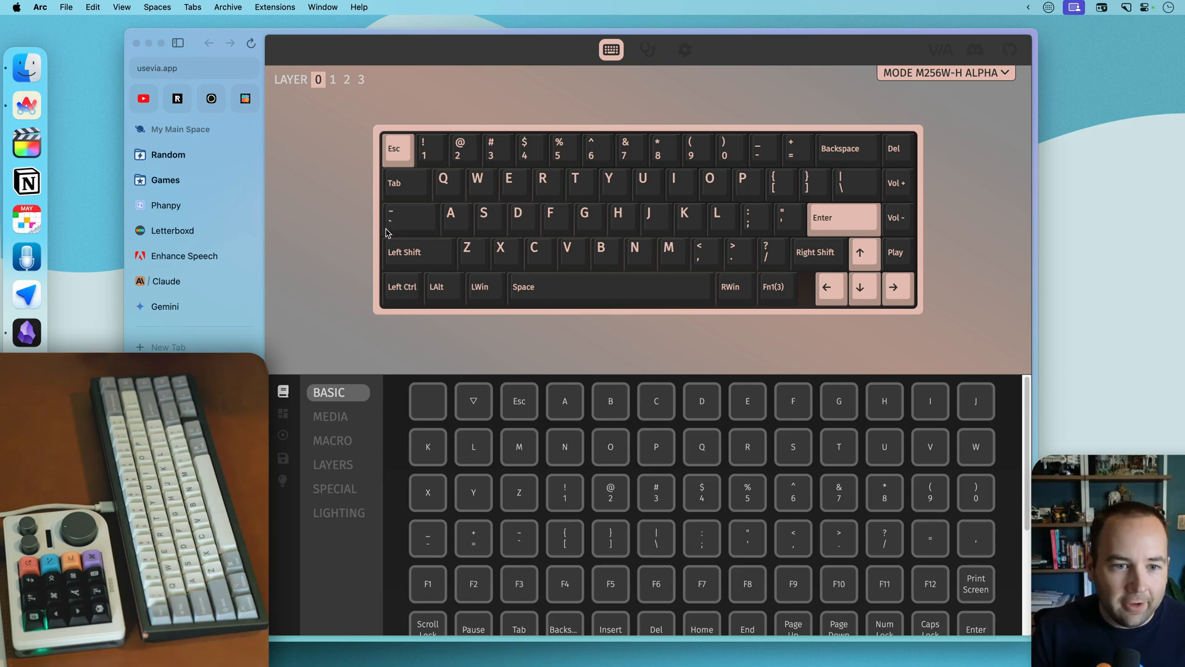
{"action": "mouse_move", "coordinate": [411, 219]}
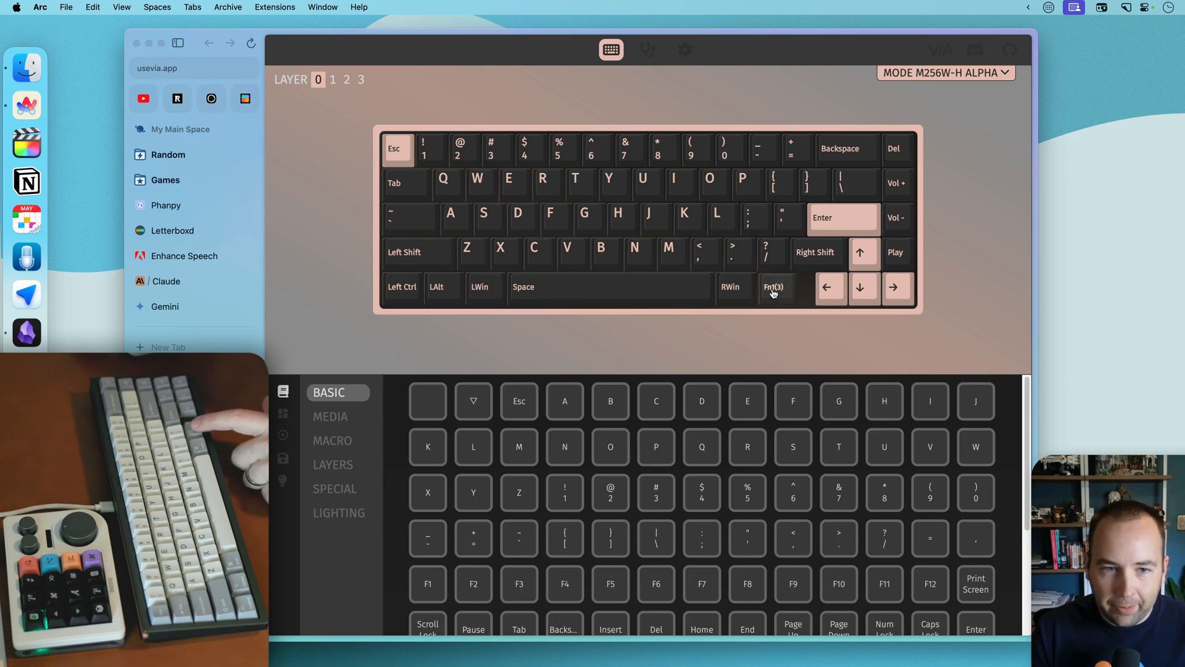
{"action": "left_click", "coordinate": [360, 79]}
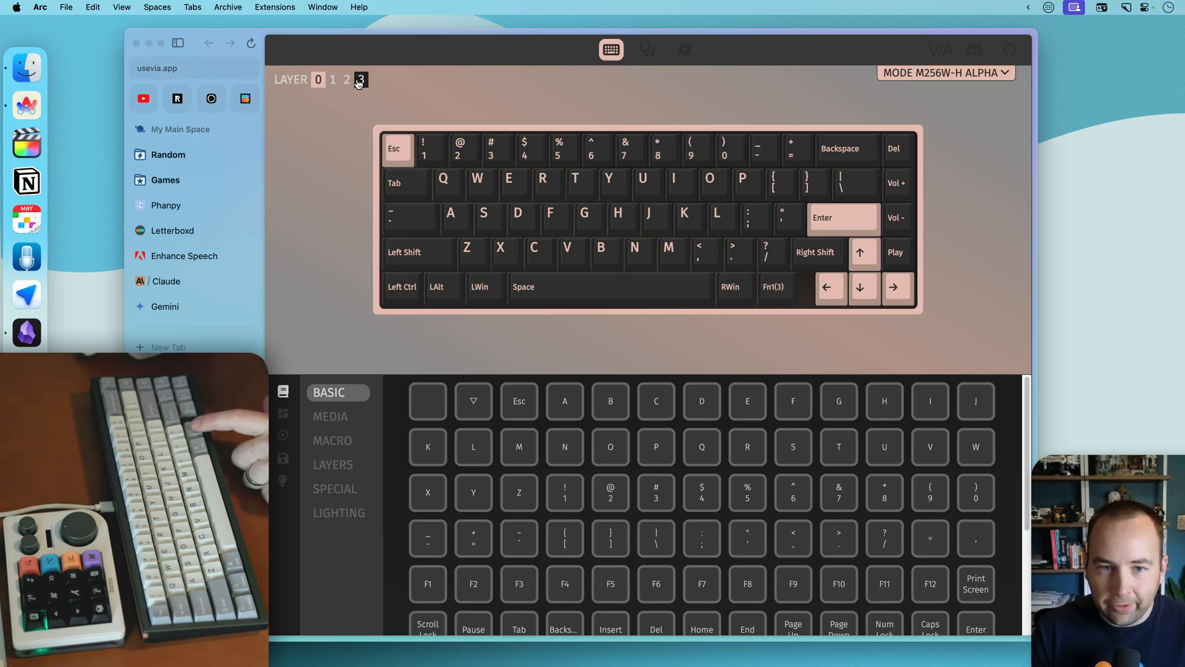
{"action": "left_click", "coordinate": [332, 80]}
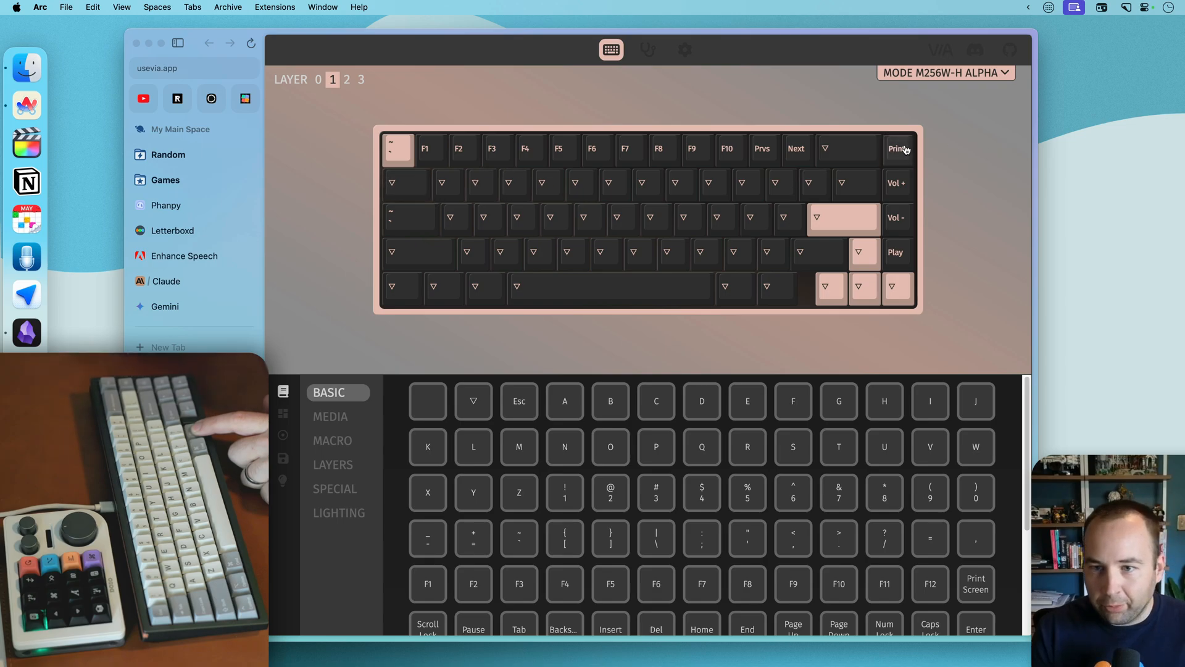
{"action": "mouse_move", "coordinate": [937, 150]}
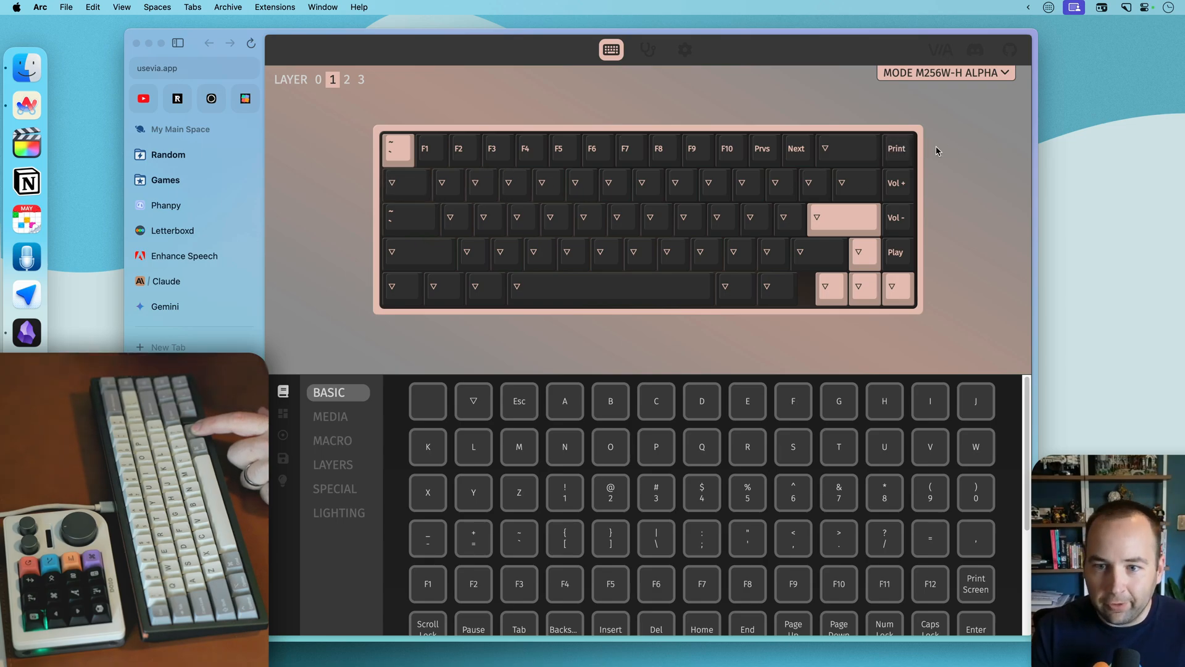
{"action": "mouse_move", "coordinate": [1024, 156]}
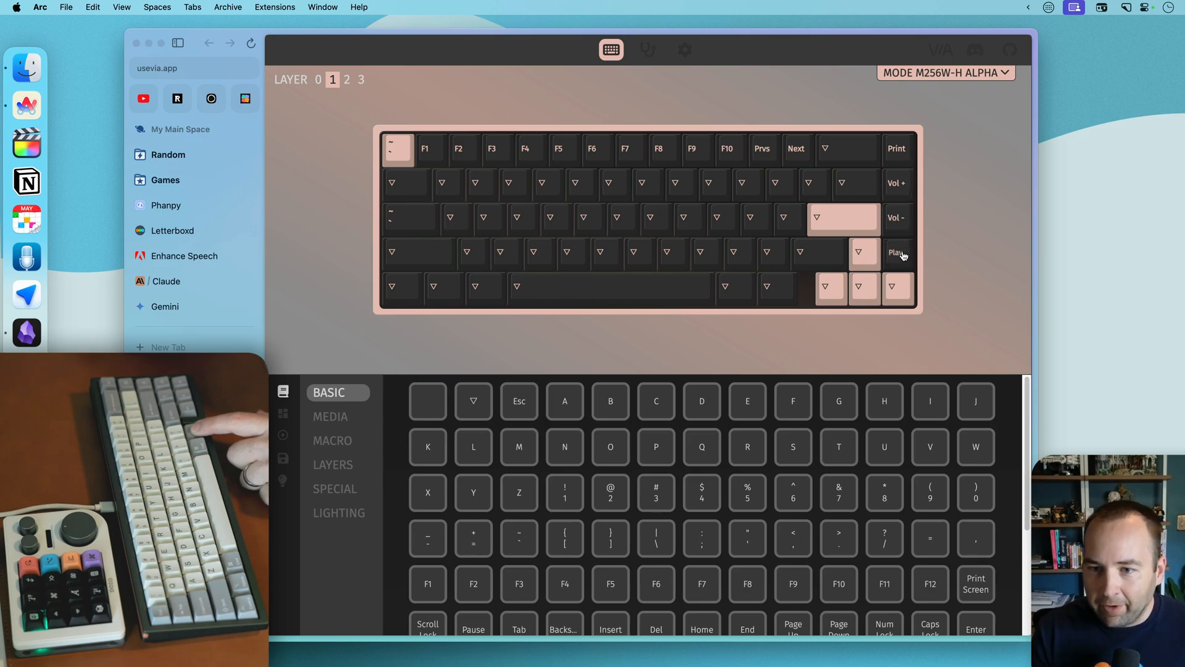
{"action": "mouse_move", "coordinate": [337, 105]}
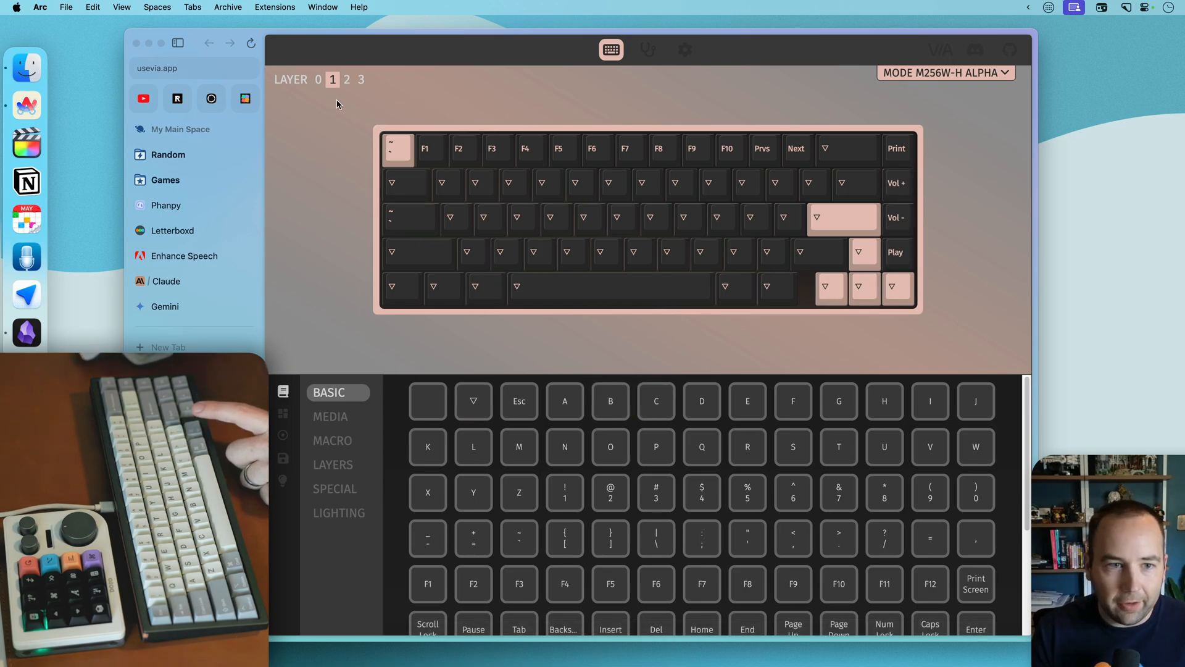
{"action": "left_click", "coordinate": [318, 80]}
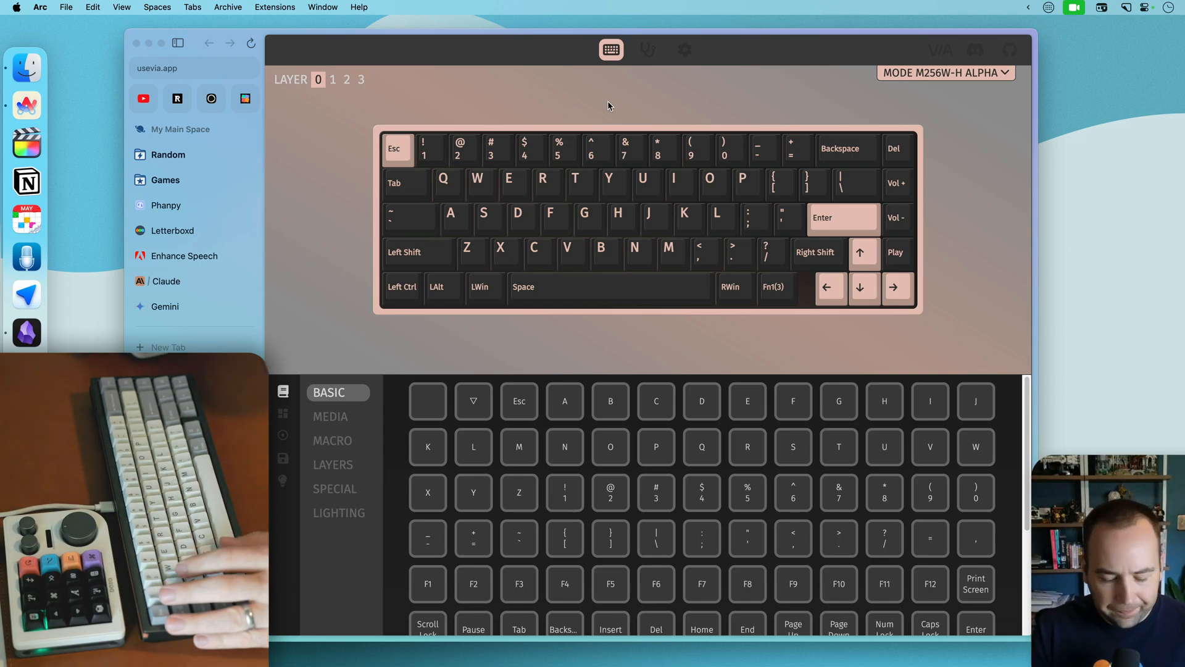
{"action": "mouse_move", "coordinate": [1004, 192]}
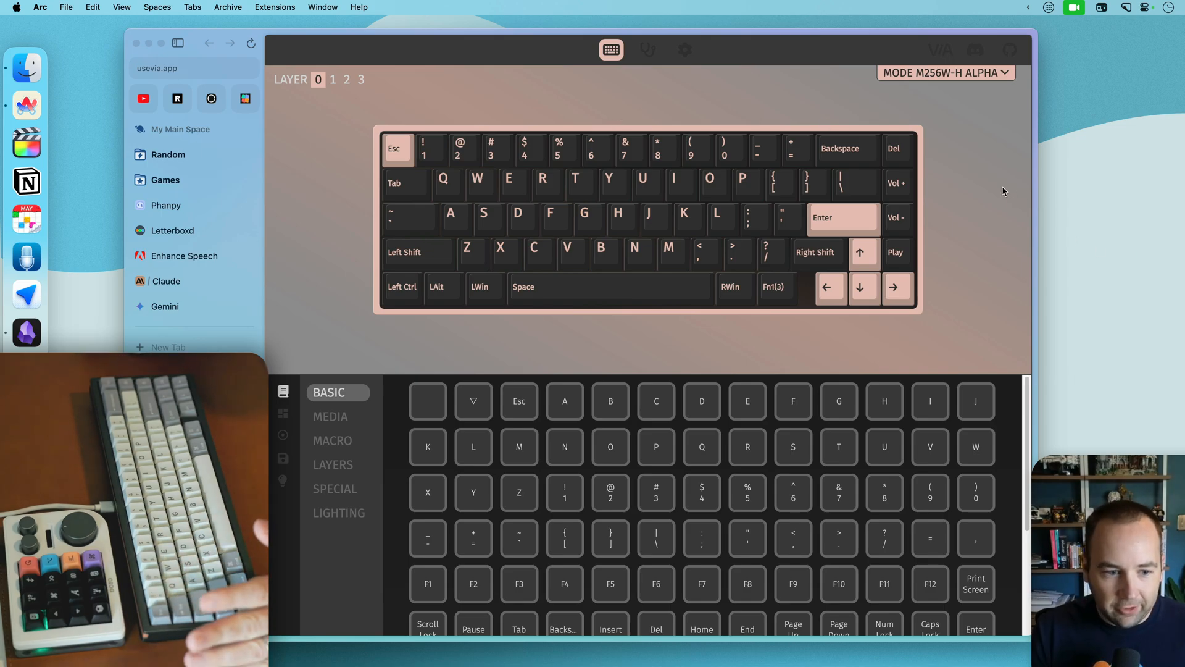
Authorize a new device from the dropdown and connect the DOIO macropad.
{"action": "left_click", "coordinate": [942, 72]}
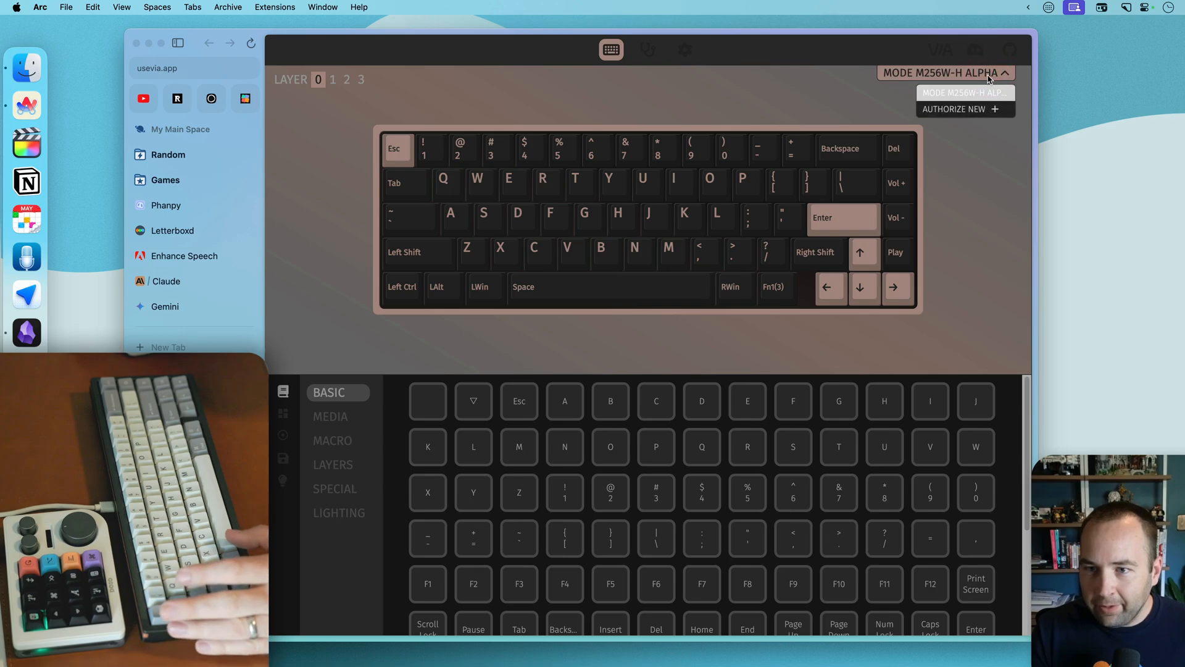
{"action": "left_click", "coordinate": [965, 108]}
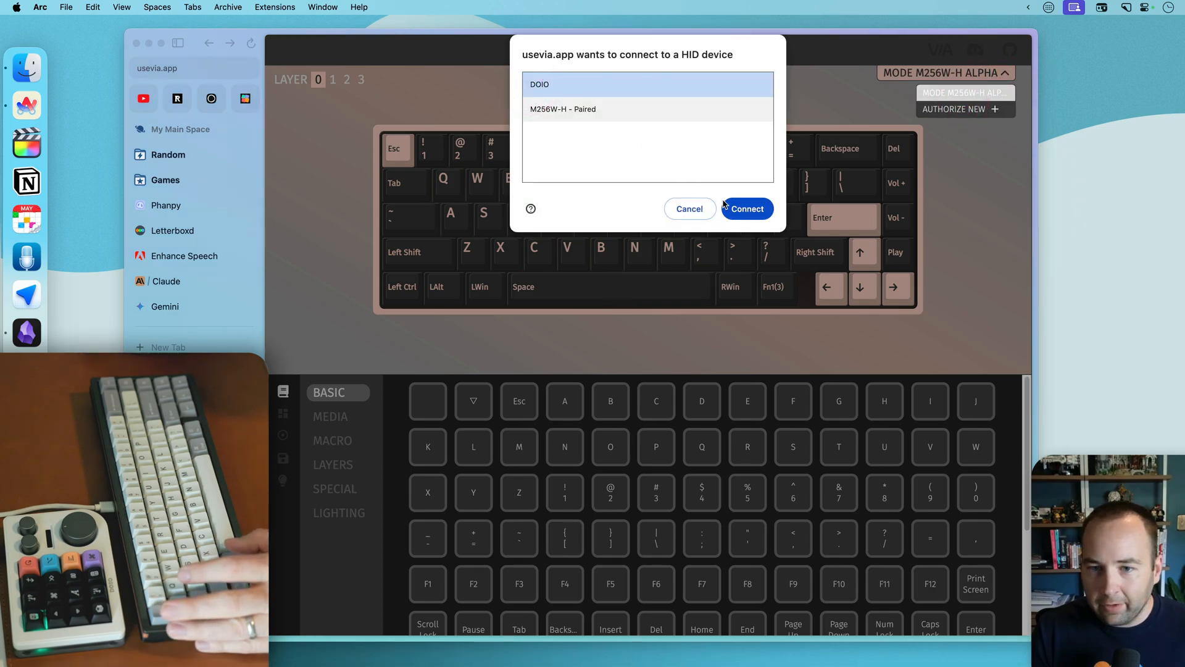
{"action": "left_click", "coordinate": [746, 209]}
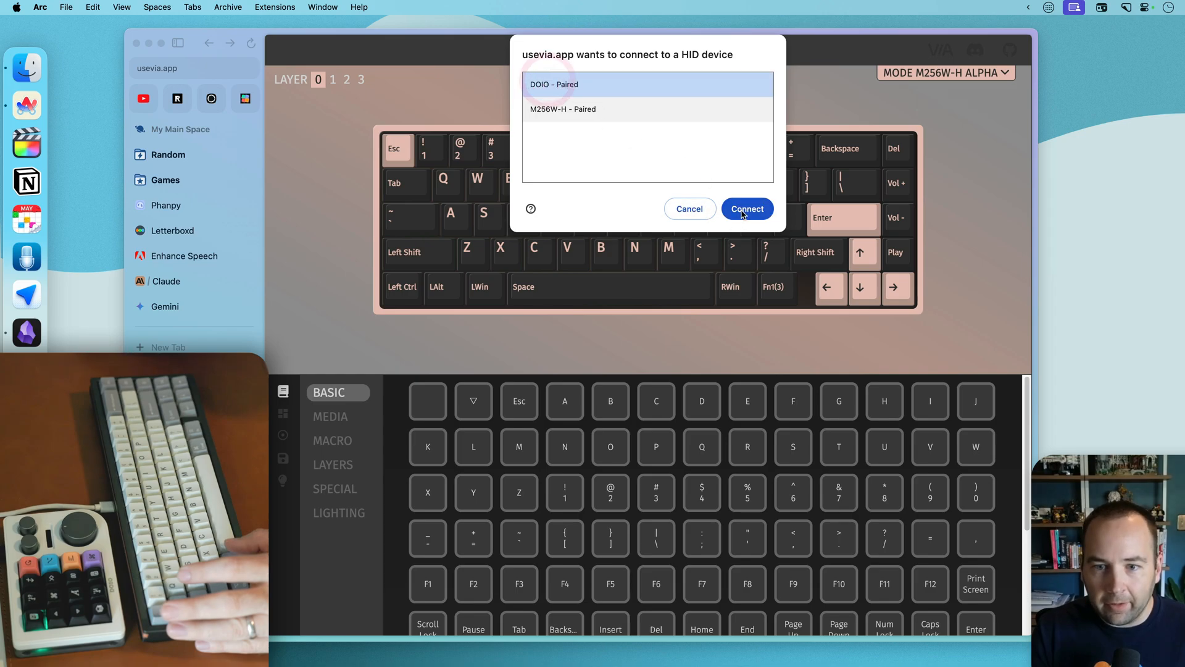
{"action": "left_click", "coordinate": [746, 209]}
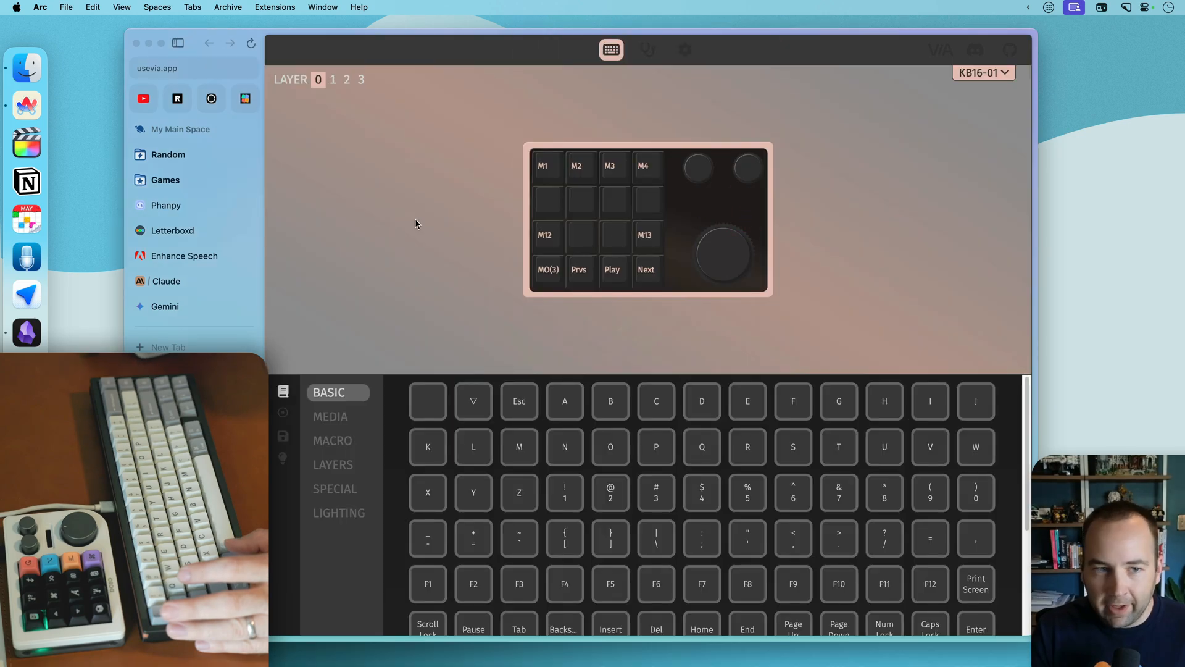
{"action": "mouse_move", "coordinate": [889, 248]}
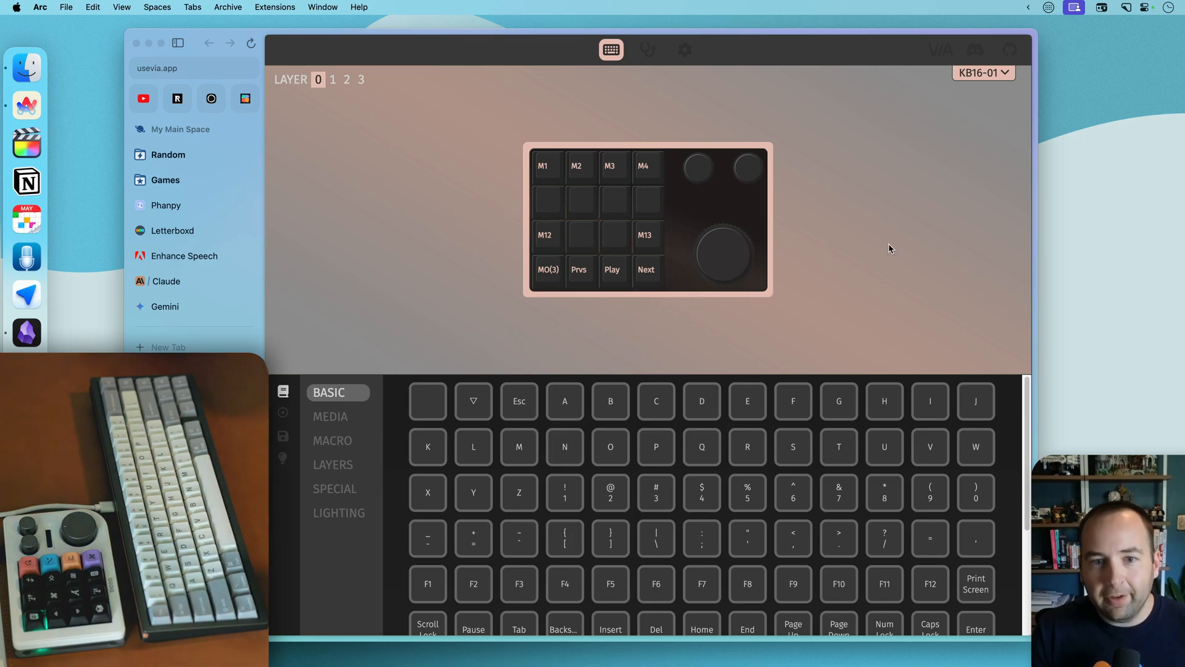
{"action": "mouse_move", "coordinate": [827, 244]}
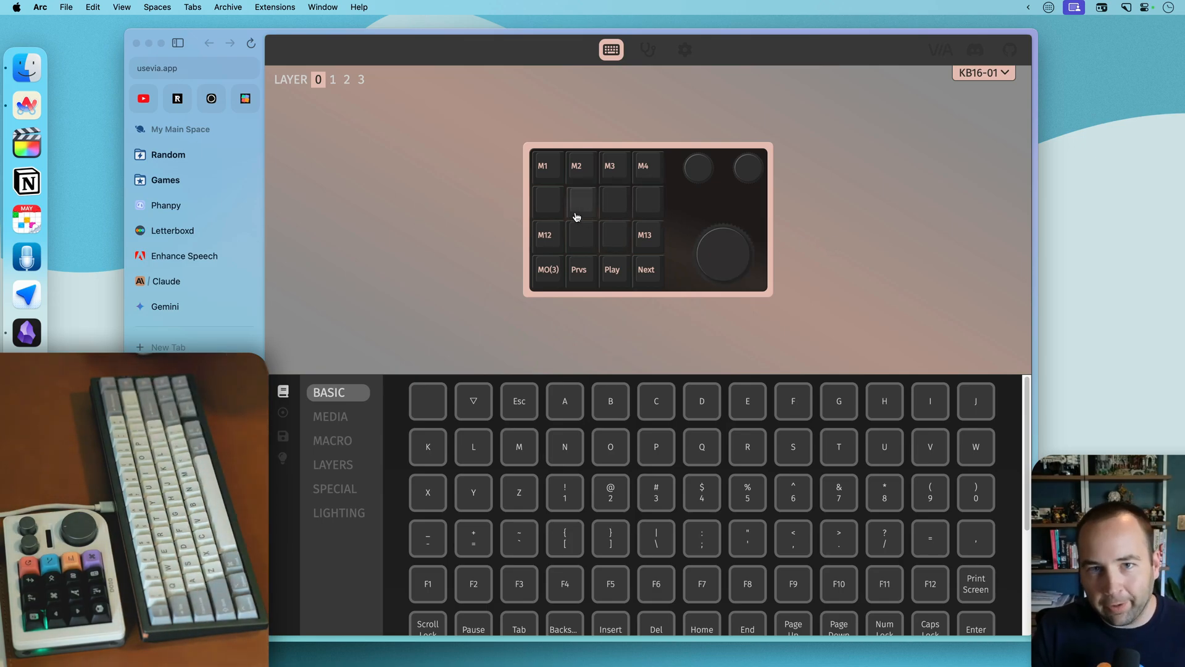
{"action": "mouse_move", "coordinate": [691, 219]}
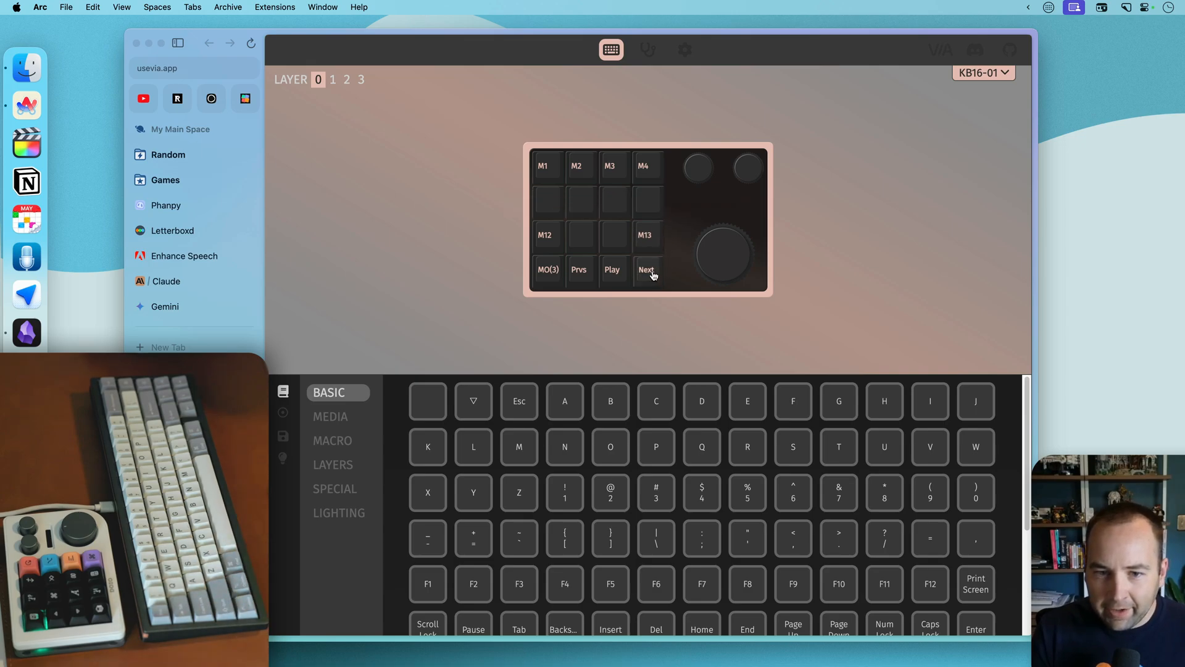
{"action": "mouse_move", "coordinate": [649, 280]}
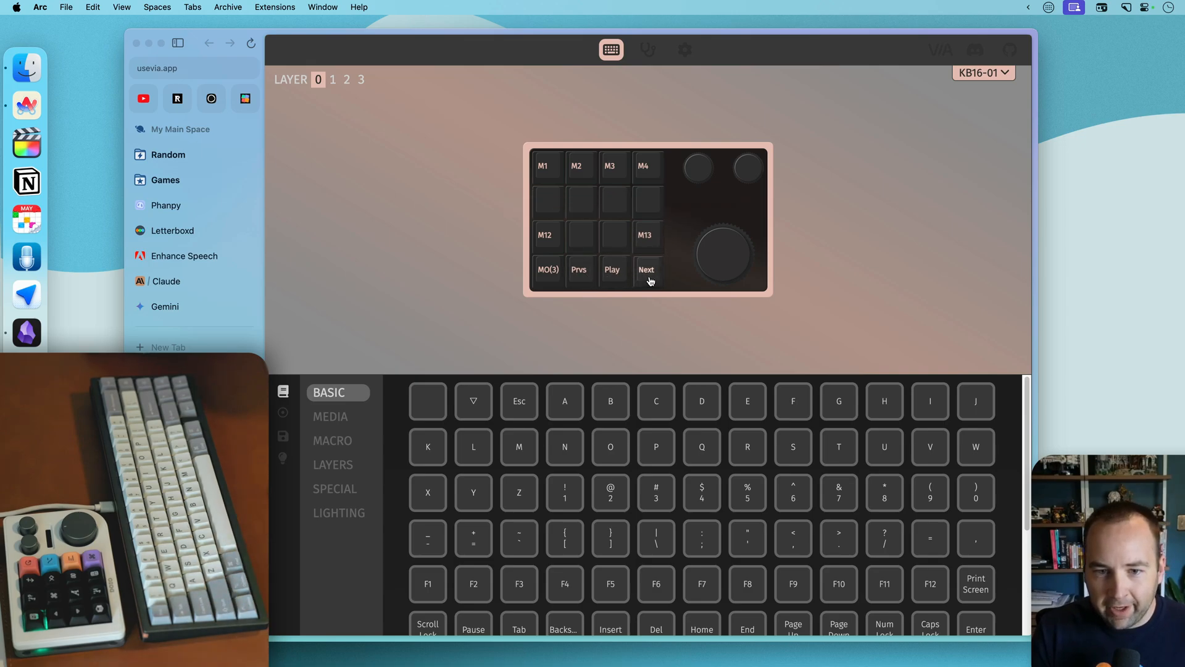
{"action": "mouse_move", "coordinate": [677, 266]}
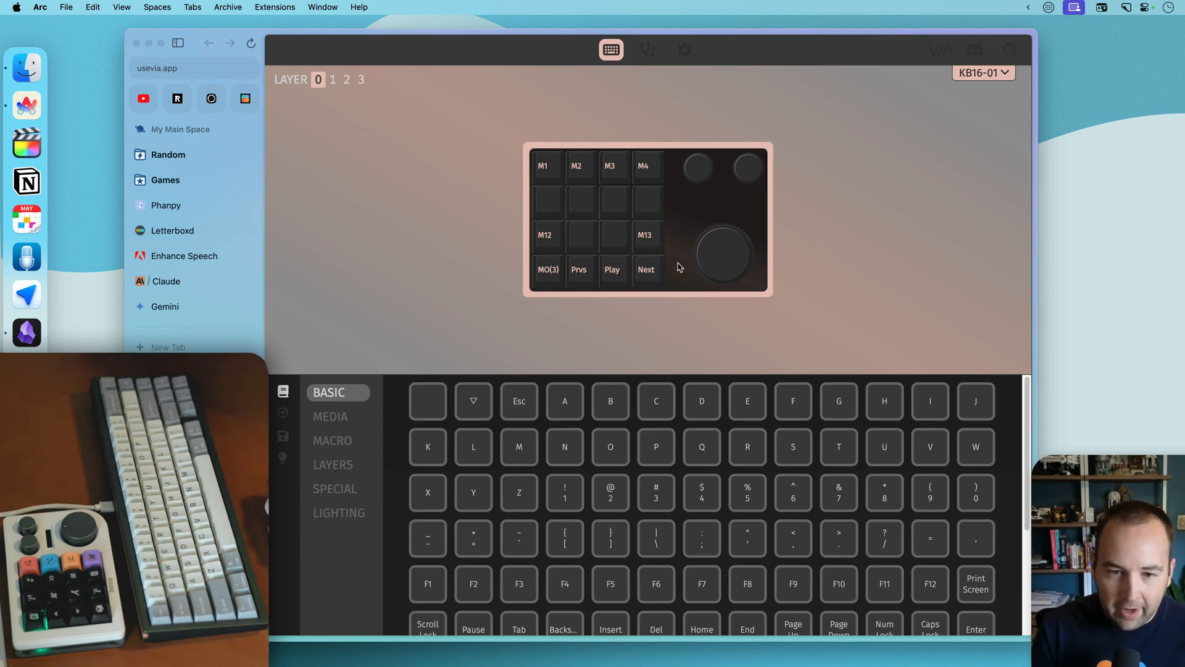
{"action": "mouse_move", "coordinate": [613, 272]}
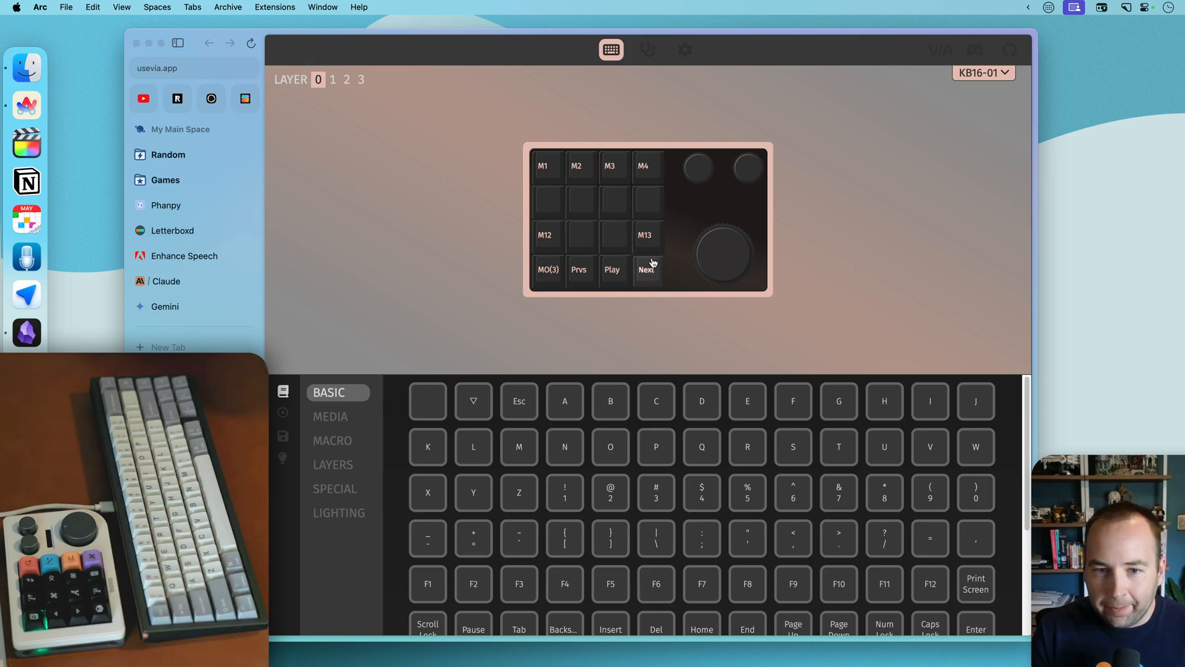
{"action": "mouse_move", "coordinate": [546, 235]}
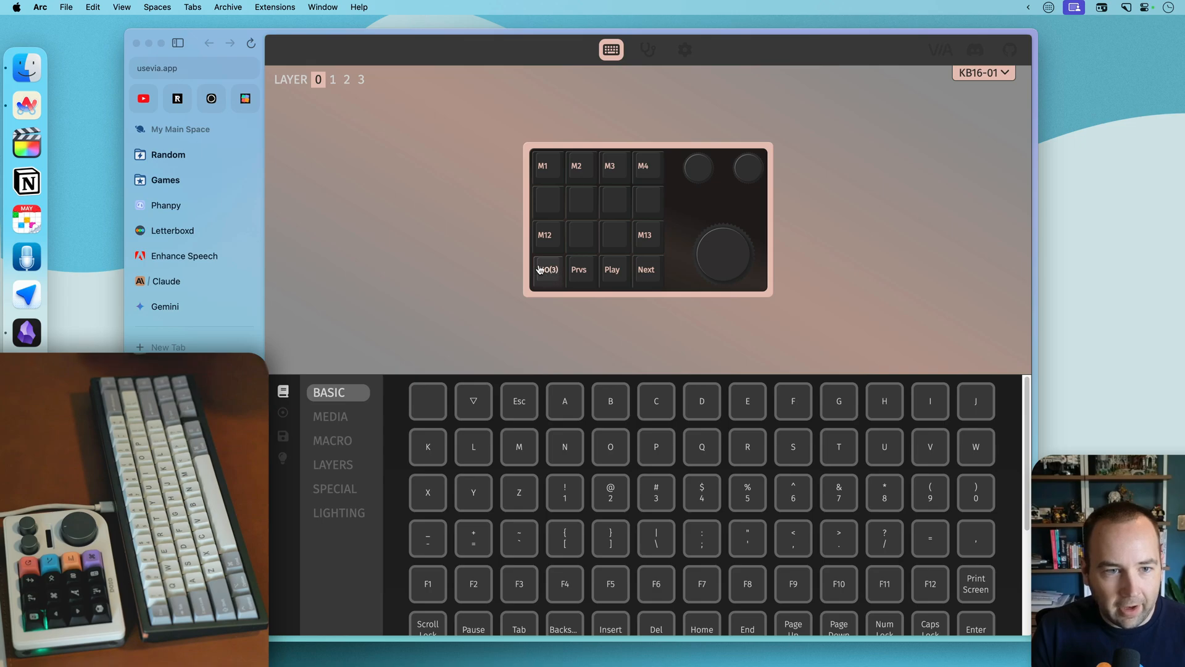
Check the pad's layer 3 RGB lighting controls, then return to layer 0.
{"action": "left_click", "coordinate": [360, 79]}
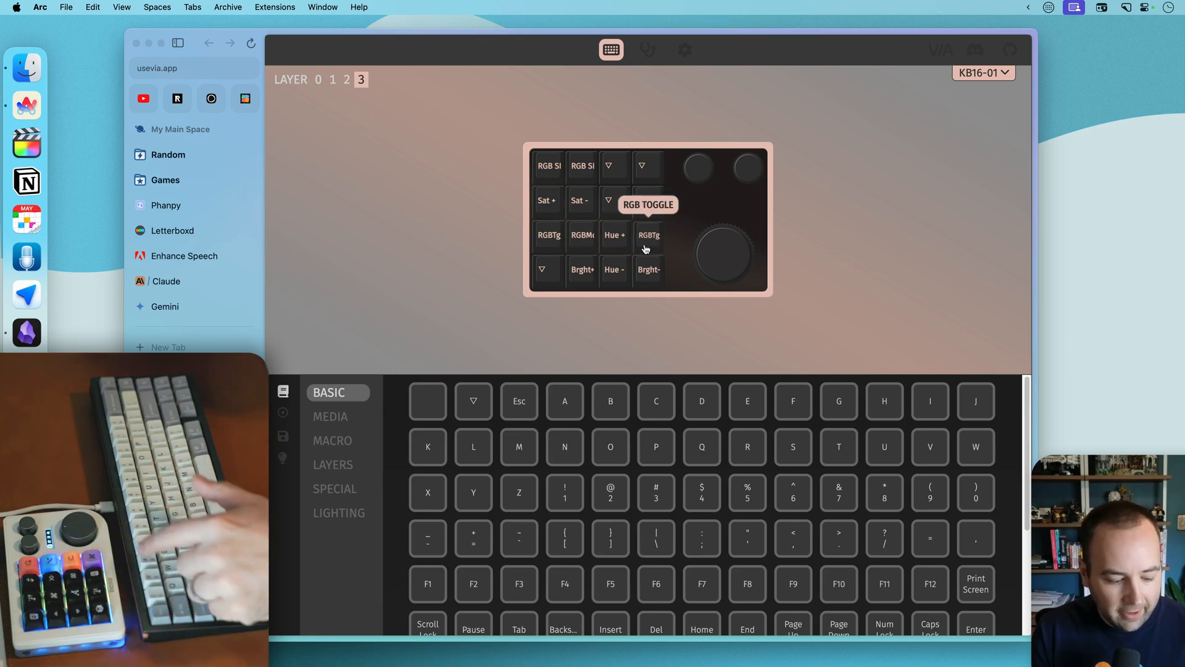
{"action": "mouse_move", "coordinate": [629, 257]}
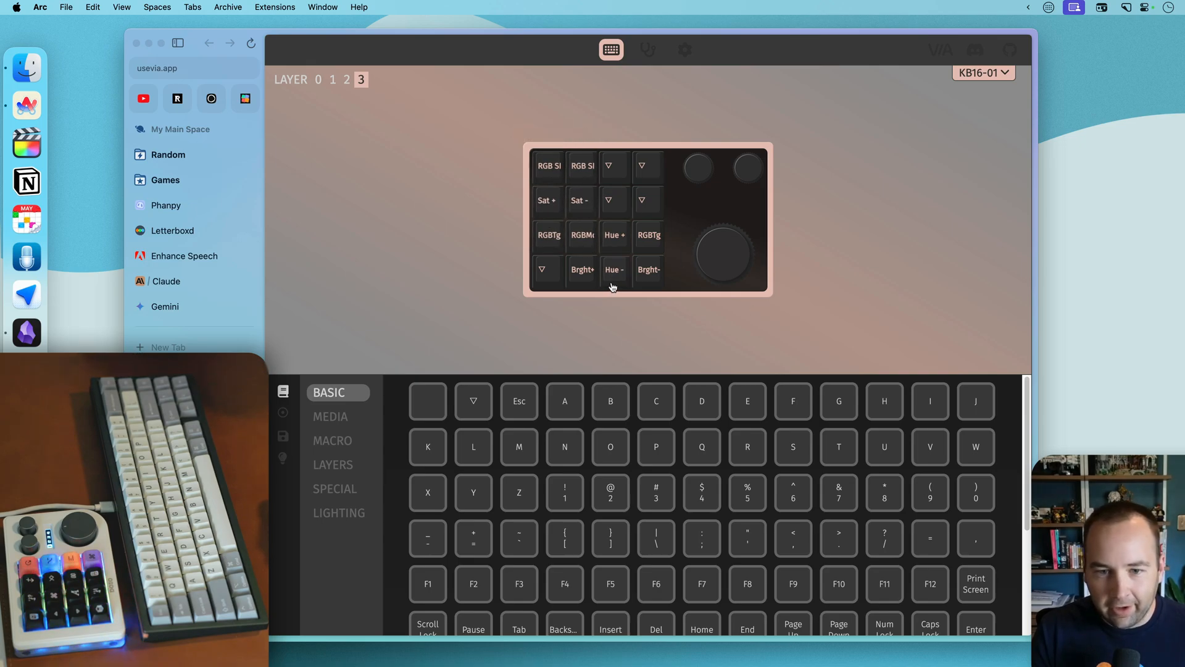
{"action": "mouse_move", "coordinate": [657, 338]}
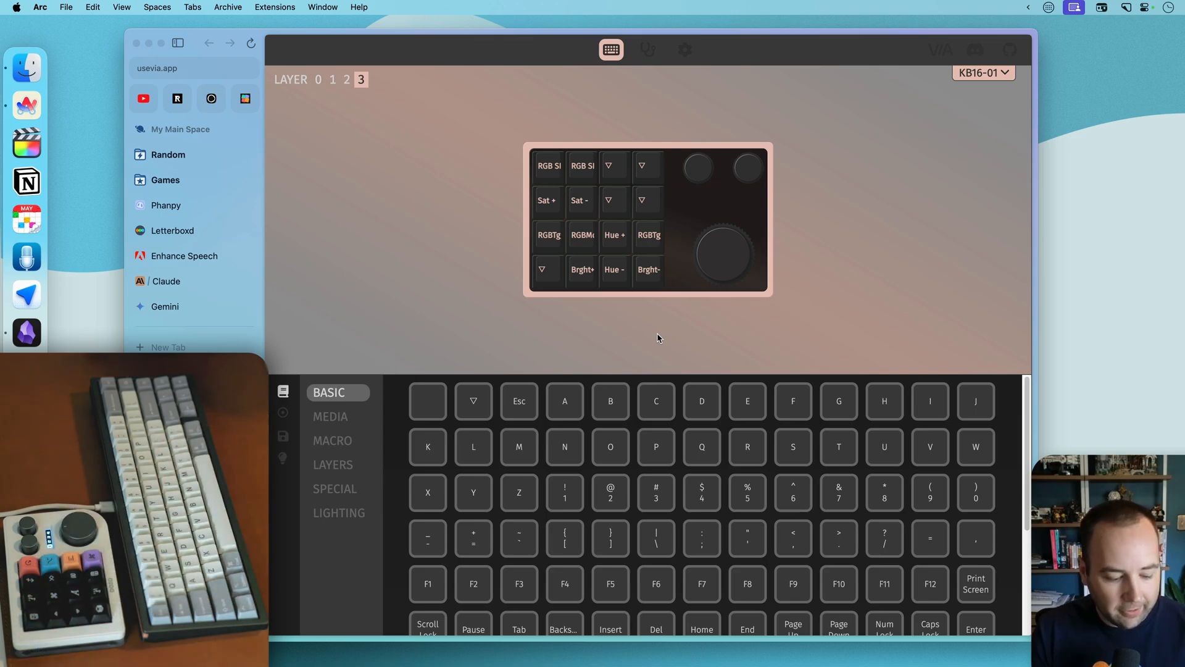
{"action": "mouse_move", "coordinate": [418, 119]}
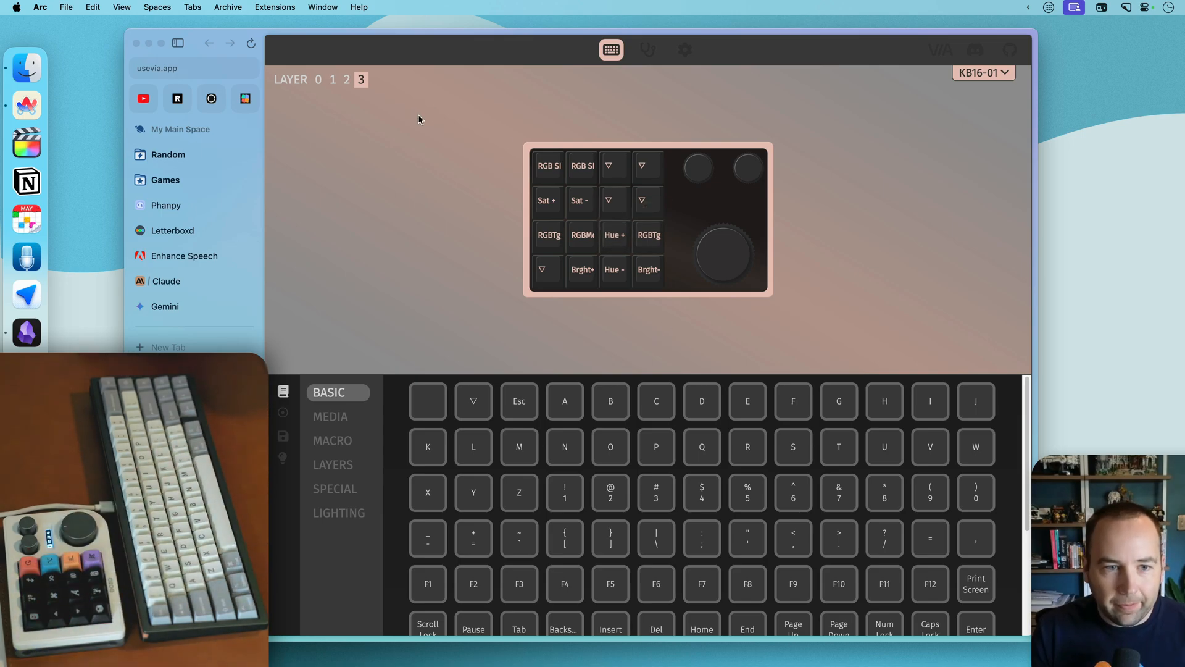
{"action": "left_click", "coordinate": [318, 80]}
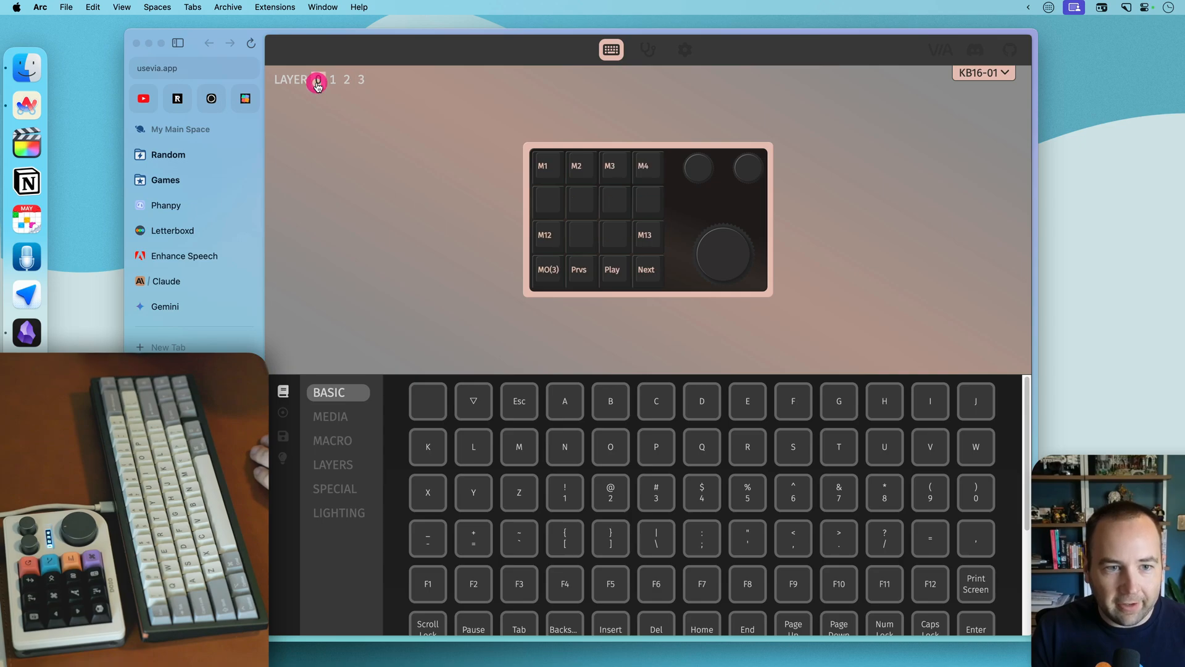
{"action": "left_click", "coordinate": [318, 80]}
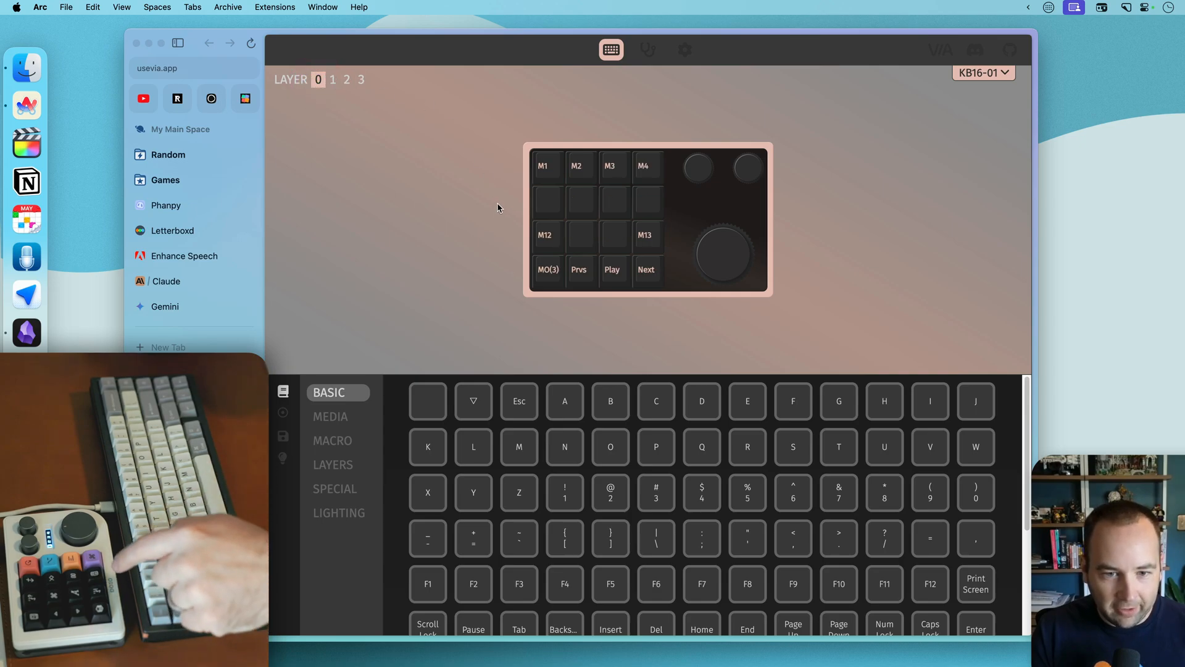
{"action": "mouse_move", "coordinate": [644, 227]}
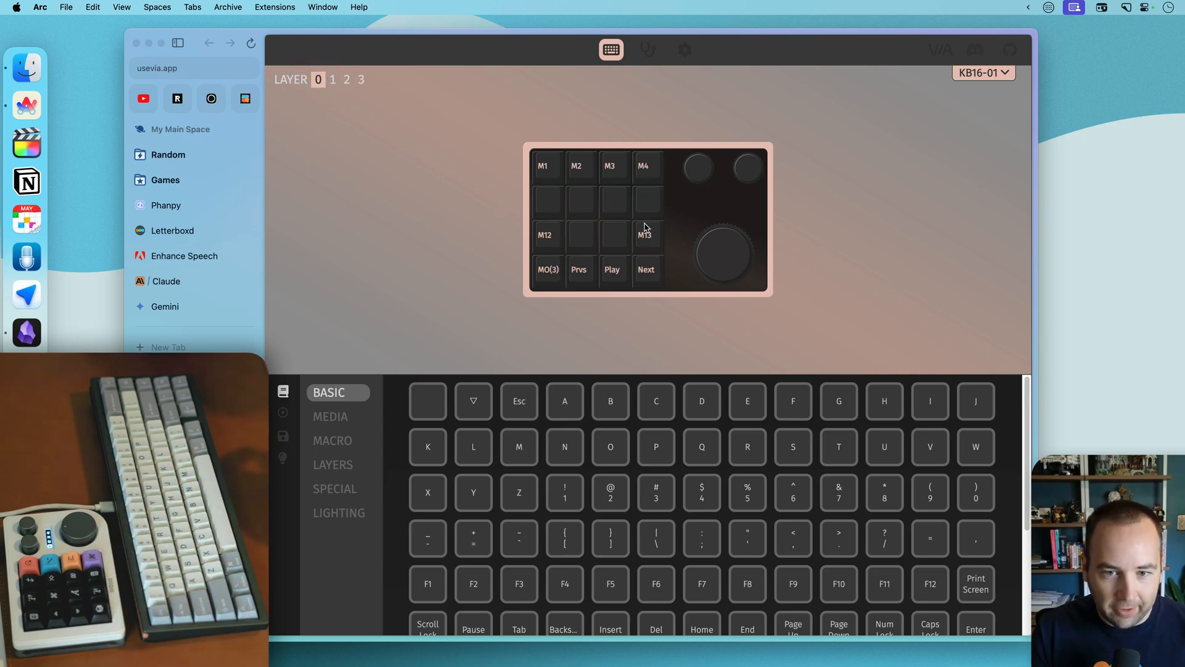
{"action": "mouse_move", "coordinate": [548, 269]}
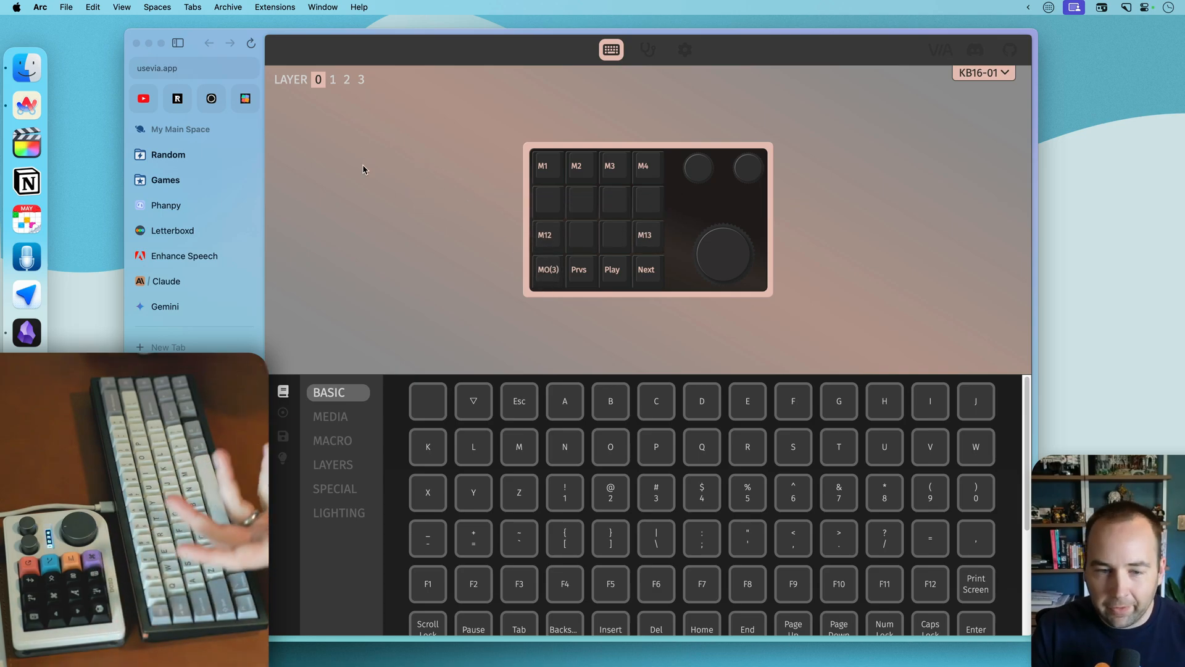
{"action": "left_click", "coordinate": [381, 202]}
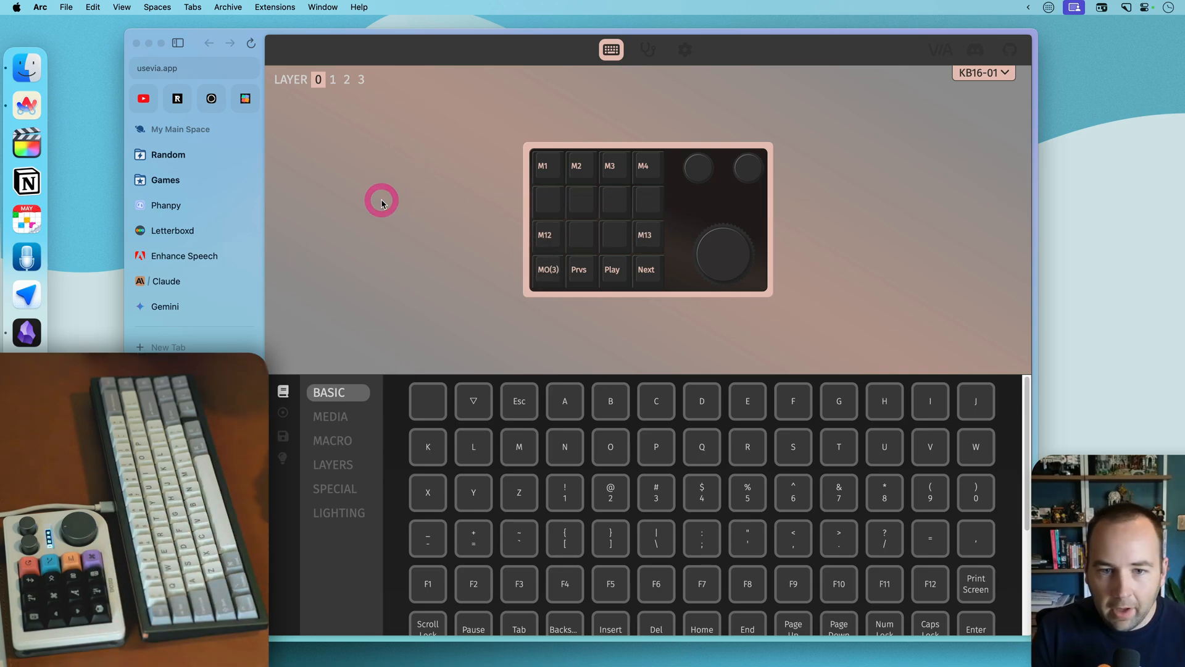
{"action": "mouse_move", "coordinate": [597, 174]}
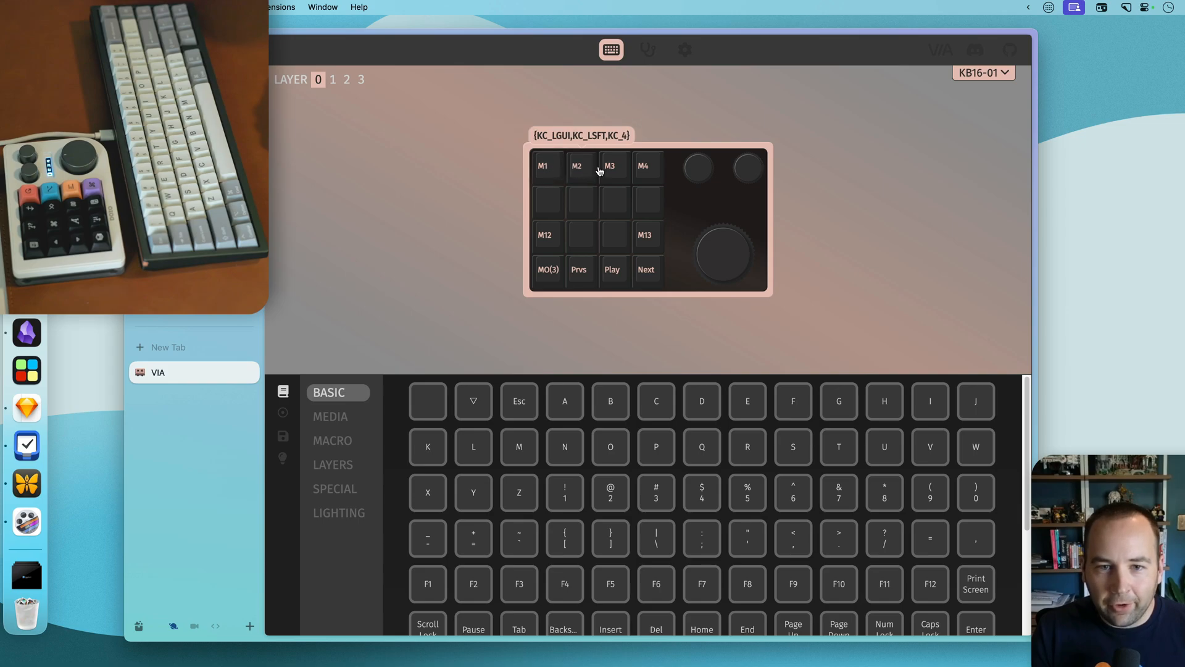
{"action": "mouse_move", "coordinate": [543, 165]}
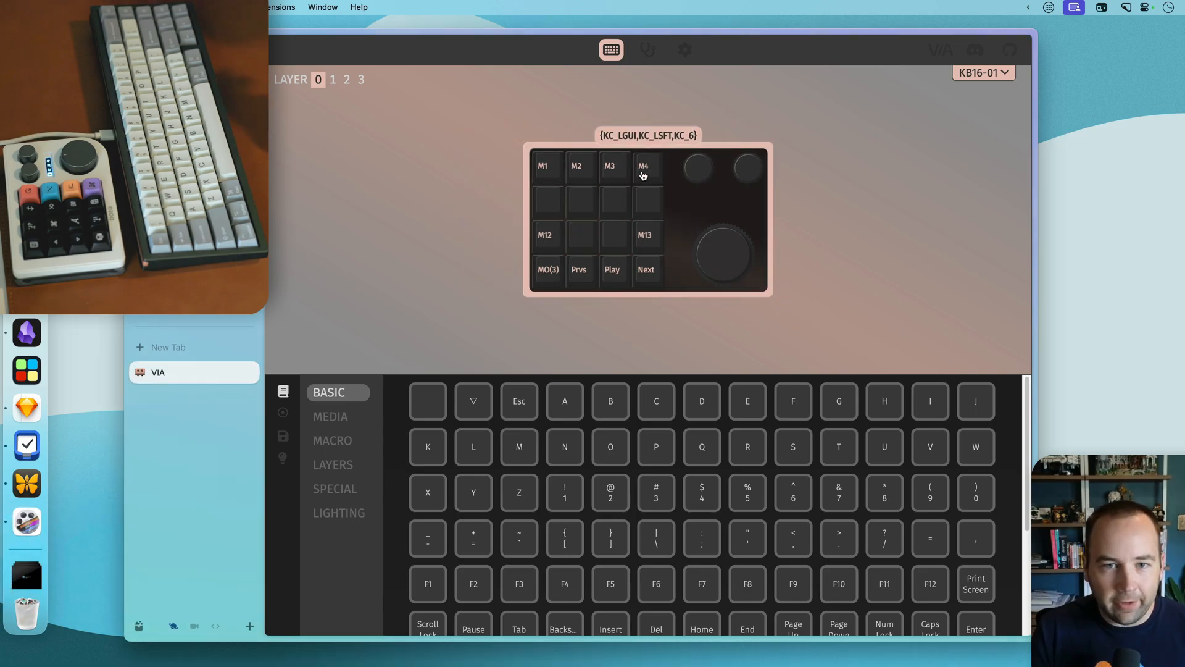
{"action": "mouse_move", "coordinate": [852, 148]}
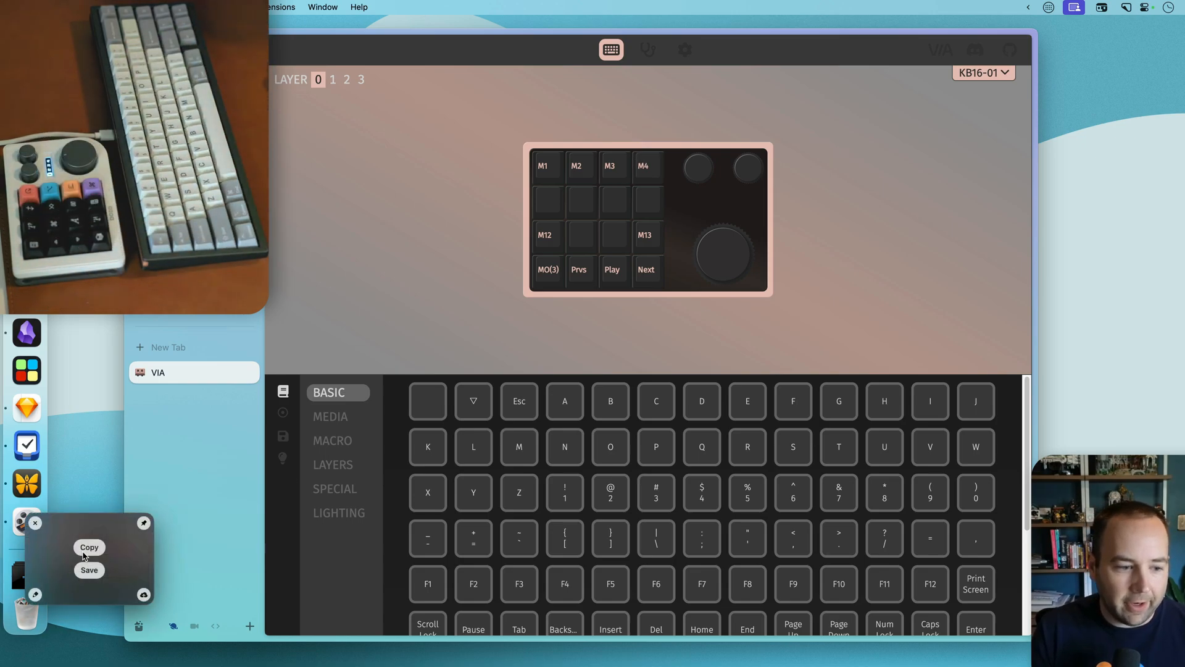
{"action": "left_click", "coordinate": [441, 229]}
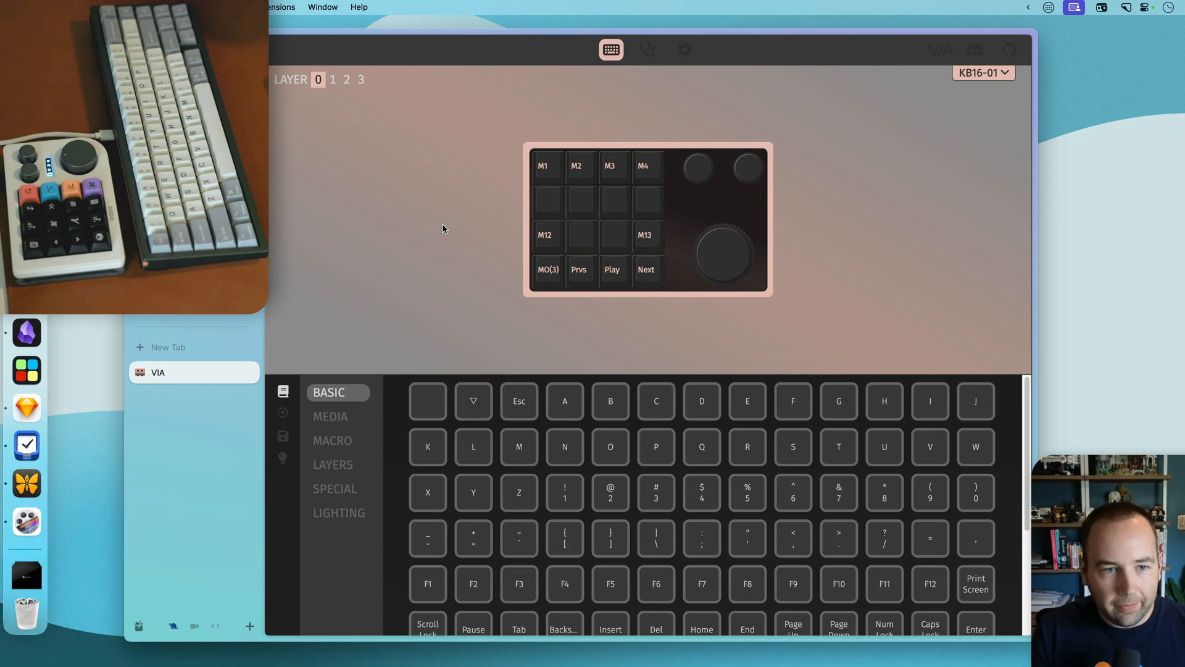
{"action": "mouse_move", "coordinate": [529, 175]}
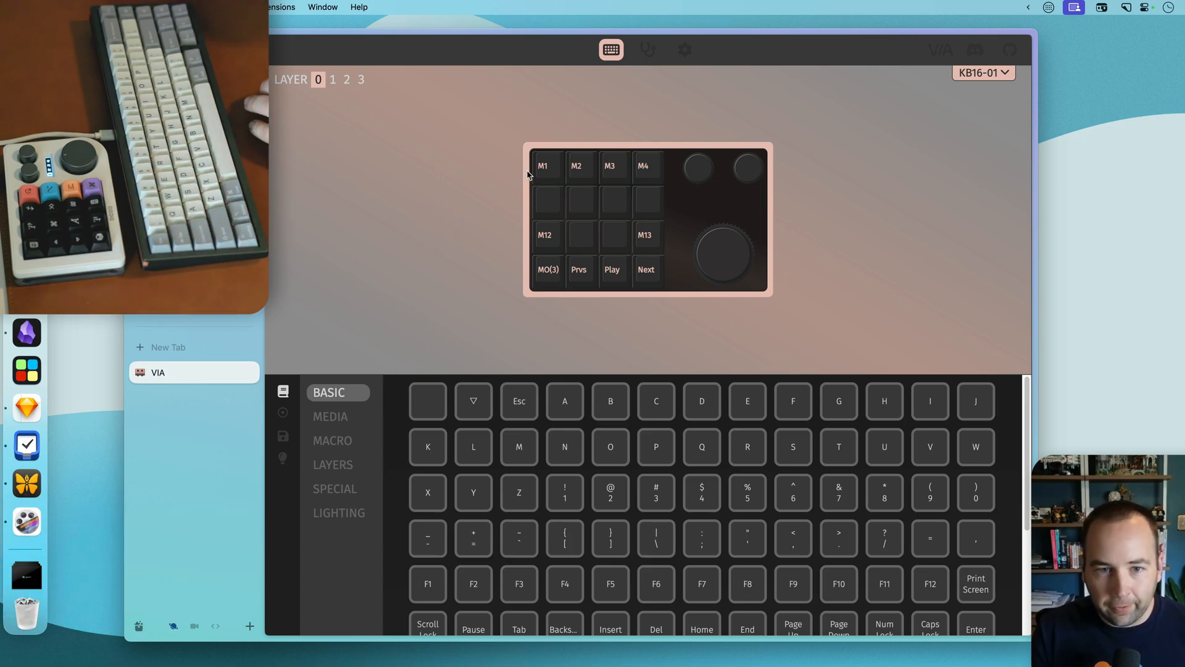
{"action": "mouse_move", "coordinate": [578, 165]}
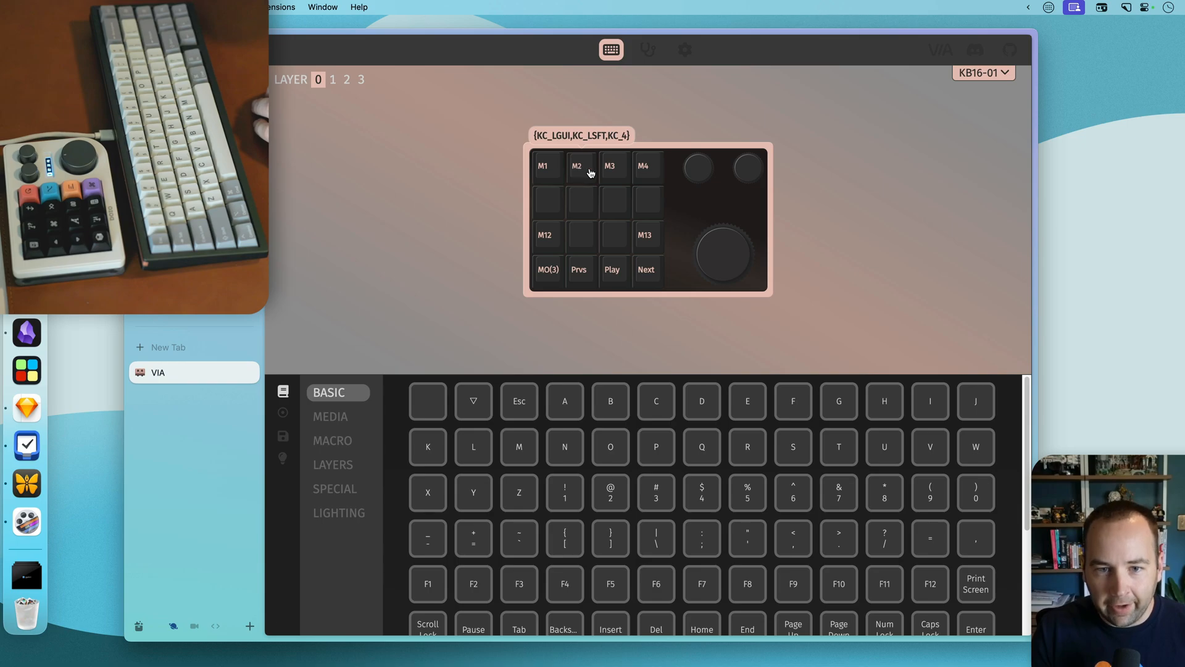
{"action": "left_click", "coordinate": [609, 165]}
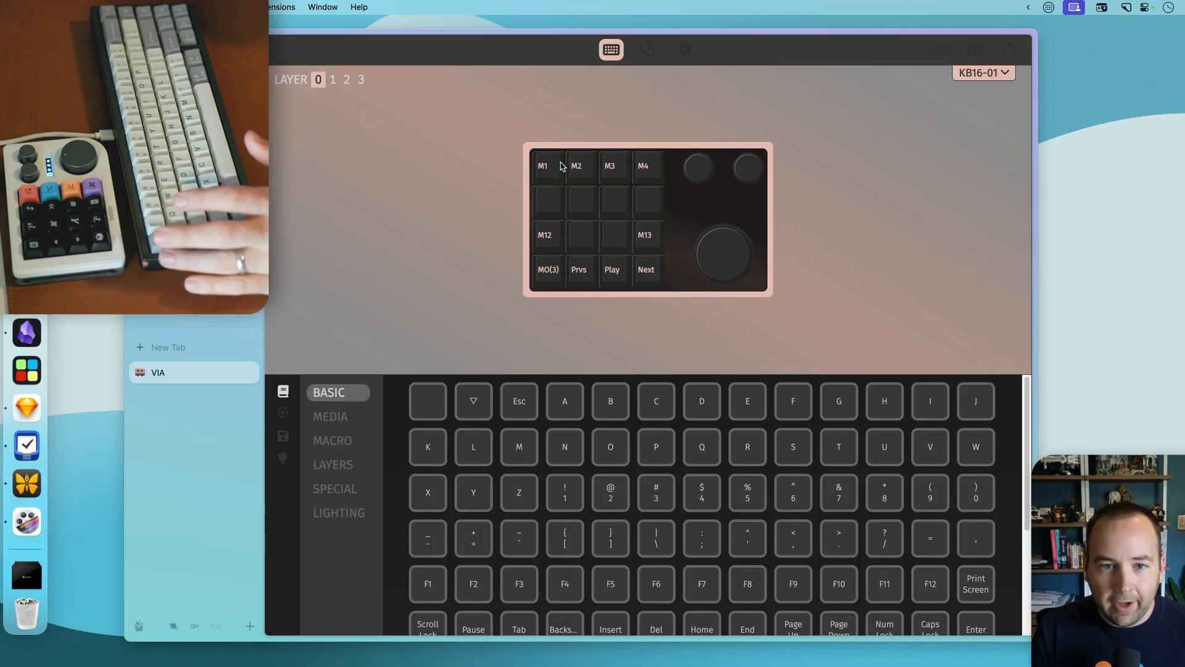
{"action": "mouse_move", "coordinate": [545, 234]}
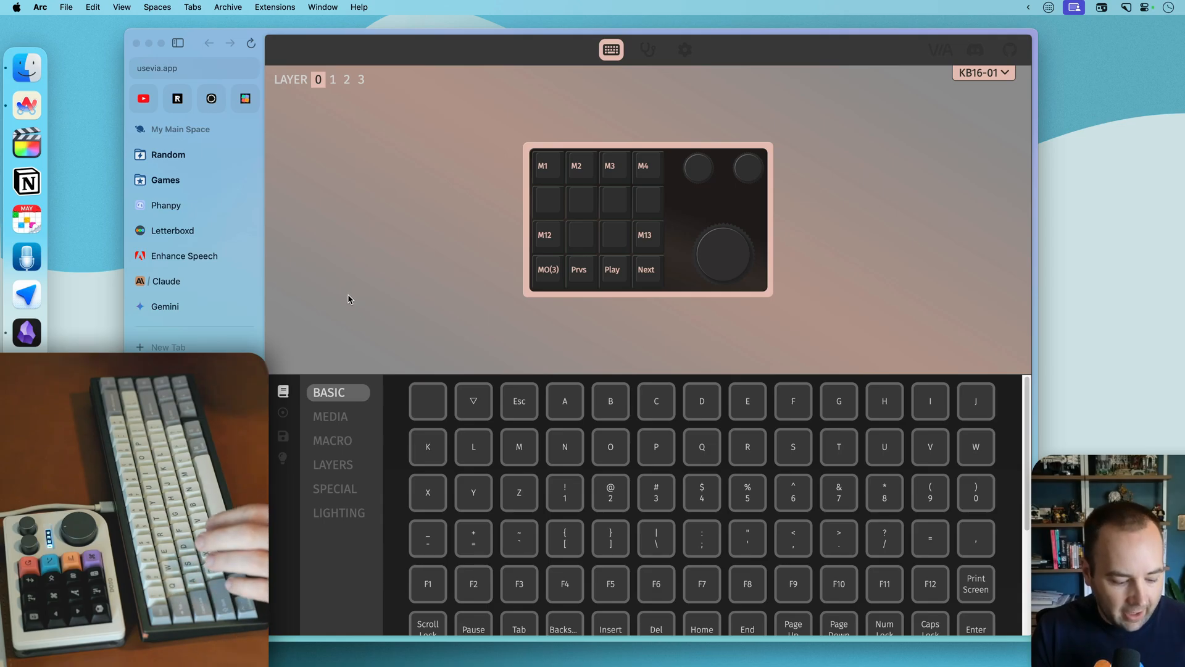
Create a Things to-do for the Envoy page, due Today in the Shopping project.
{"action": "key", "text": "cmd+shift+t"}
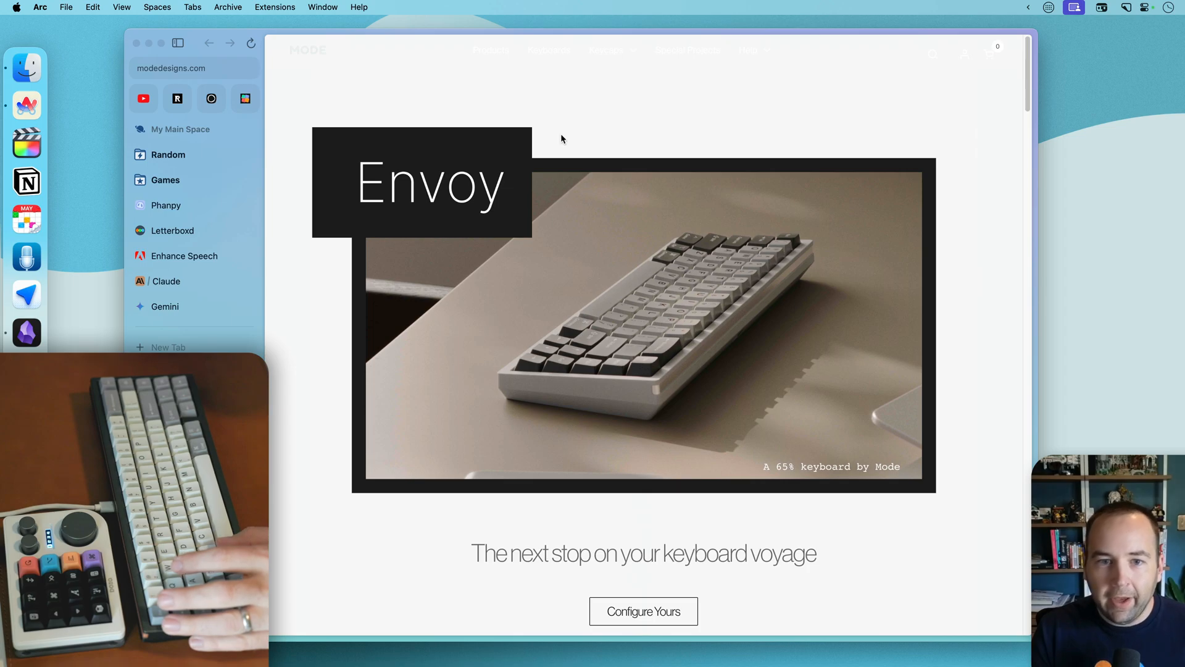
{"action": "mouse_move", "coordinate": [576, 114]}
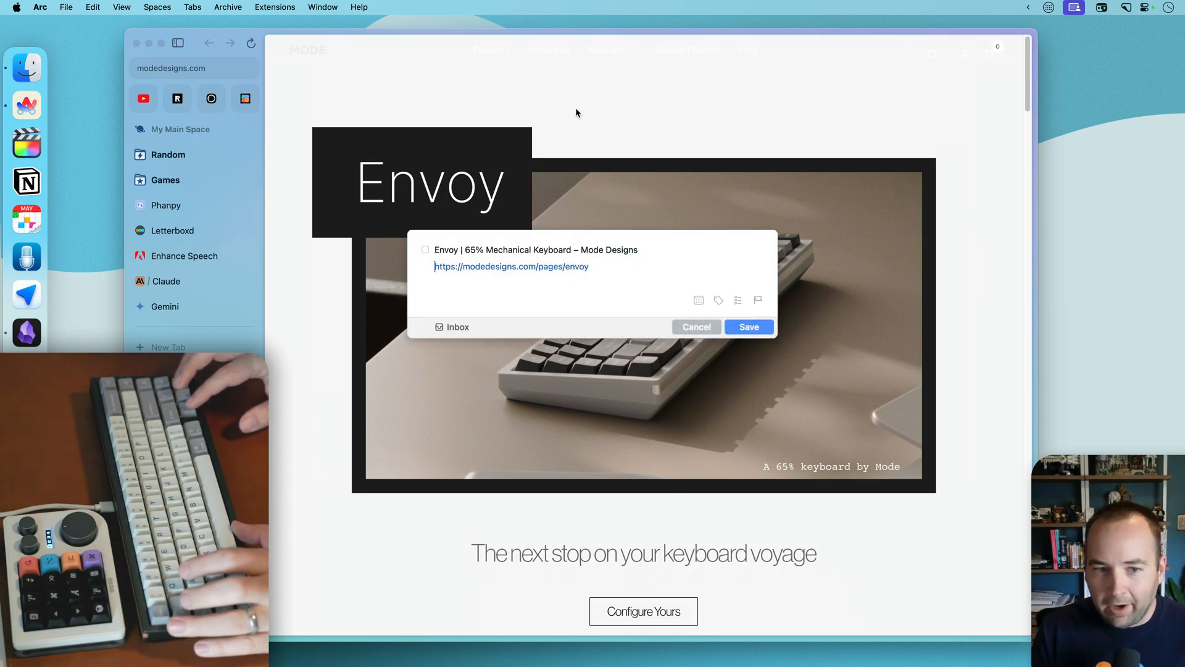
{"action": "left_click", "coordinate": [697, 300]}
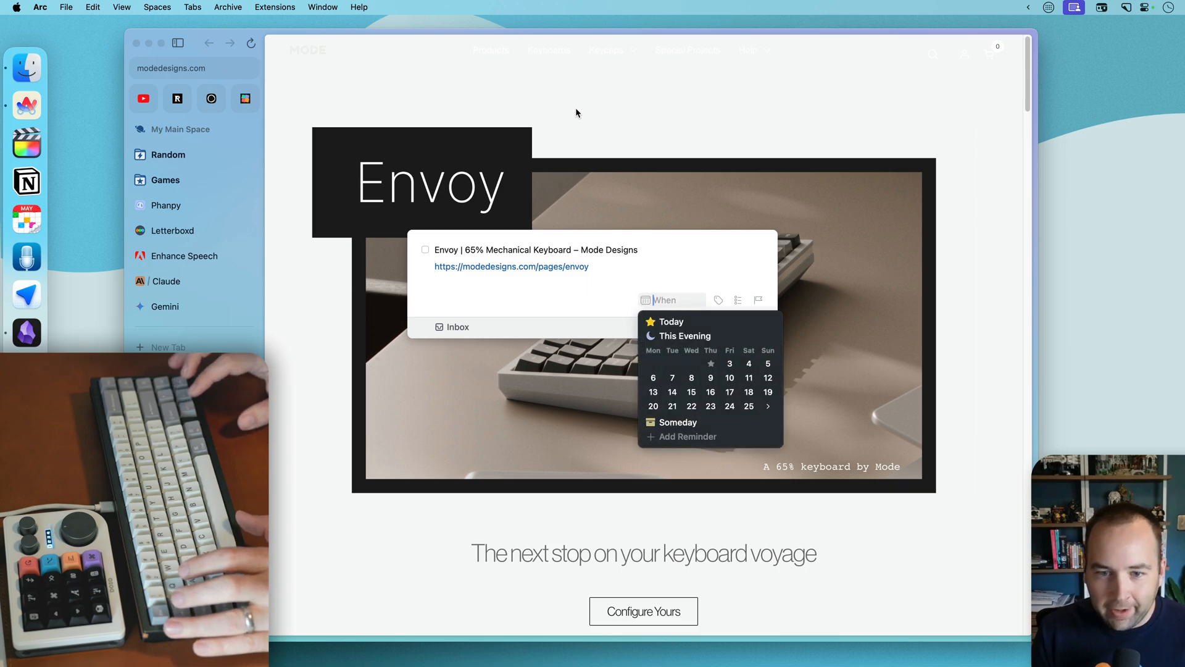
{"action": "left_click", "coordinate": [670, 321]}
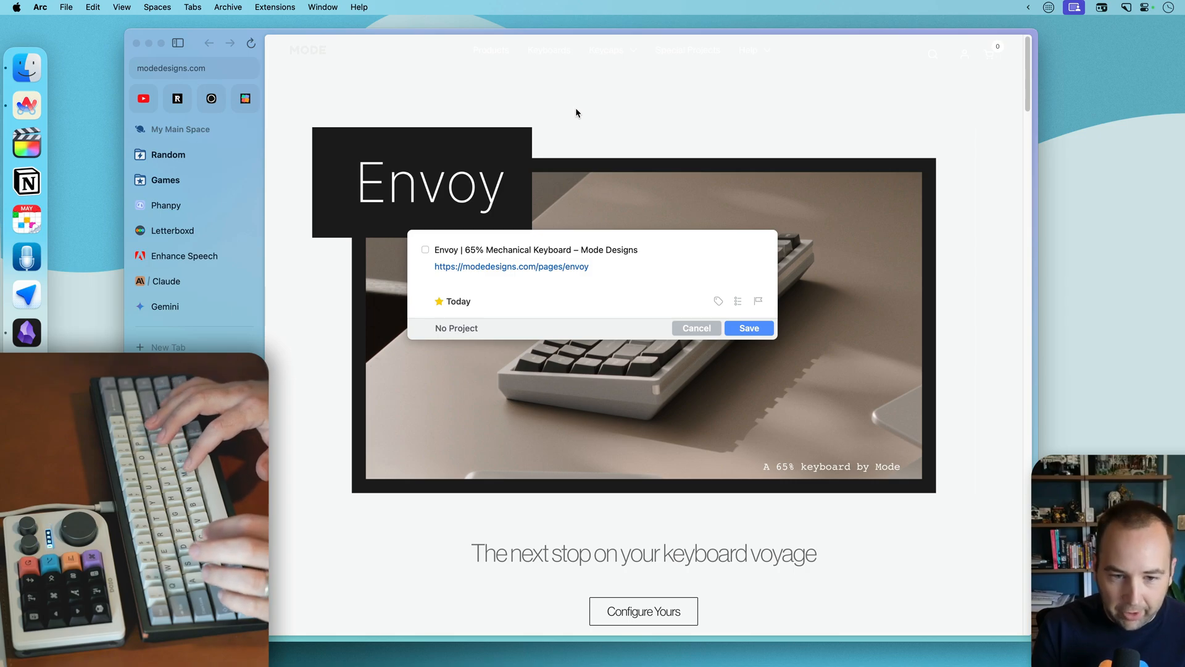
{"action": "type", "text": "sho"}
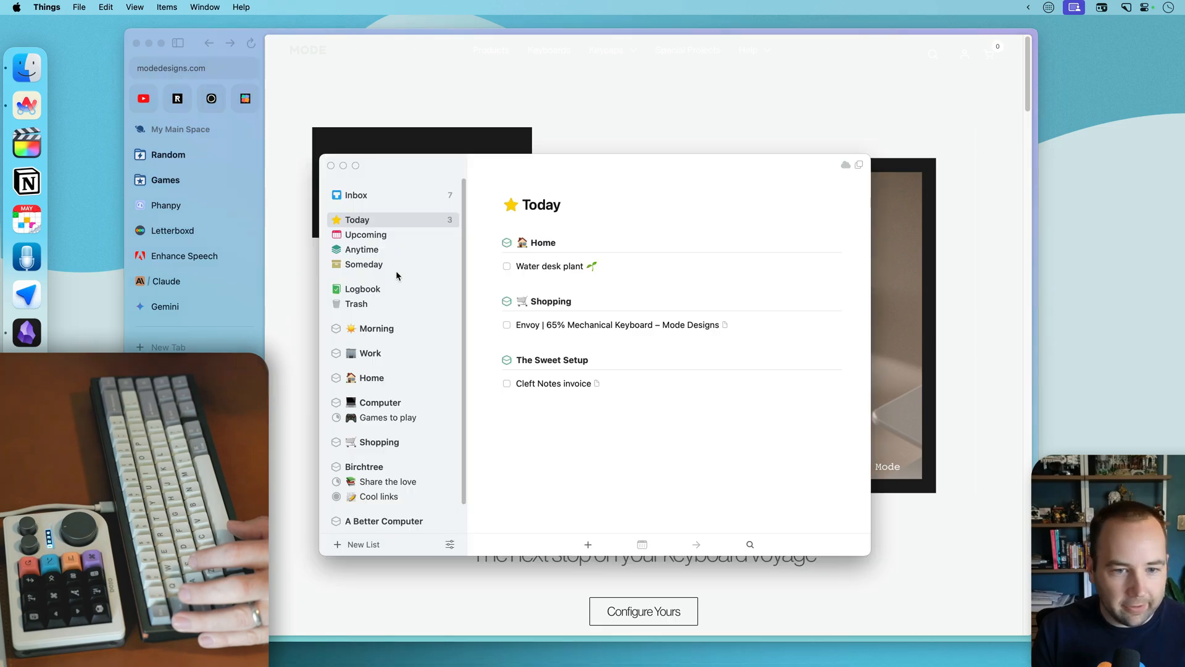
Hide Things and cancel the duplicate Quick Entry to-do.
{"action": "key", "text": "cmd+h"}
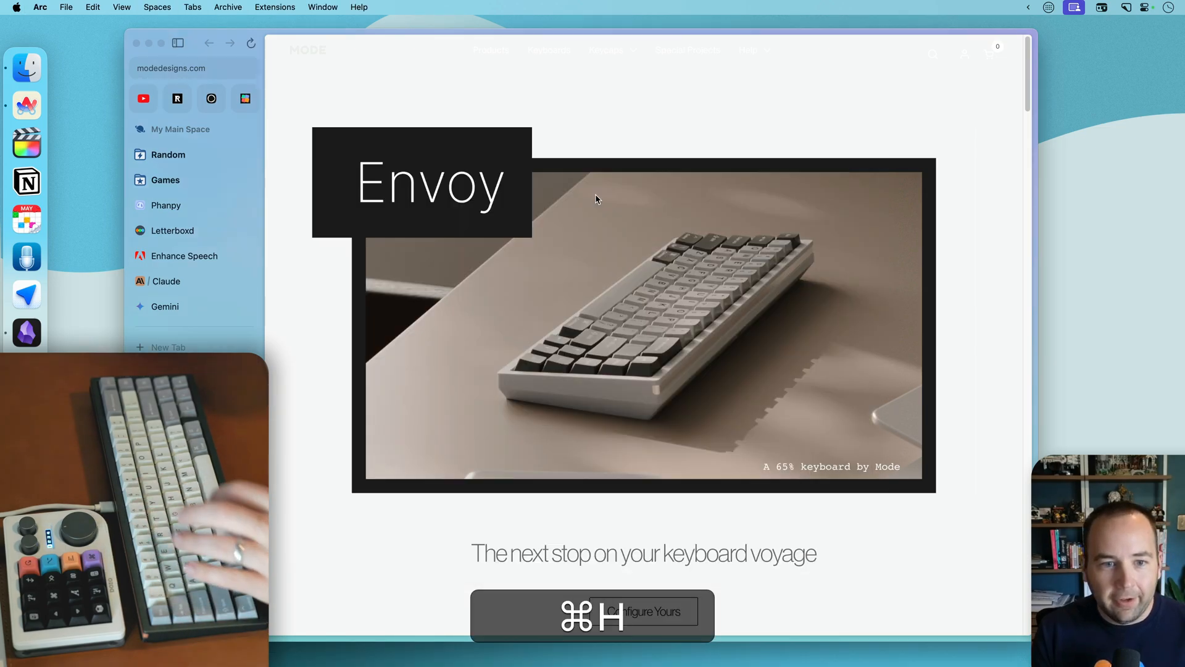
{"action": "key", "text": "cmd+d"}
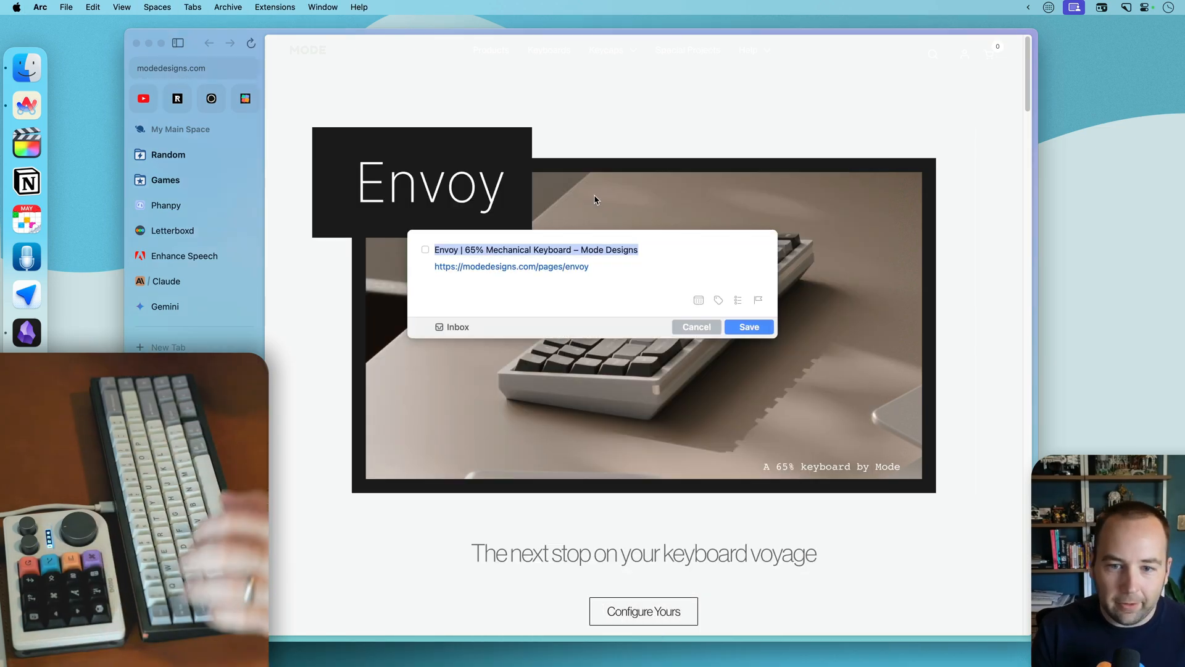
{"action": "left_click", "coordinate": [694, 326]}
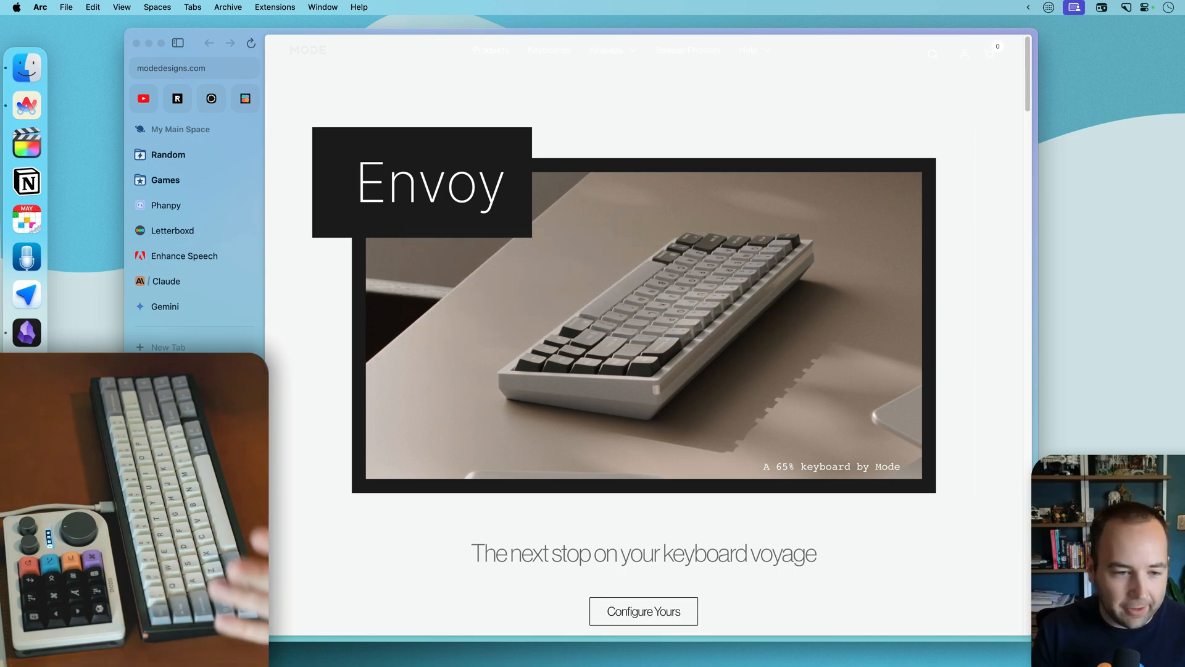
{"action": "mouse_move", "coordinate": [330, 373]}
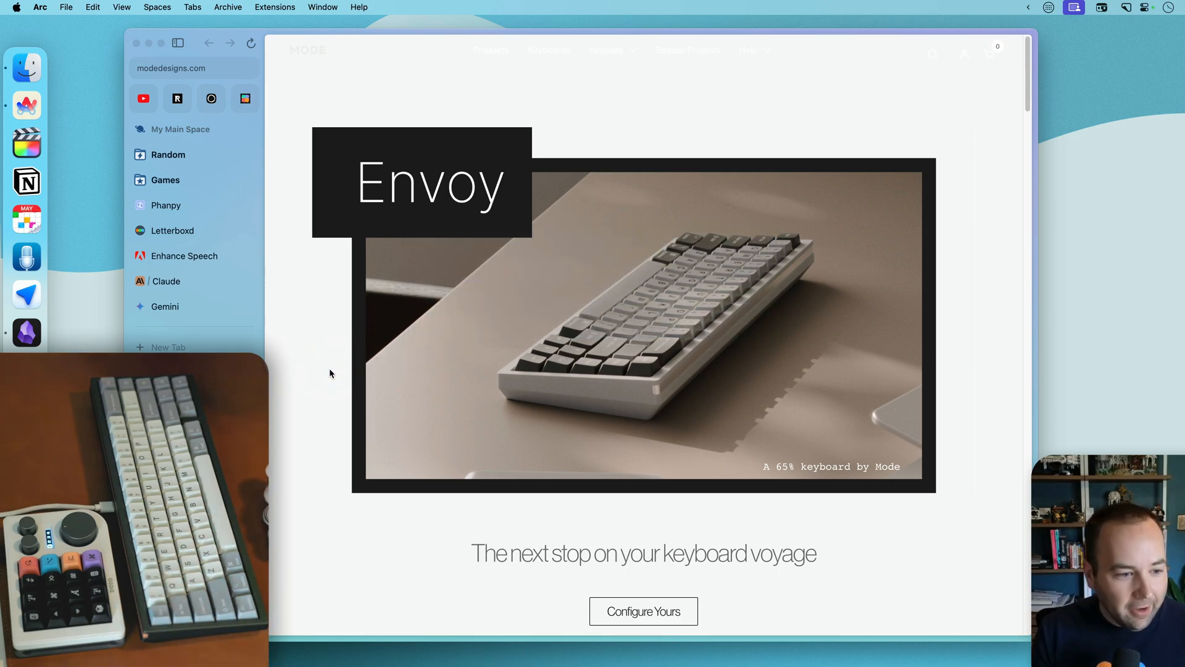
Send the Obsidian highlight to Ulysses and open the new 'Leave Those Kids Alone' sheet.
{"action": "left_click", "coordinate": [643, 611]}
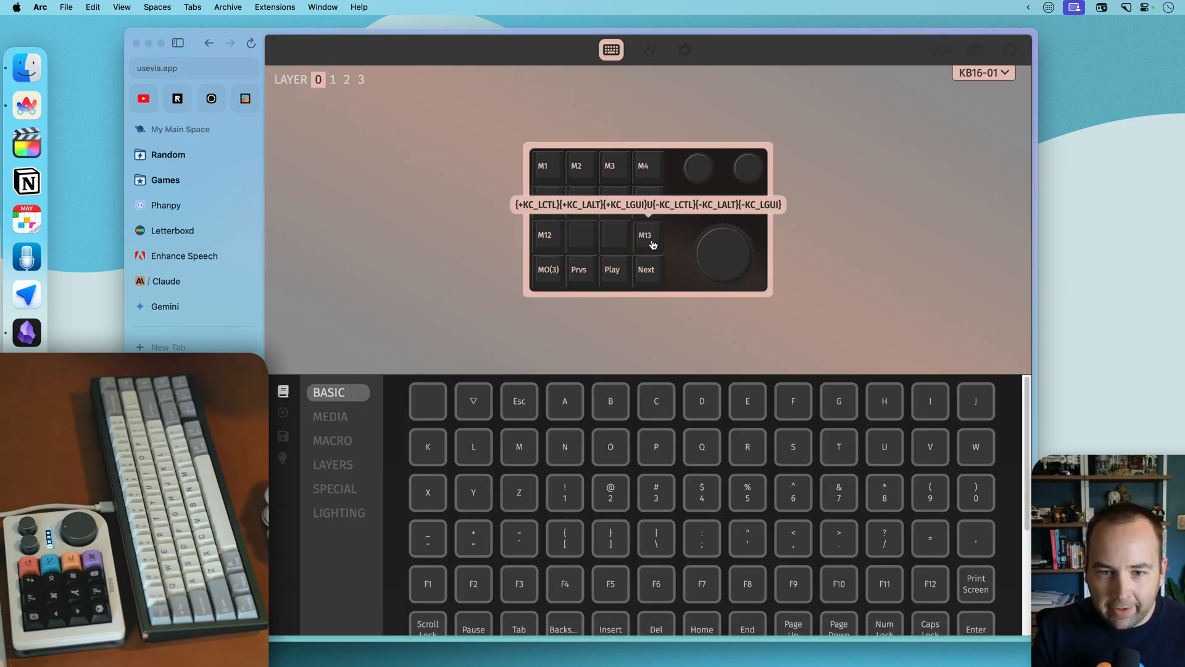
{"action": "mouse_move", "coordinate": [647, 243]}
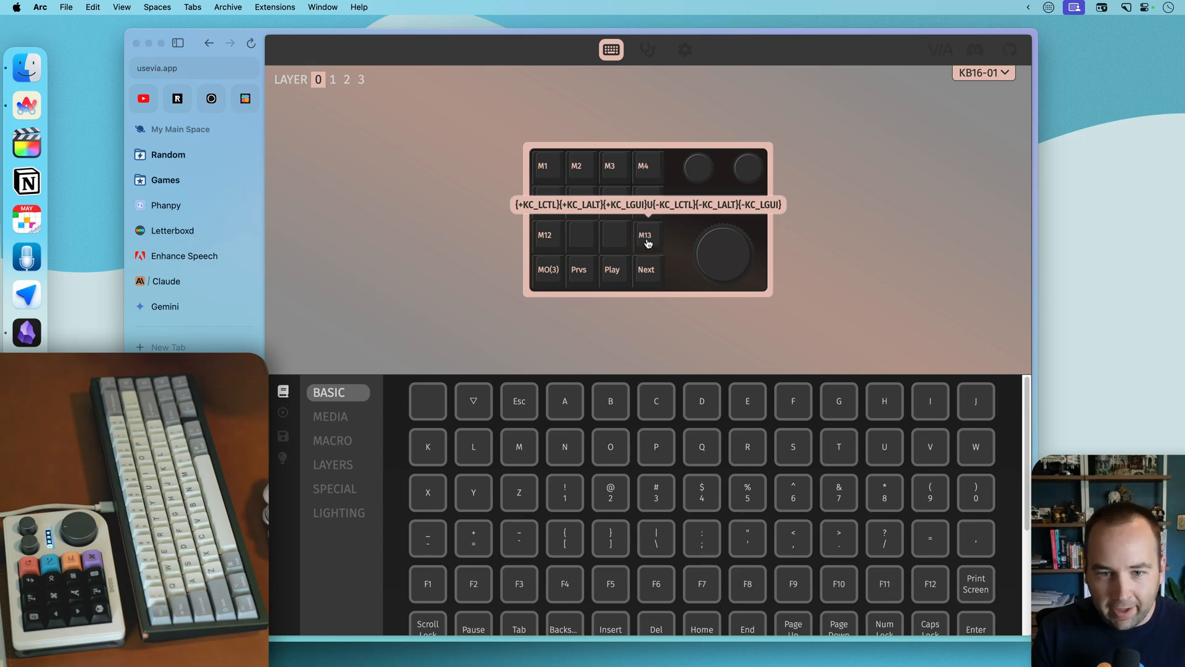
{"action": "mouse_move", "coordinate": [27, 333]}
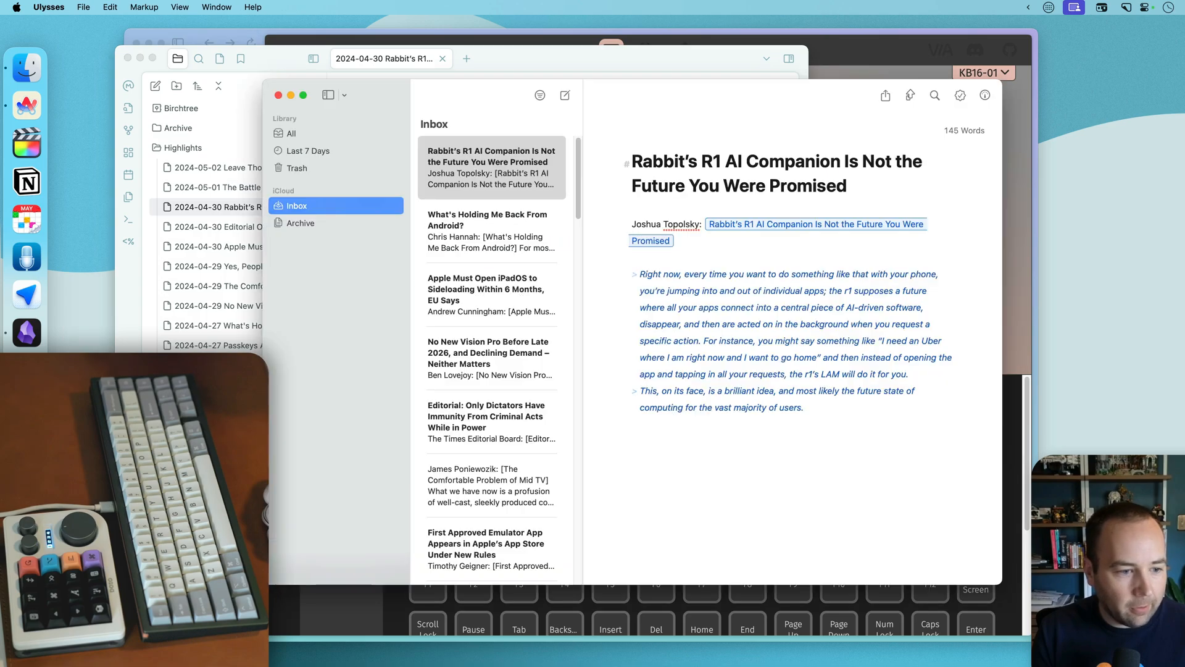
{"action": "mouse_move", "coordinate": [244, 308]}
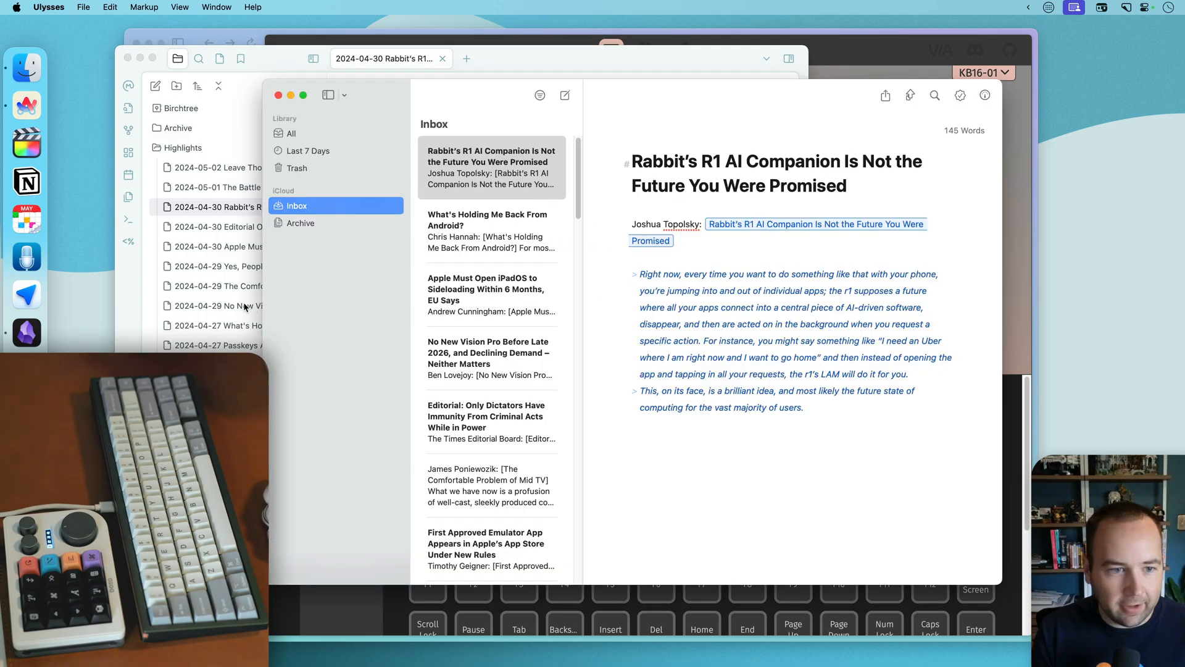
{"action": "left_click", "coordinate": [227, 167]}
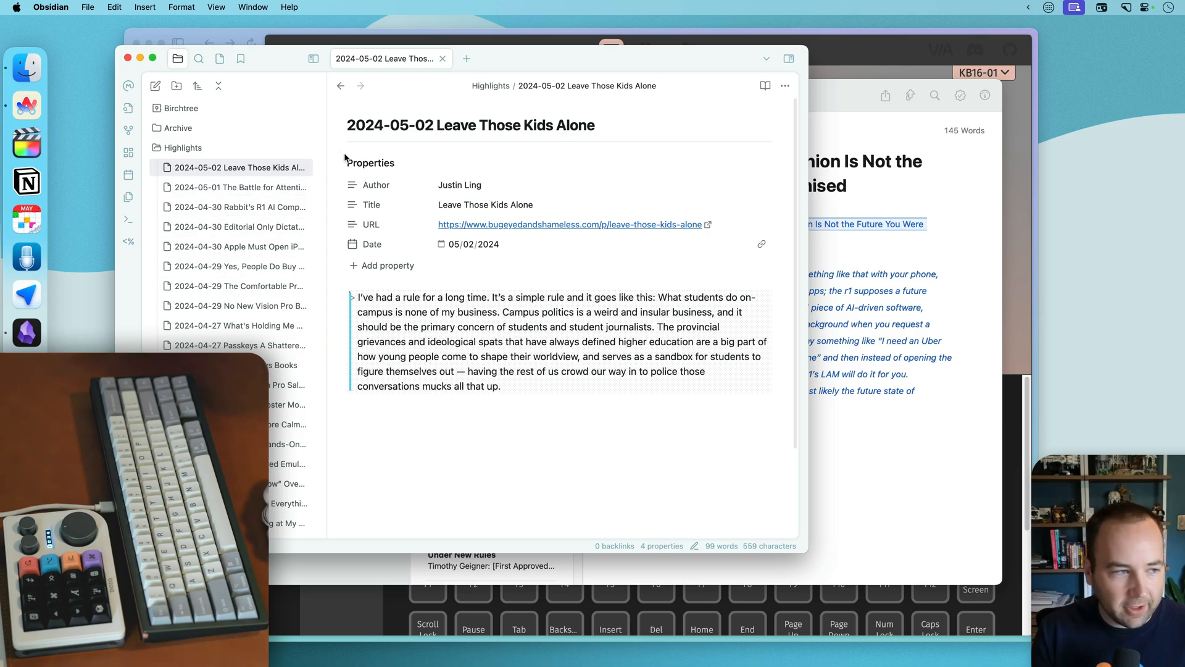
{"action": "mouse_move", "coordinate": [404, 189]}
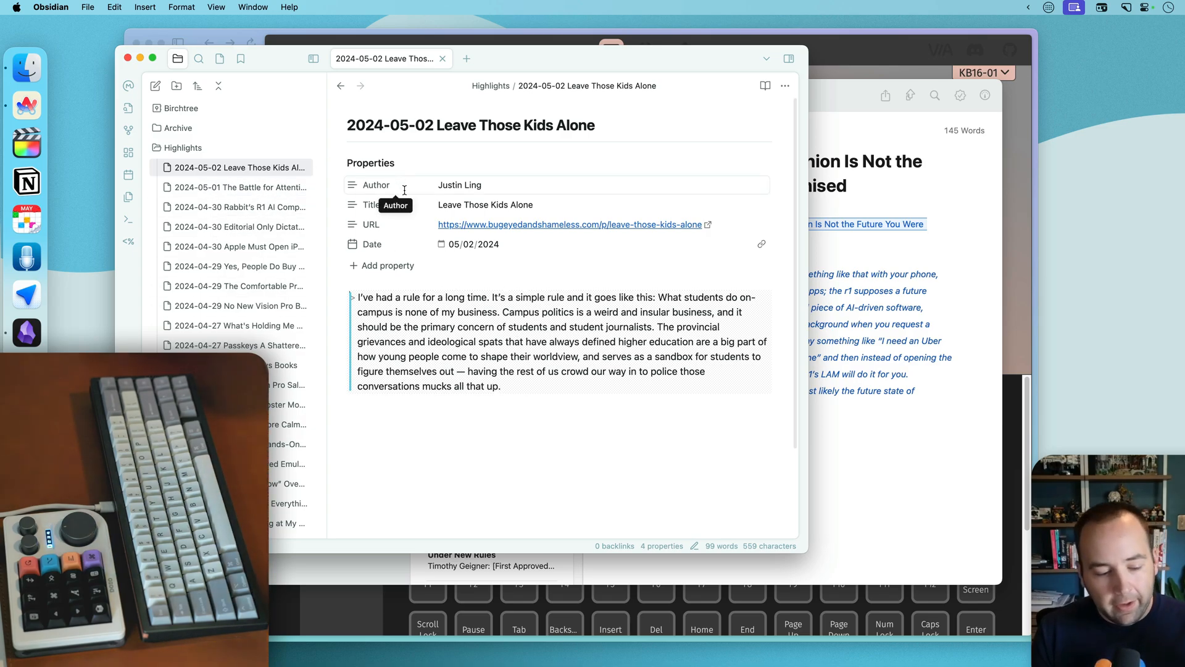
{"action": "mouse_move", "coordinate": [610, 398]}
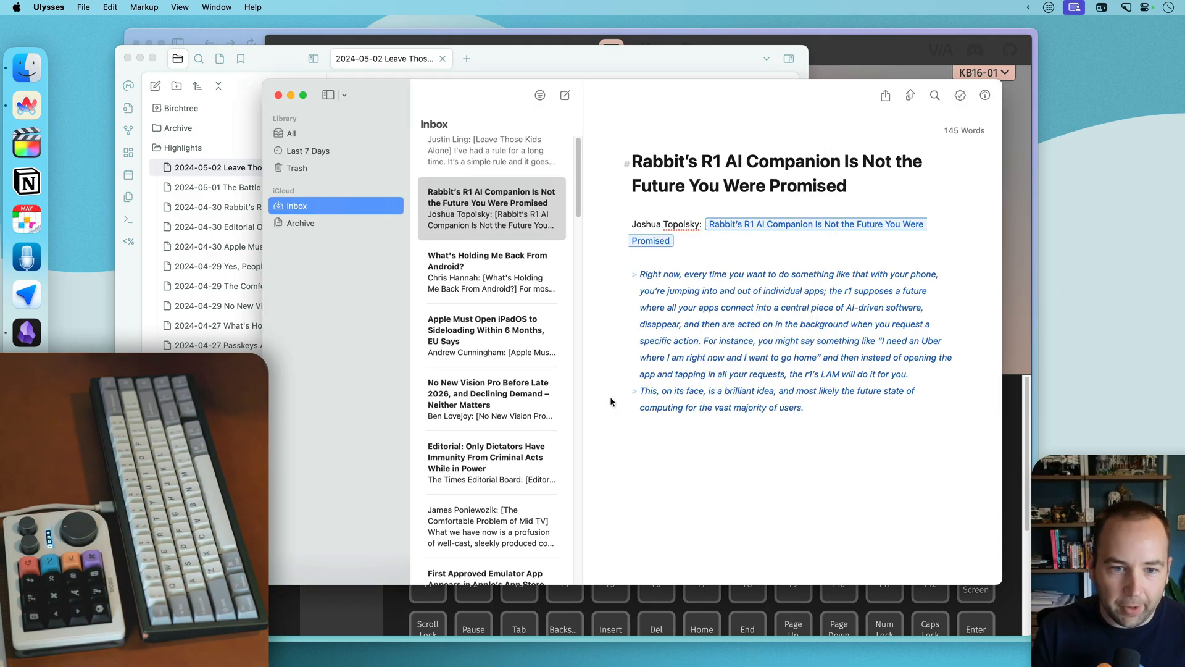
{"action": "scroll", "scroll_direction": "up", "scroll_amount": 3}
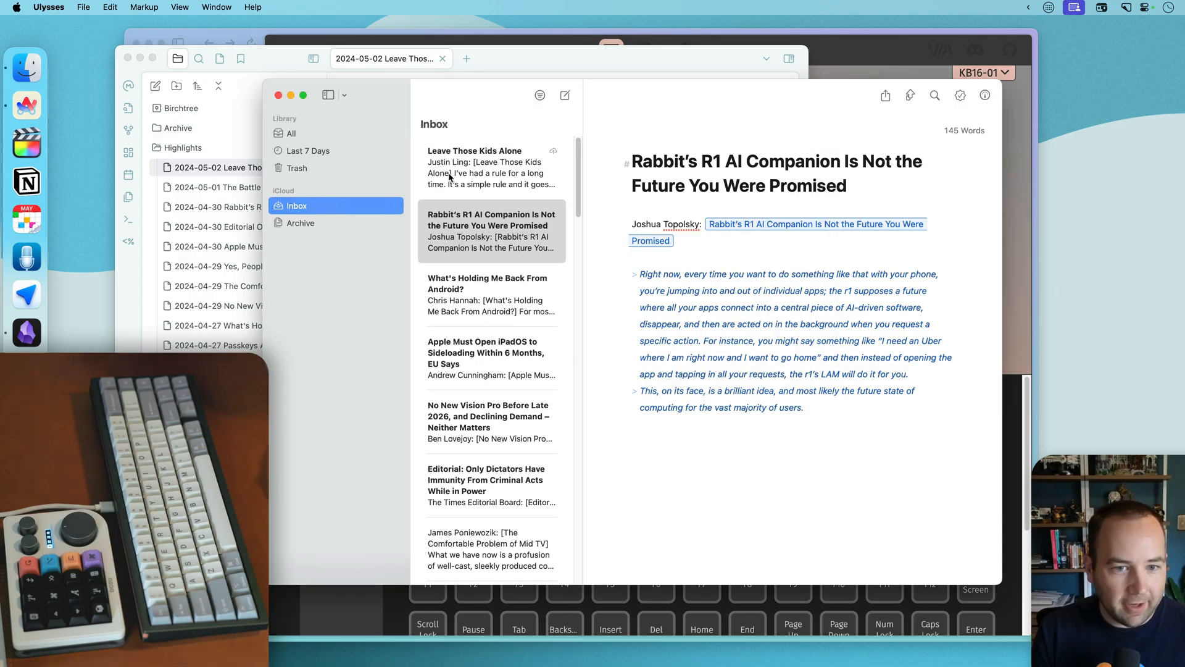
{"action": "left_click", "coordinate": [490, 166]}
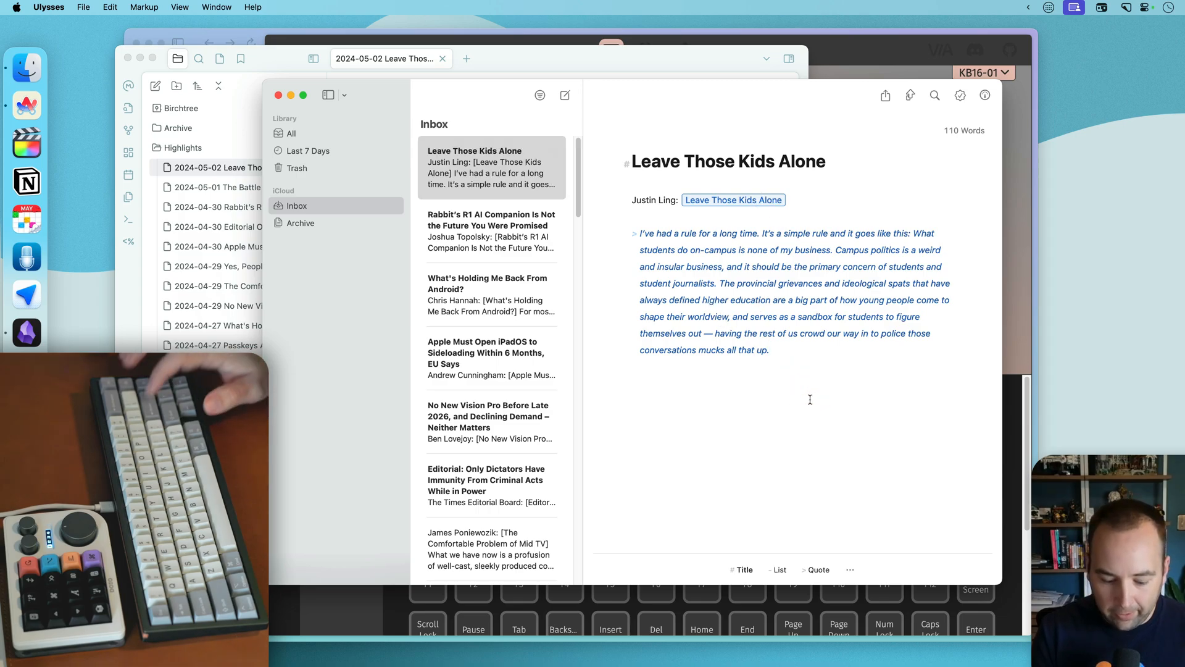
{"action": "type", "text": "agsergera"}
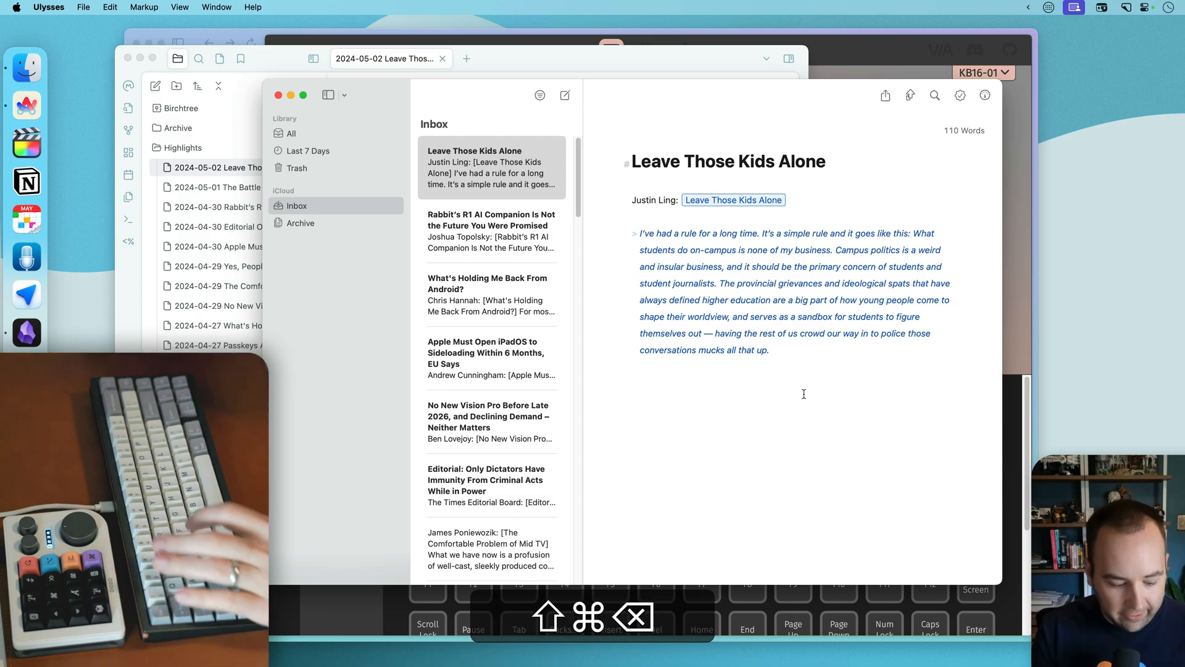
{"action": "key", "text": "cmd+h"}
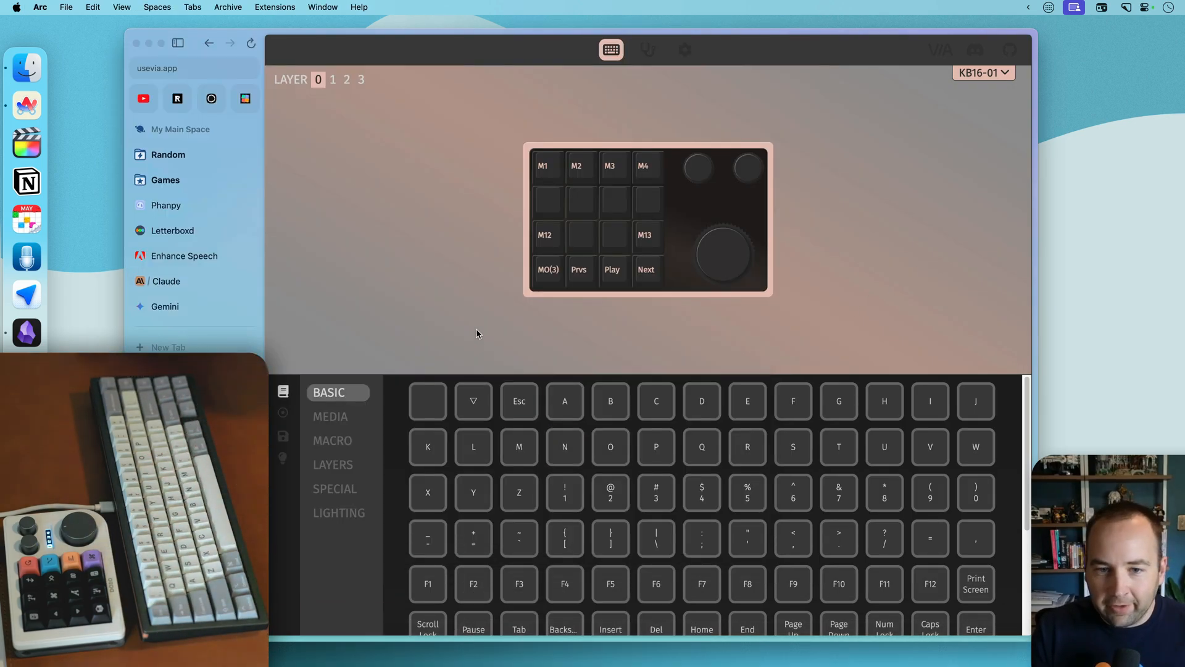
{"action": "mouse_move", "coordinate": [611, 209]}
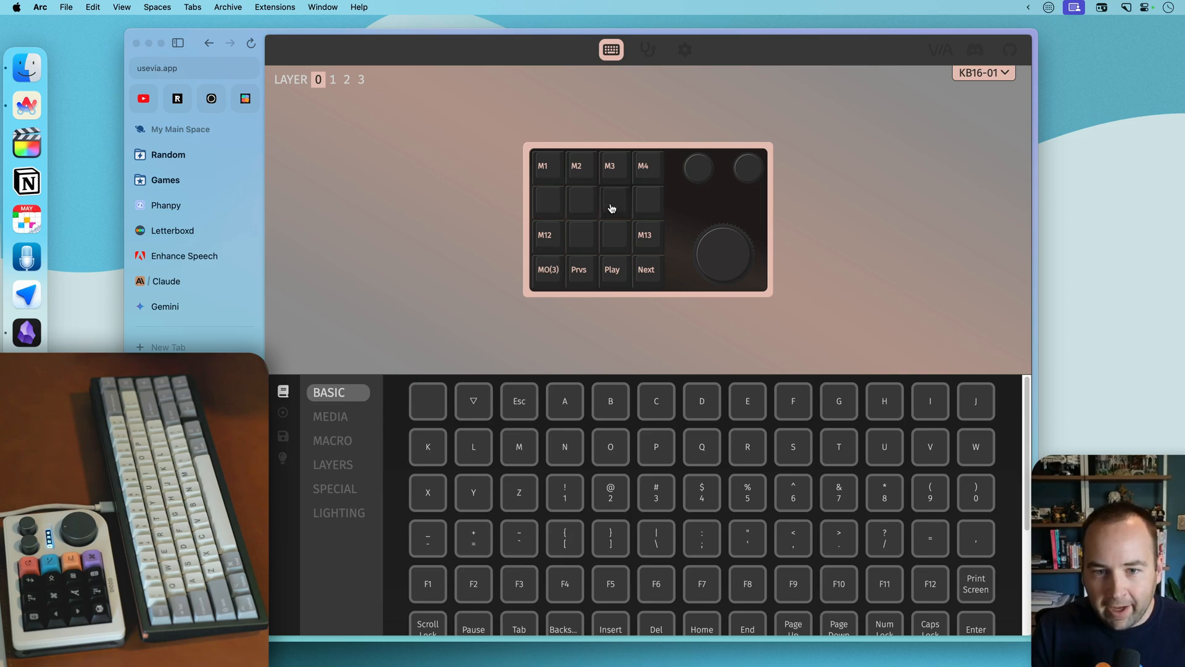
{"action": "mouse_move", "coordinate": [613, 229]}
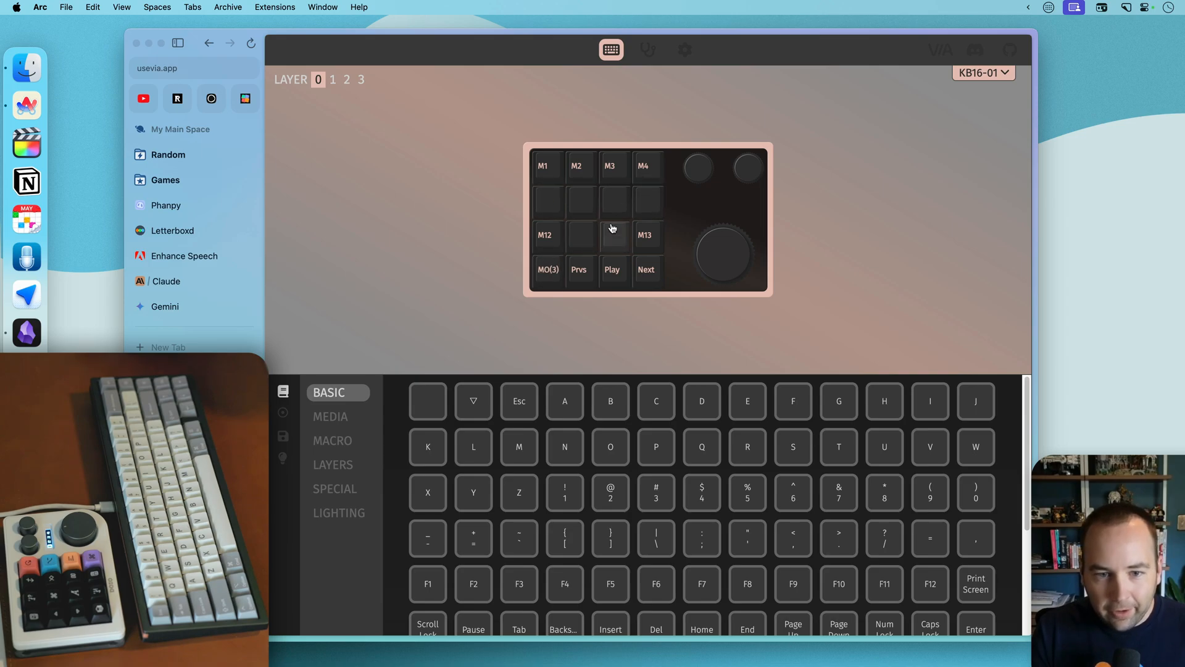
{"action": "mouse_move", "coordinate": [474, 220]}
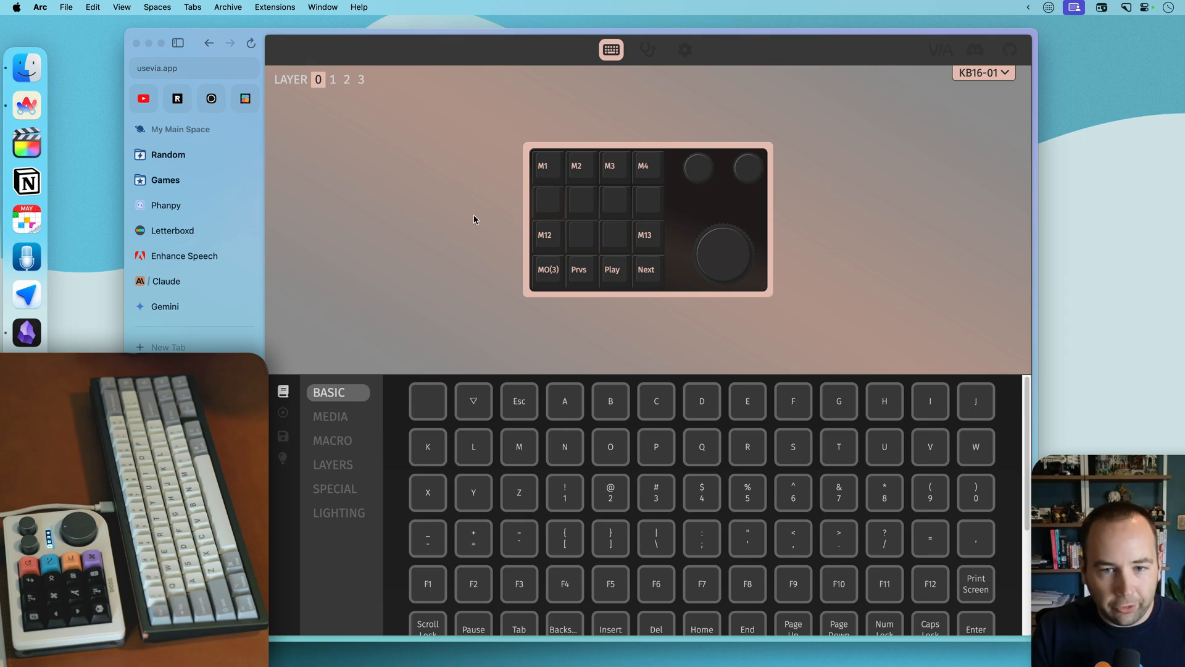
{"action": "mouse_move", "coordinate": [716, 283]}
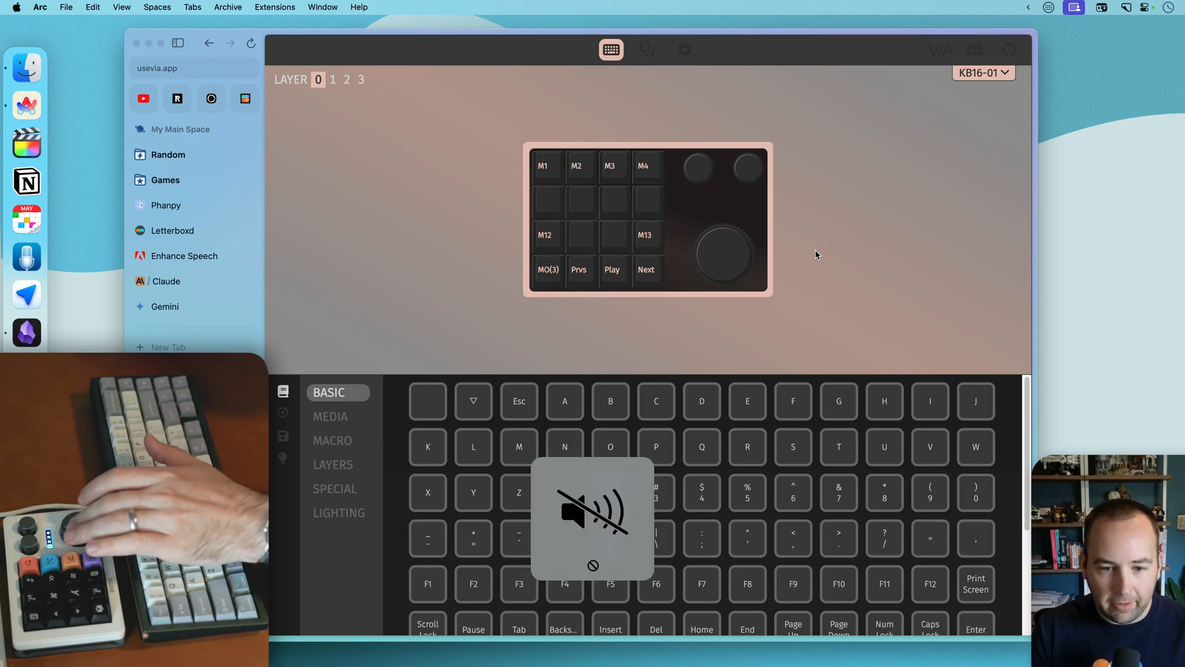
Inspect the big knob's KC_MUTE press action and cancel without changing it.
{"action": "left_click", "coordinate": [722, 253]}
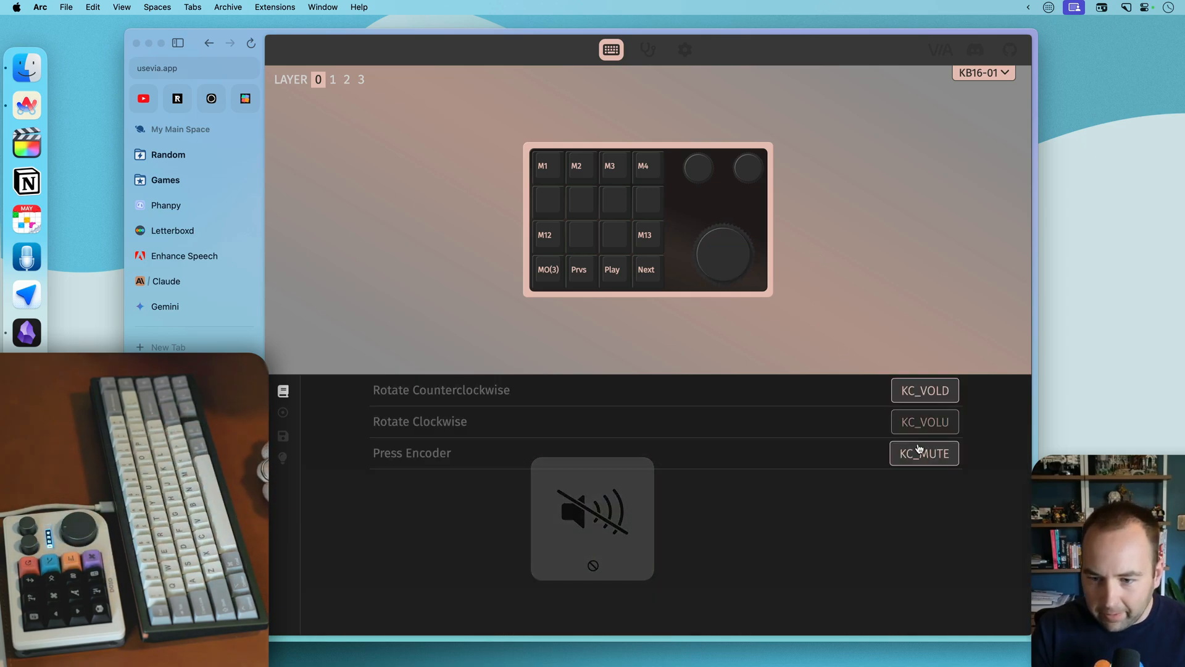
{"action": "left_click", "coordinate": [924, 453]}
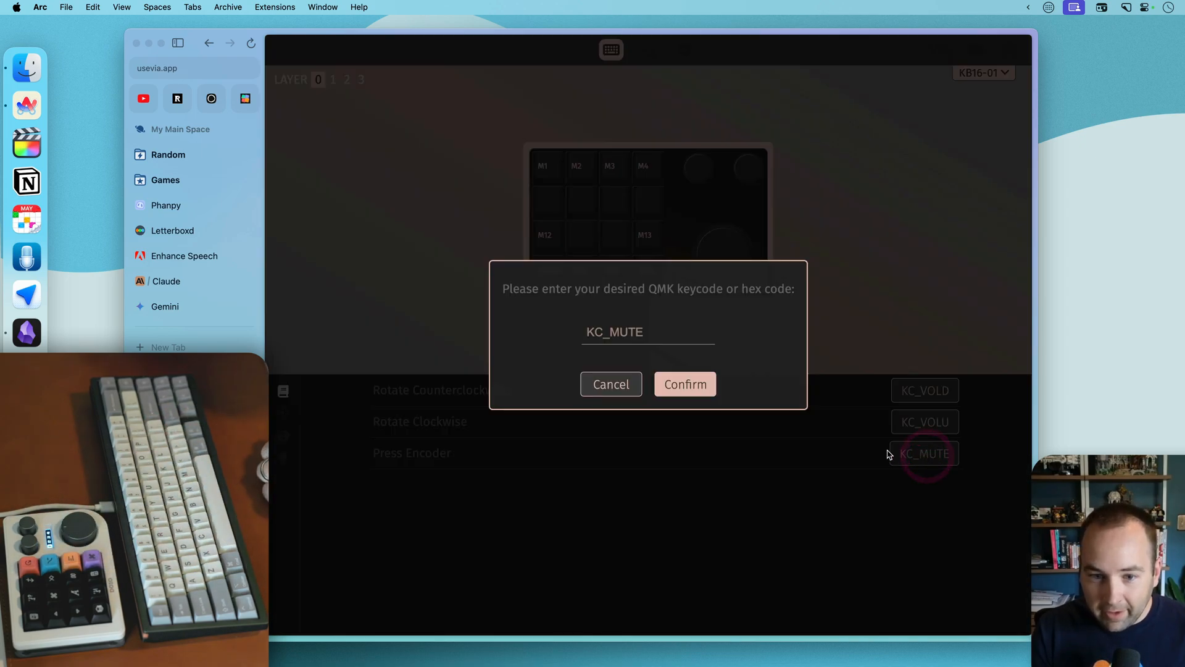
{"action": "left_click", "coordinate": [684, 384]}
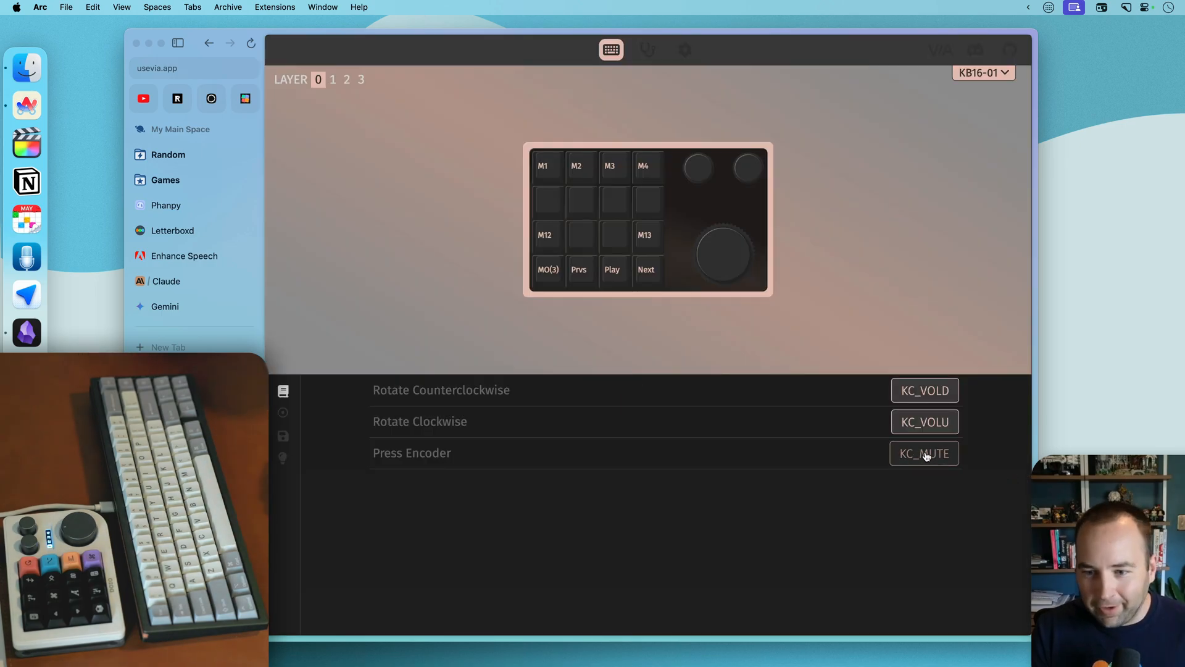
{"action": "mouse_move", "coordinate": [924, 390]}
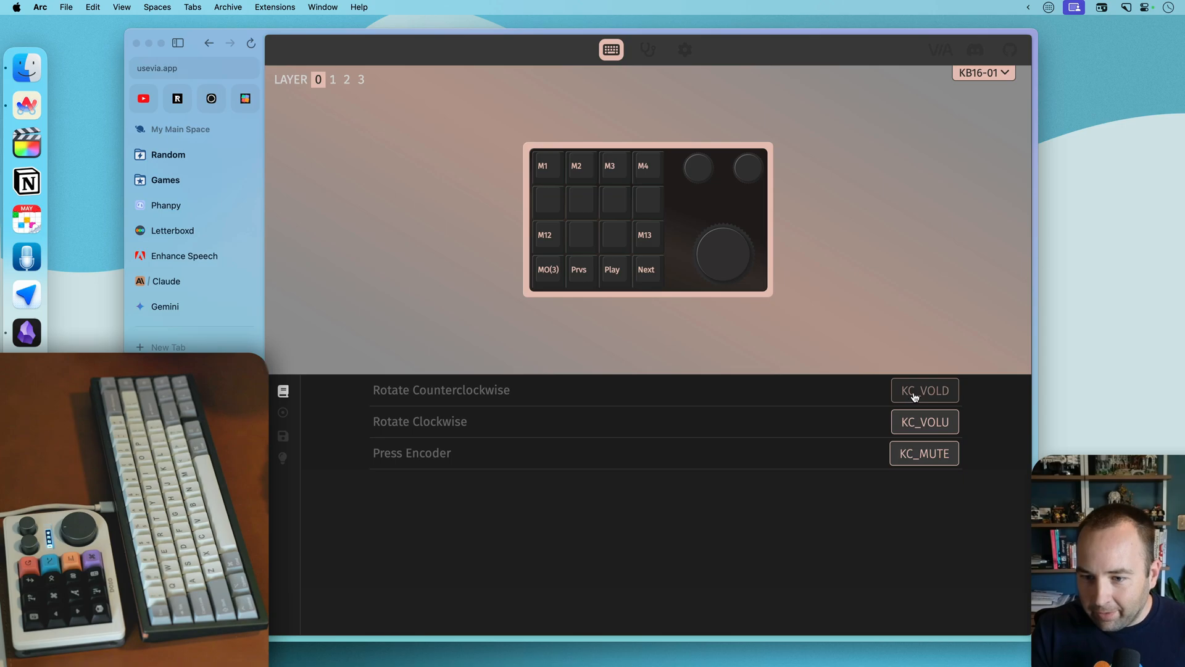
{"action": "mouse_move", "coordinate": [944, 397]}
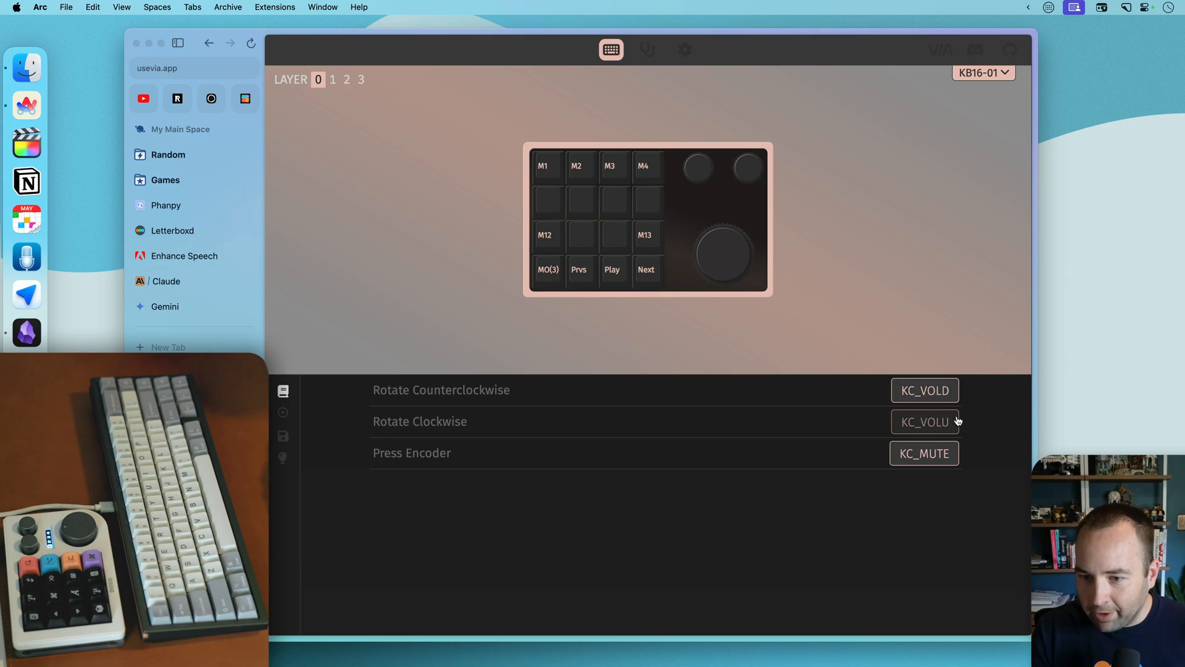
{"action": "mouse_move", "coordinate": [937, 459]}
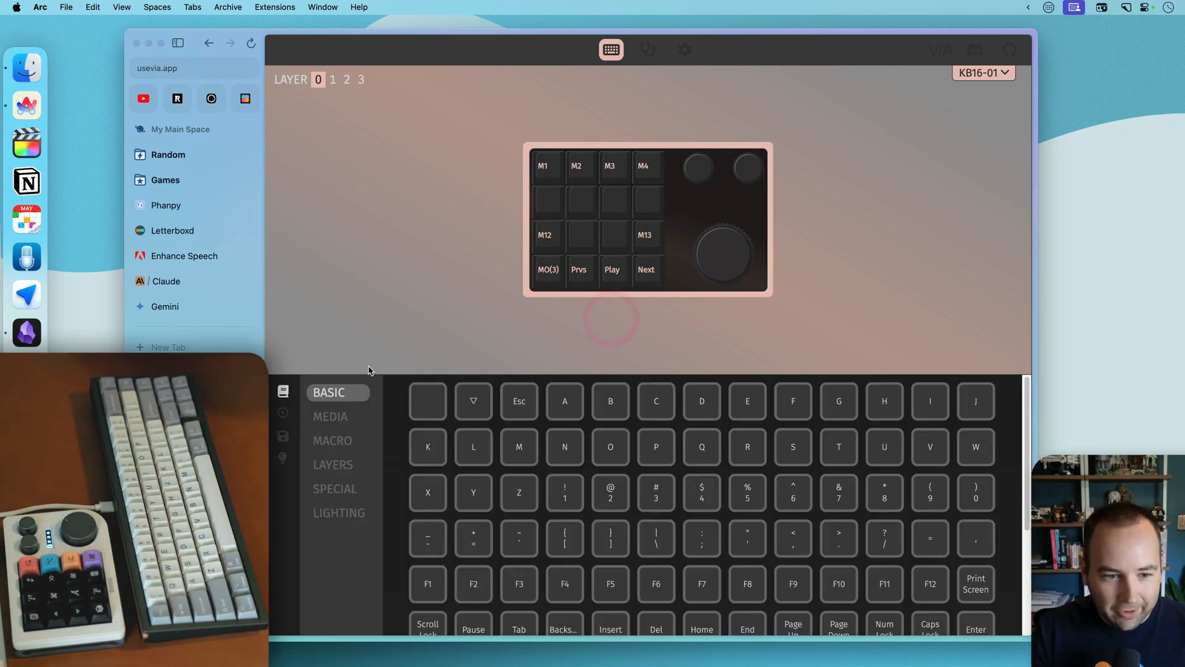
{"action": "left_click", "coordinate": [331, 417]}
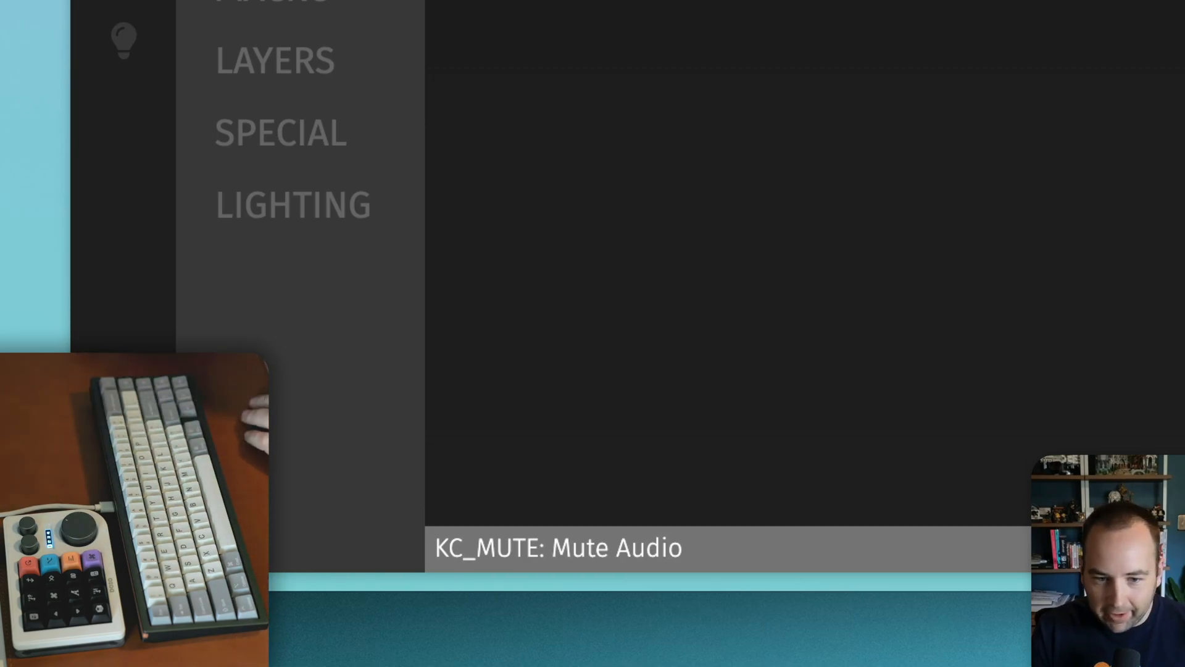
{"action": "left_click", "coordinate": [724, 252]}
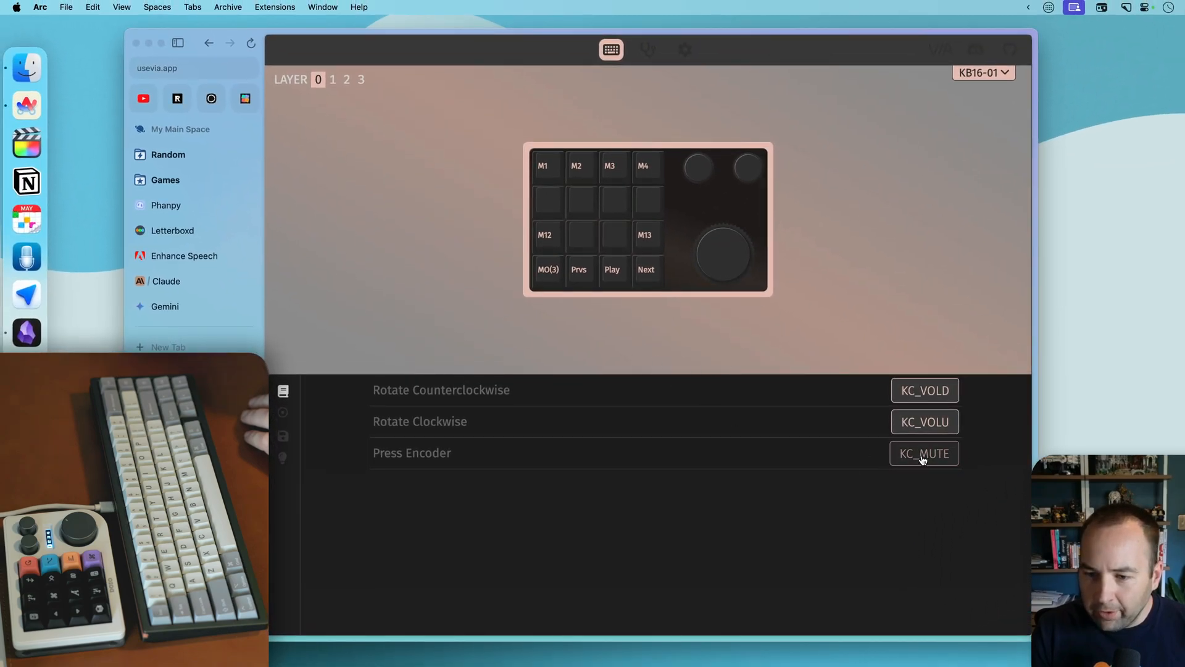
{"action": "left_click", "coordinate": [923, 452]}
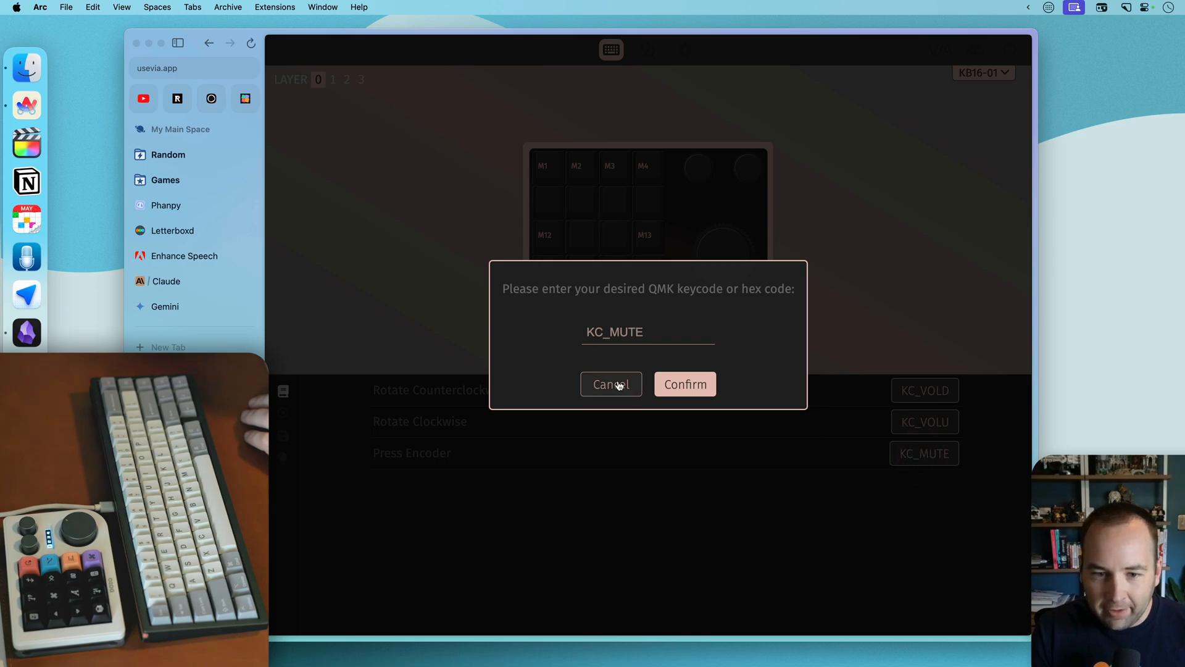
{"action": "left_click", "coordinate": [610, 384]}
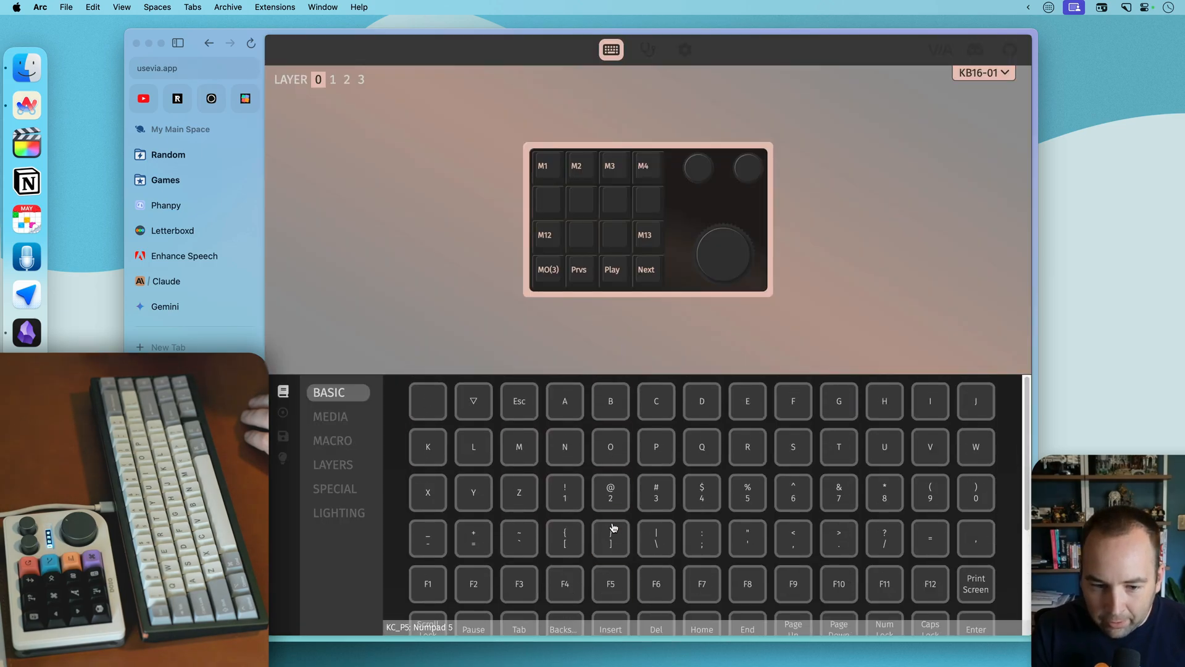
{"action": "left_click", "coordinate": [330, 416]}
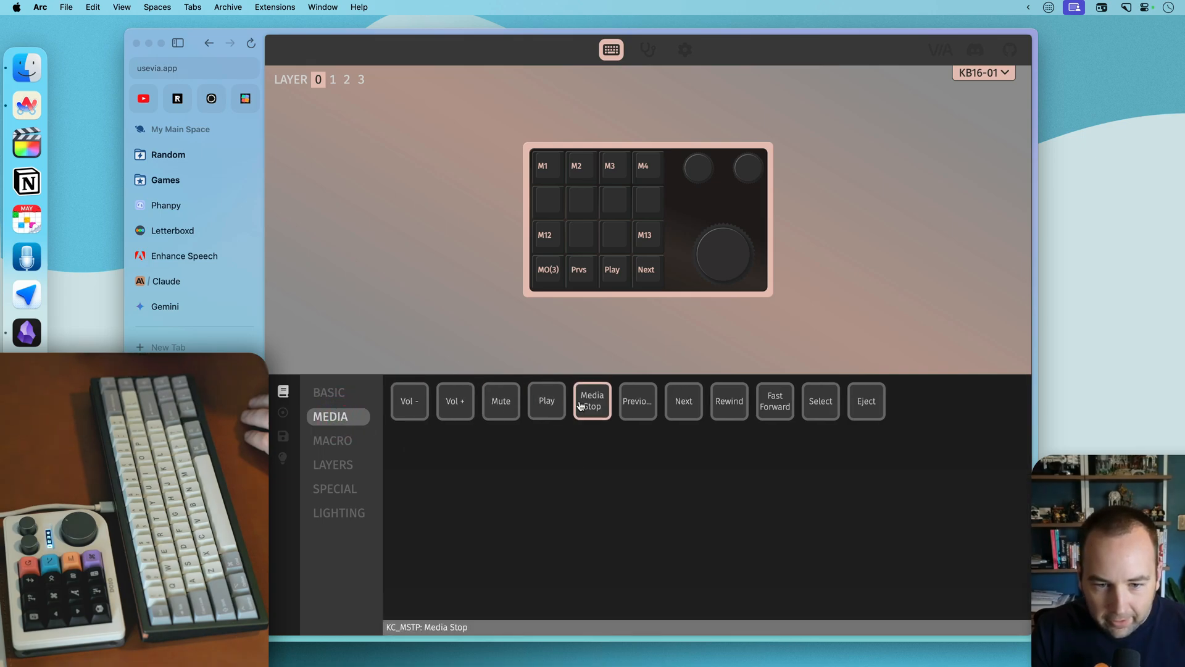
{"action": "mouse_move", "coordinate": [846, 408]}
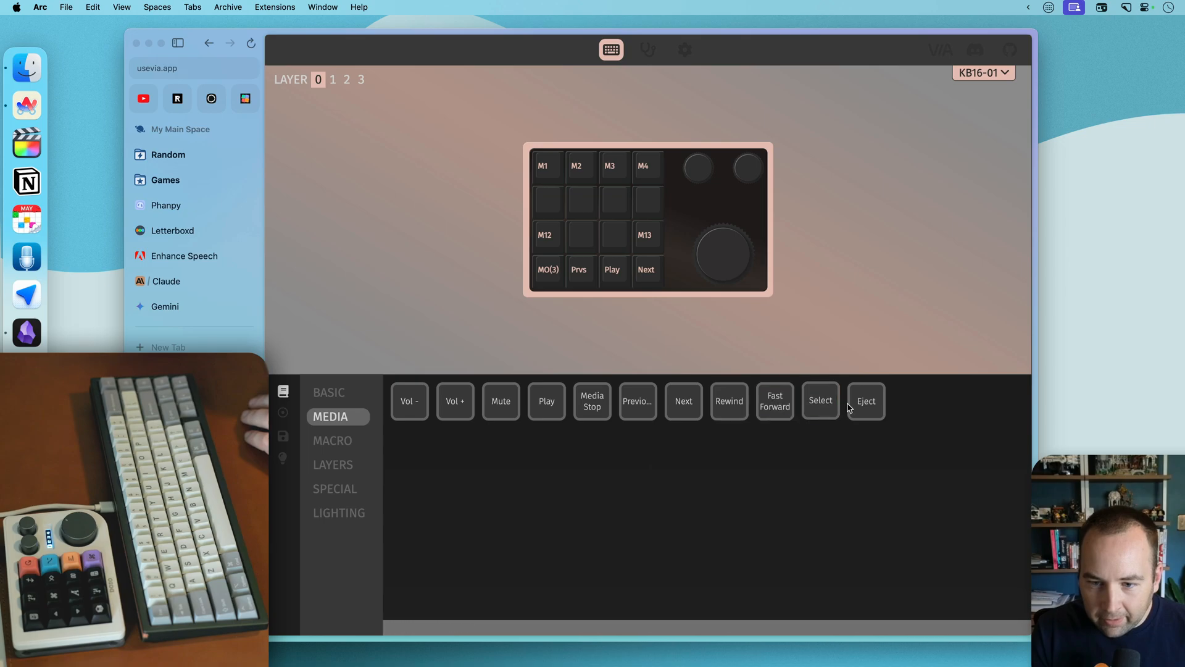
{"action": "left_click", "coordinate": [333, 489]}
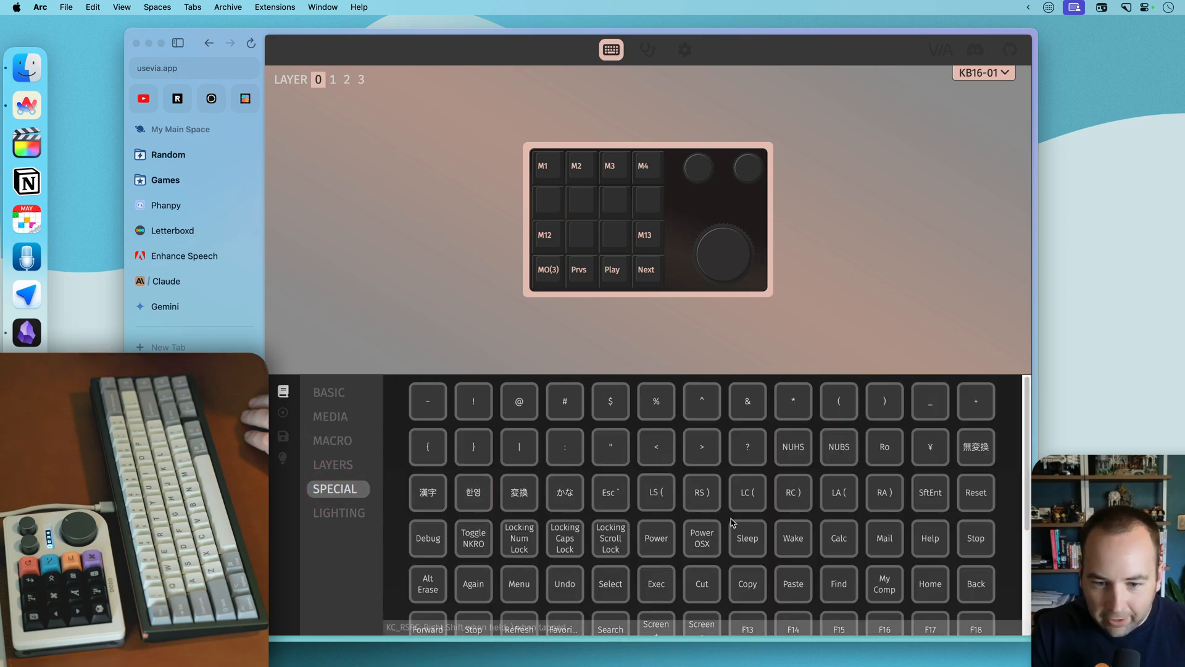
{"action": "scroll", "scroll_direction": "down", "scroll_amount": 3}
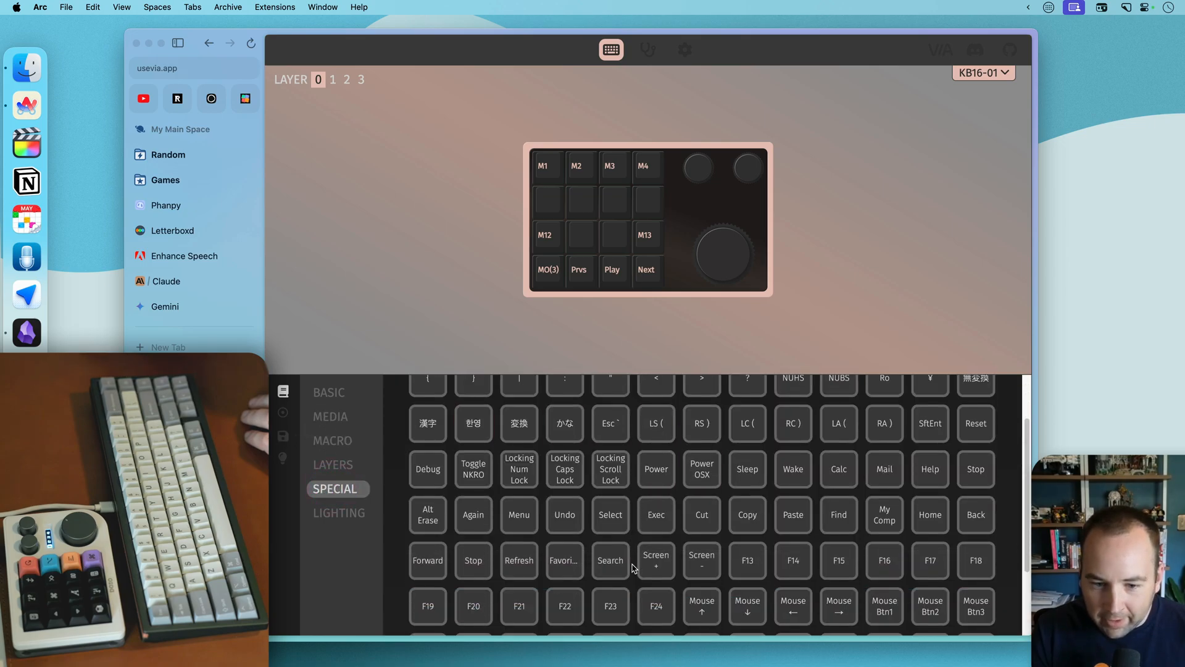
{"action": "scroll", "scroll_direction": "down", "scroll_amount": 3}
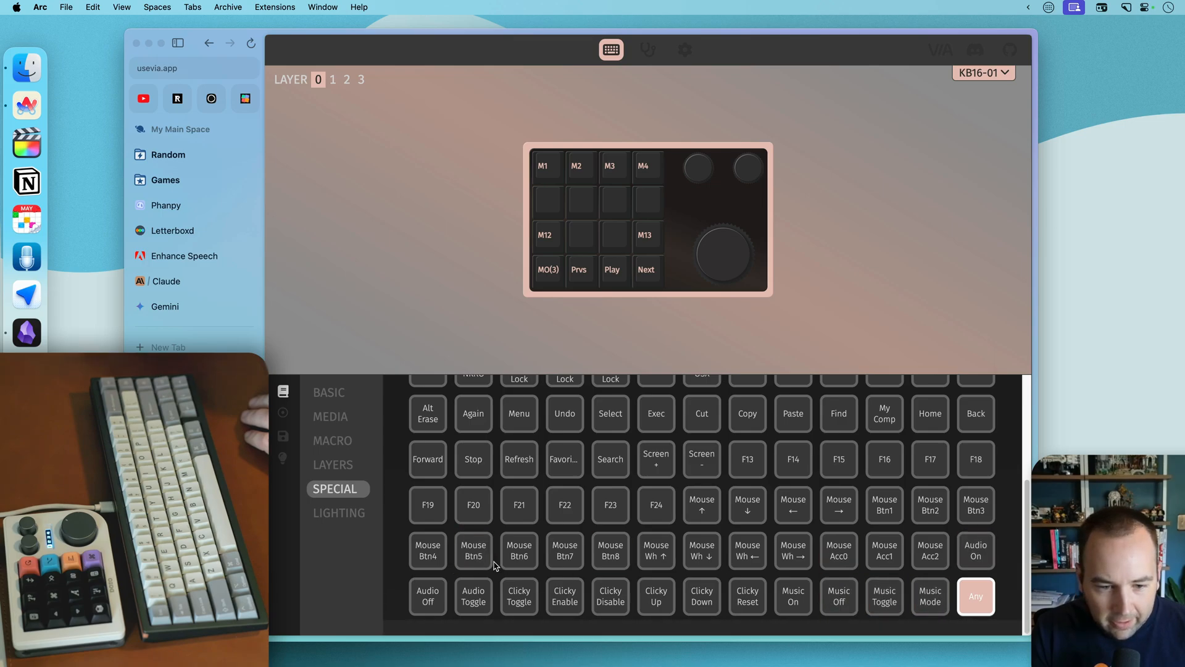
{"action": "scroll", "scroll_direction": "up", "scroll_amount": 3}
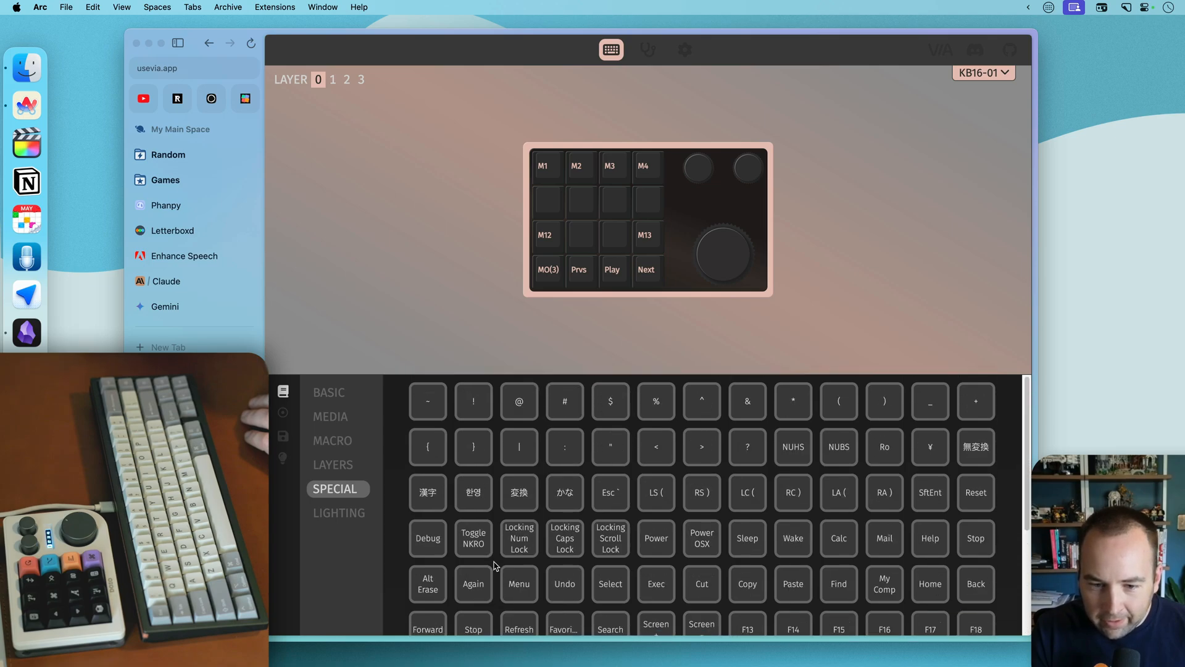
{"action": "mouse_move", "coordinate": [391, 423]}
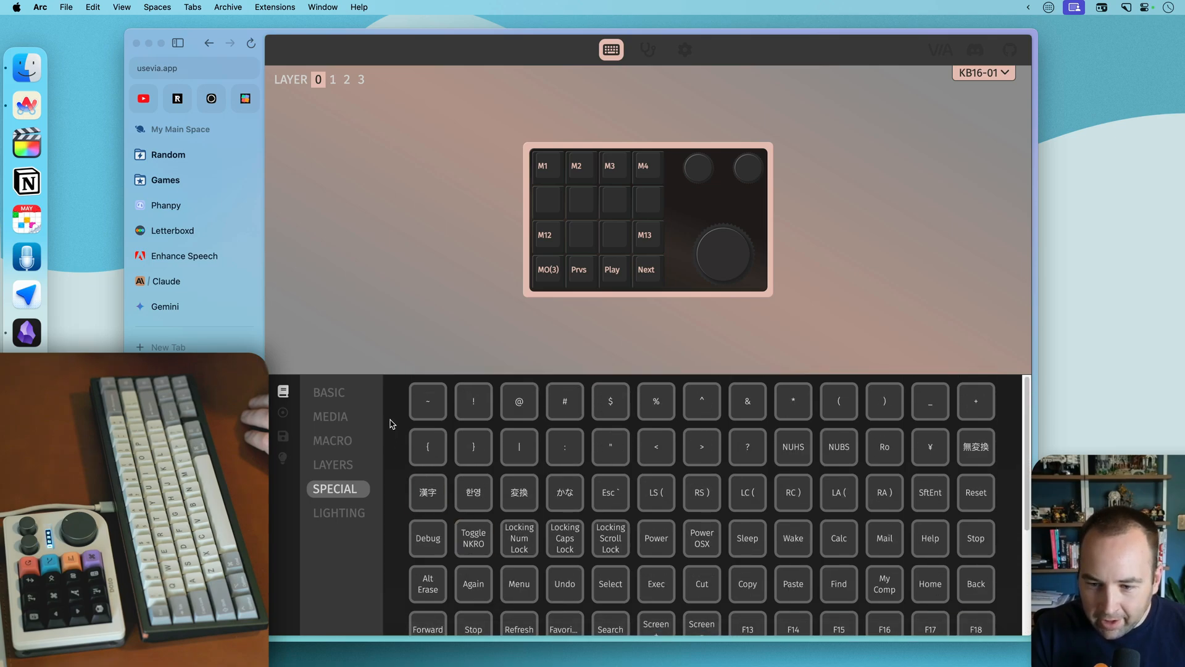
{"action": "left_click", "coordinate": [327, 391]}
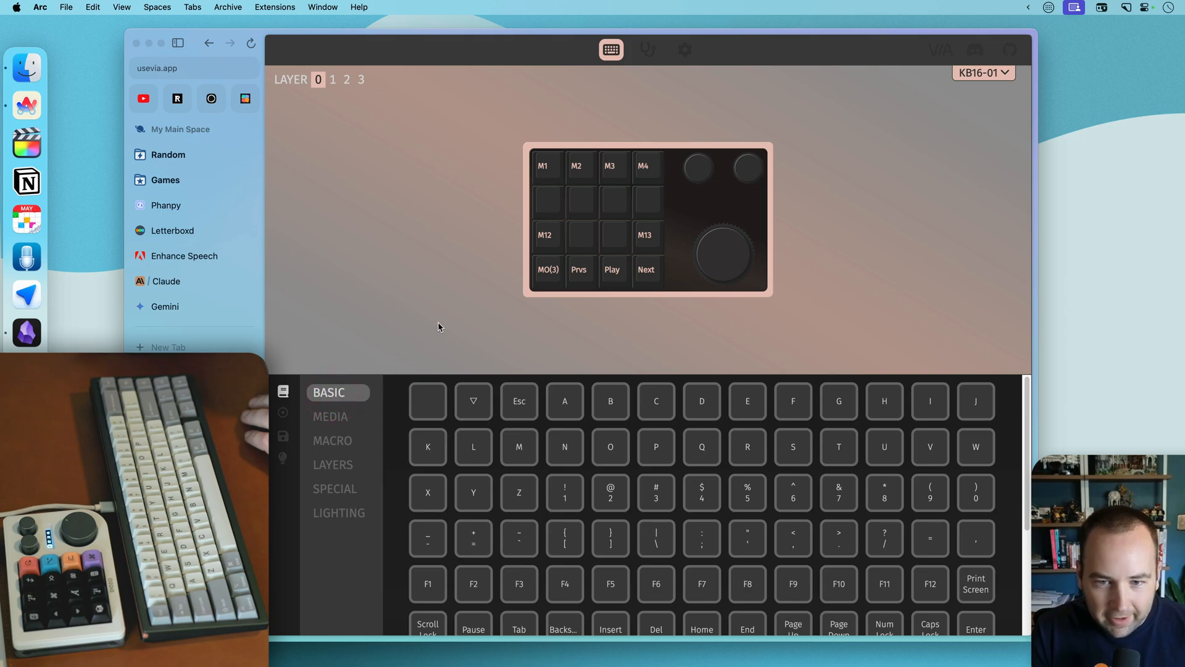
Close the big knob and open the top-left small knob's scroll-left, scroll-right and Home mapping.
{"action": "left_click", "coordinate": [722, 255]}
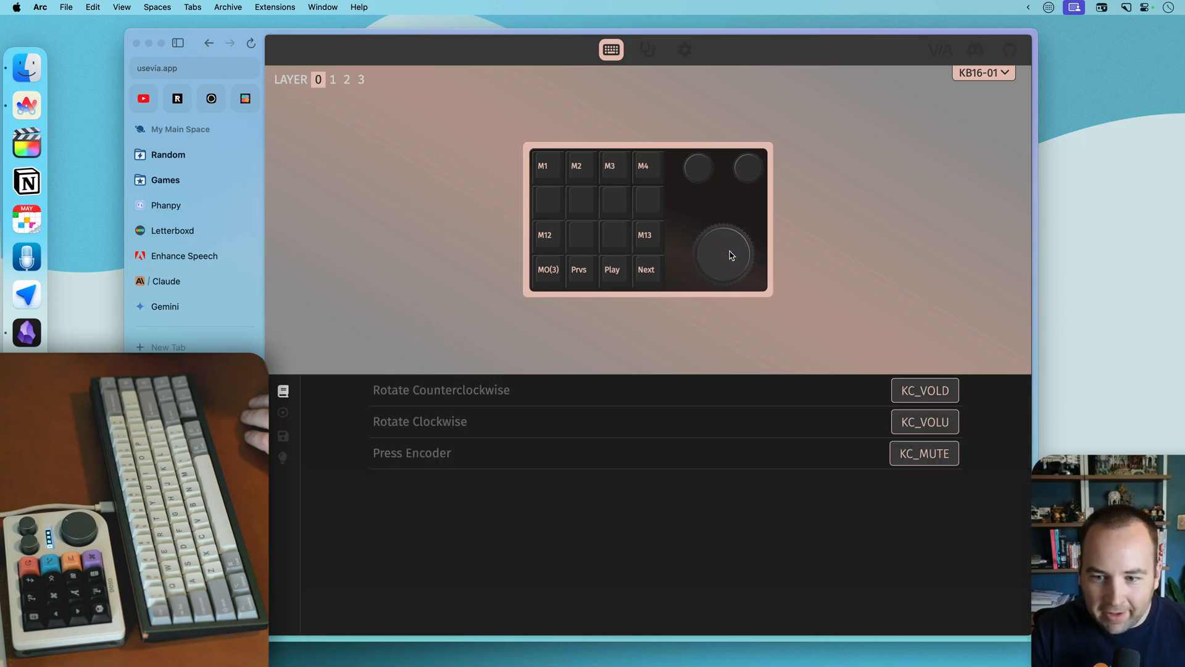
{"action": "left_click", "coordinate": [923, 452]}
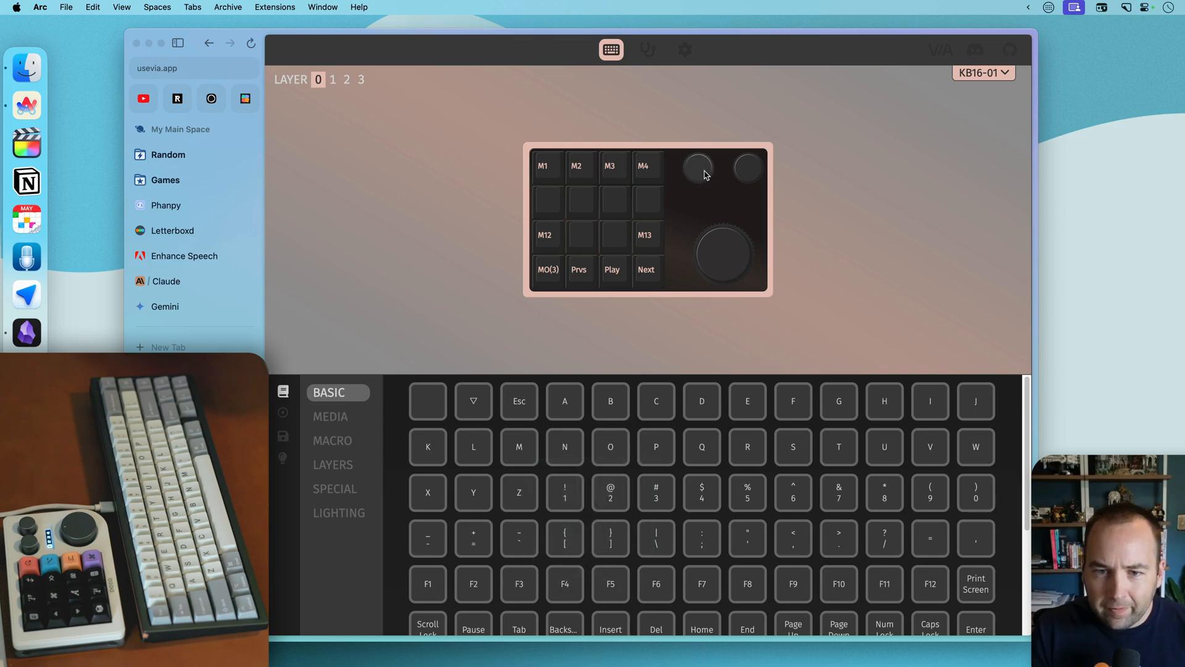
{"action": "left_click", "coordinate": [697, 167]}
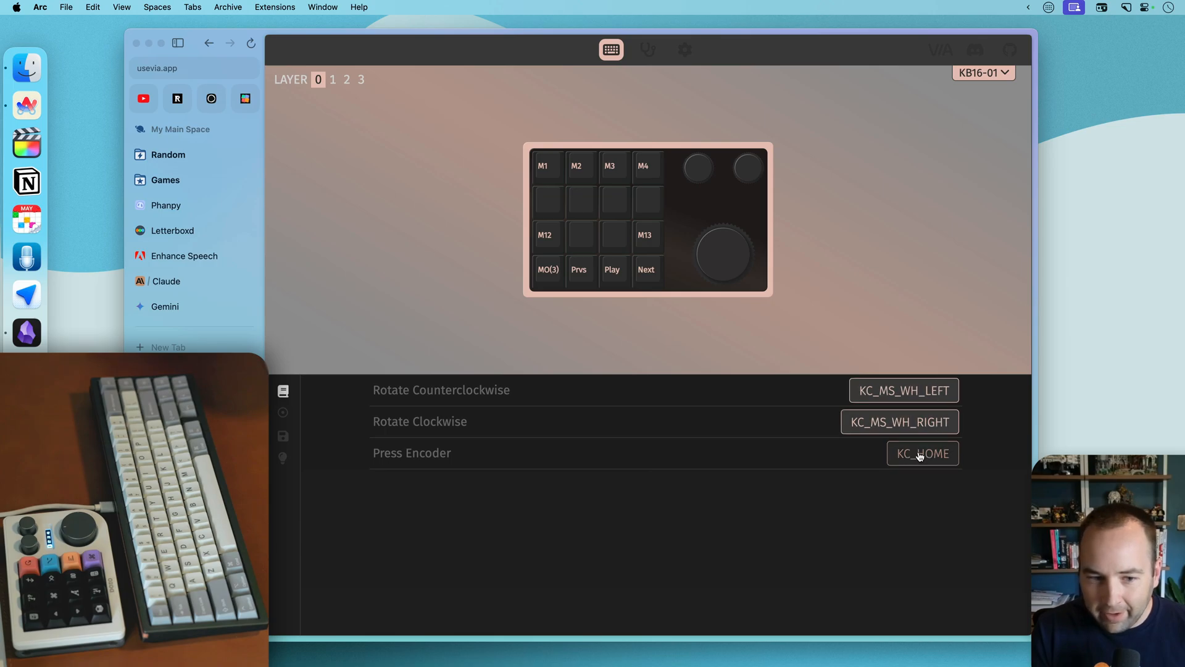
{"action": "mouse_move", "coordinate": [299, 421]}
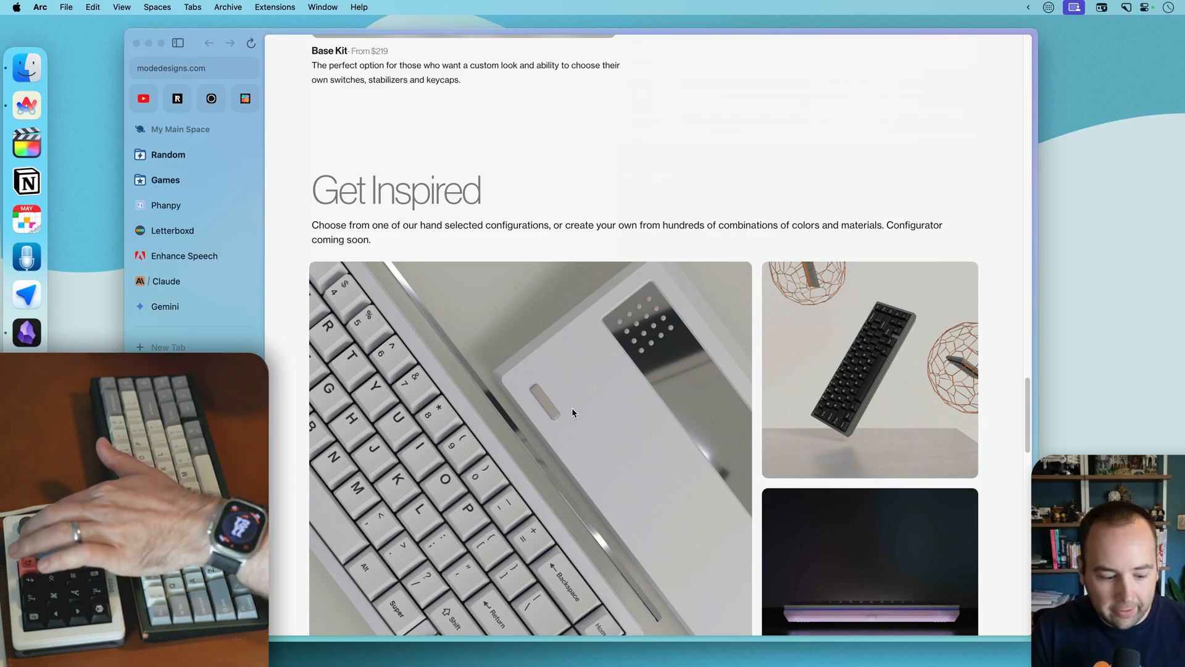
Scroll the Mode Designs Envoy page back up to the top.
{"action": "scroll", "scroll_direction": "up", "scroll_amount": 3}
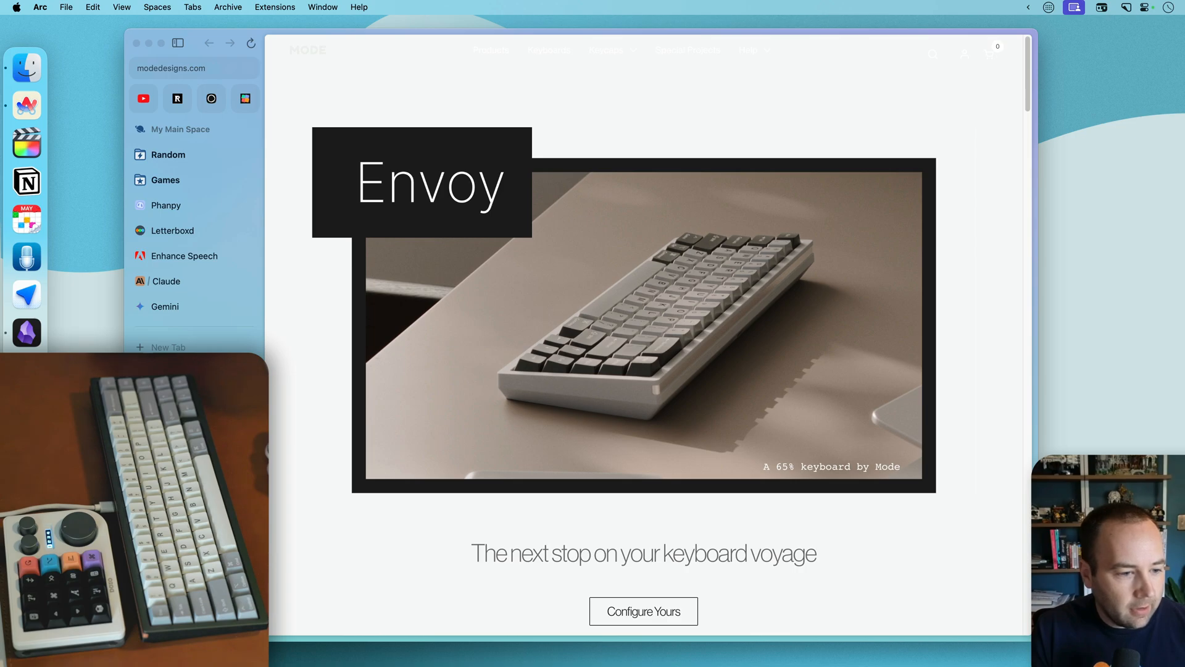
{"action": "mouse_move", "coordinate": [27, 142]}
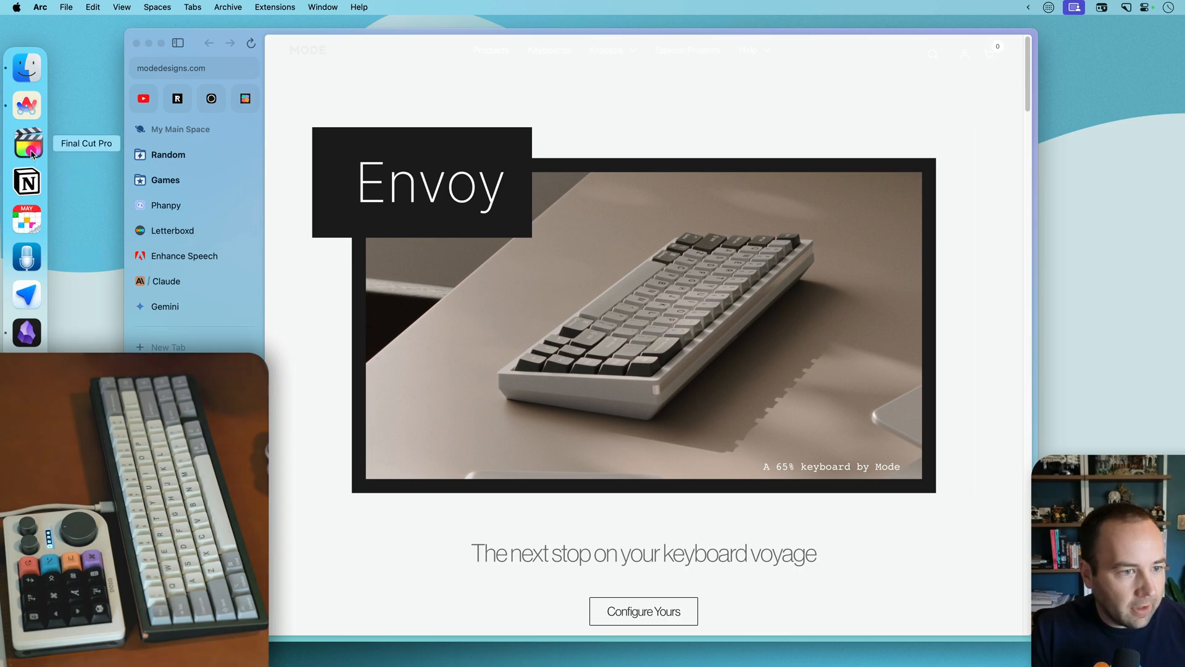
{"action": "mouse_move", "coordinate": [312, 312]}
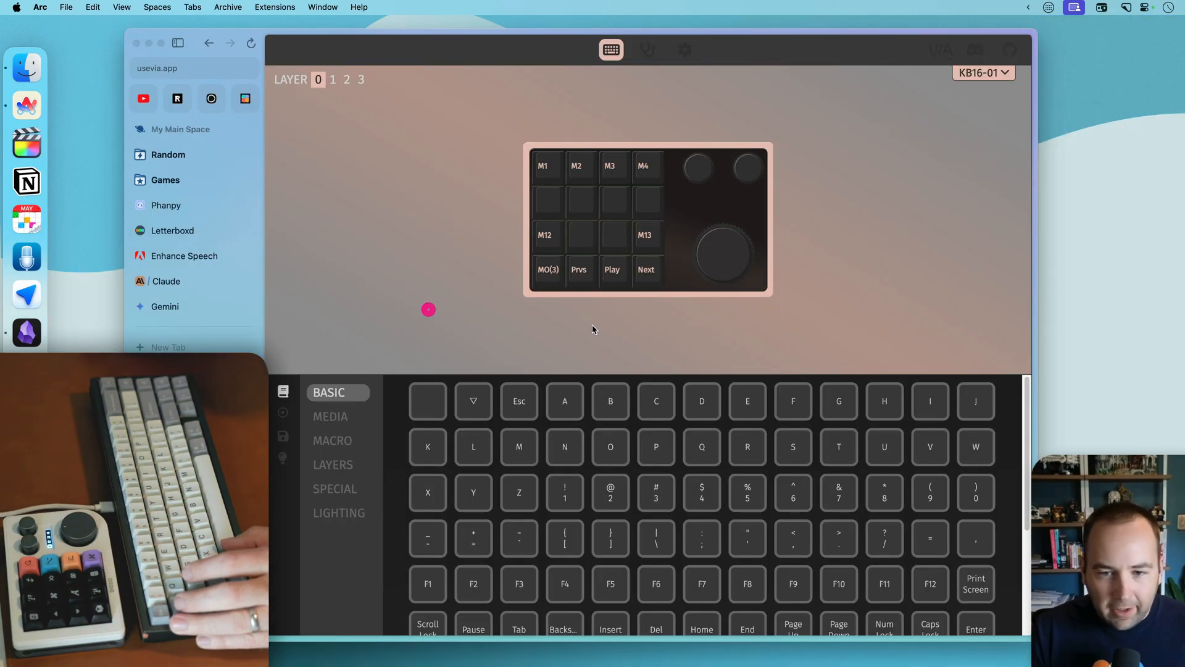
Scroll the Envoy page down through Supported Layouts to the footer and back up.
{"action": "left_click", "coordinate": [747, 168]}
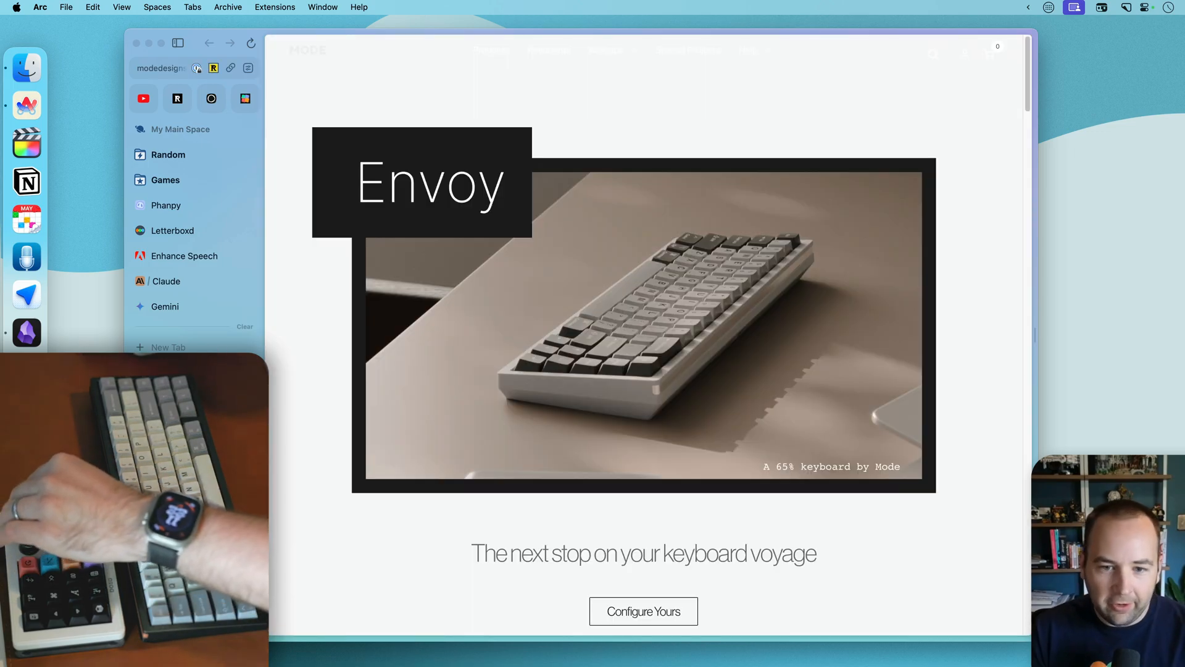
{"action": "scroll", "scroll_direction": "down", "scroll_amount": 3}
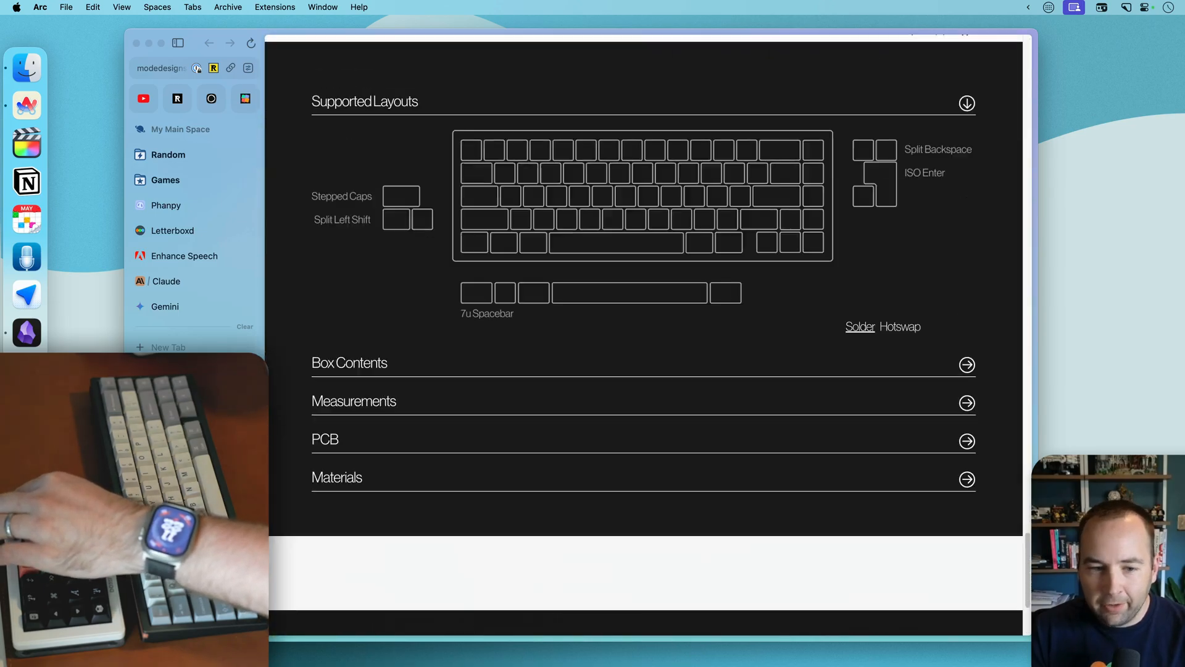
{"action": "scroll", "scroll_direction": "down", "scroll_amount": 3}
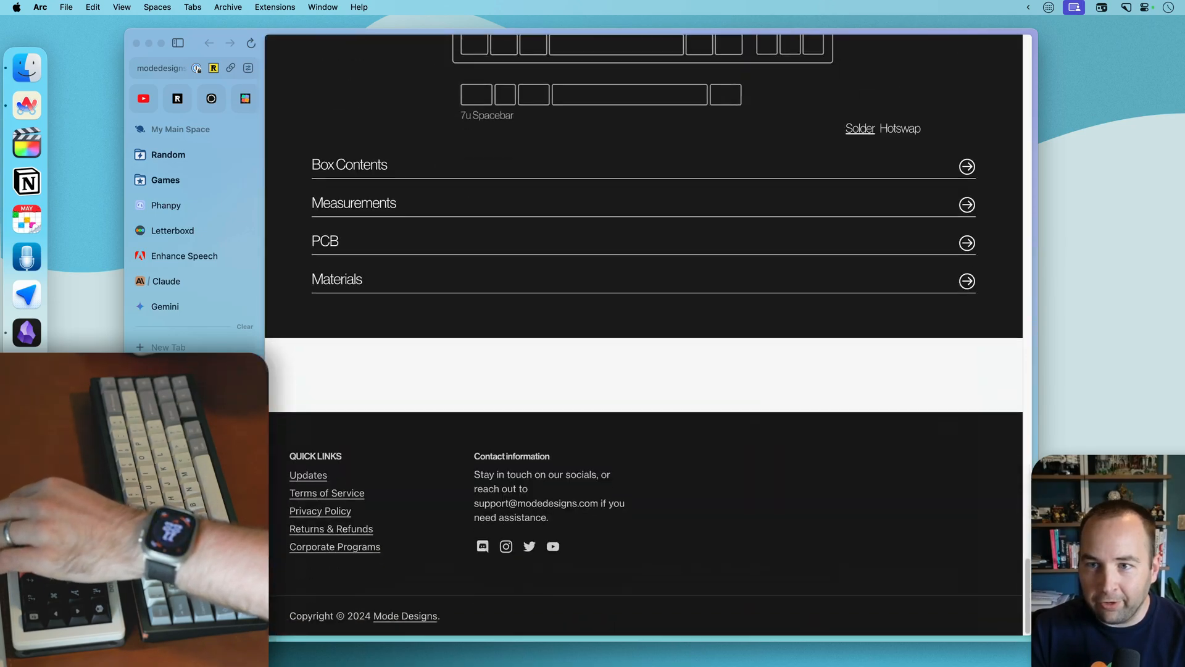
{"action": "scroll", "scroll_direction": "up", "scroll_amount": 3}
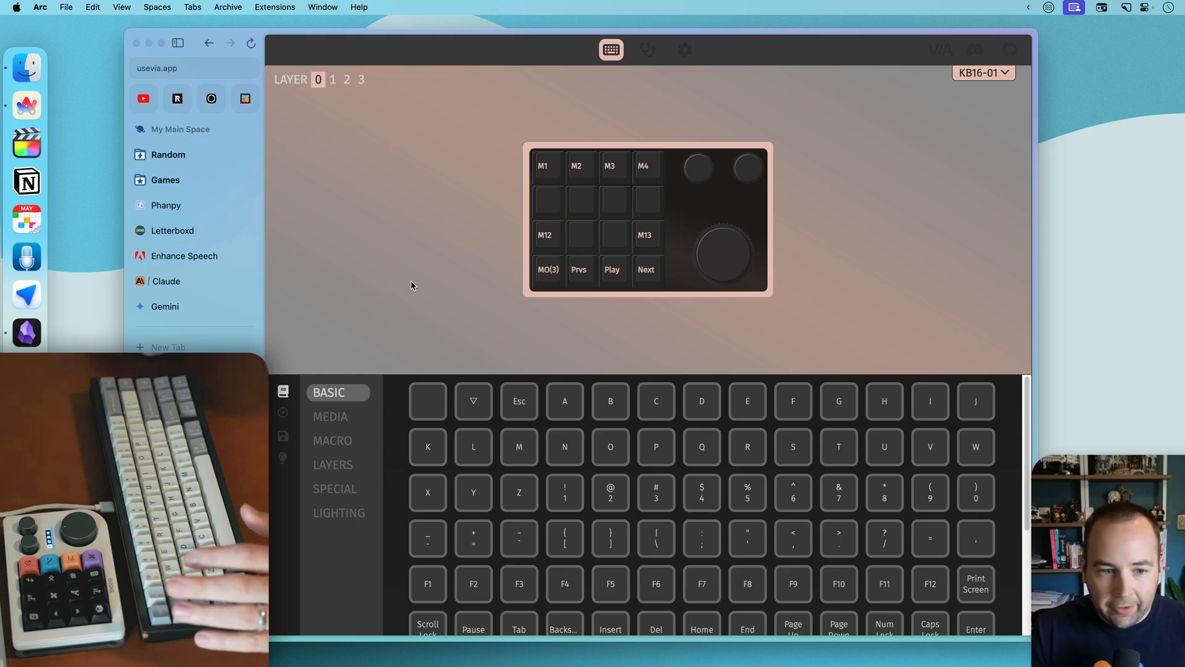
Review macro M1's Cmd+Shift+3 screenshot sequence, then select the empty macro M0.
{"action": "left_click", "coordinate": [283, 413]}
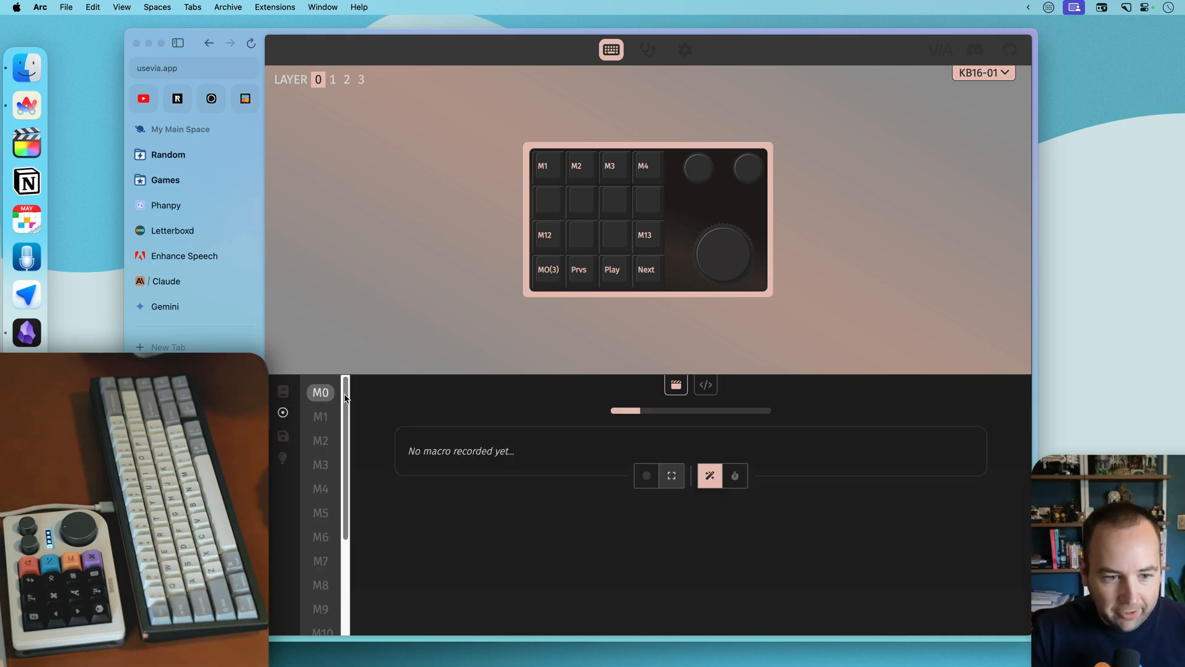
{"action": "scroll", "scroll_direction": "down", "scroll_amount": 3}
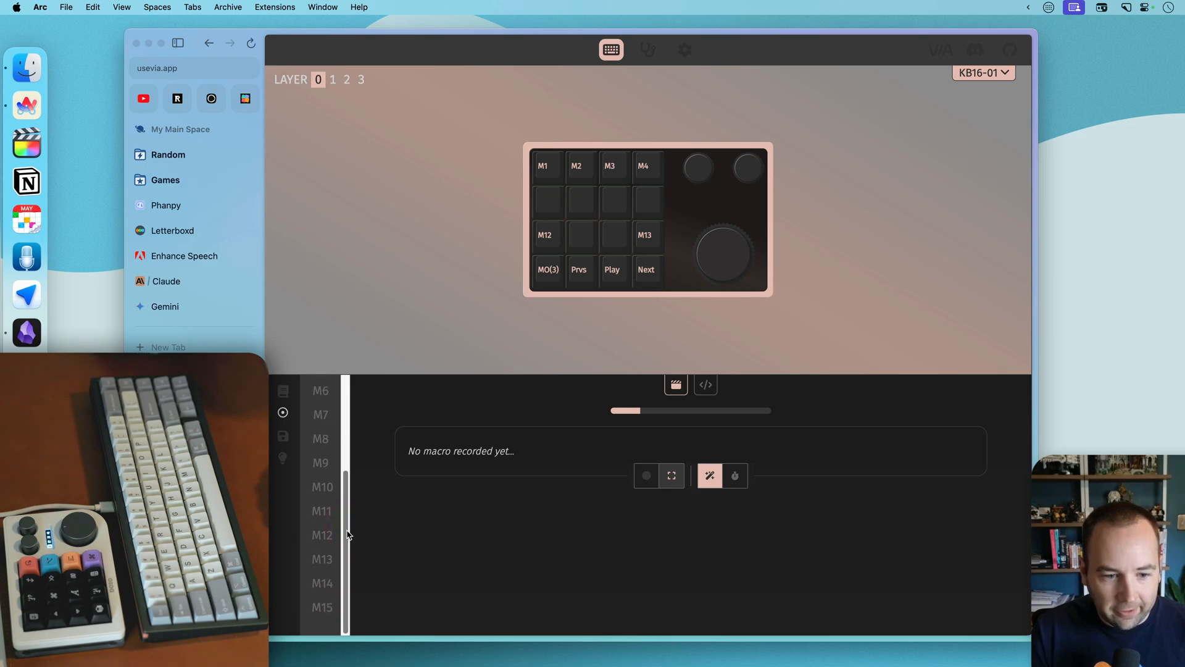
{"action": "scroll", "scroll_direction": "up", "scroll_amount": 3}
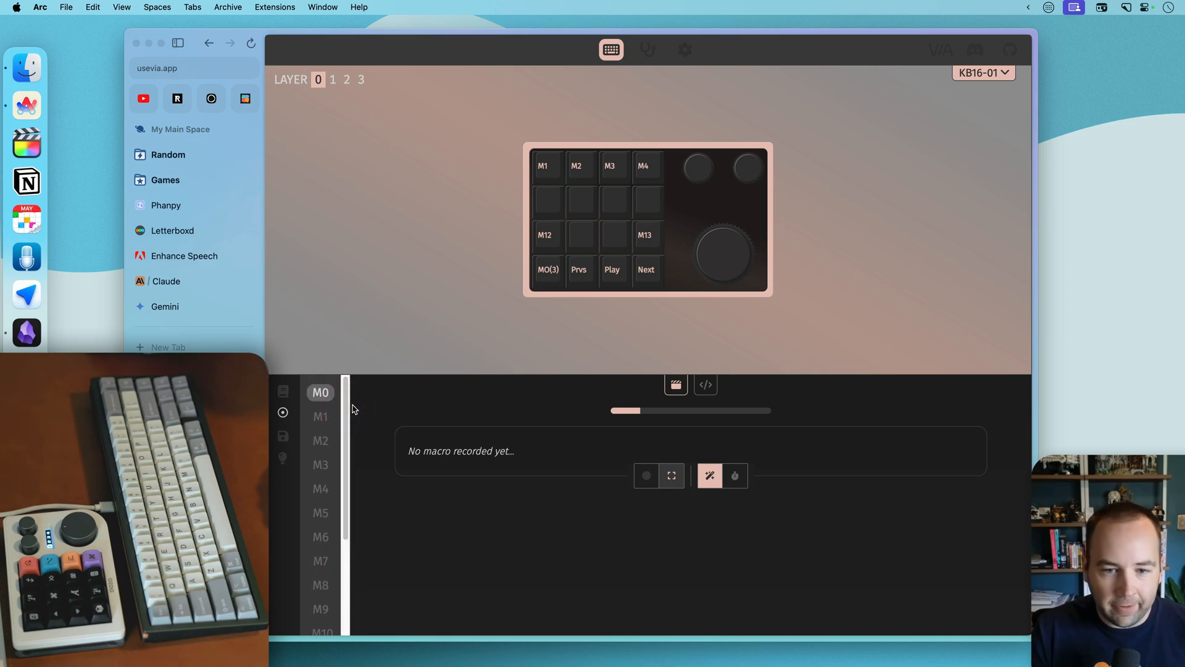
{"action": "mouse_move", "coordinate": [569, 94]}
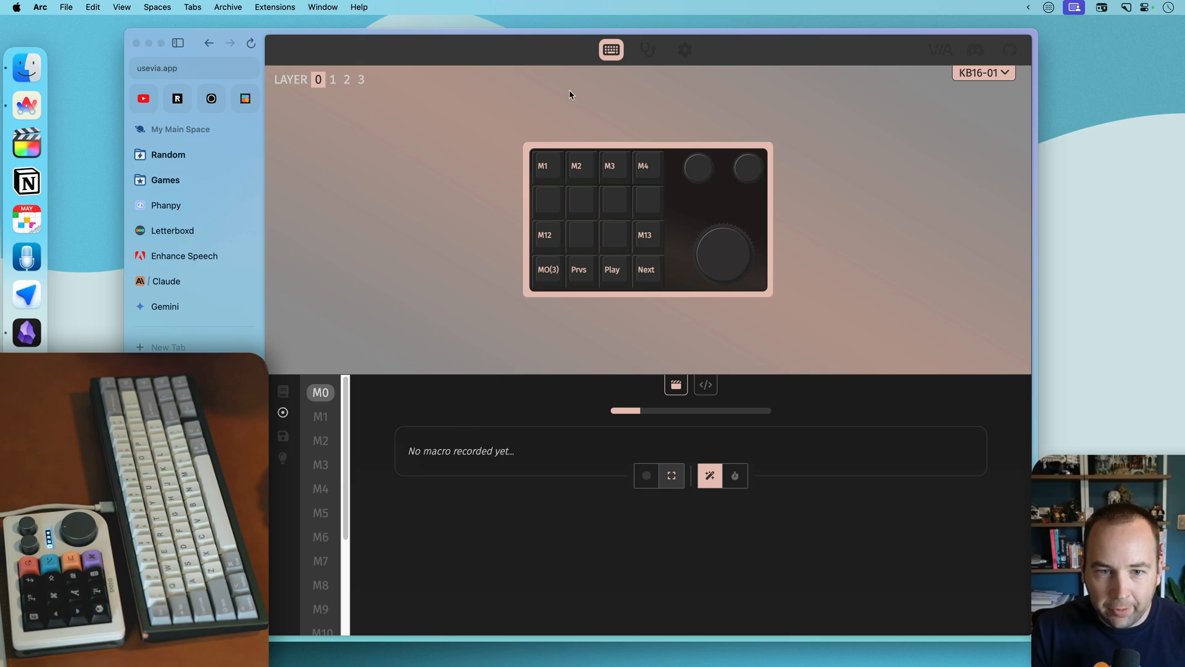
{"action": "left_click", "coordinate": [320, 415]}
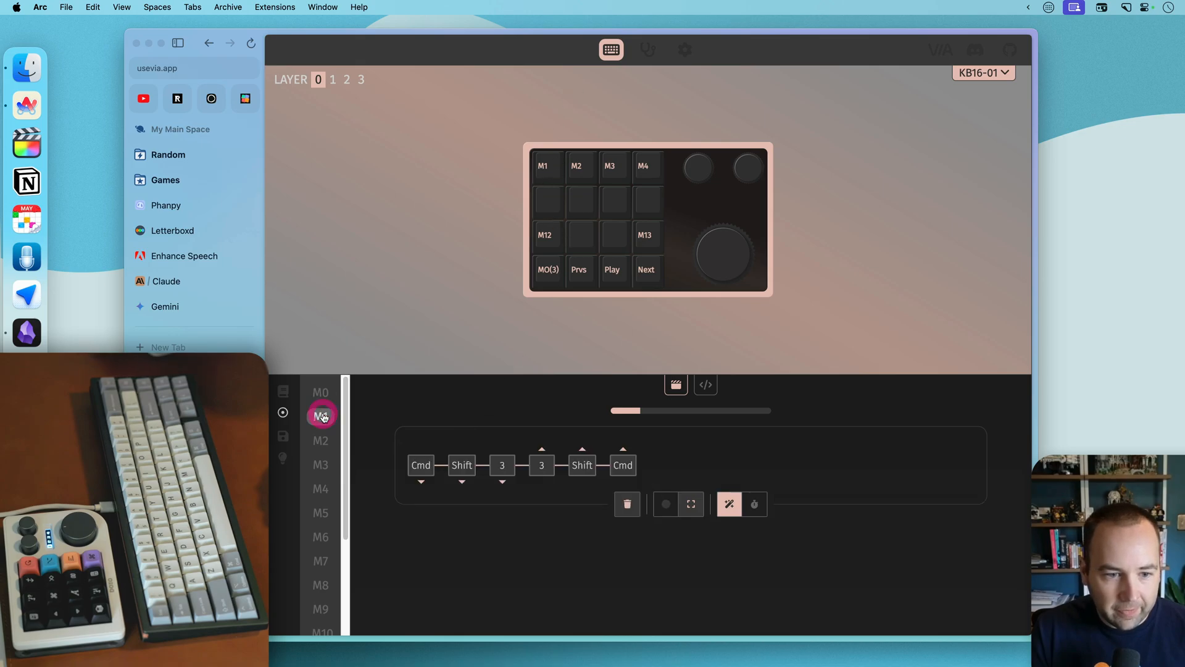
{"action": "left_click", "coordinate": [320, 415]}
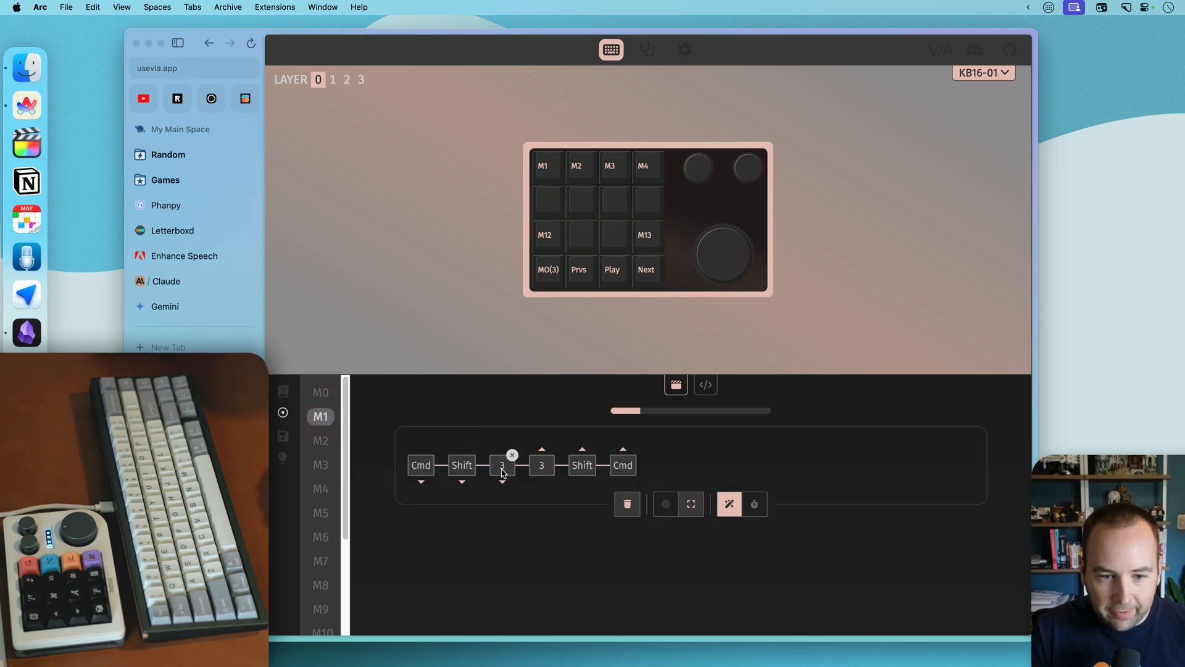
{"action": "mouse_move", "coordinate": [512, 491]}
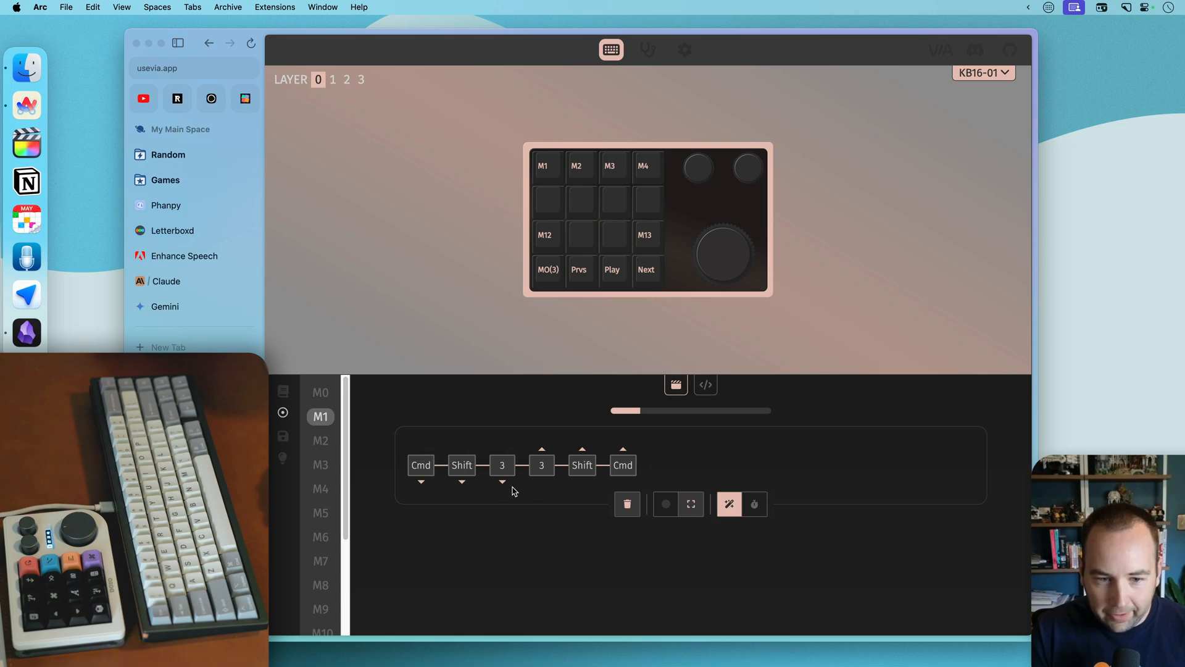
{"action": "mouse_move", "coordinate": [622, 465]}
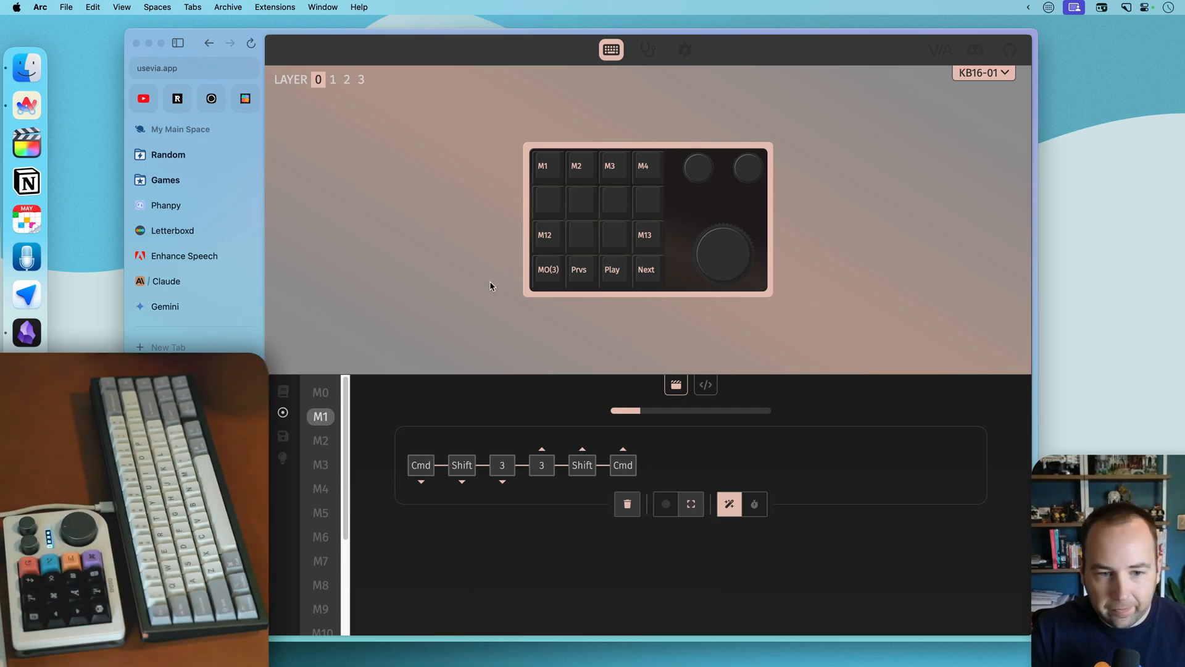
{"action": "mouse_move", "coordinate": [493, 290]}
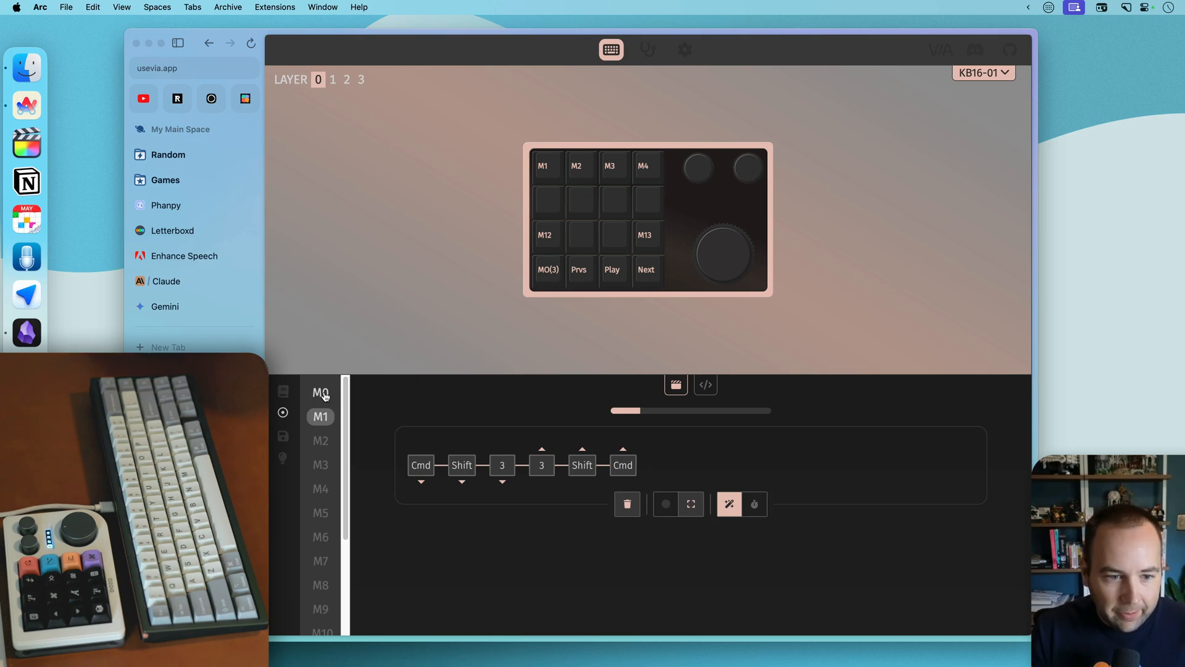
{"action": "left_click", "coordinate": [320, 393]}
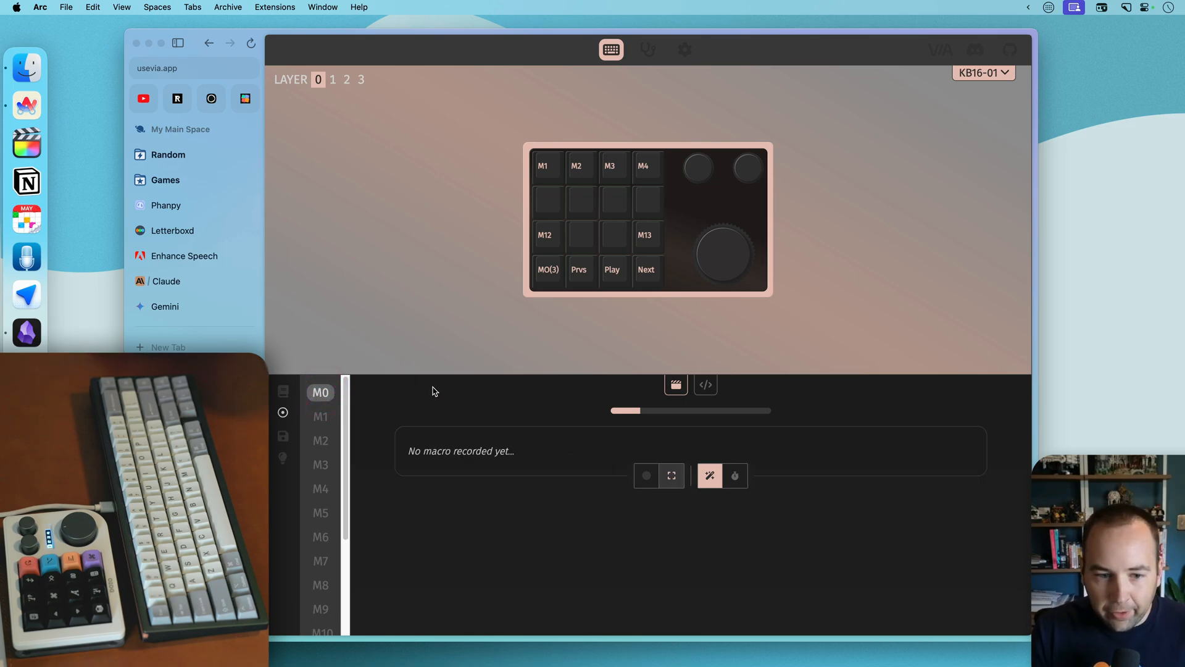
{"action": "mouse_move", "coordinate": [642, 442]}
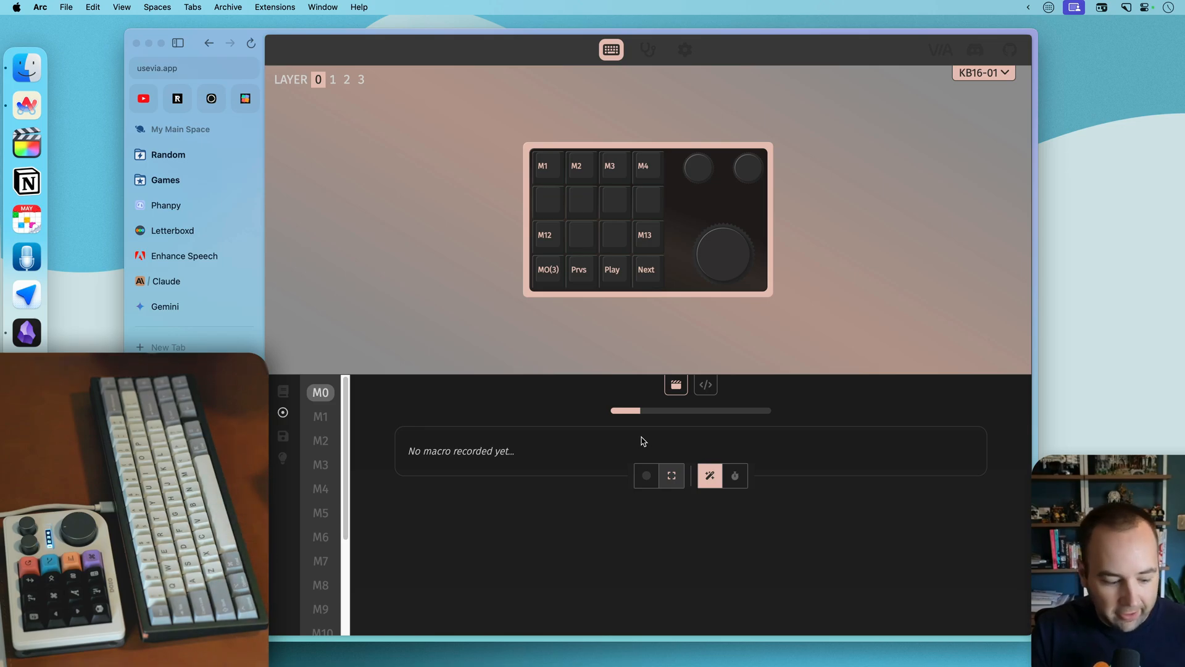
{"action": "key", "text": "cmd"}
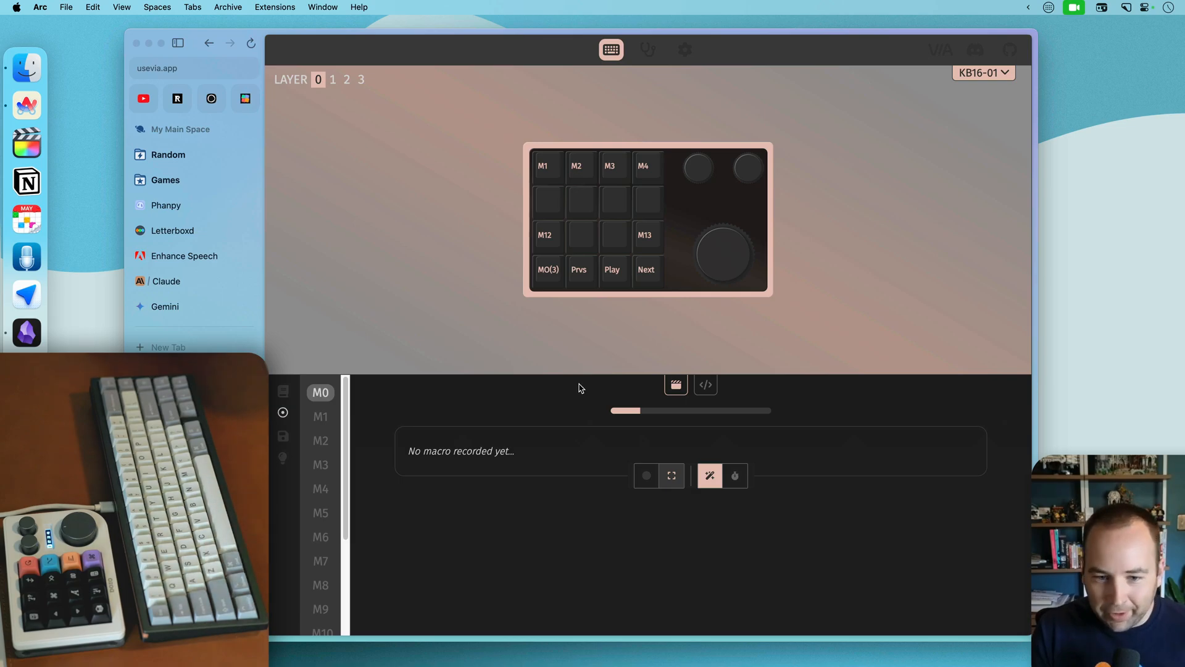
{"action": "mouse_move", "coordinate": [505, 373]}
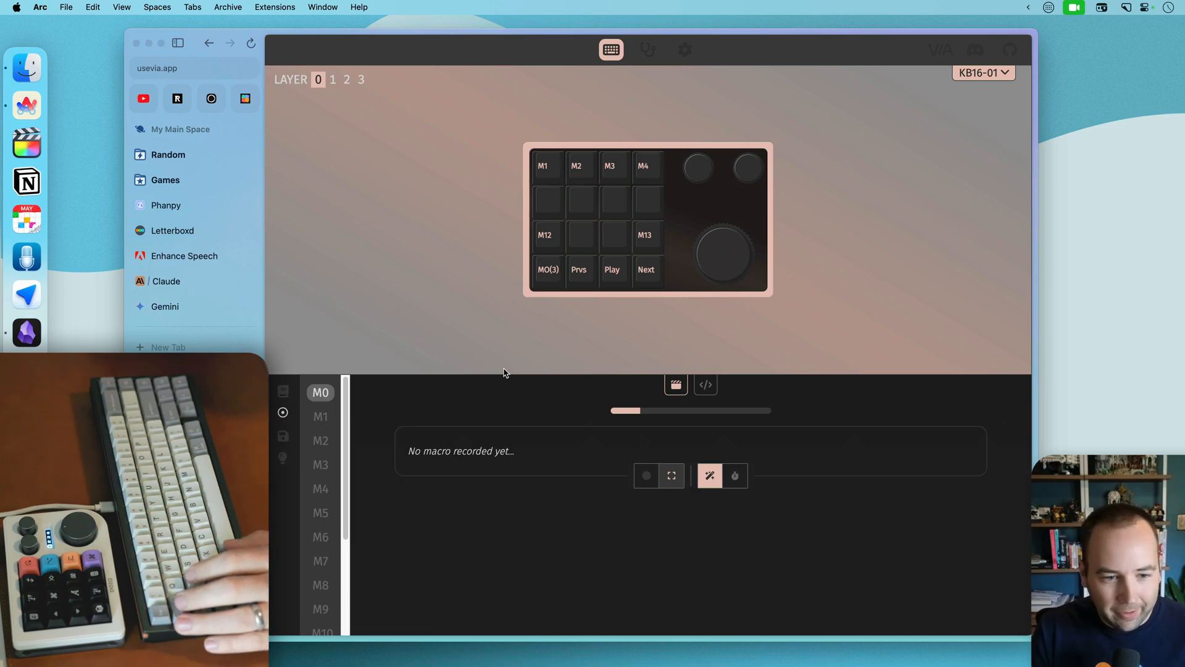
{"action": "mouse_move", "coordinate": [733, 269]}
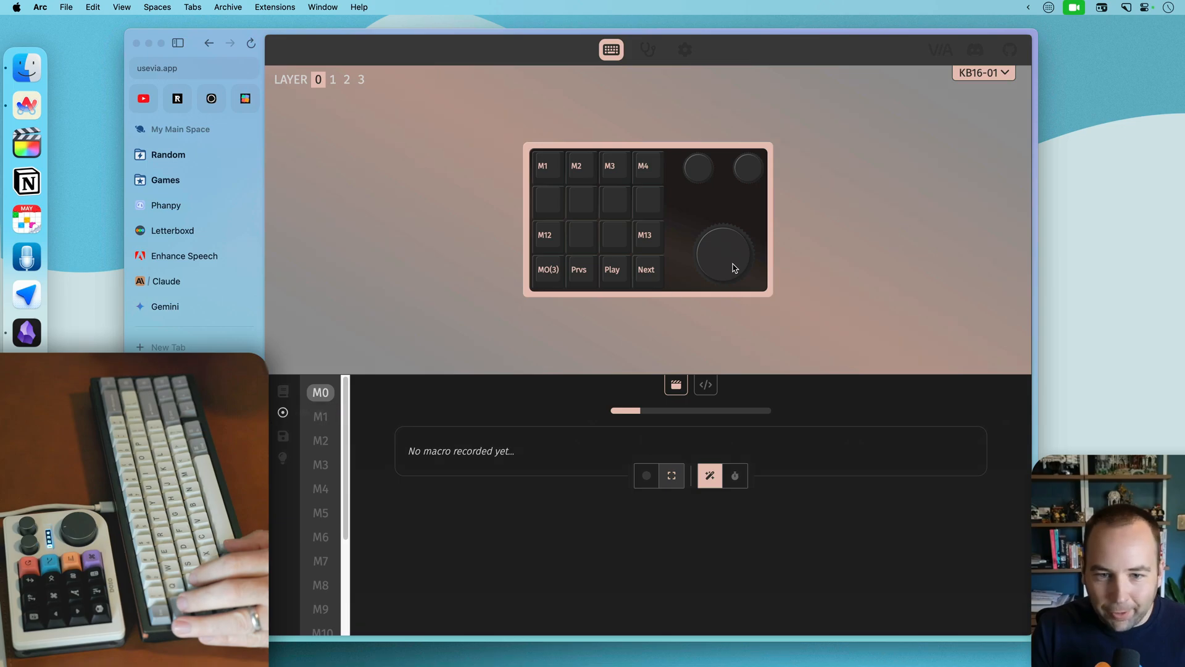
{"action": "mouse_move", "coordinate": [426, 408]}
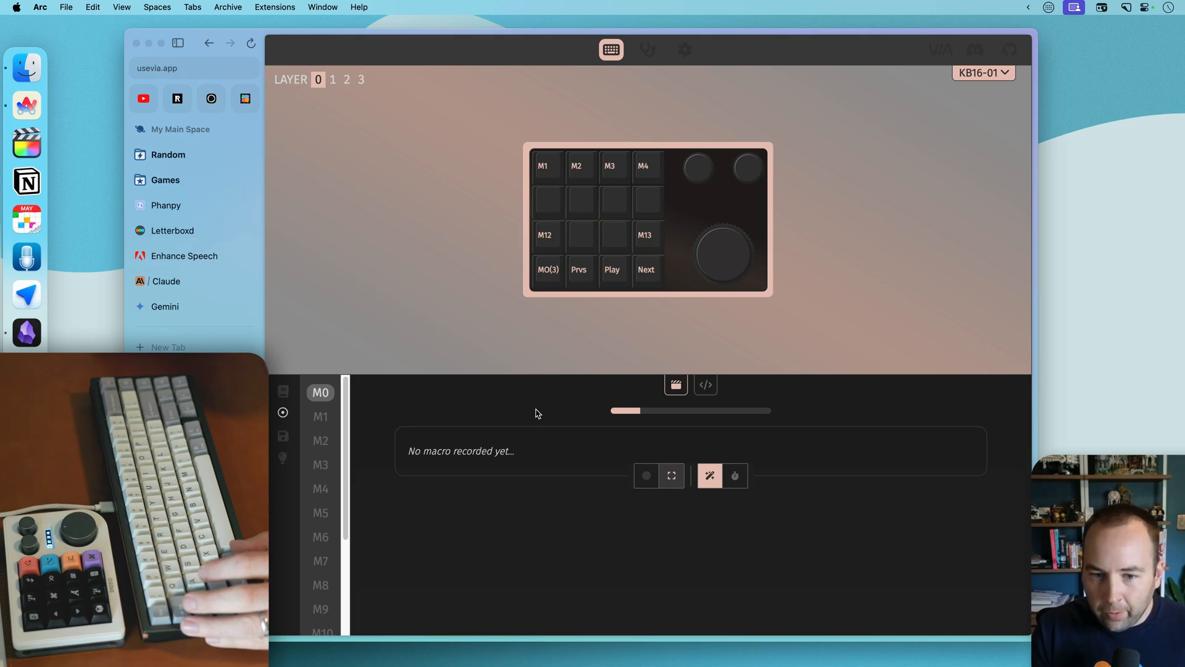
{"action": "mouse_move", "coordinate": [671, 475]}
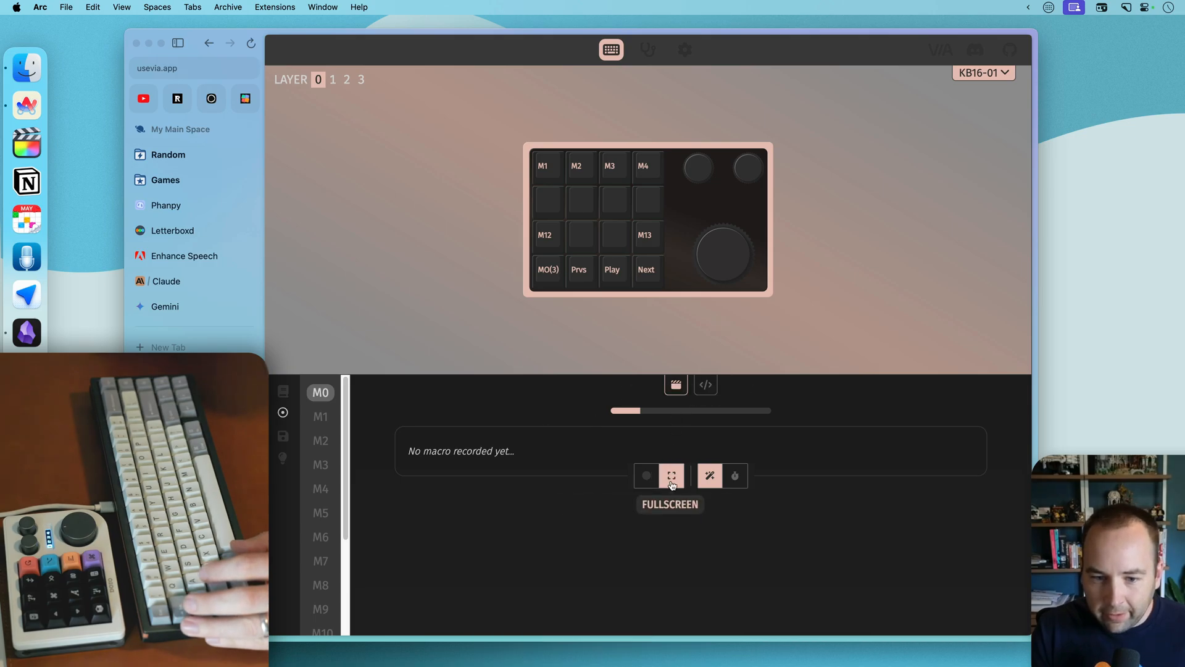
Switch the M0 macro recorder into fullscreen mode.
{"action": "left_click", "coordinate": [671, 475]}
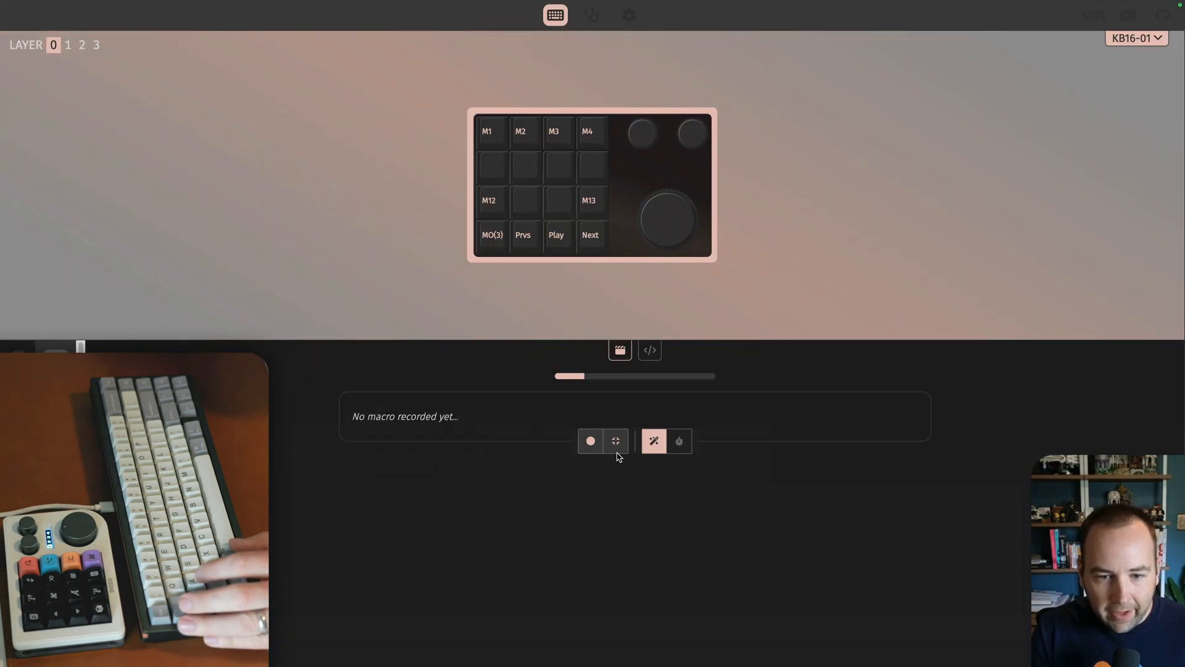
{"action": "mouse_move", "coordinate": [590, 441]}
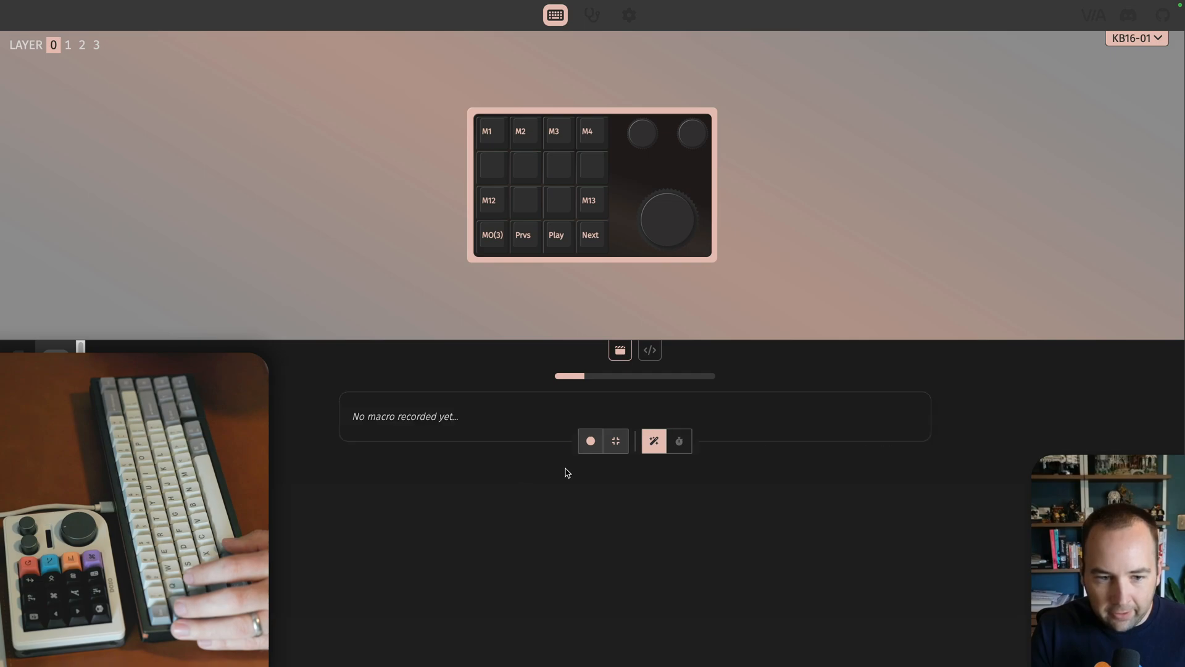
{"action": "mouse_move", "coordinate": [669, 355]}
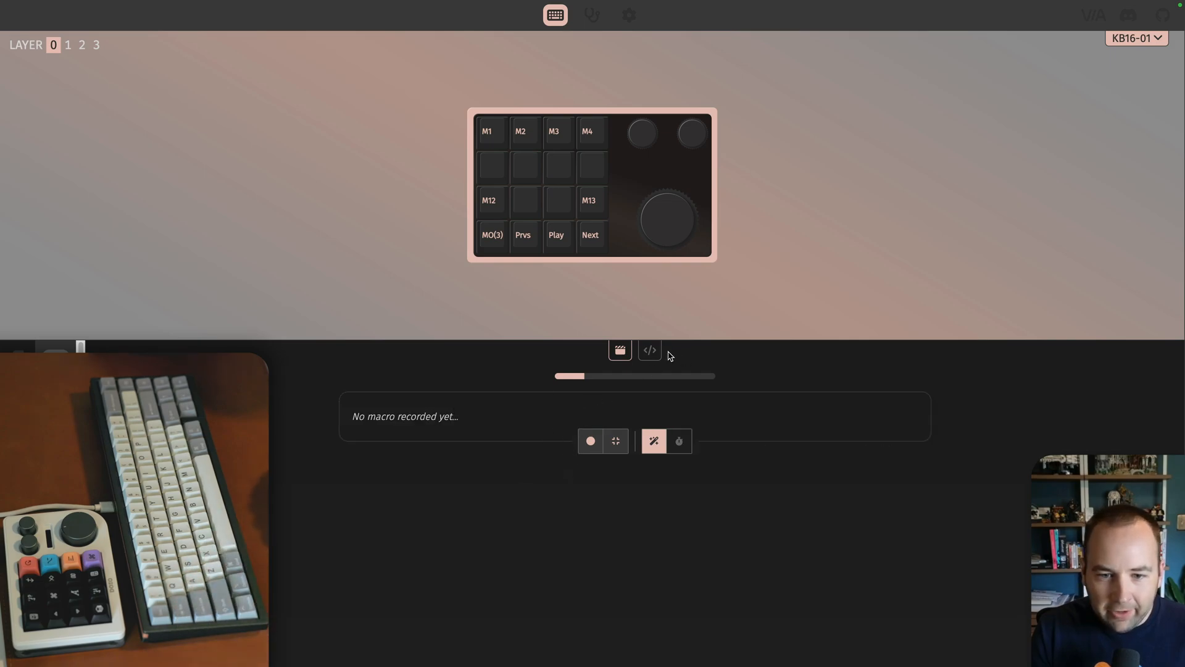
Show M0's </> text editor with its empty input field and keycode hints.
{"action": "left_click", "coordinate": [649, 350]}
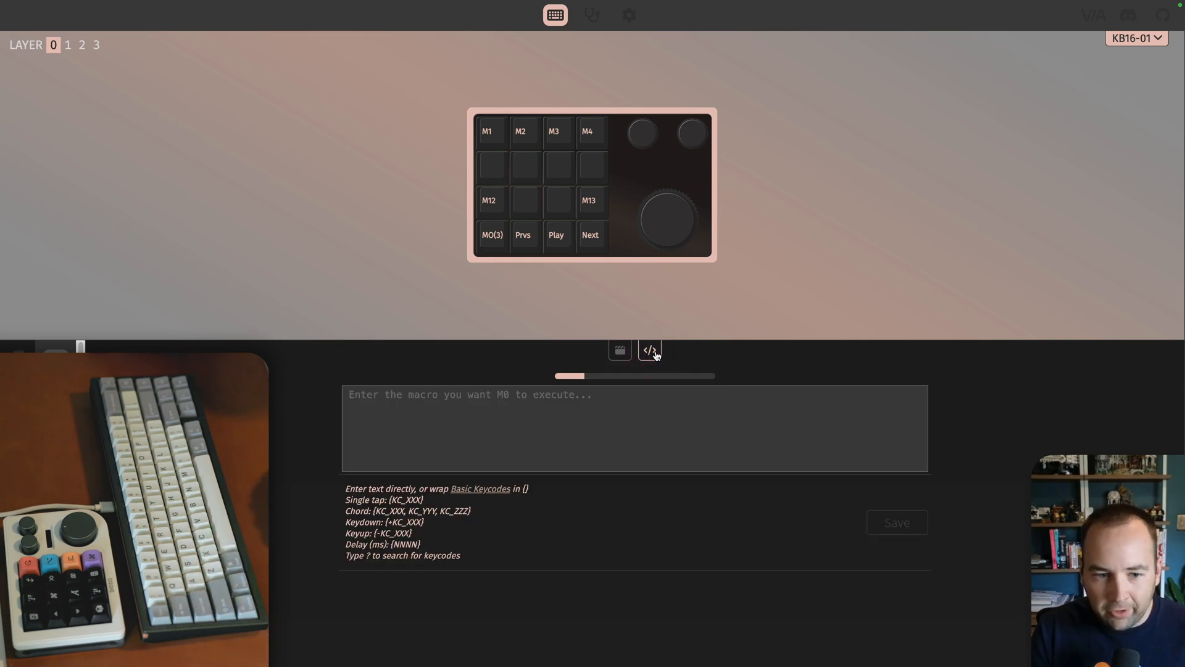
{"action": "mouse_move", "coordinate": [469, 450]}
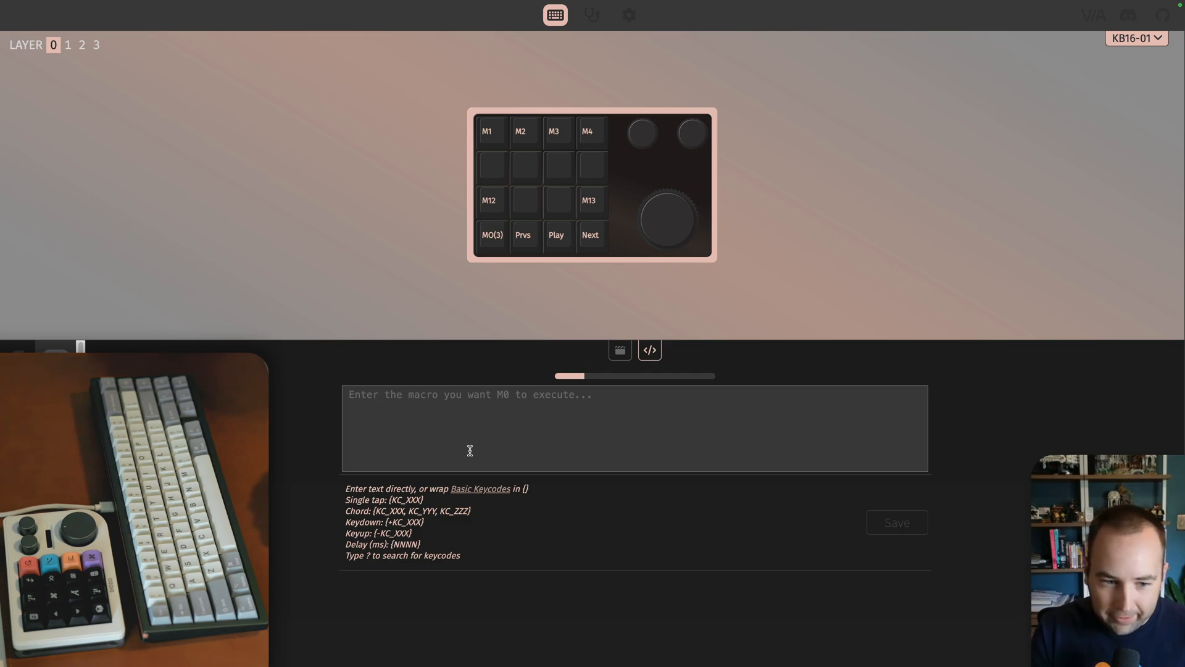
{"action": "mouse_move", "coordinate": [401, 540]}
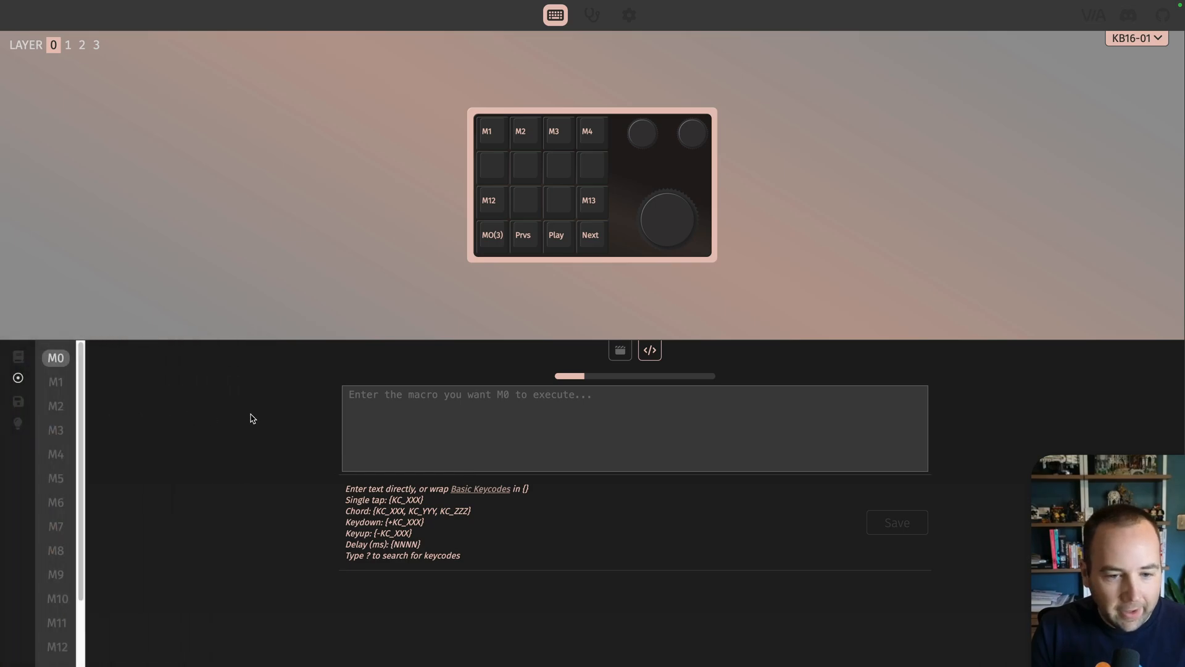
Browse the Basic keycode list, then return to the macro editor with M0 still empty.
{"action": "left_click", "coordinate": [618, 349]}
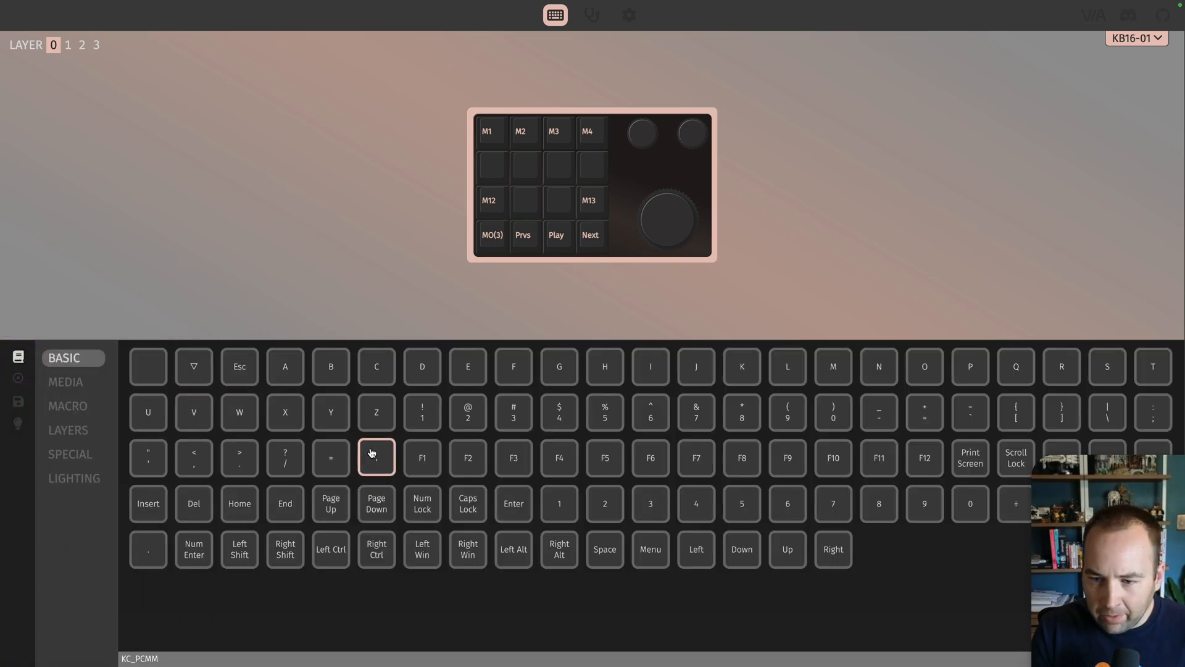
{"action": "left_click", "coordinate": [467, 504]}
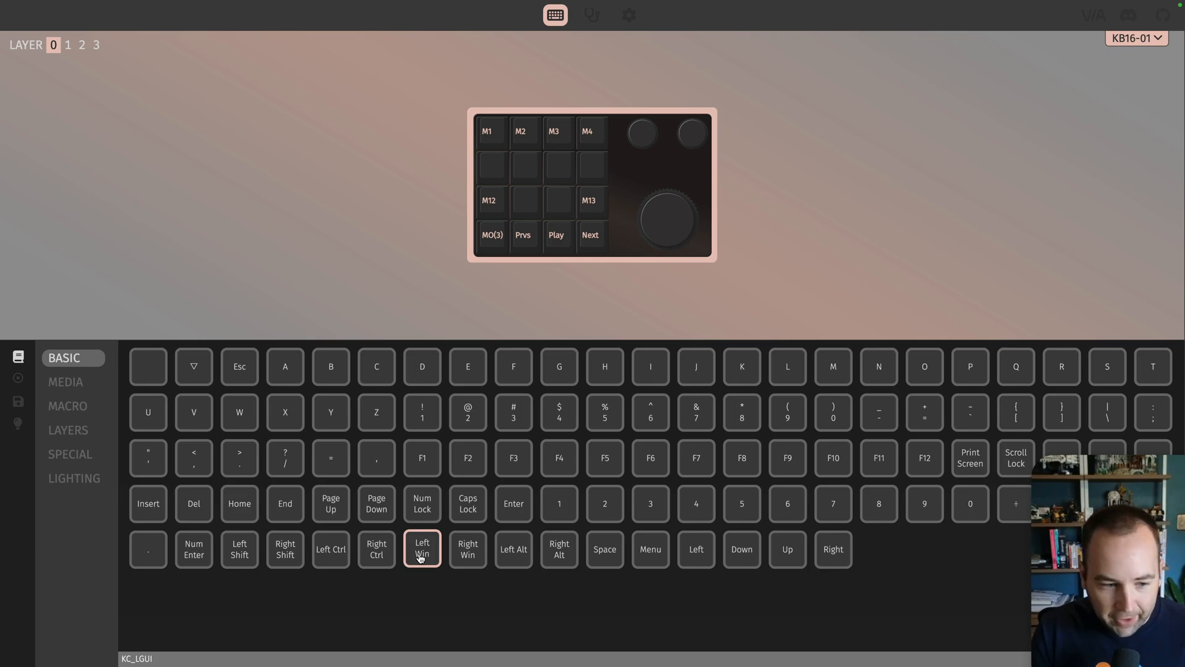
{"action": "mouse_move", "coordinate": [930, 330]}
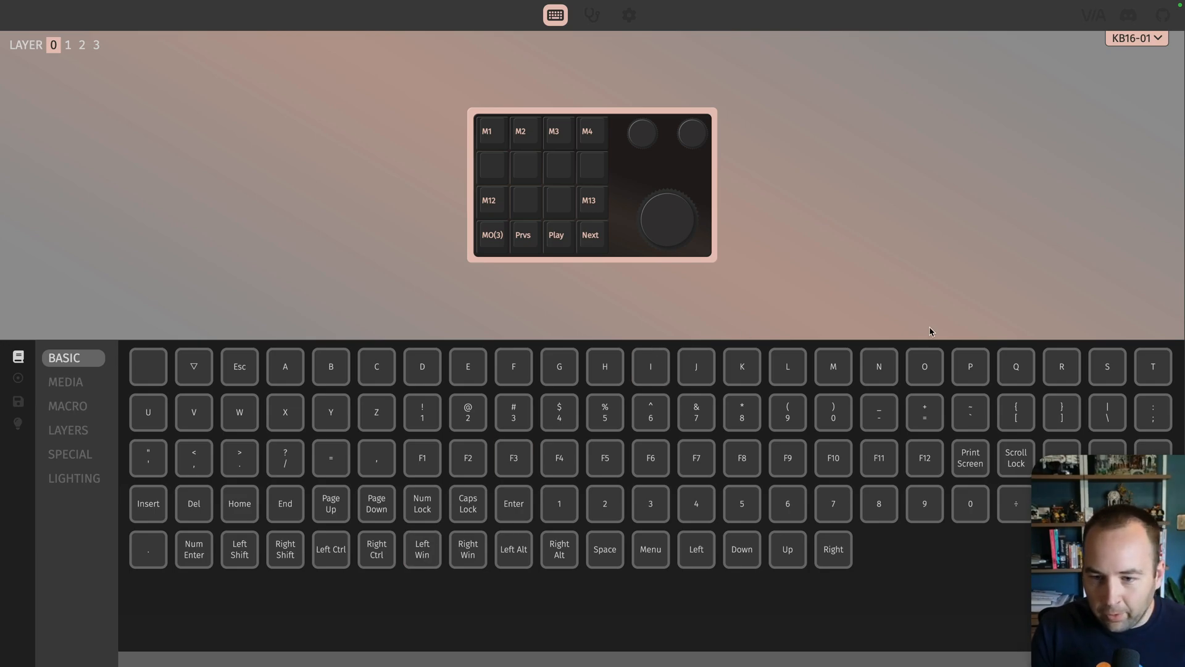
{"action": "mouse_move", "coordinate": [399, 550]}
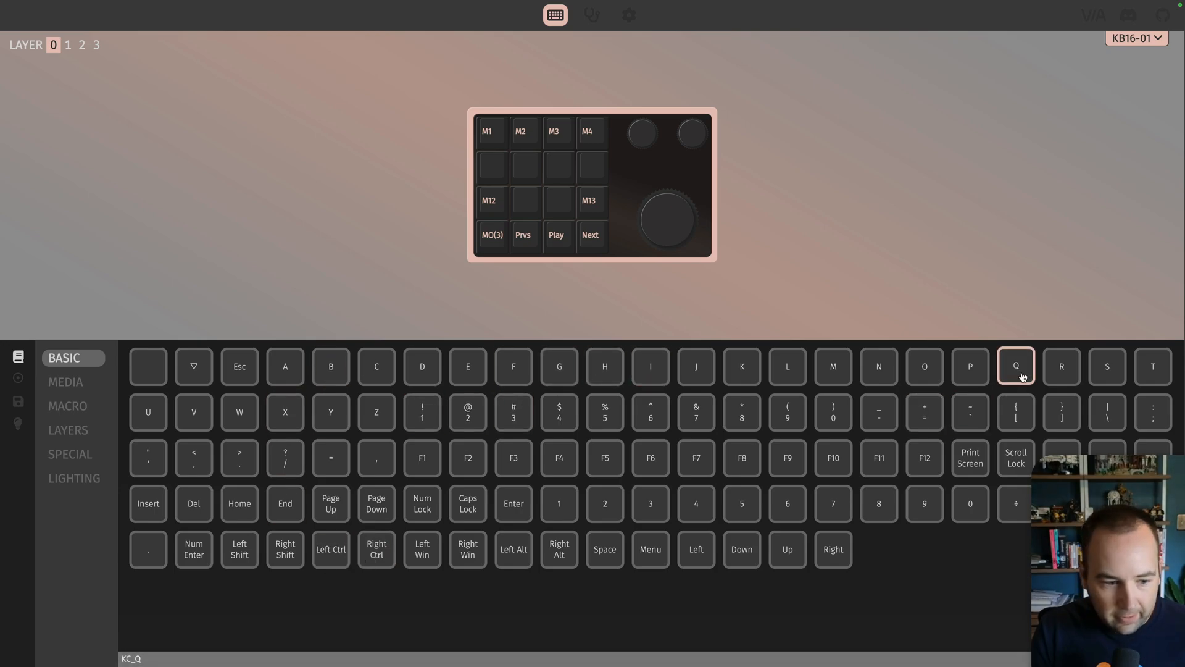
{"action": "left_click", "coordinate": [68, 407]}
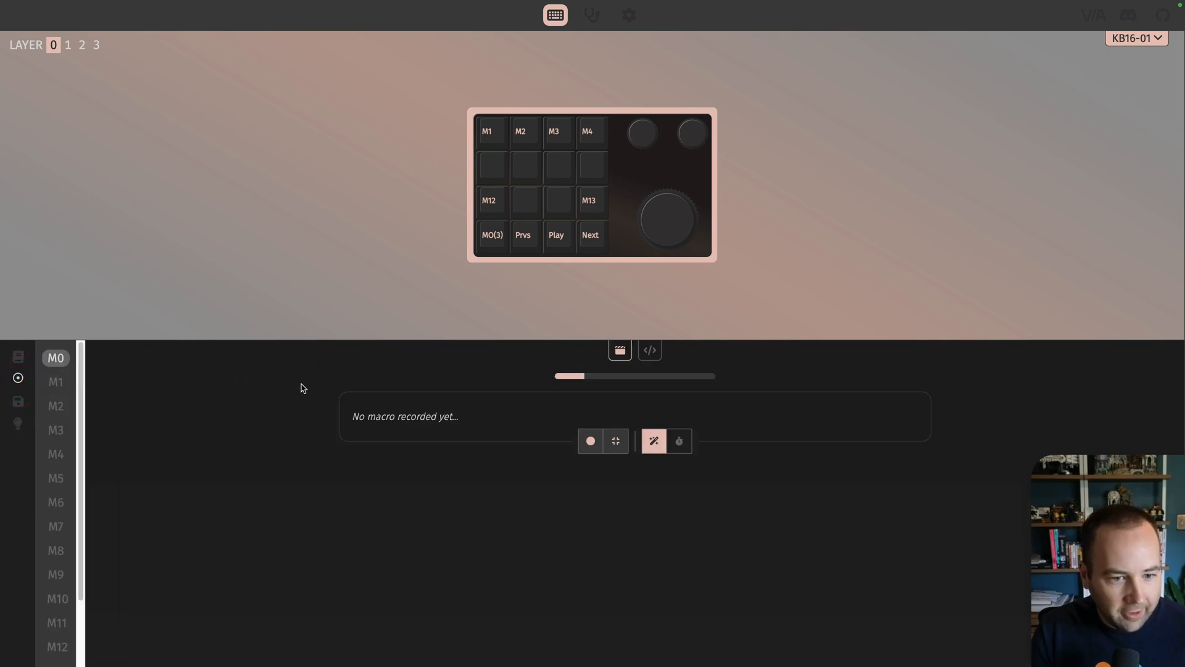
Write M0 as the chord {KC_LGUI,KC_LCTL,KC_Q} in the text editor and save it.
{"action": "left_click", "coordinate": [648, 349]}
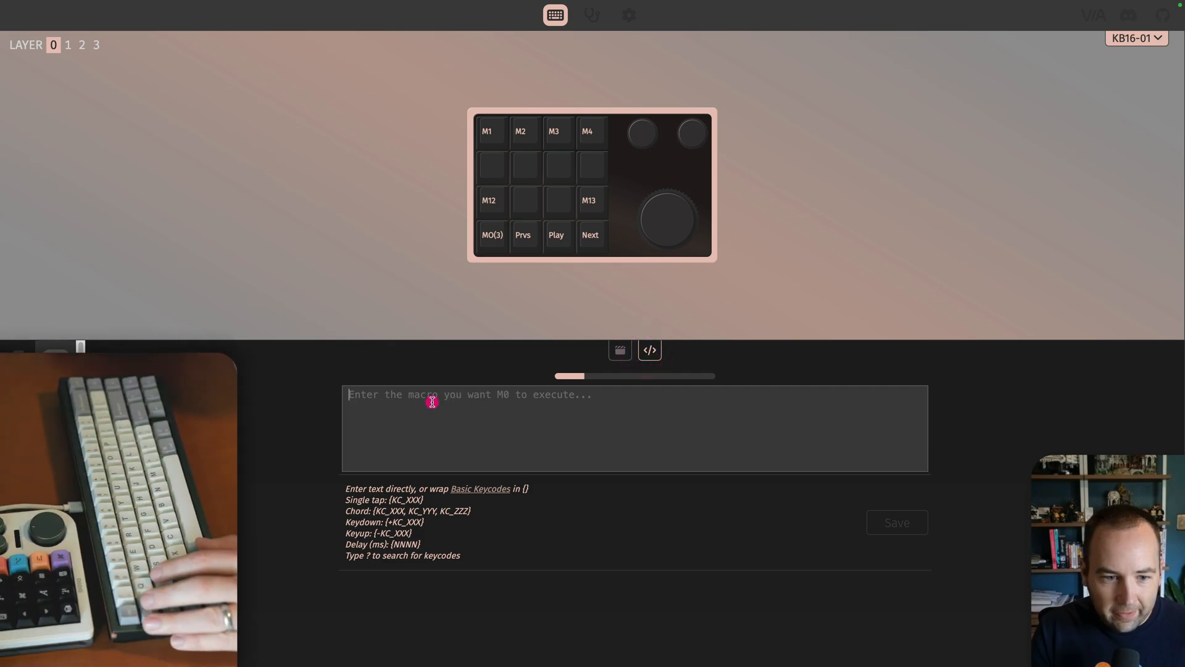
{"action": "type", "text": "{K"}
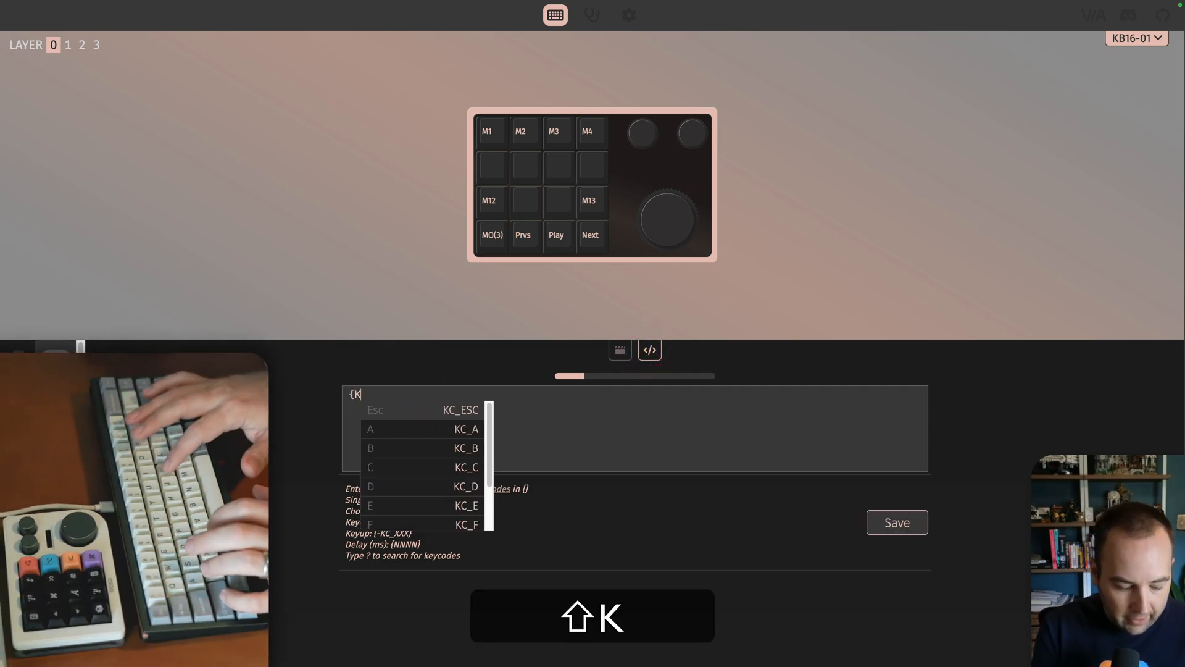
{"action": "type", "text": "C_"}
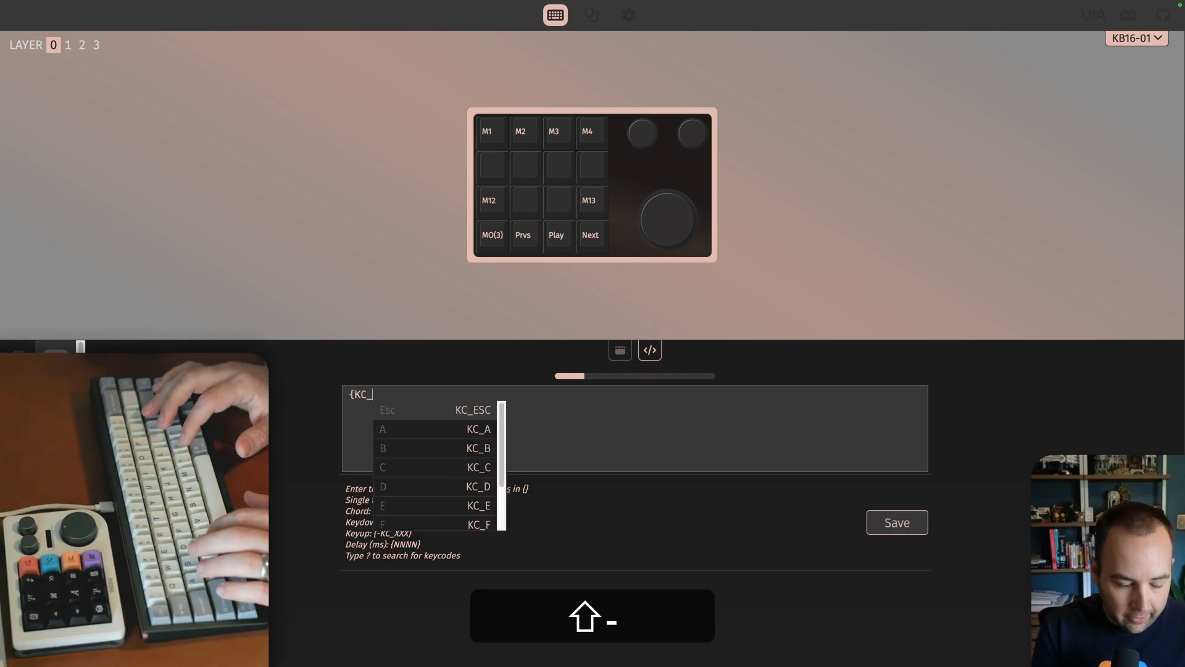
{"action": "type", "text": "LG"}
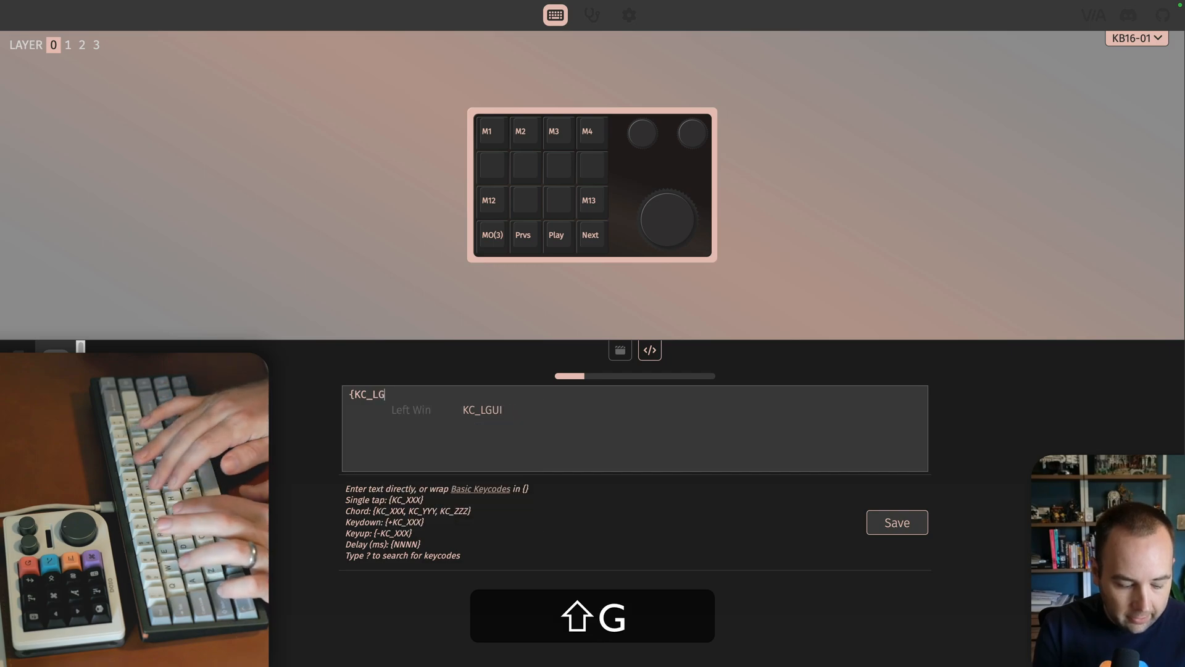
{"action": "type", "text": "UI"}
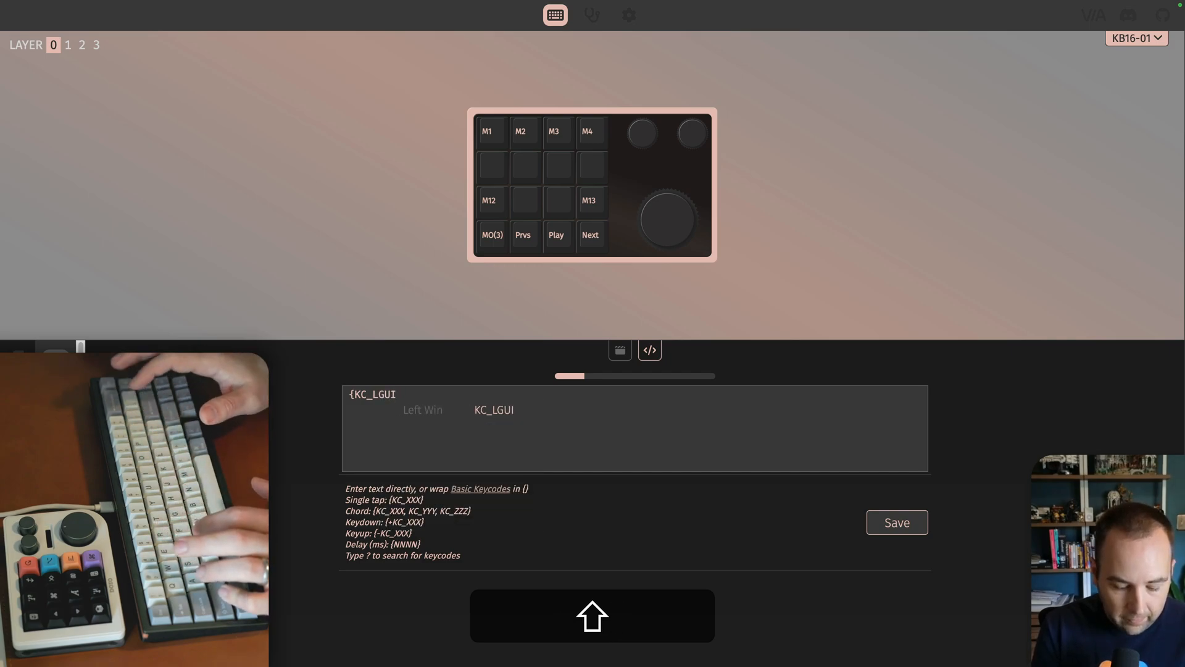
{"action": "type", "text": ","}
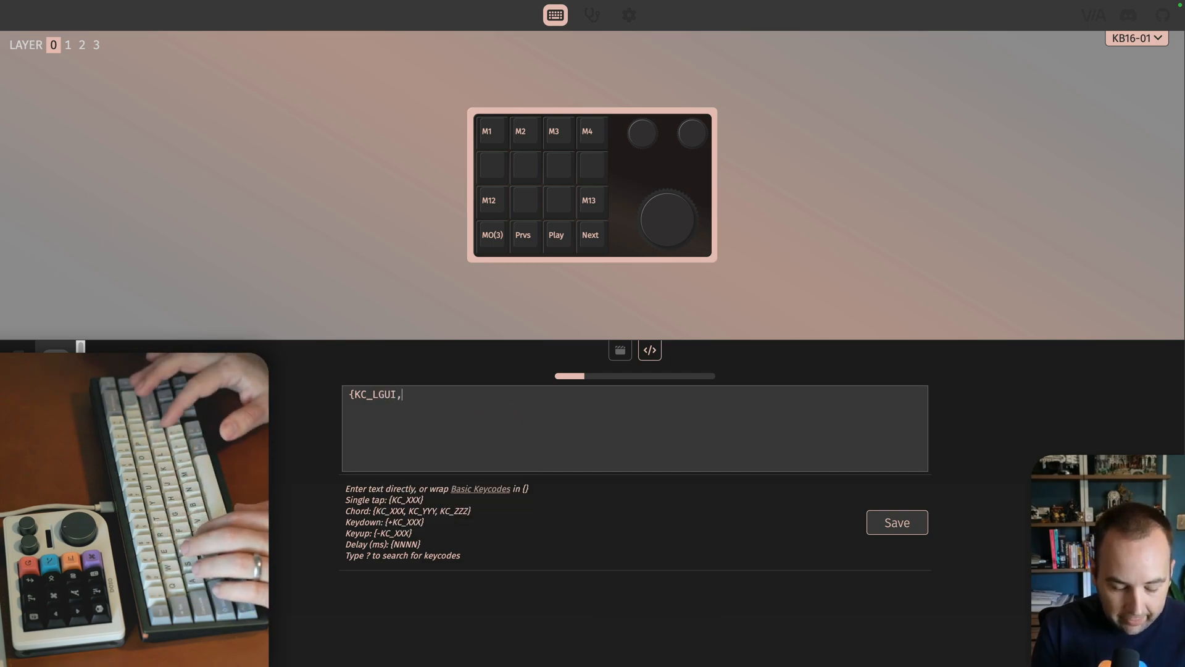
{"action": "type", "text": "KC_"}
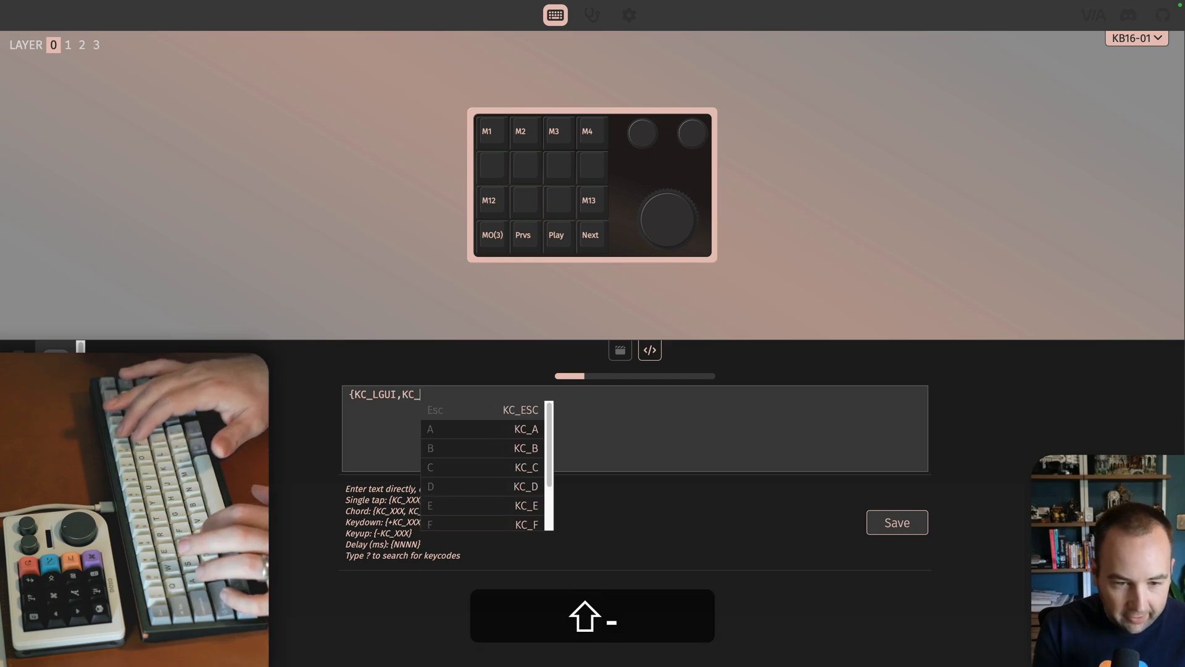
{"action": "type", "text": "LCTL"}
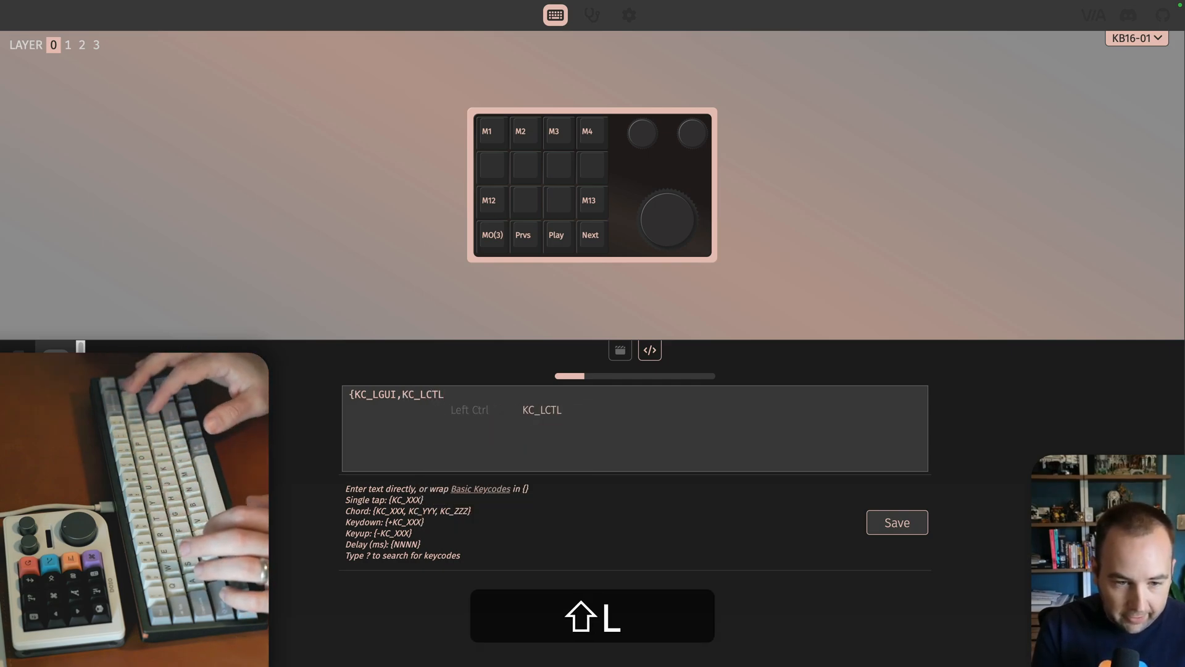
{"action": "type", "text": ","}
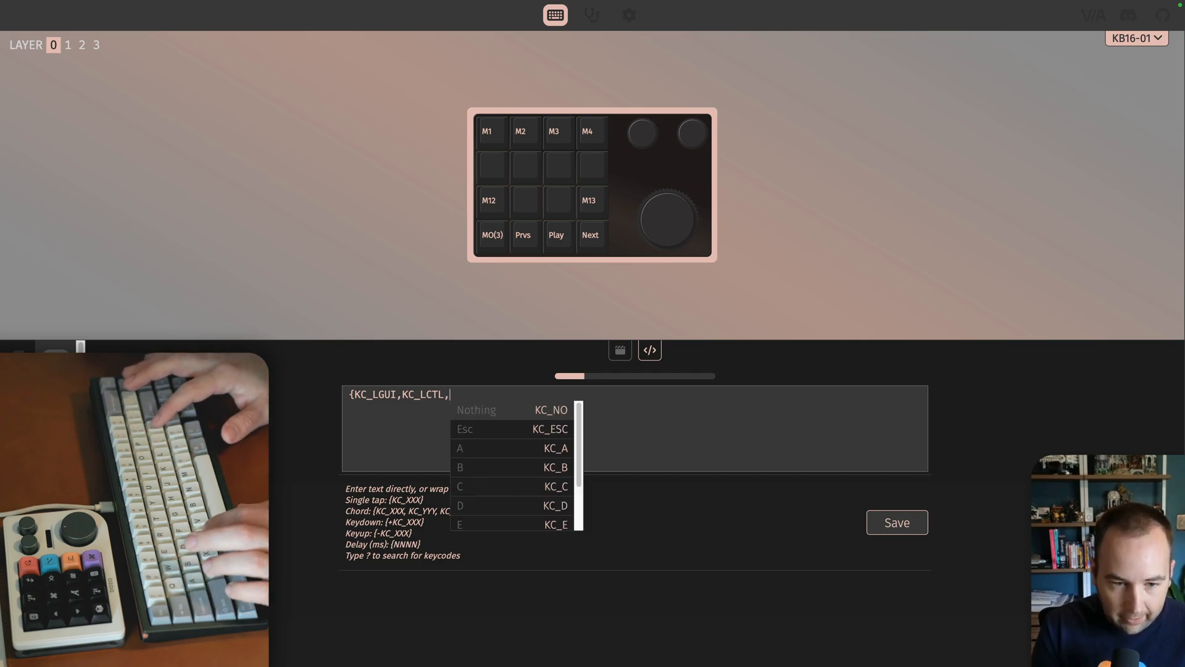
{"action": "type", "text": "KC"}
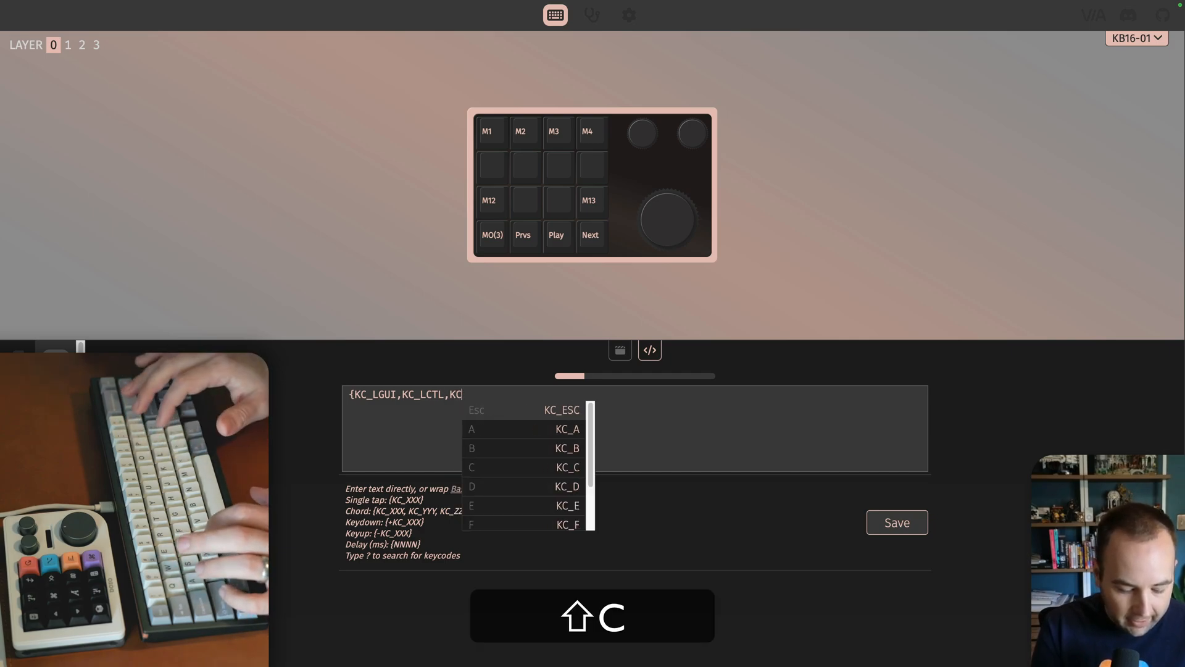
{"action": "type", "text": "Q"}
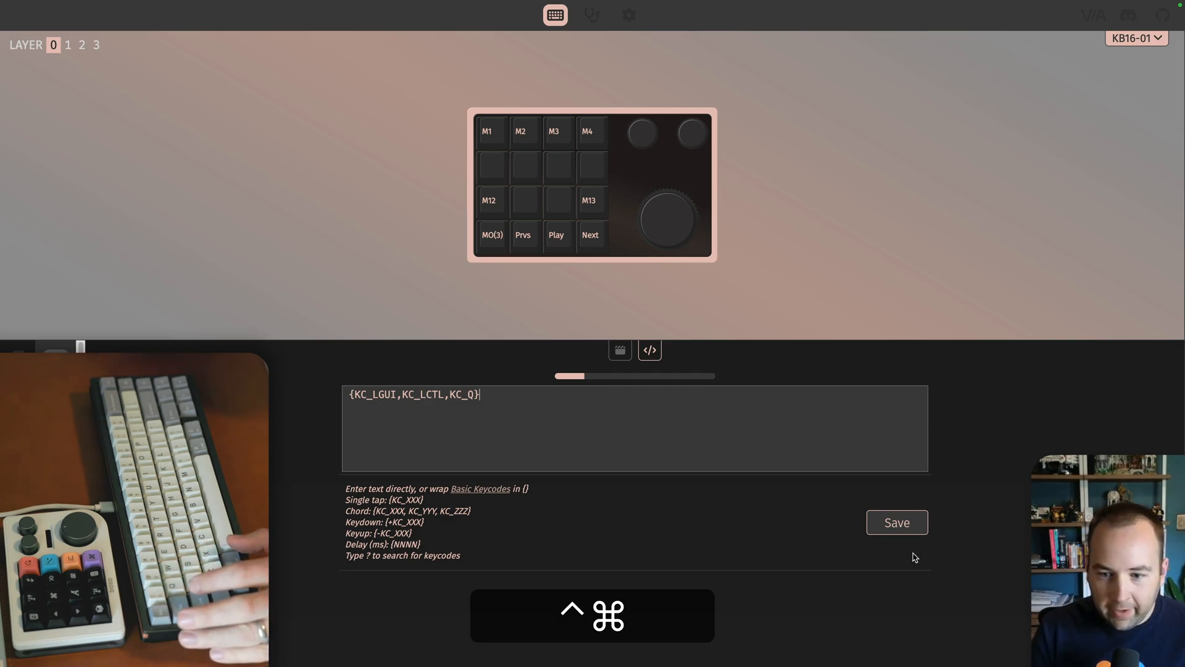
{"action": "left_click", "coordinate": [896, 522]}
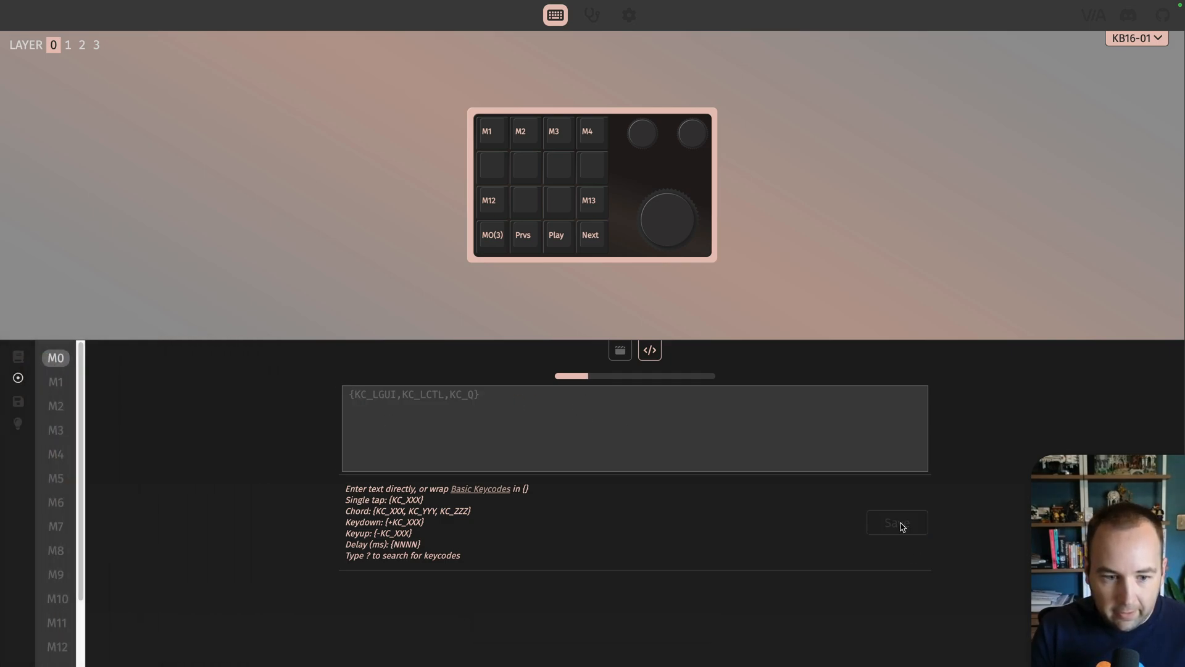
Switch M0 to the recorder view showing Cmd, Ctrl, q pressed then released in reverse.
{"action": "left_click", "coordinate": [619, 350]}
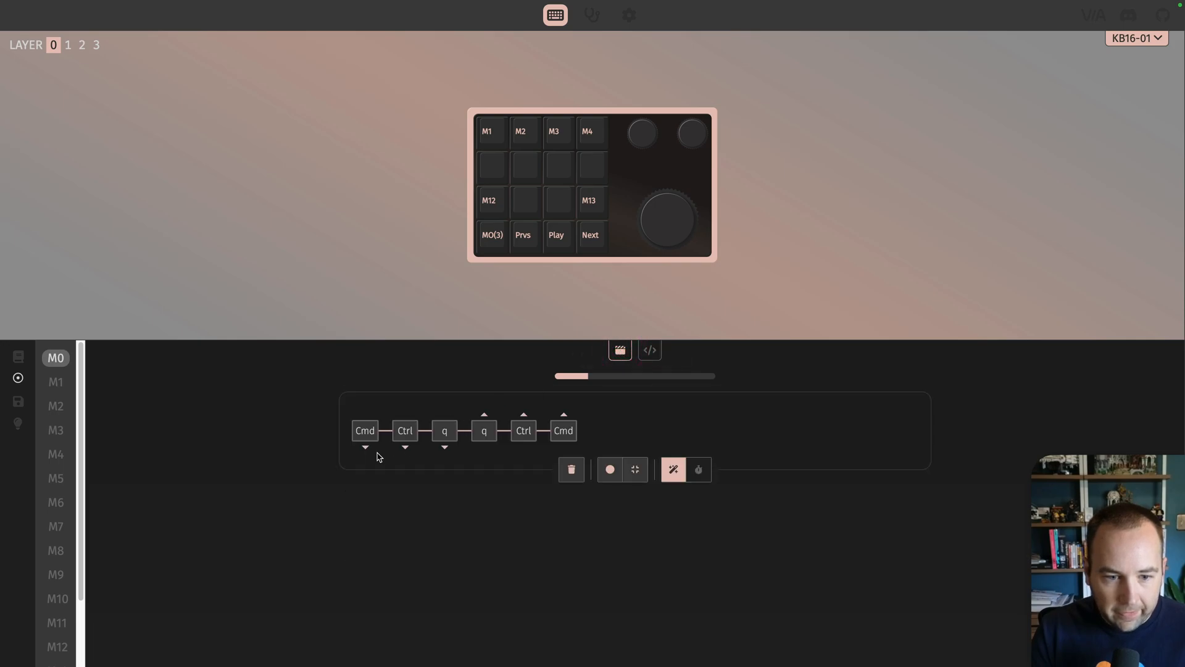
{"action": "mouse_move", "coordinate": [576, 432]}
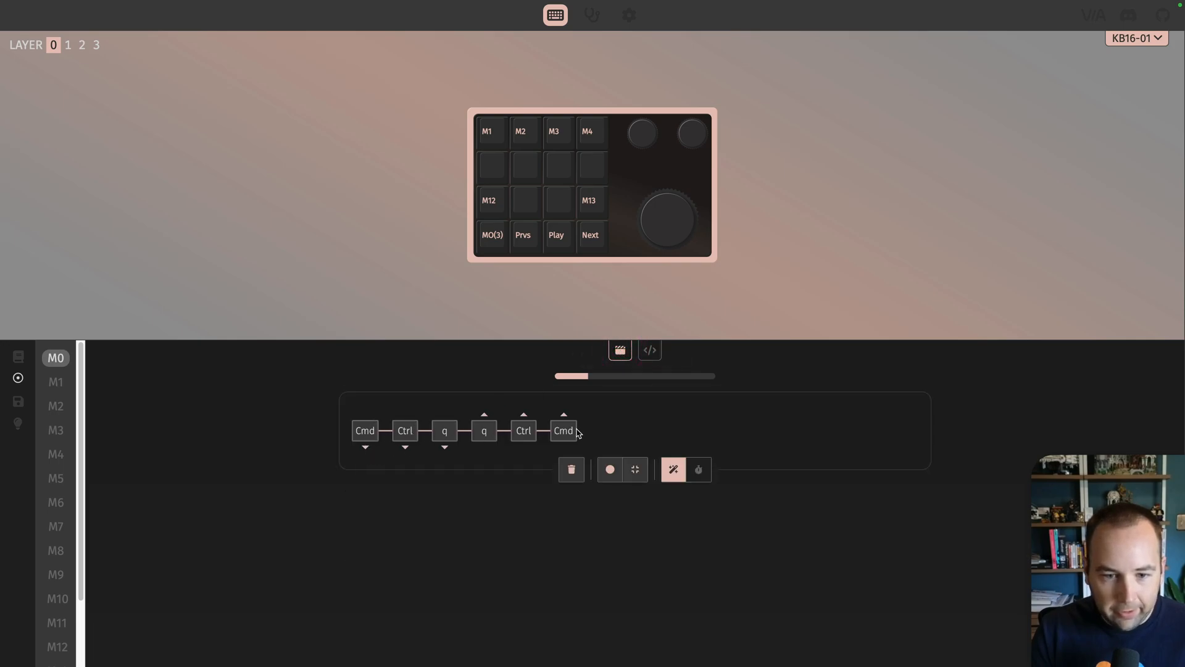
{"action": "mouse_move", "coordinate": [253, 383]}
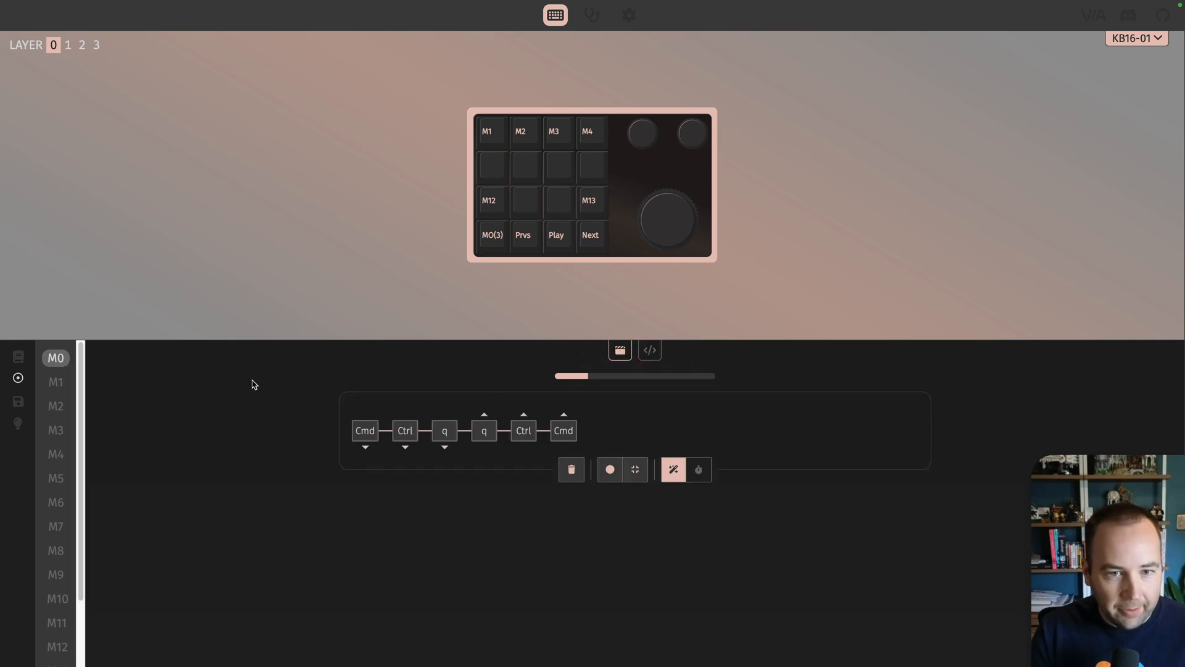
{"action": "mouse_move", "coordinate": [272, 395]}
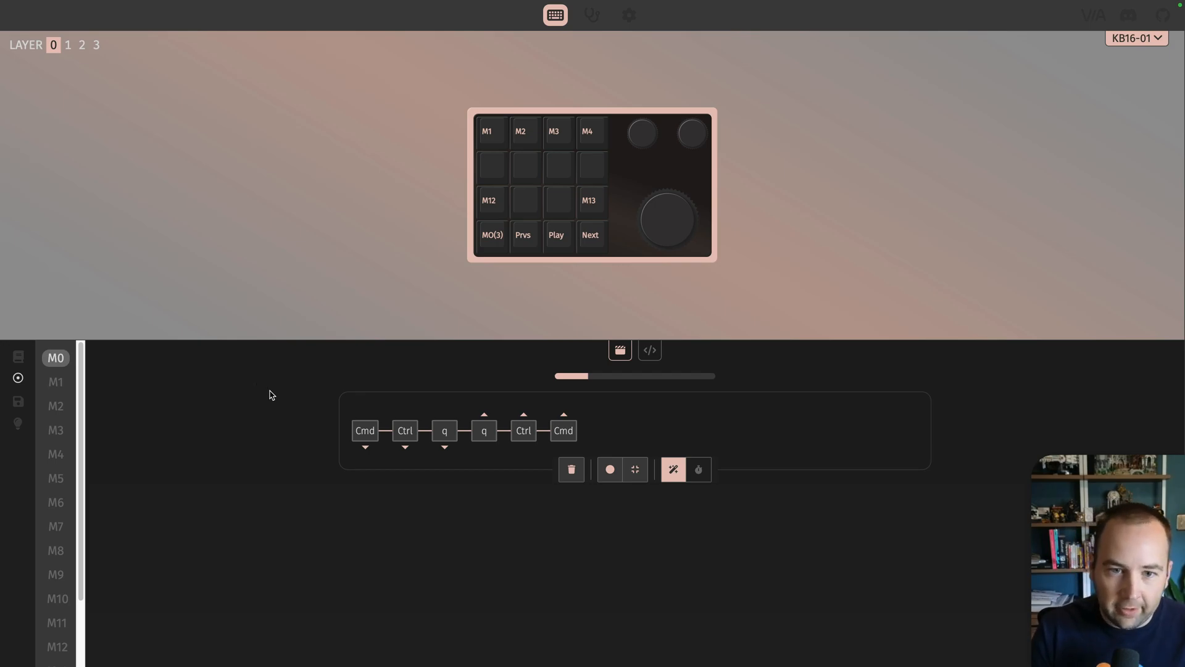
{"action": "mouse_move", "coordinate": [377, 300]}
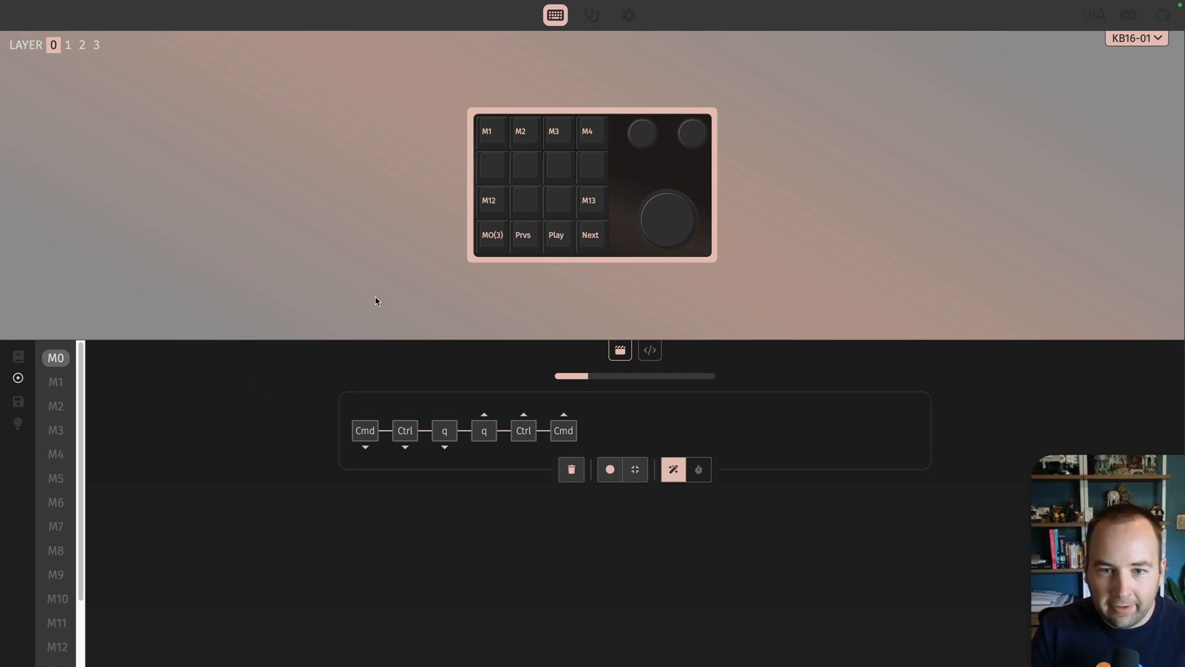
{"action": "mouse_move", "coordinate": [595, 169]}
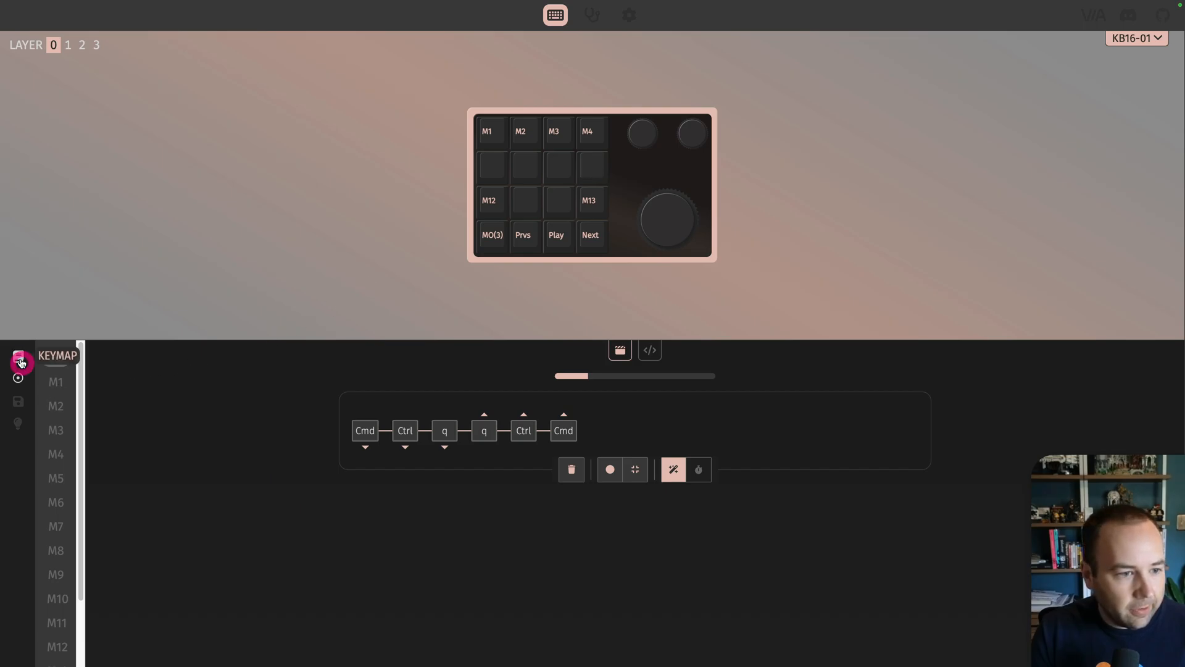
Assign macro M0 to the row-two, column-four pad key from the Keymap's MACRO category.
{"action": "left_click", "coordinate": [18, 356]}
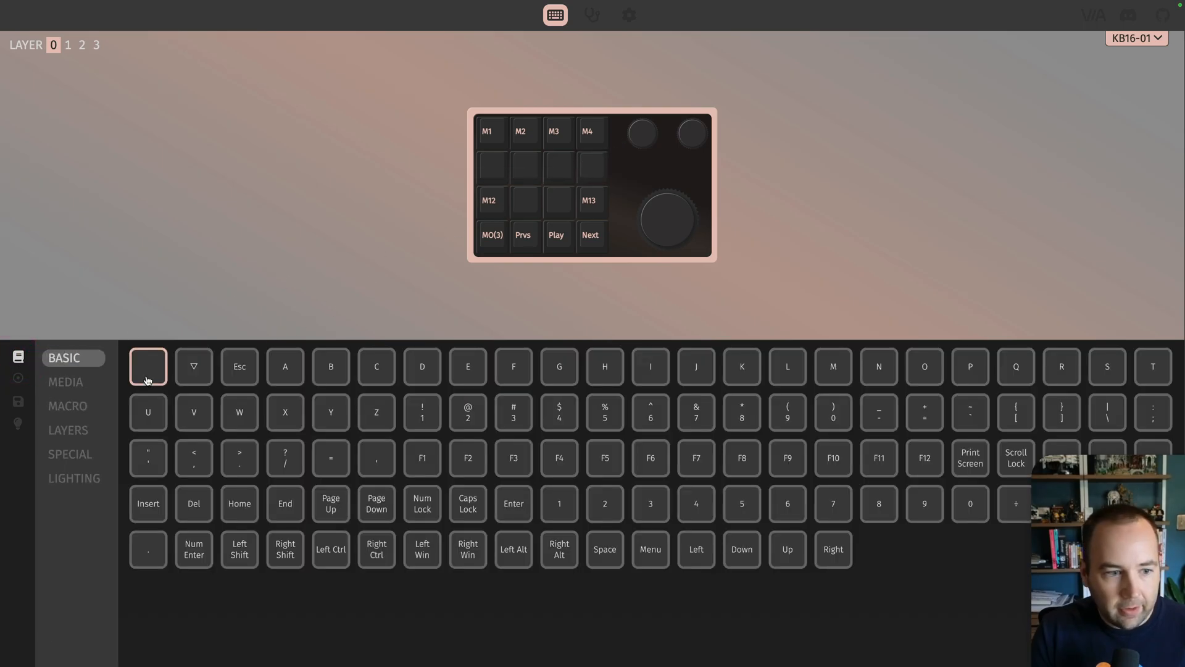
{"action": "left_click", "coordinate": [67, 406]}
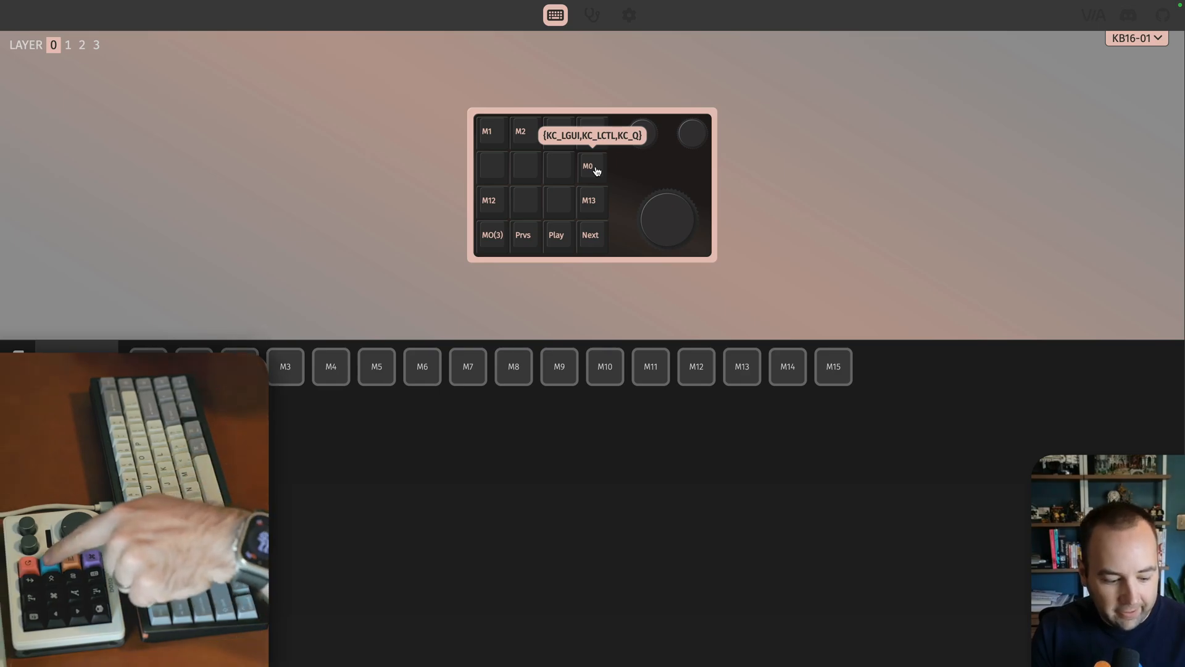
{"action": "left_click", "coordinate": [864, 242]}
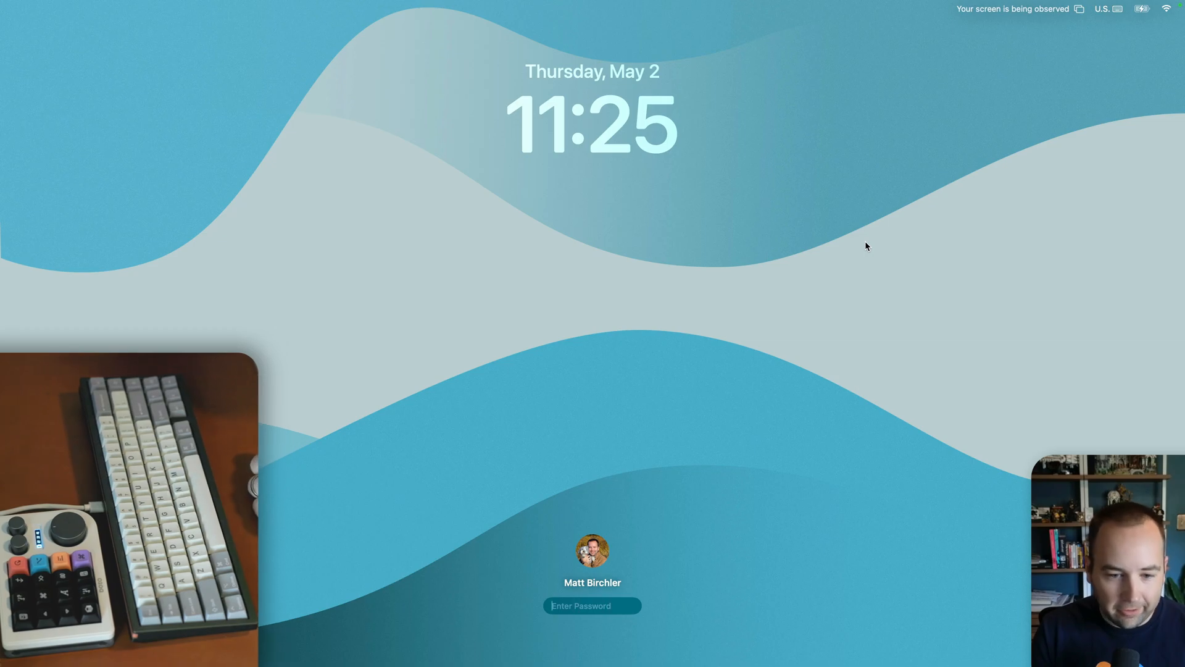
Enter the account password at the macOS lock screen to unlock the Mac.
{"action": "type", "text": "password"}
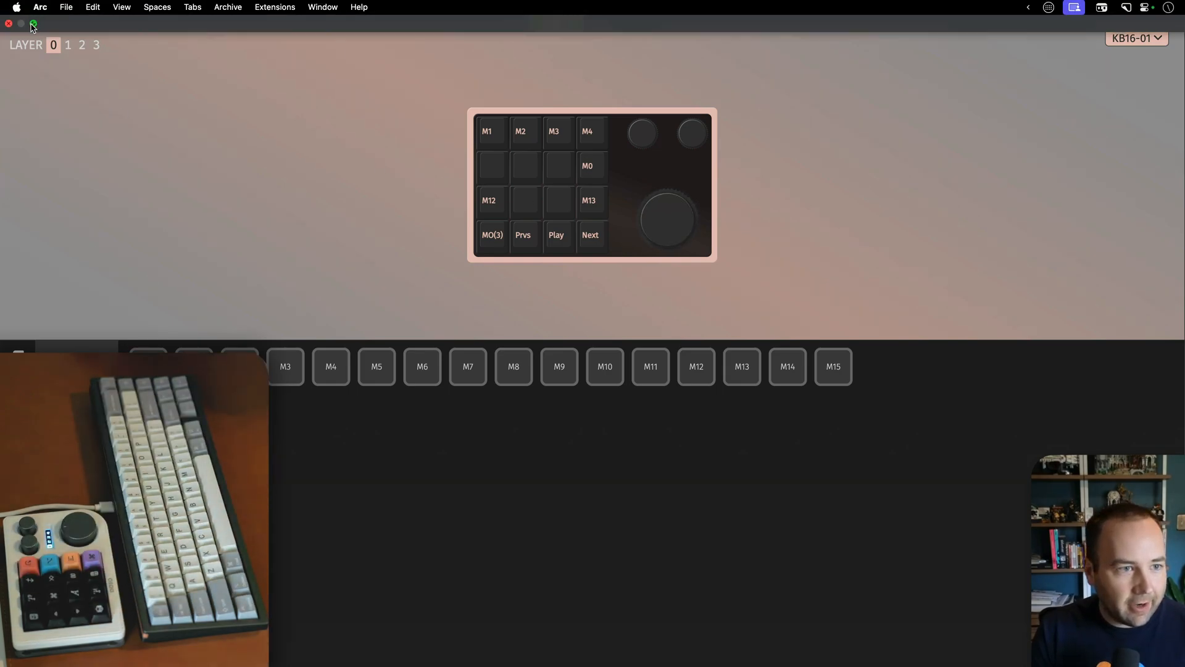
Exit full-screen so VIA returns to a regular Arc browser window.
{"action": "left_click", "coordinate": [33, 25]}
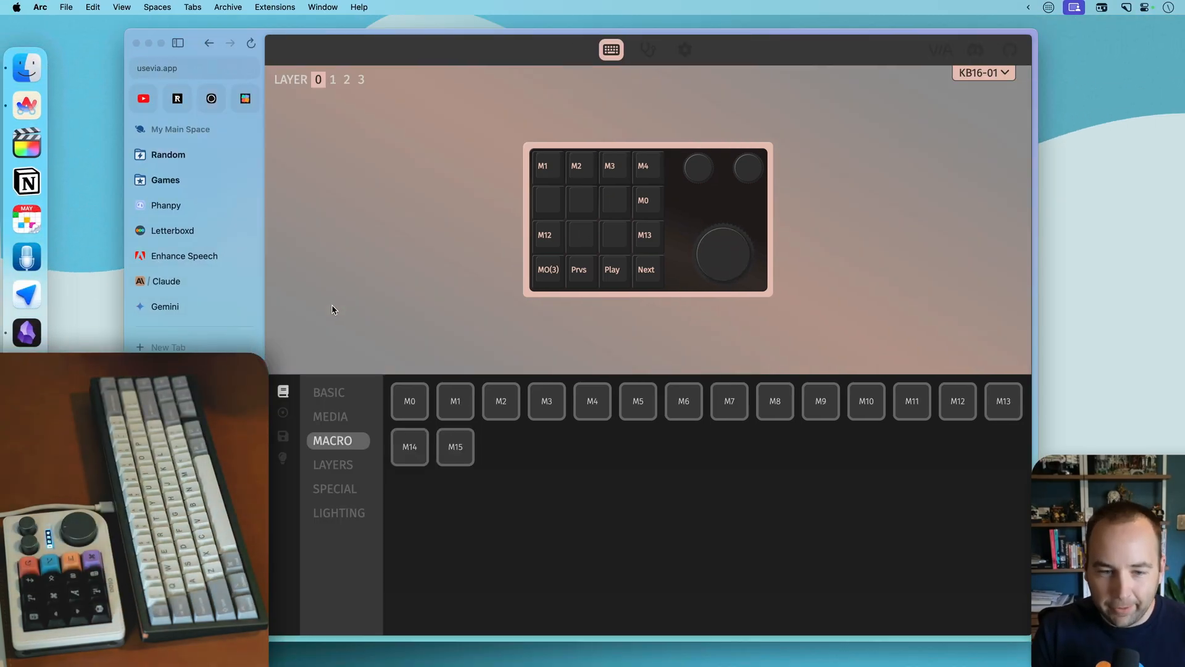
{"action": "mouse_move", "coordinate": [393, 283]}
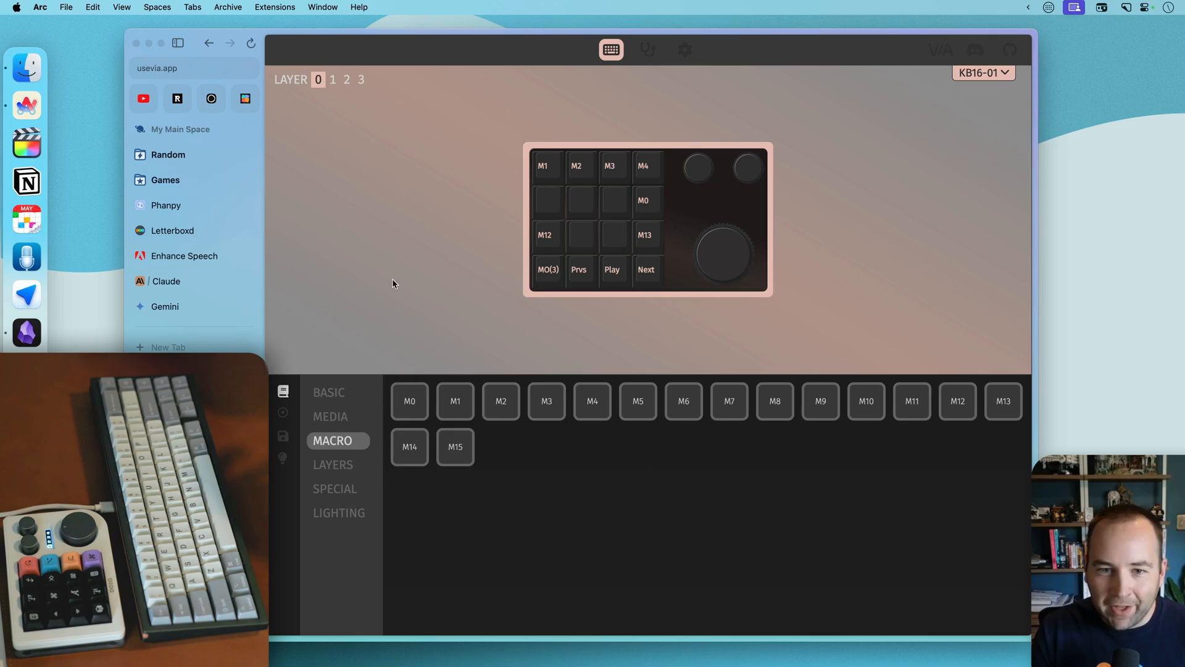